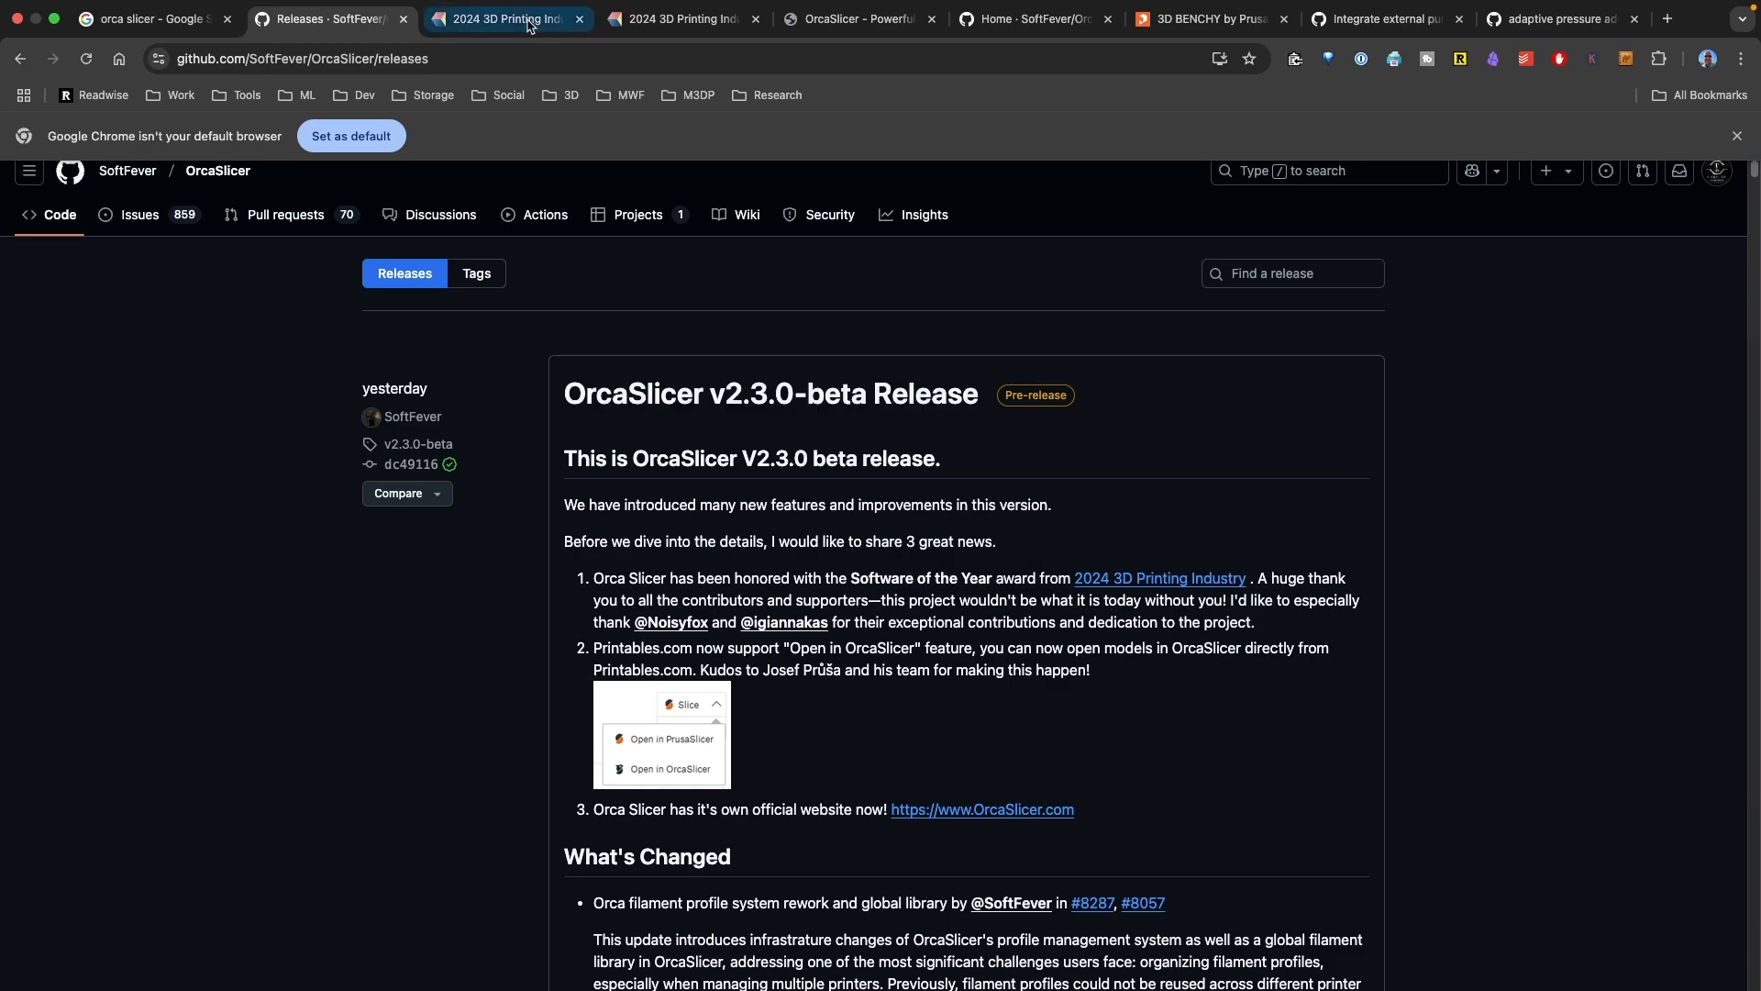
# Glance at the 3D Printing Industry awards article, then browse orcaslicer.com down to its features section.
pyautogui.click(507, 19)
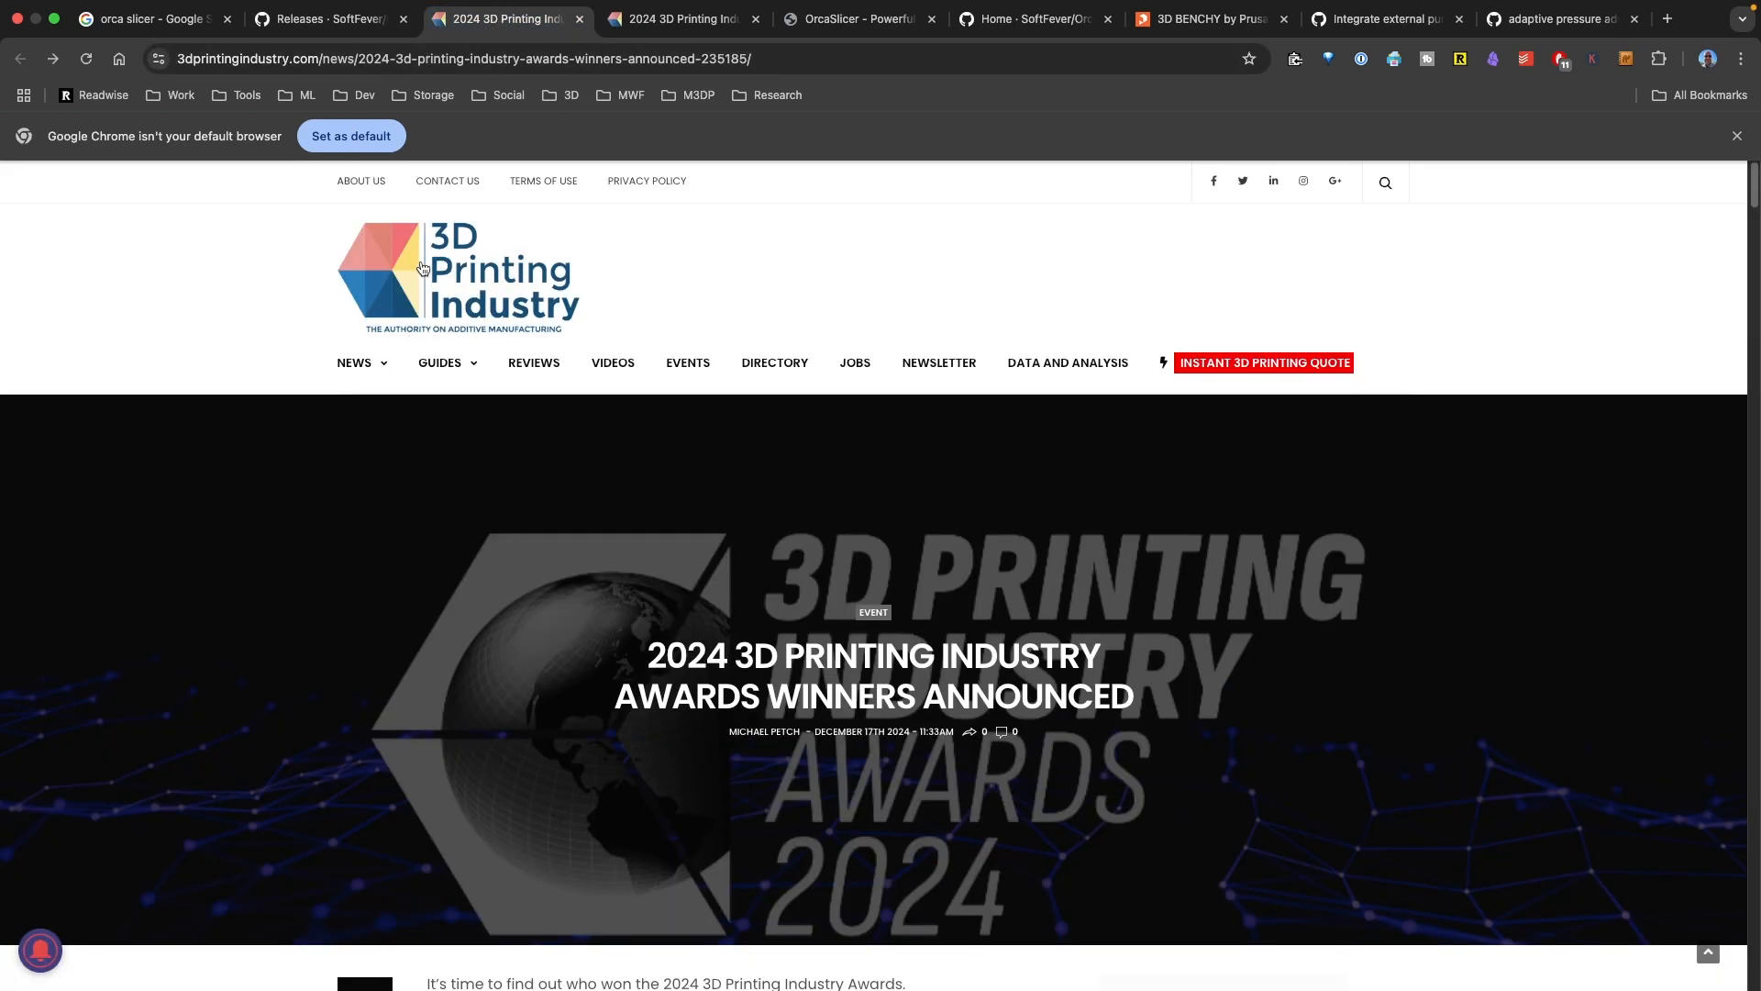
pyautogui.moveTo(500, 307)
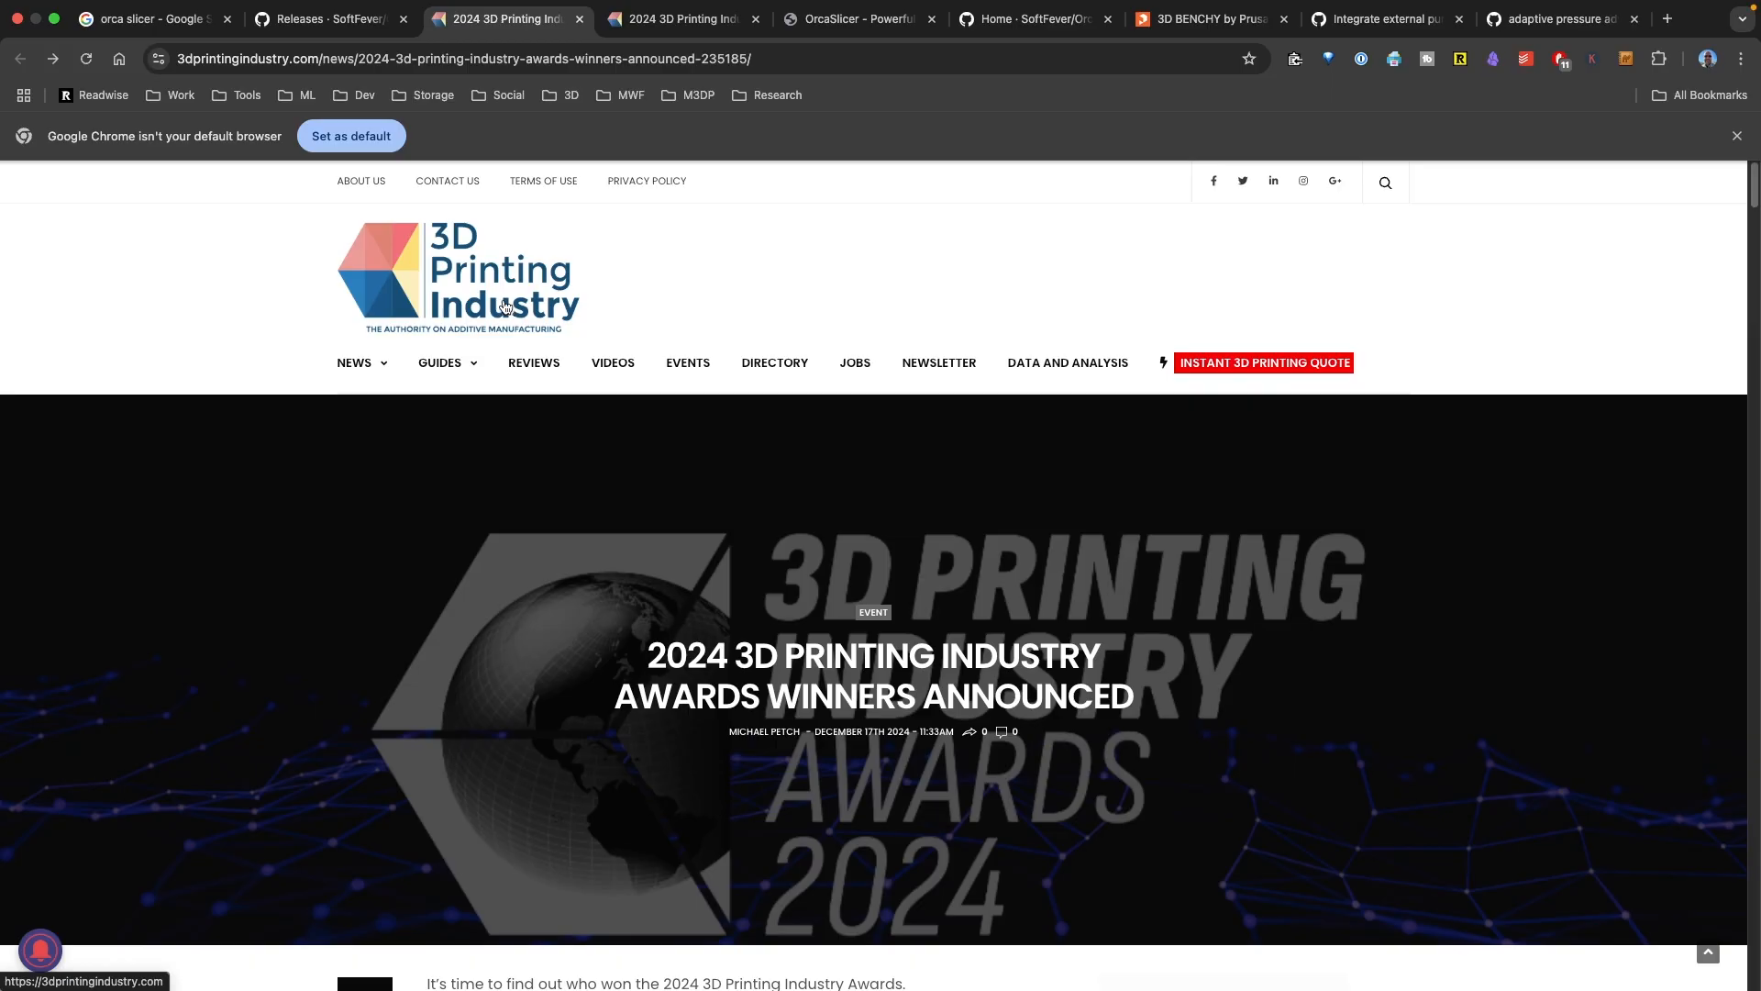
pyautogui.moveTo(624, 108)
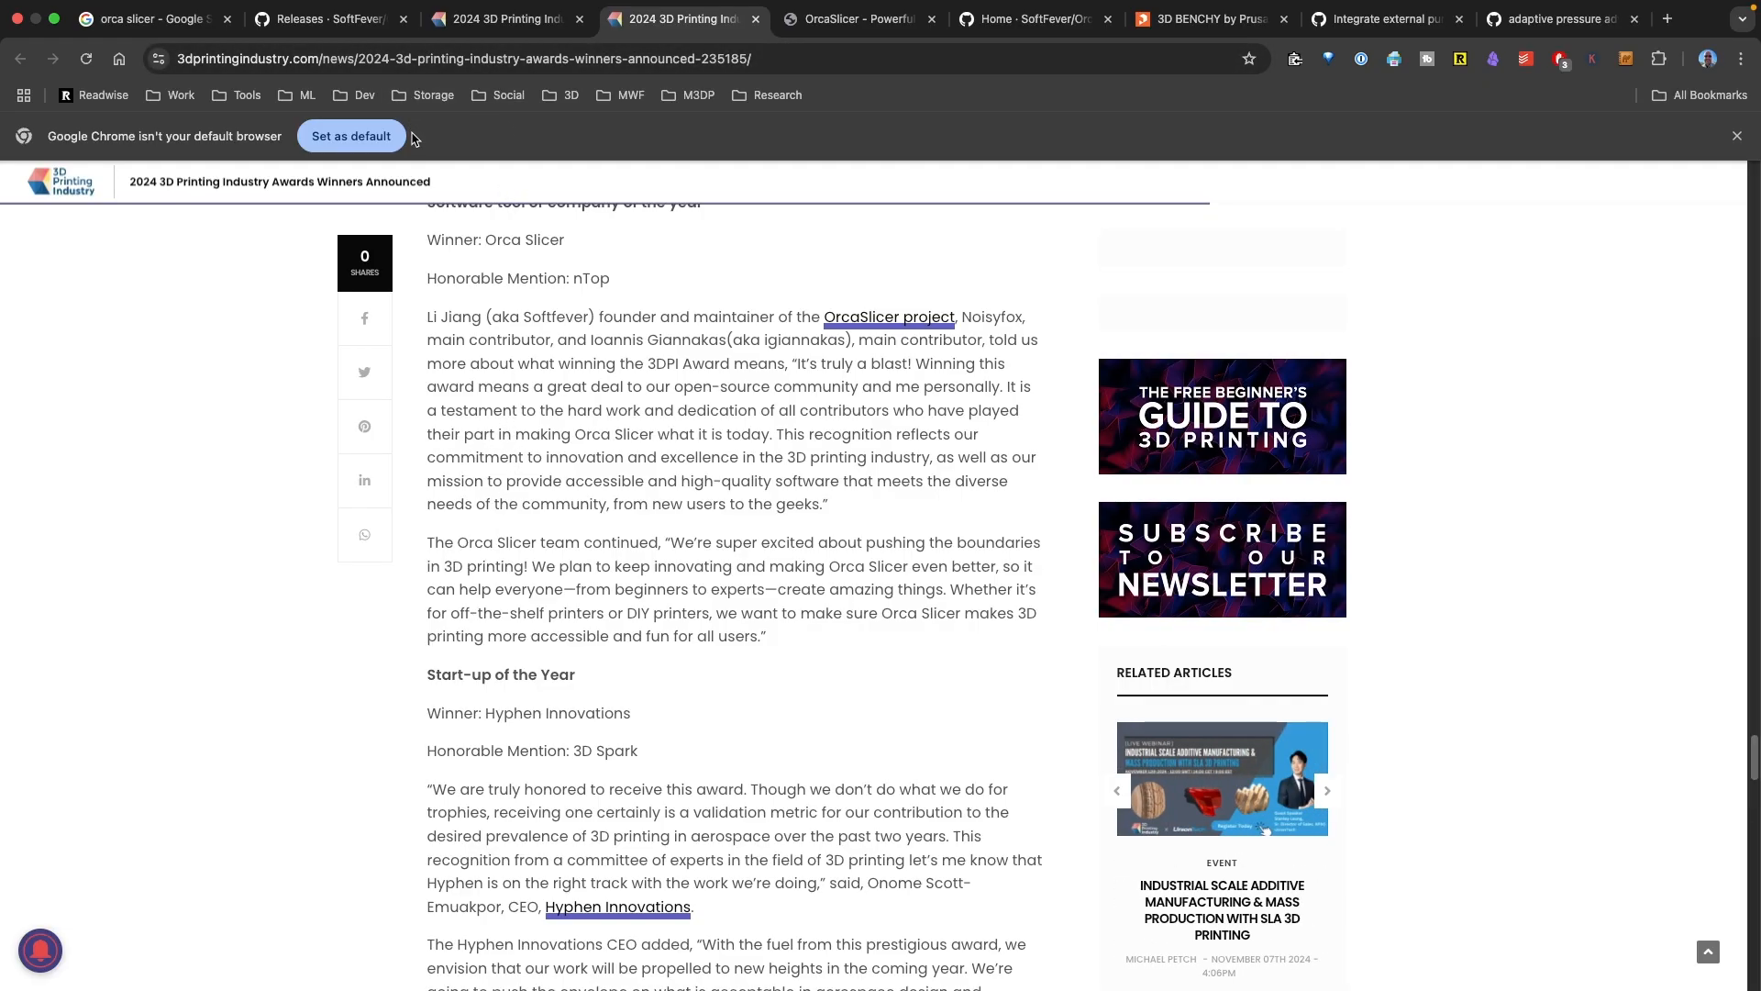
pyautogui.moveTo(326, 19)
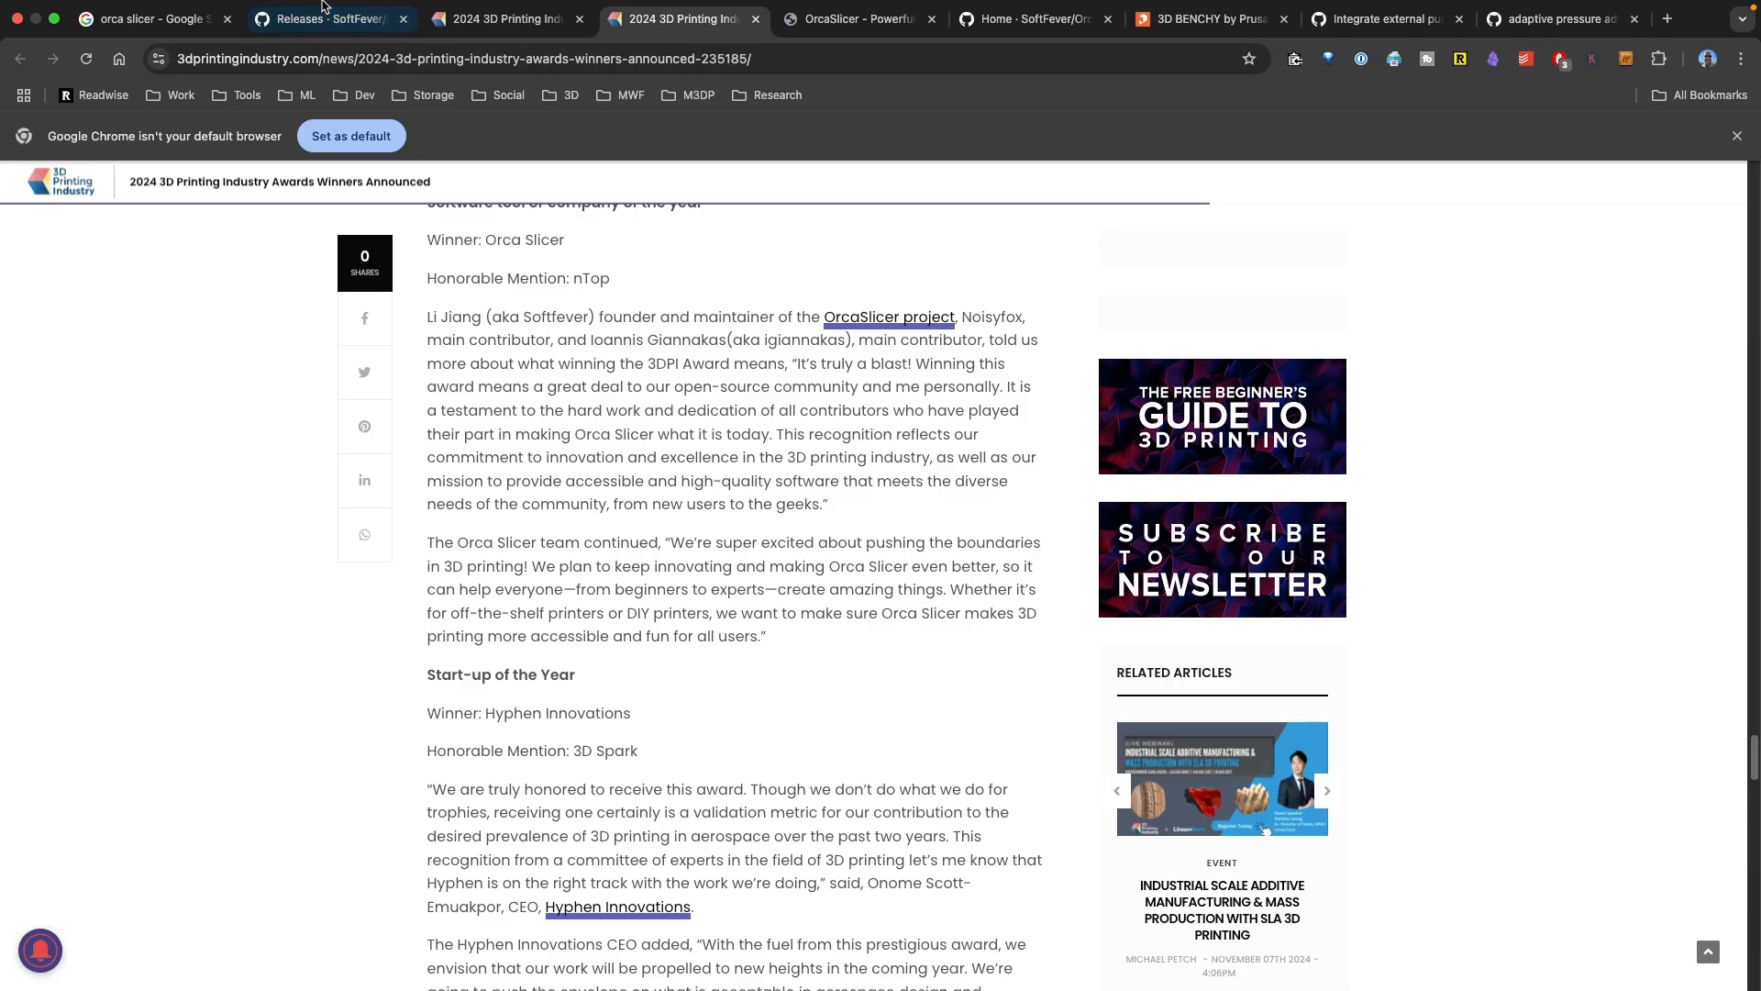
pyautogui.click(327, 18)
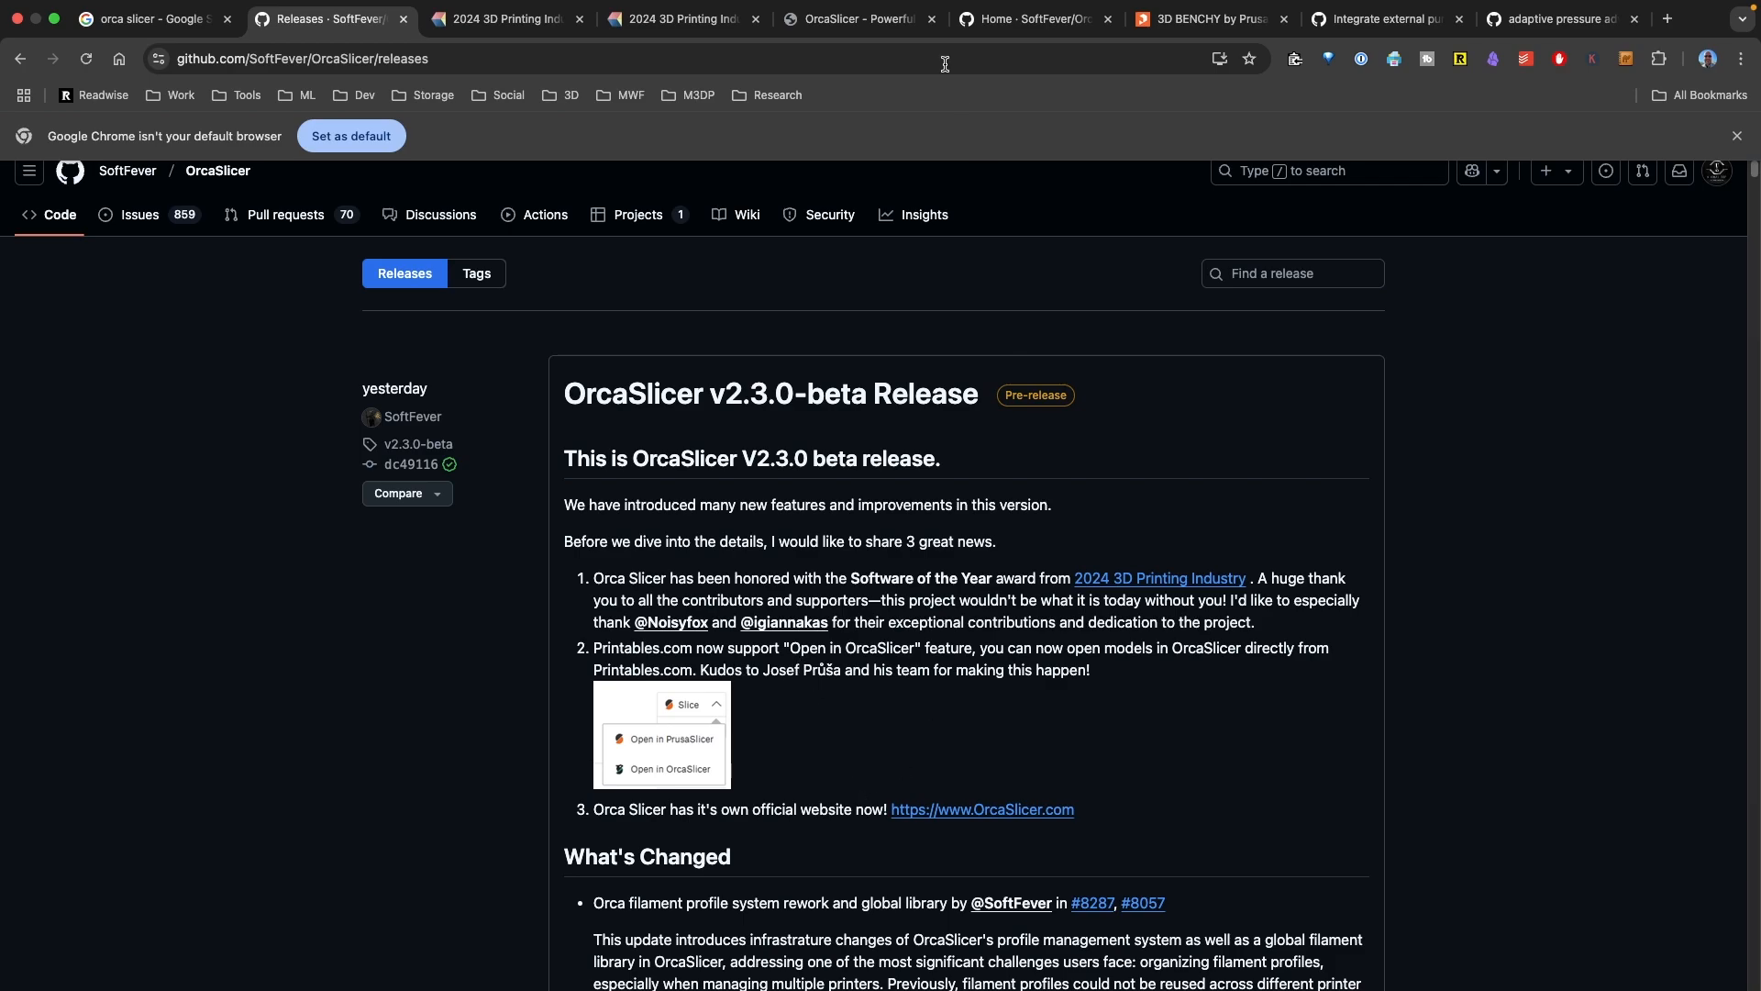
pyautogui.click(856, 19)
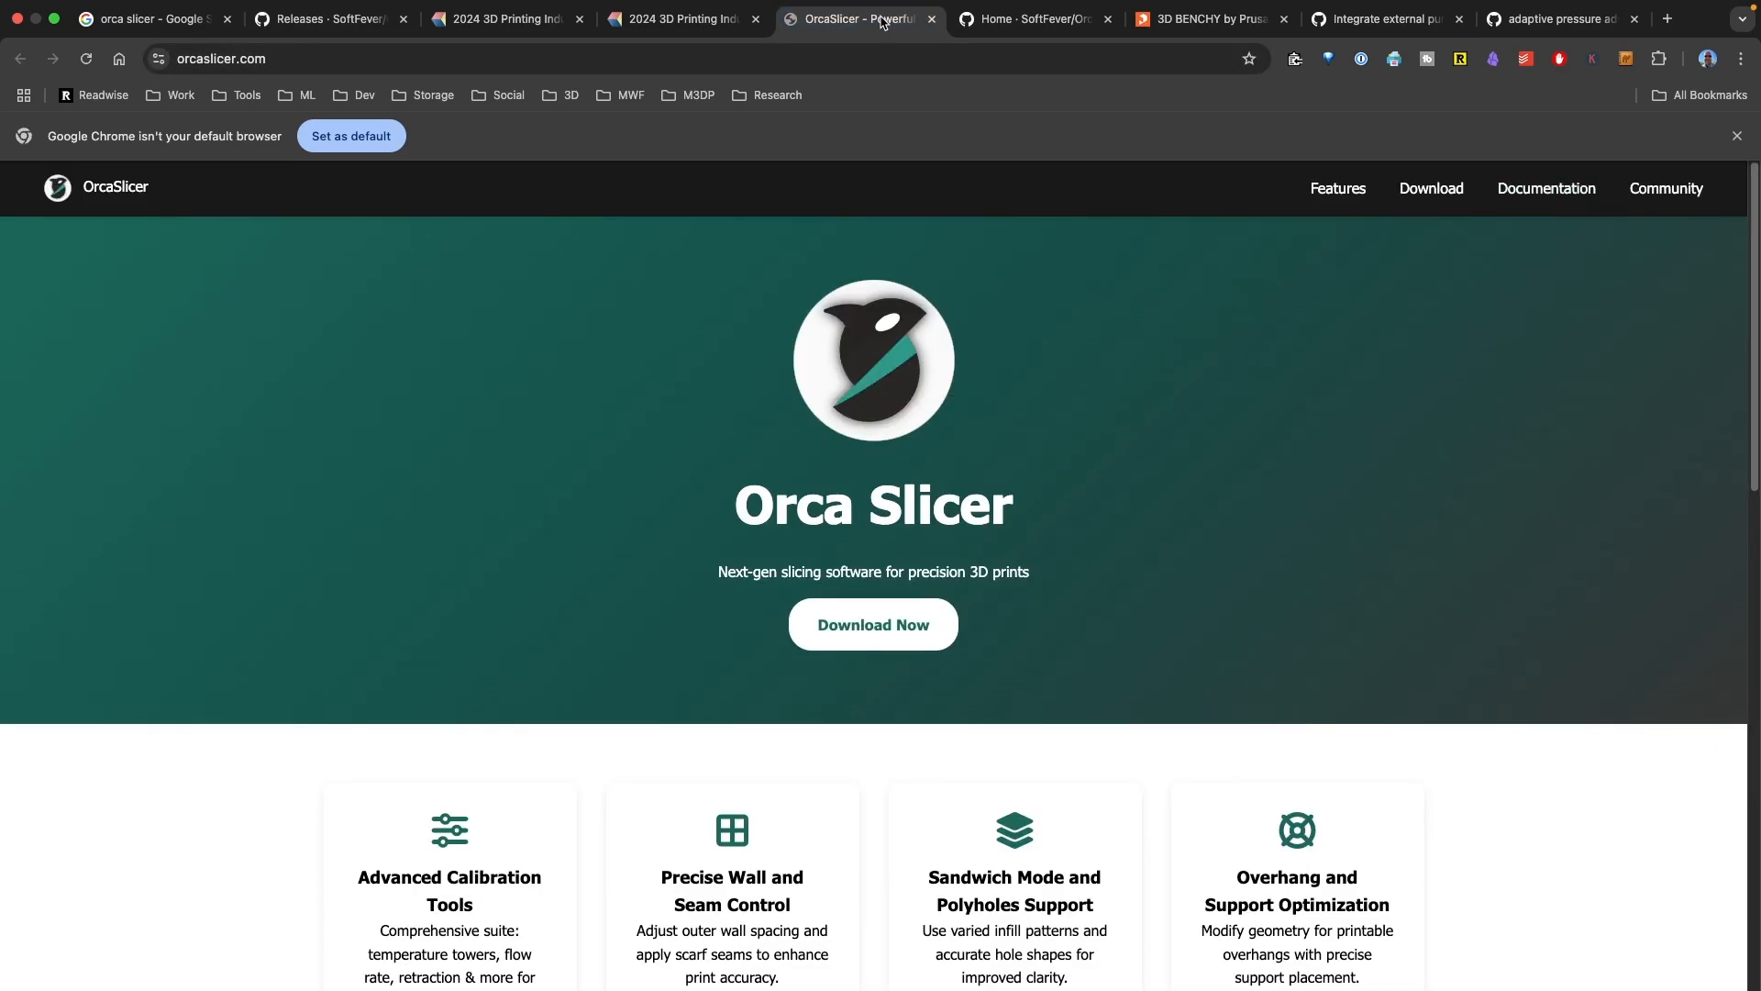
pyautogui.scroll(-3)
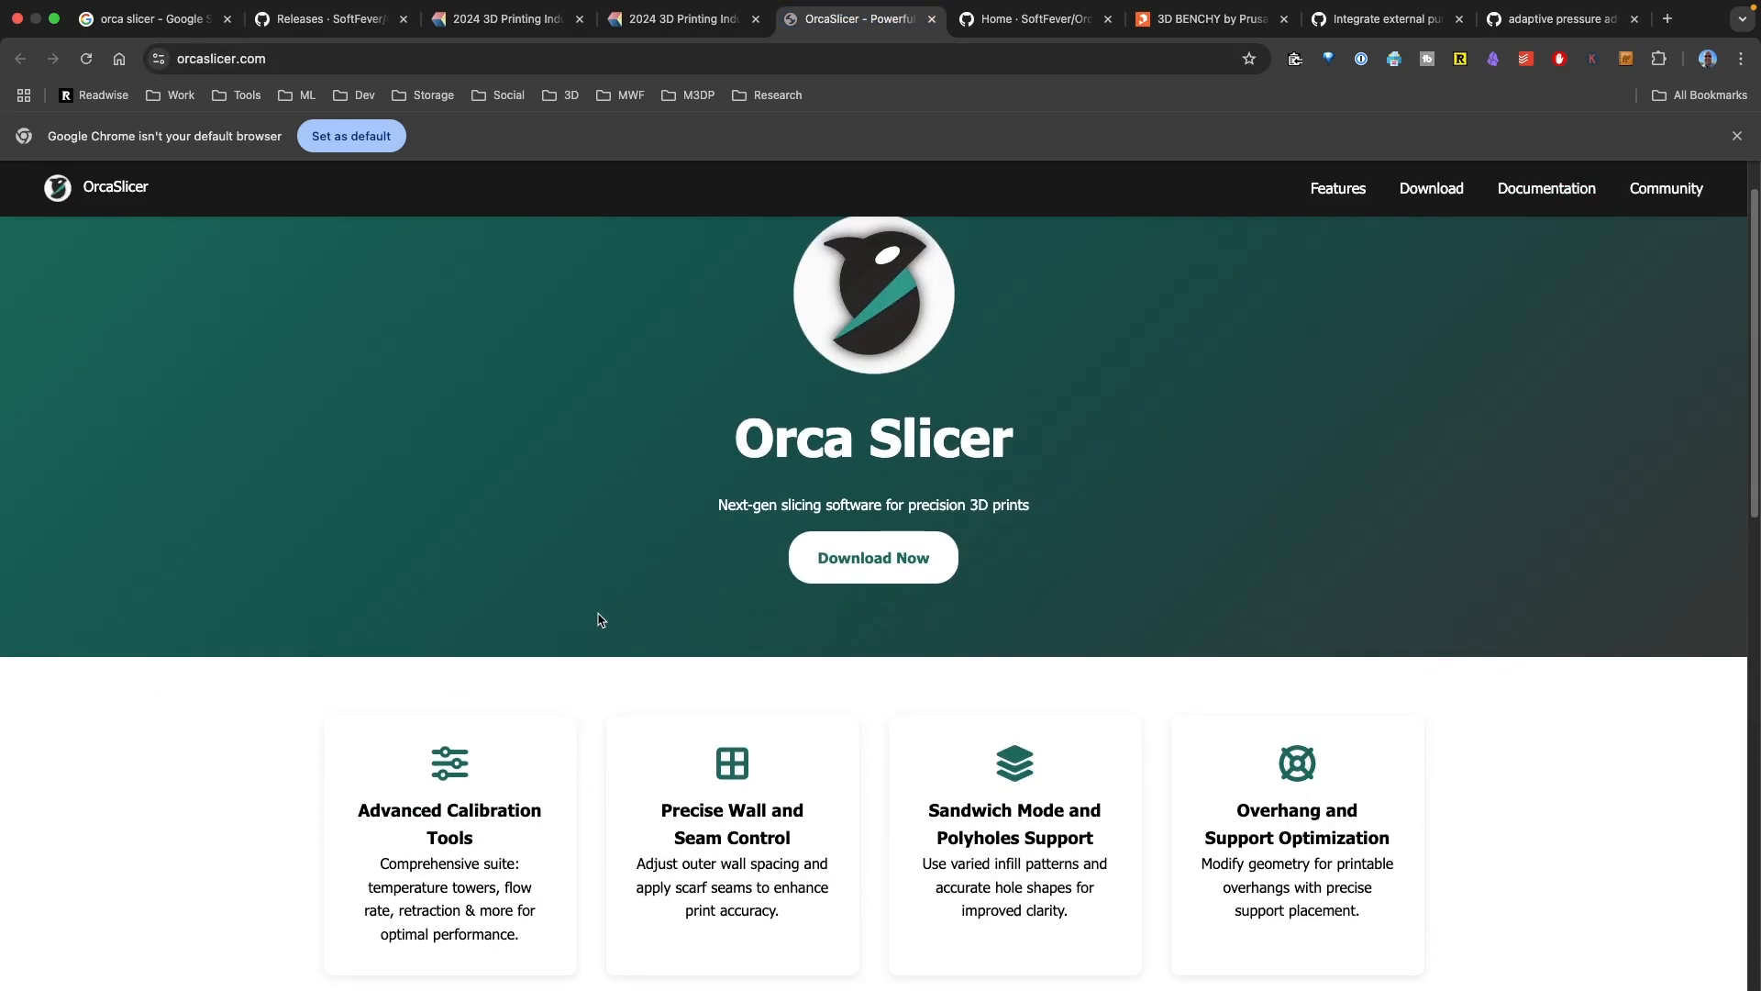
pyautogui.scroll(-3)
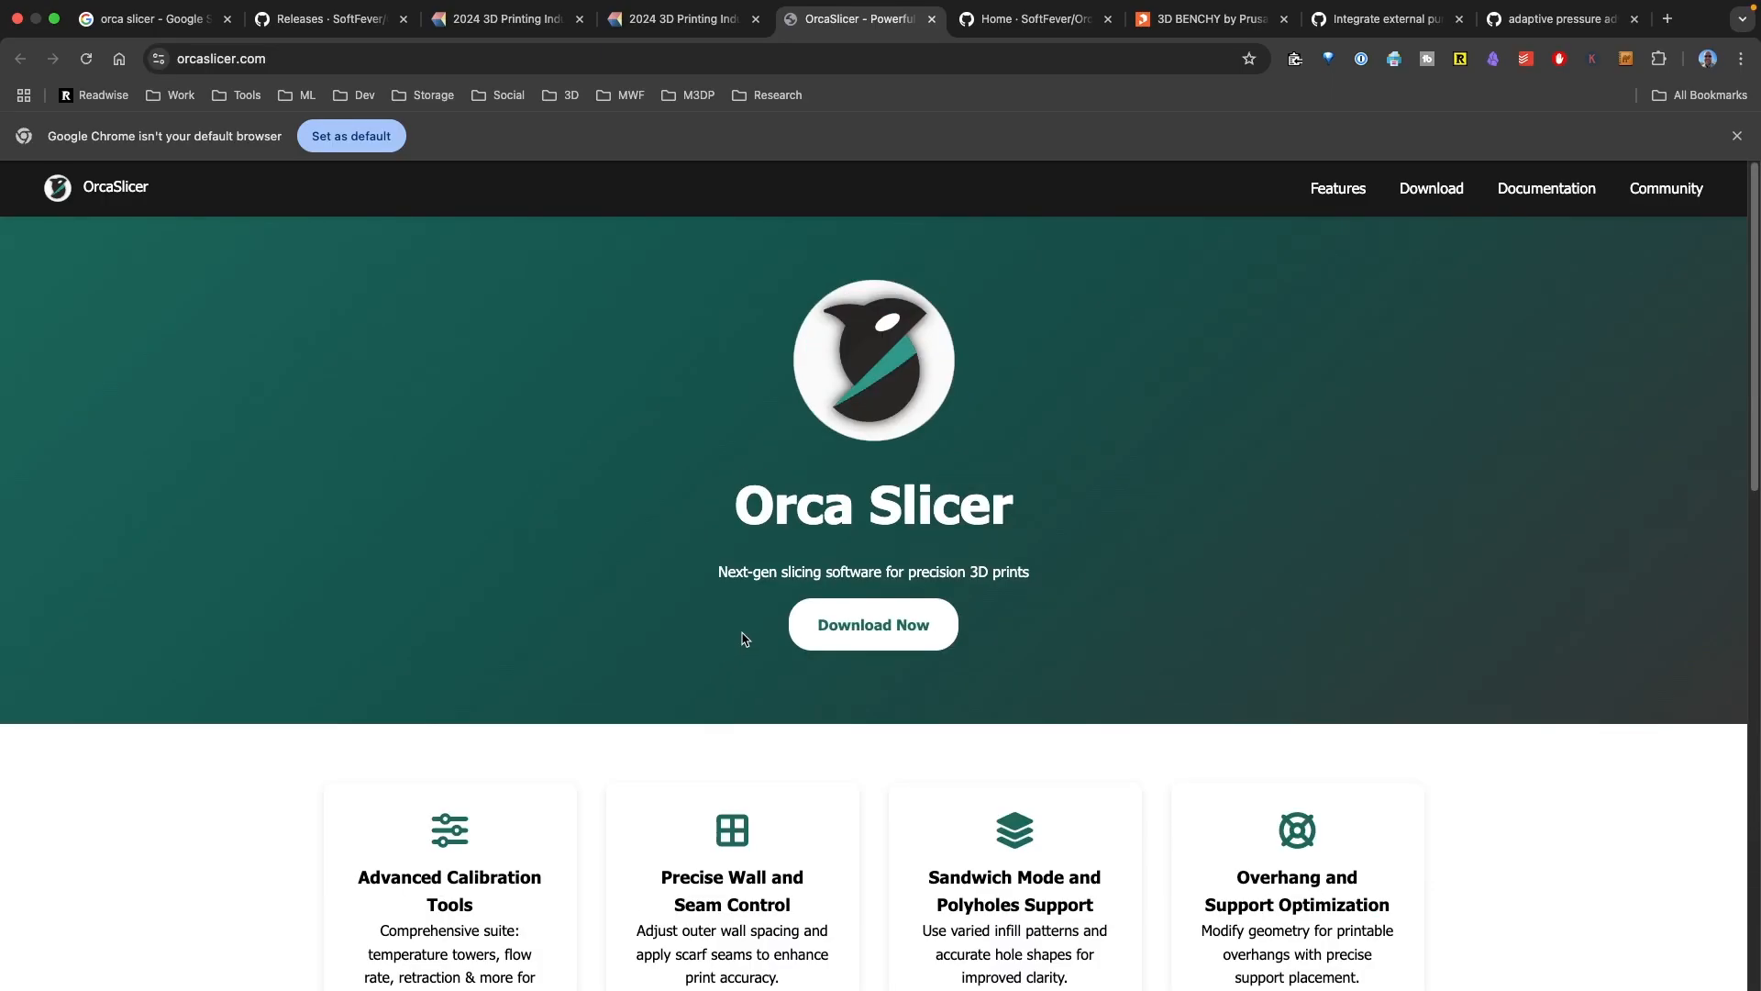
pyautogui.moveTo(1190, 464)
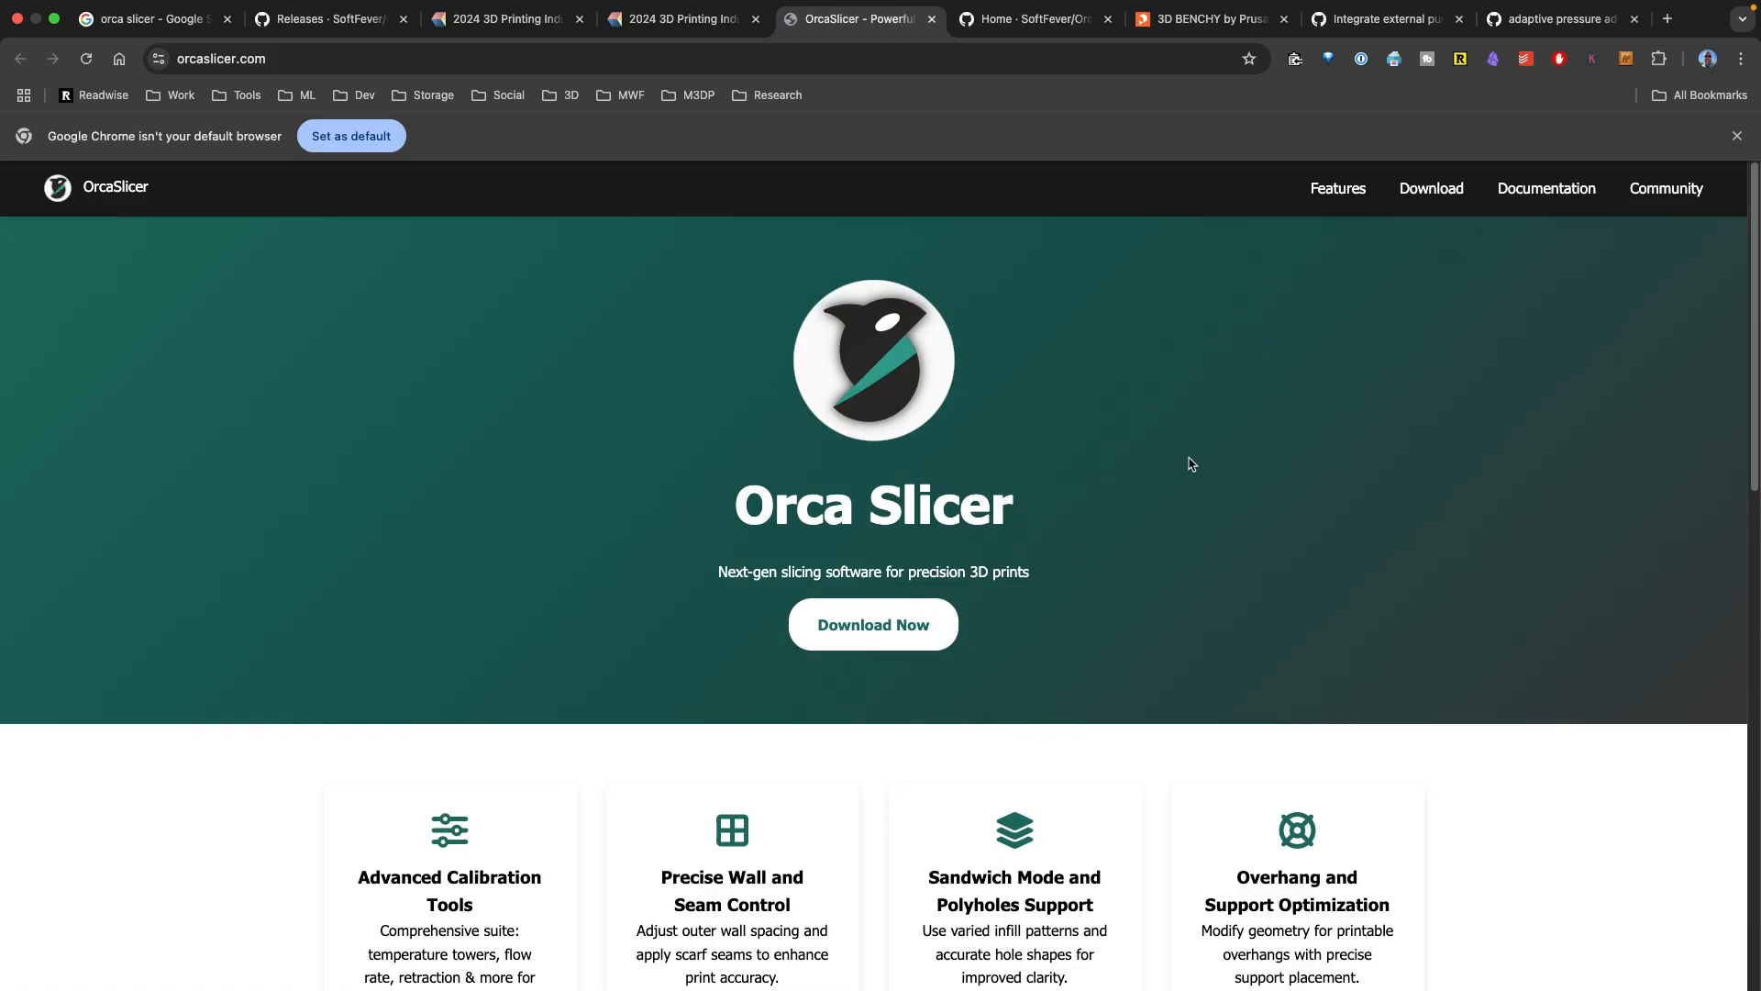
pyautogui.moveTo(1338, 191)
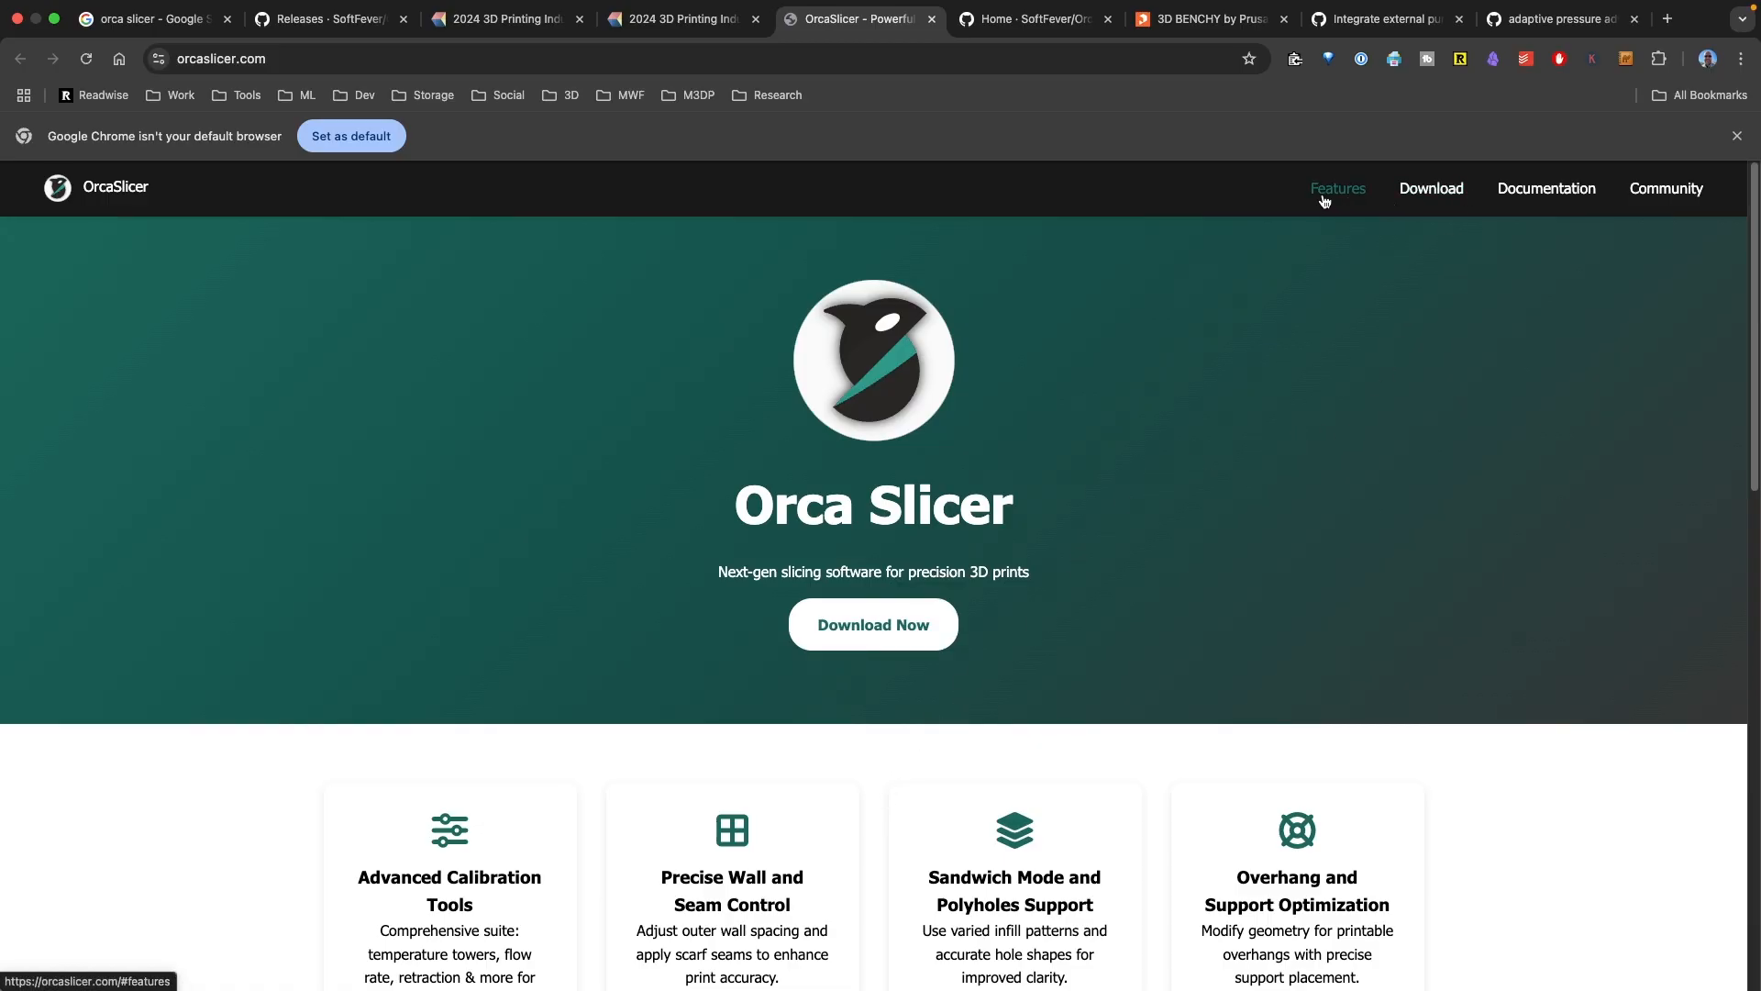
pyautogui.click(1668, 18)
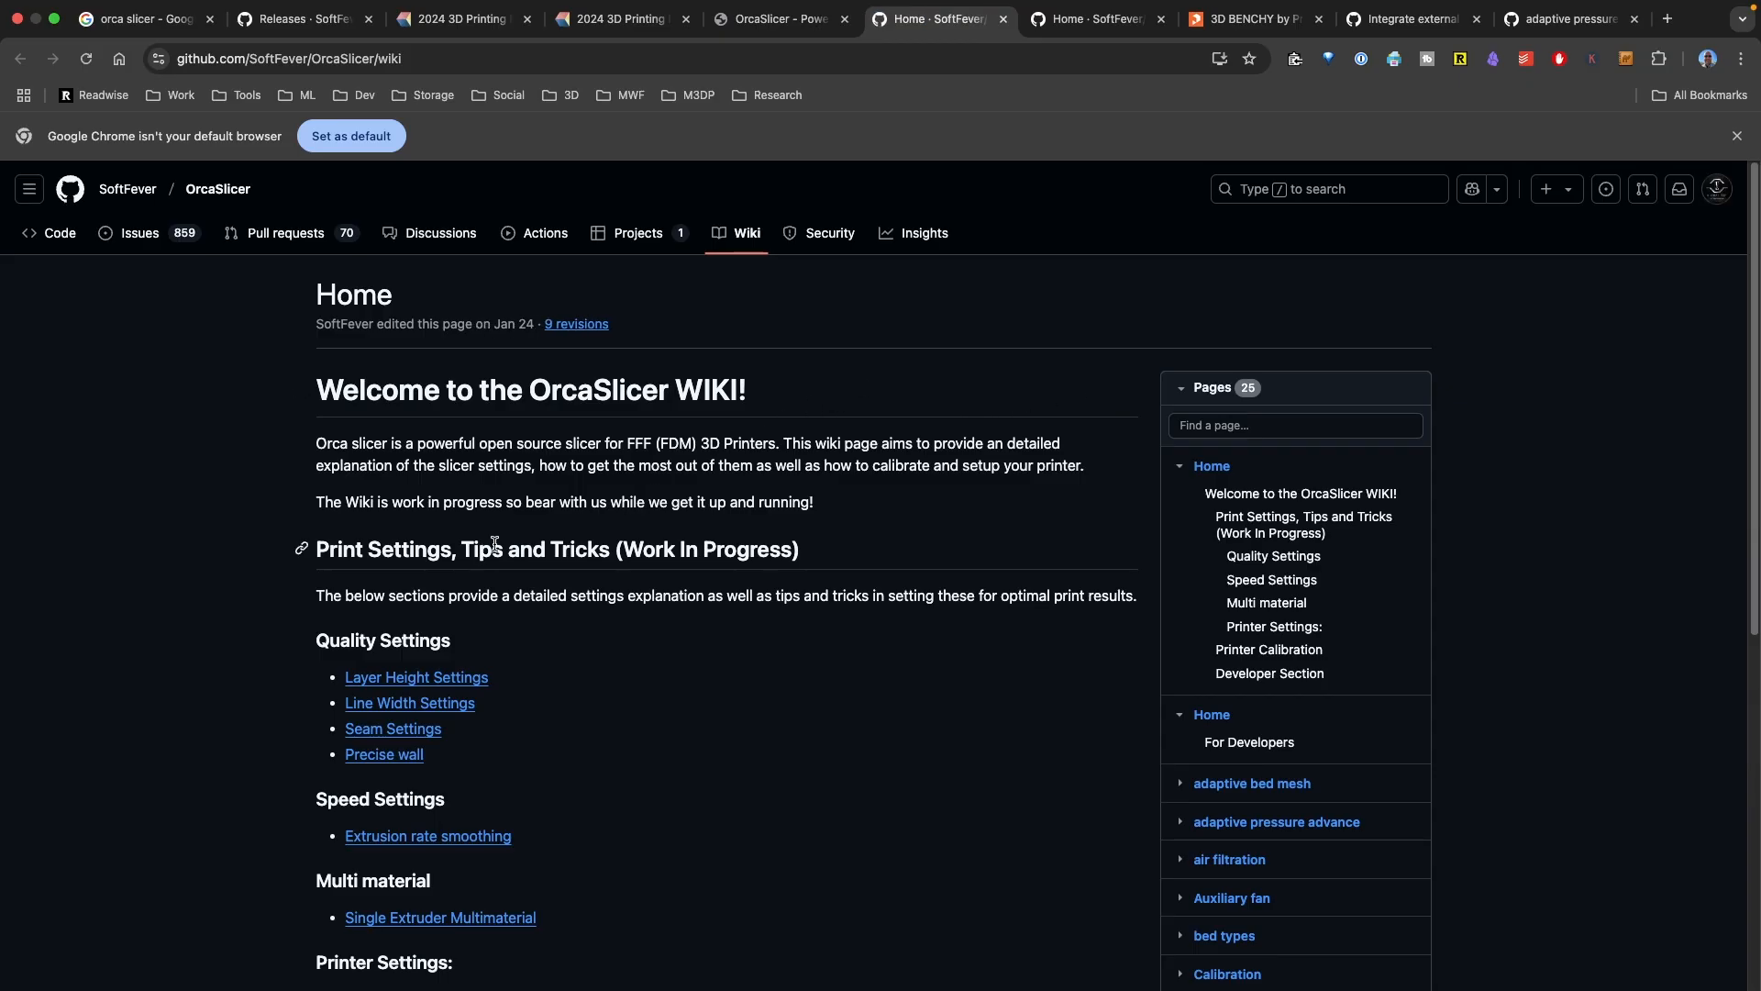
pyautogui.moveTo(651, 637)
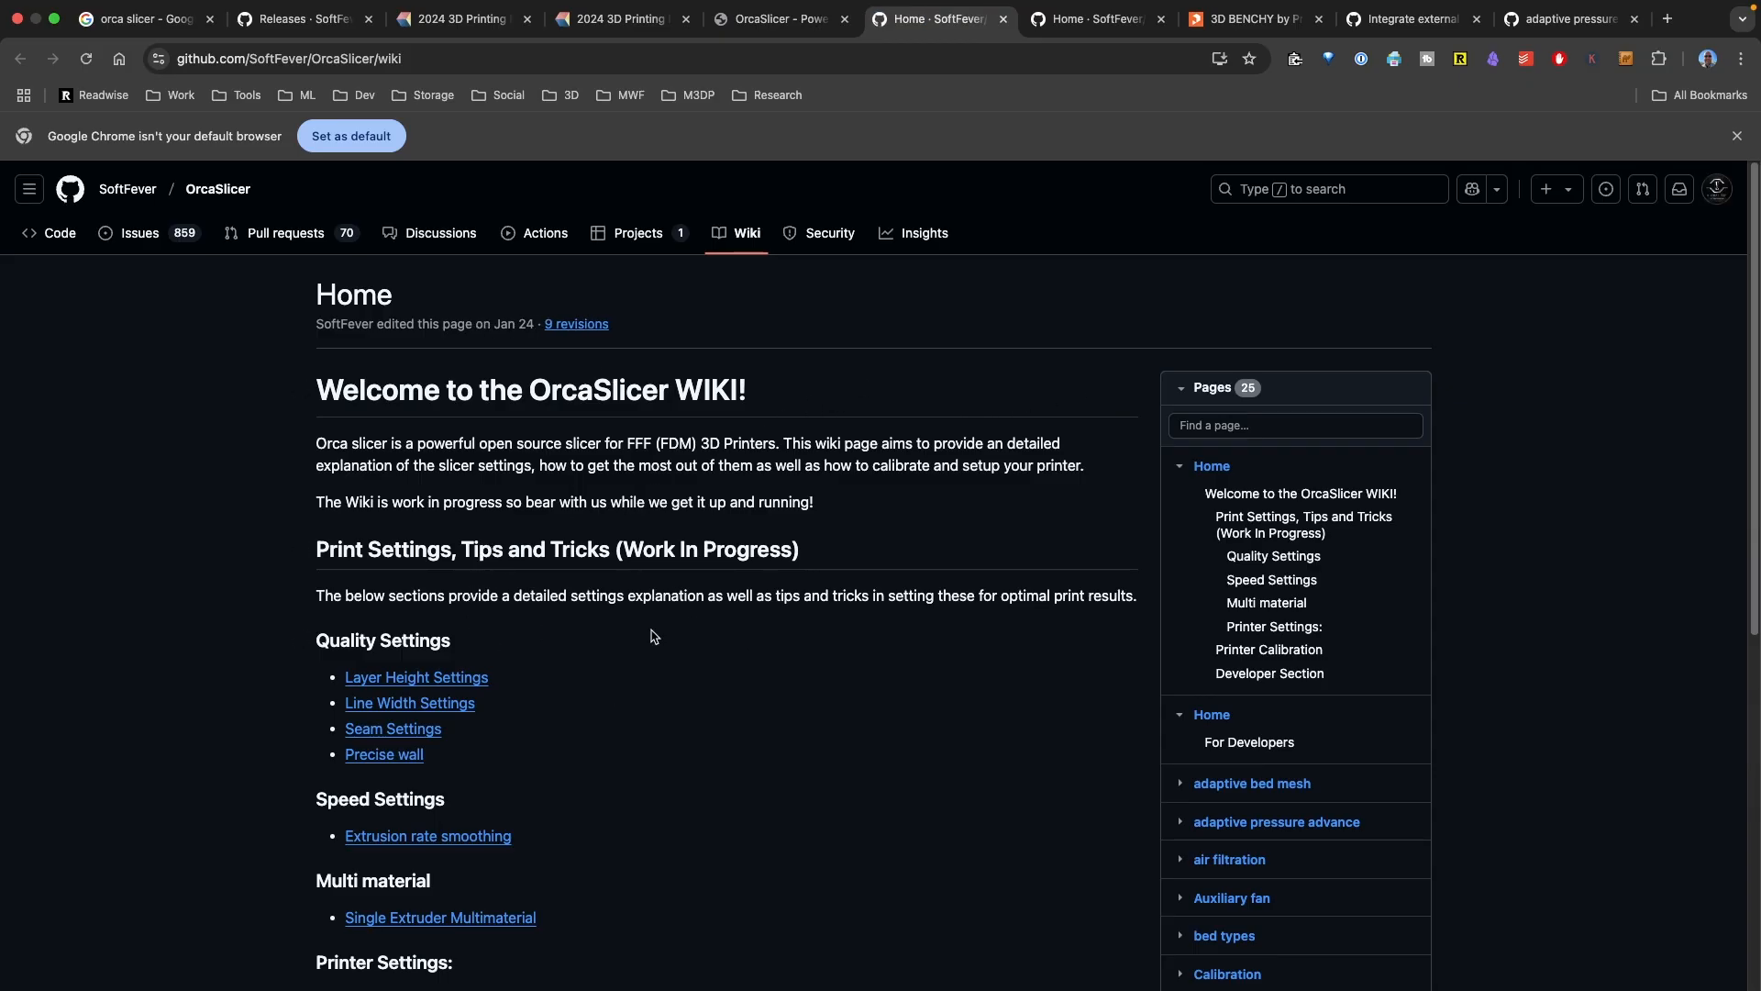
pyautogui.moveTo(833, 693)
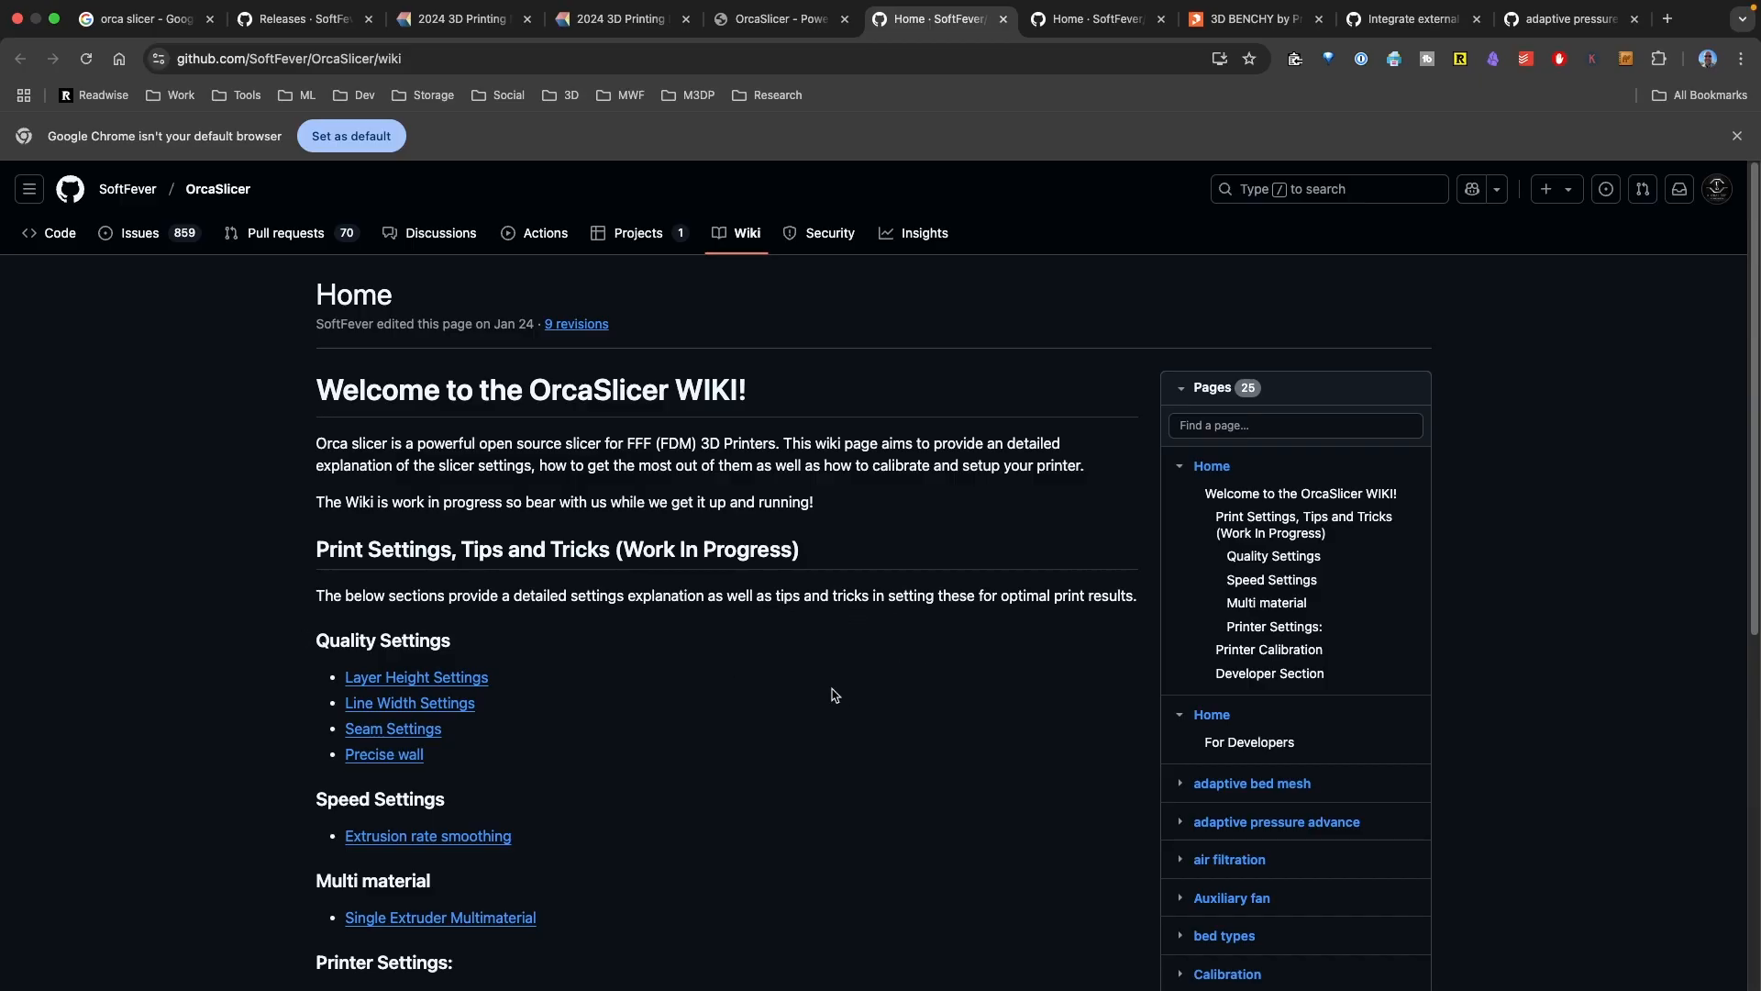
pyautogui.moveTo(708, 756)
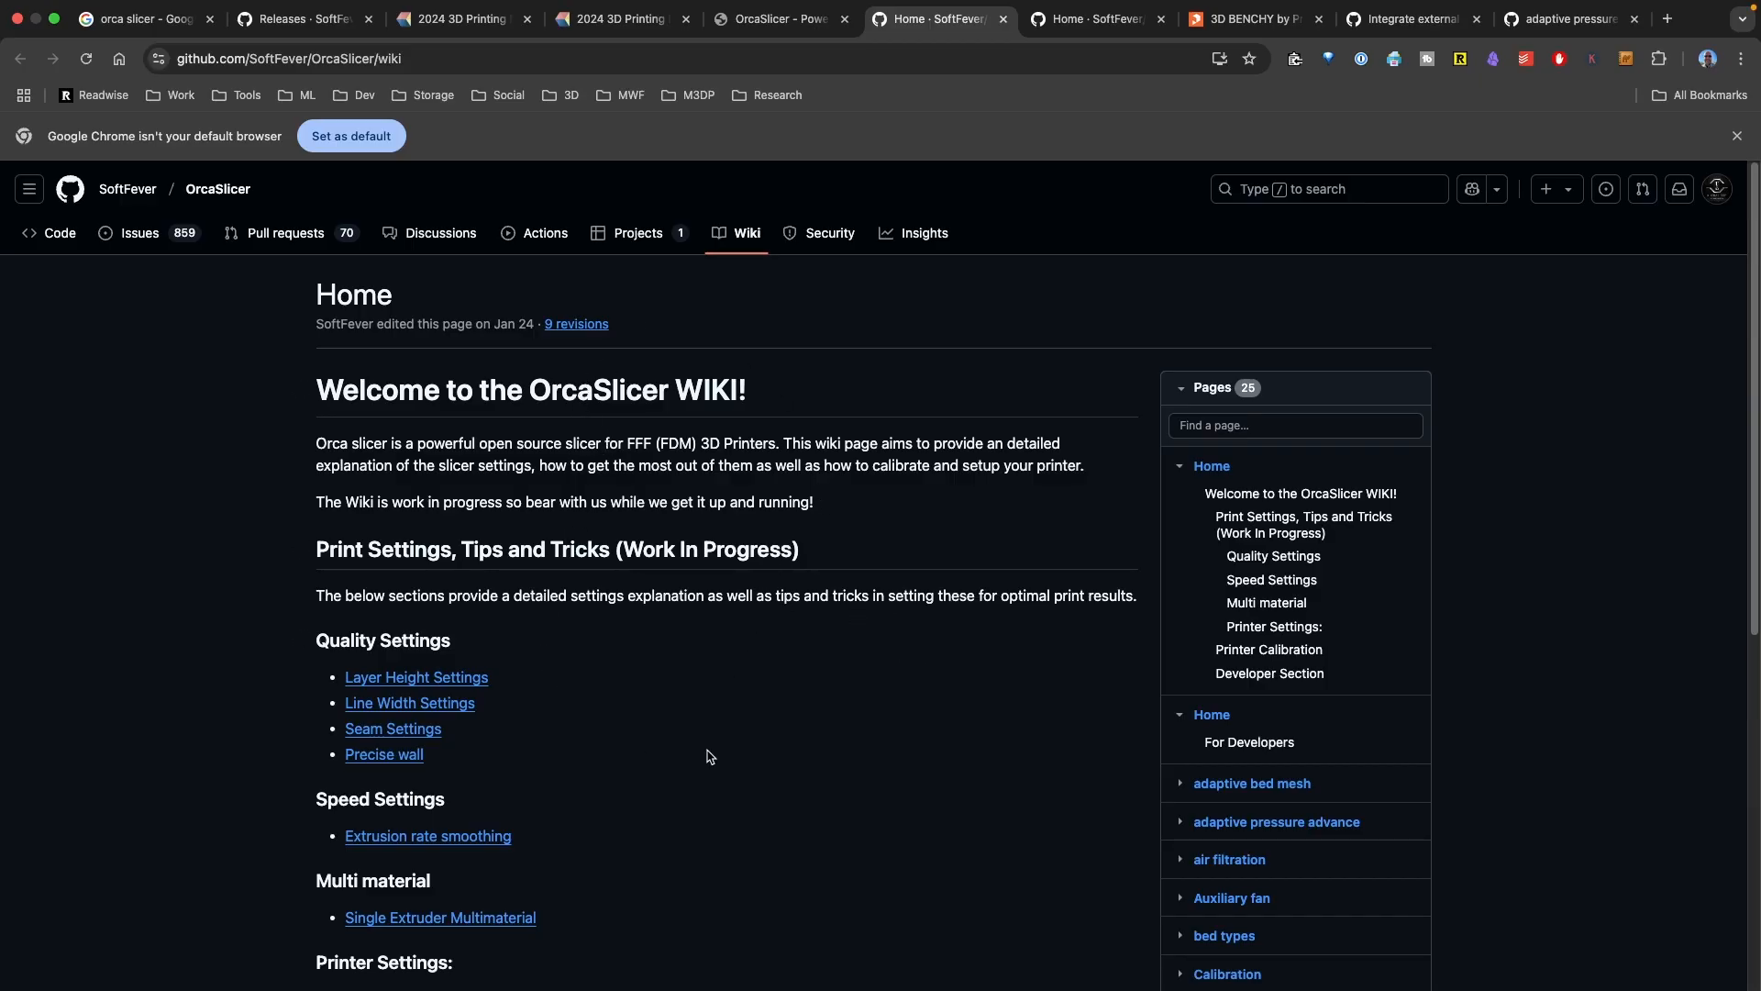
pyautogui.moveTo(666, 686)
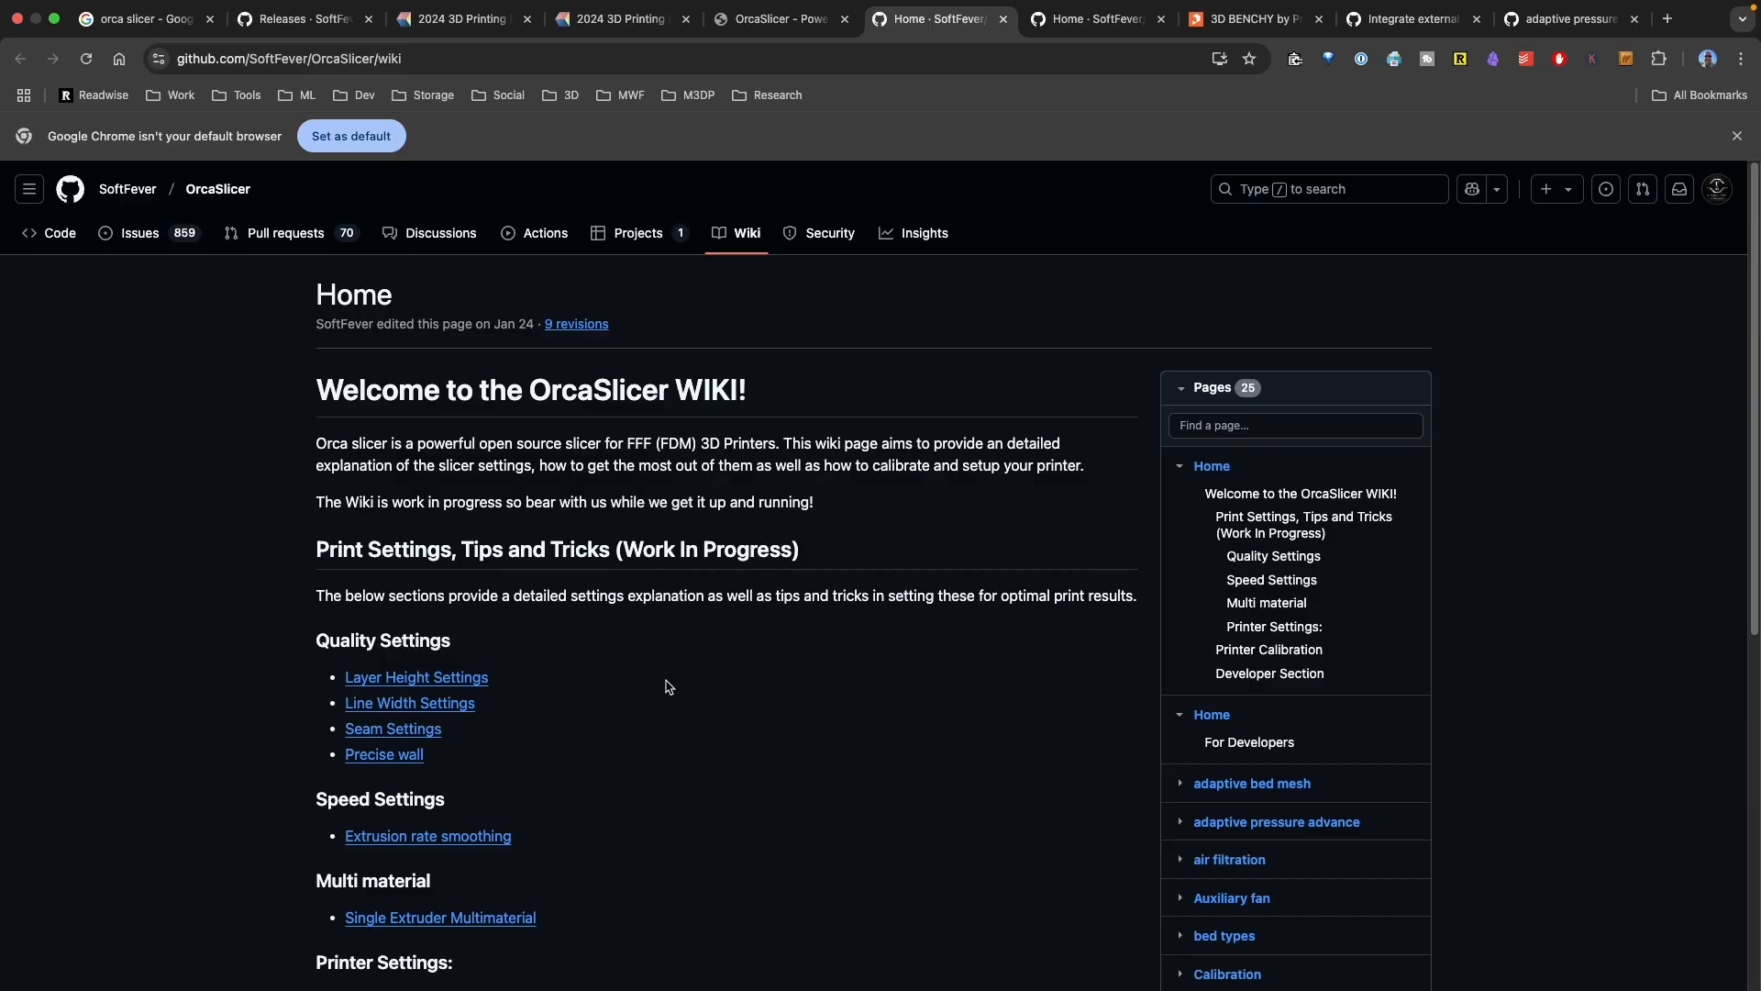
pyautogui.moveTo(479, 435)
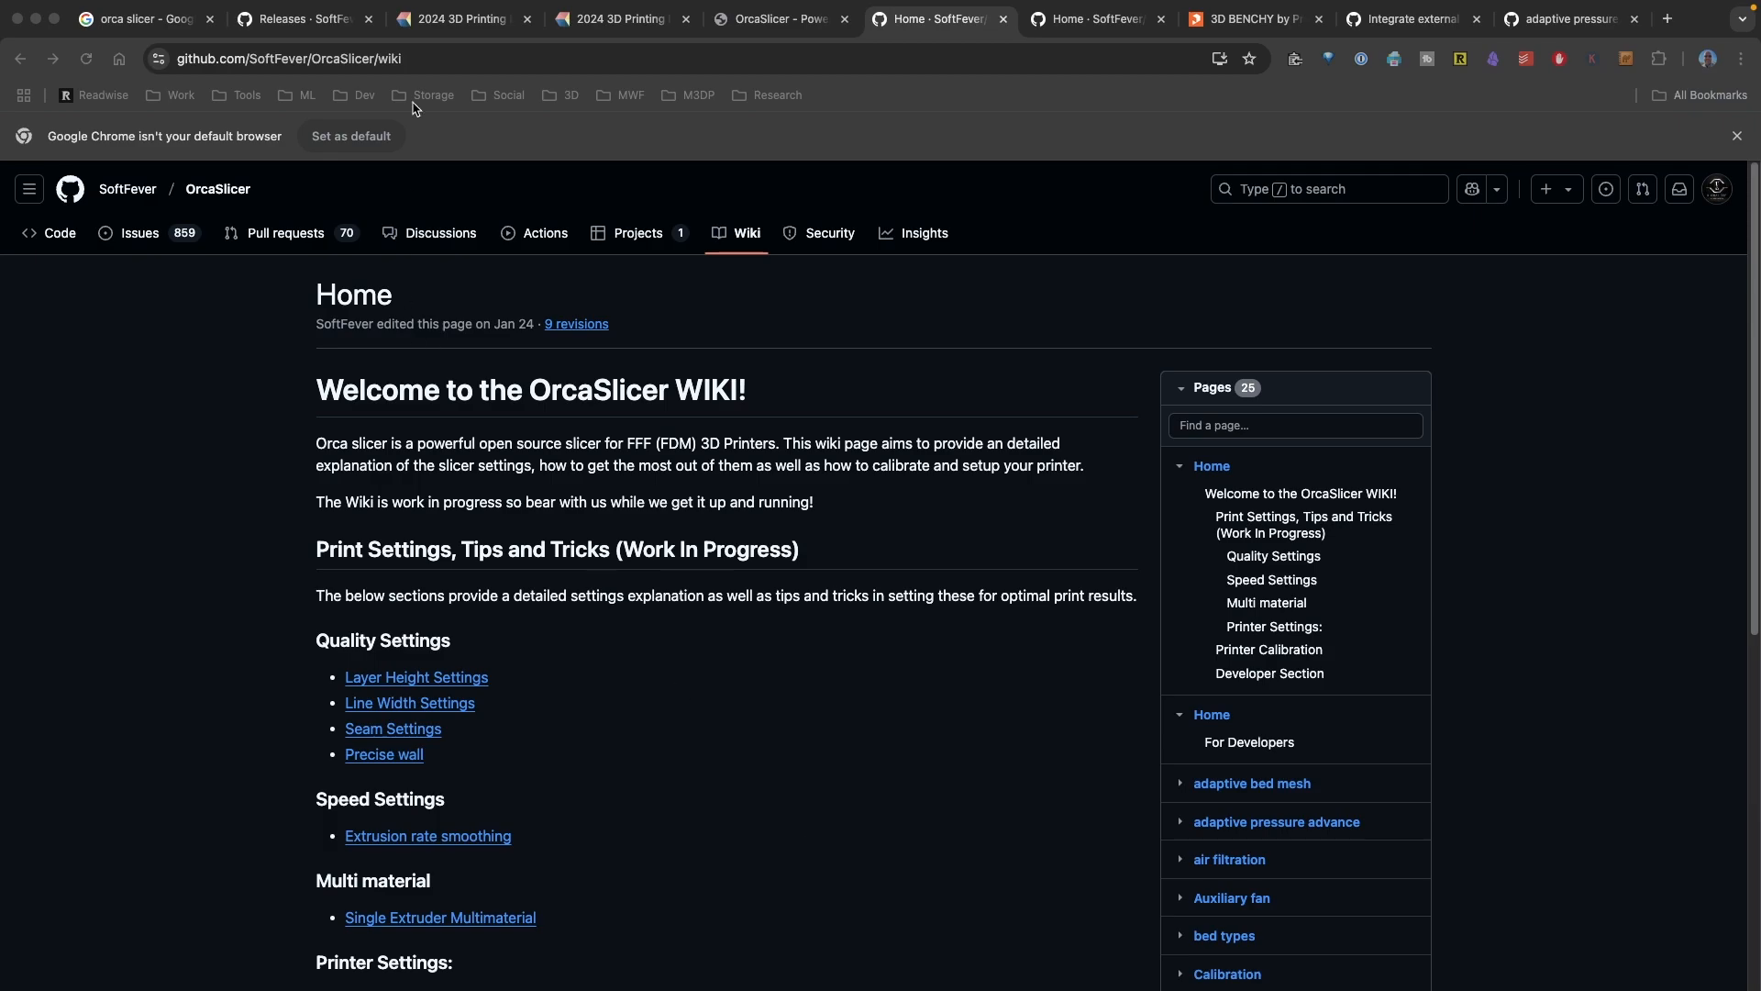
# On the 3D BENCHY Printables page, reach Model files and expand the Slice choices for 3dbenchy.stl.
pyautogui.click(303, 18)
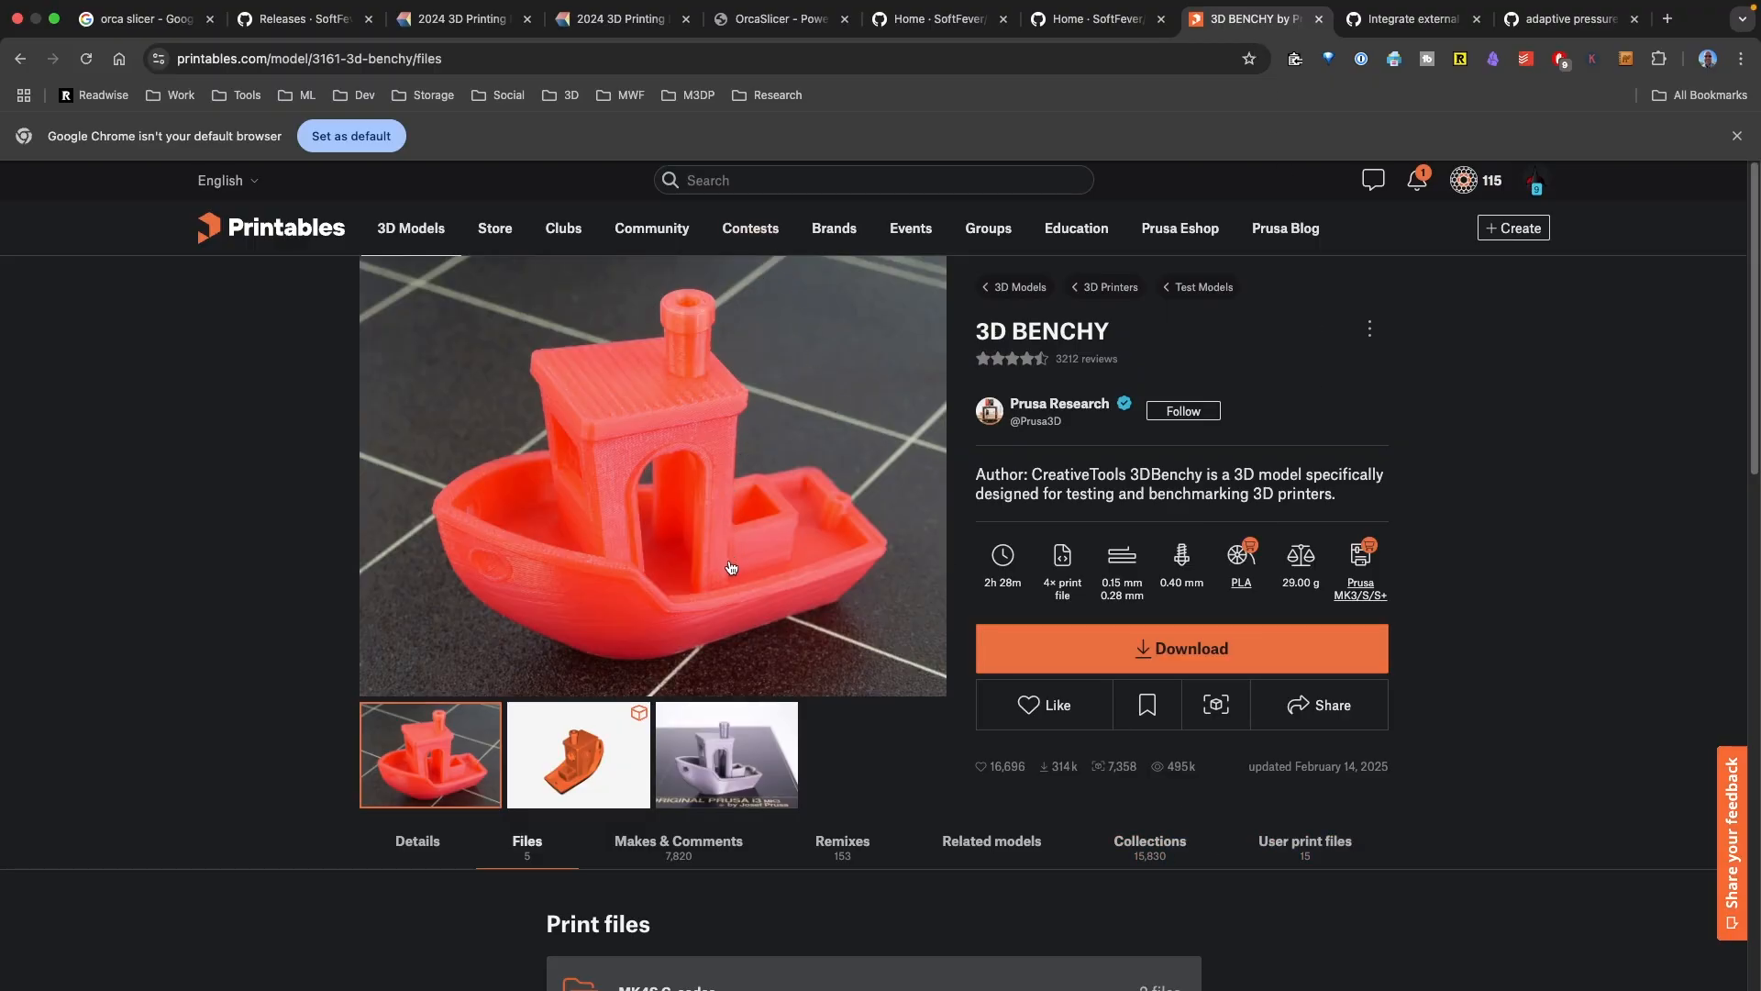
pyautogui.scroll(-3)
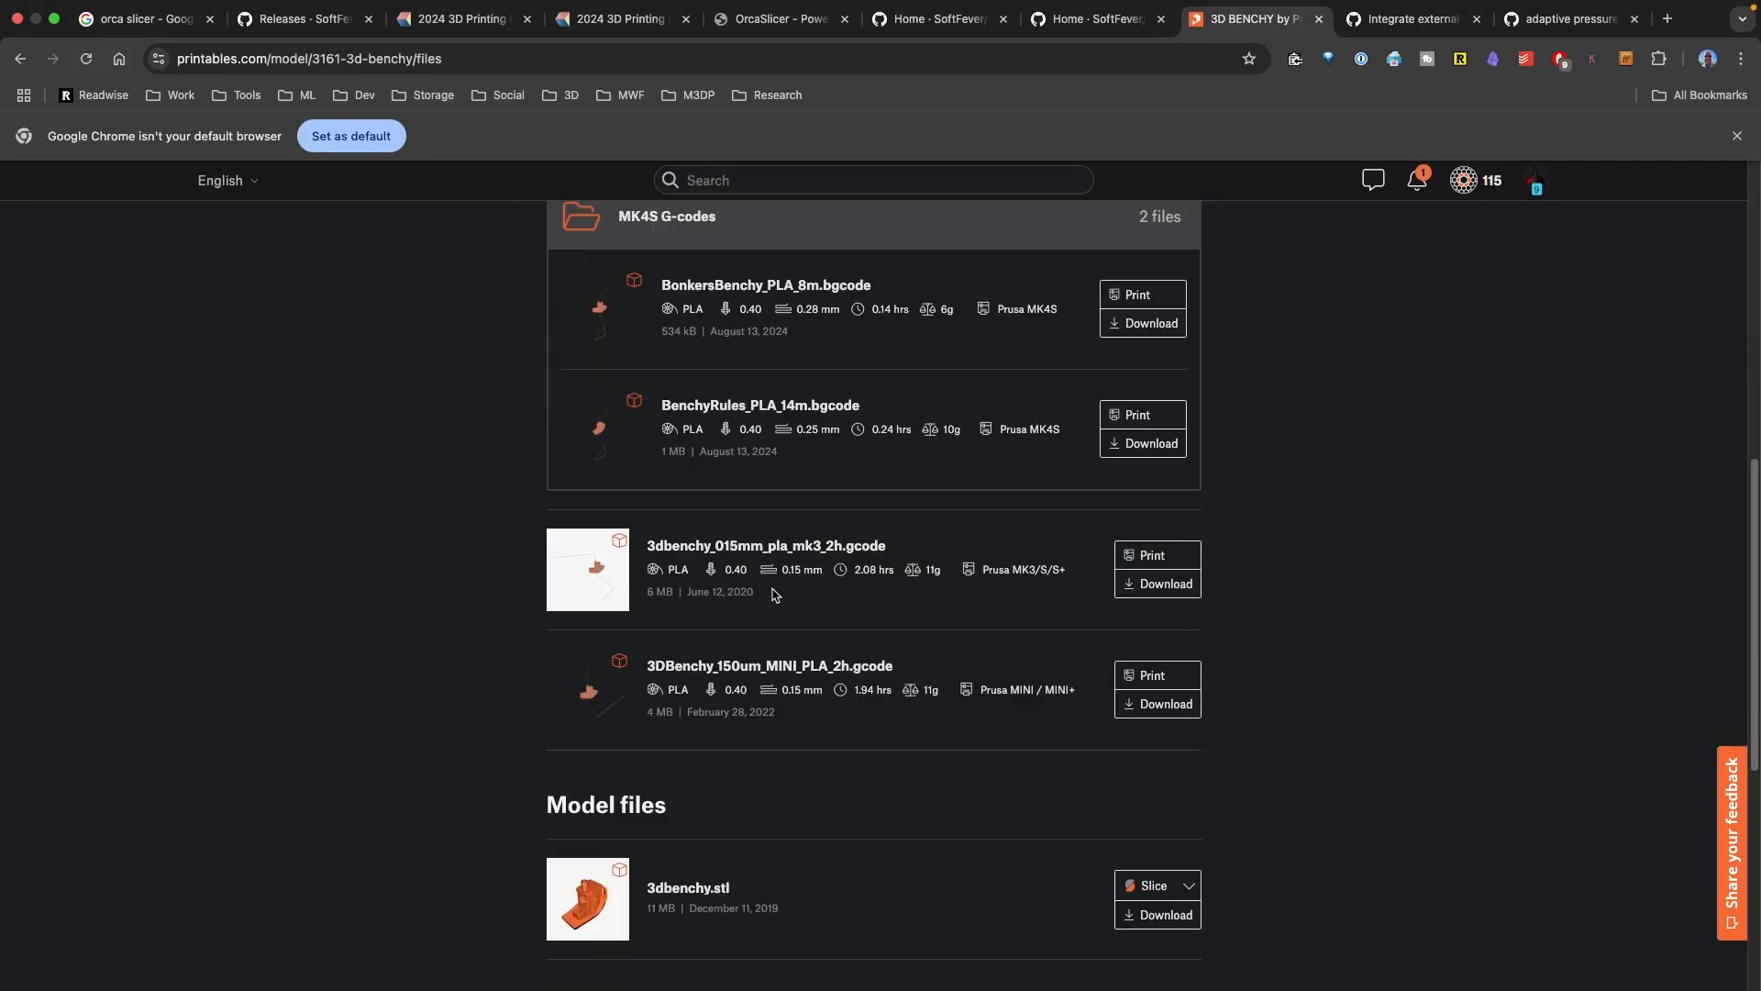
pyautogui.scroll(-3)
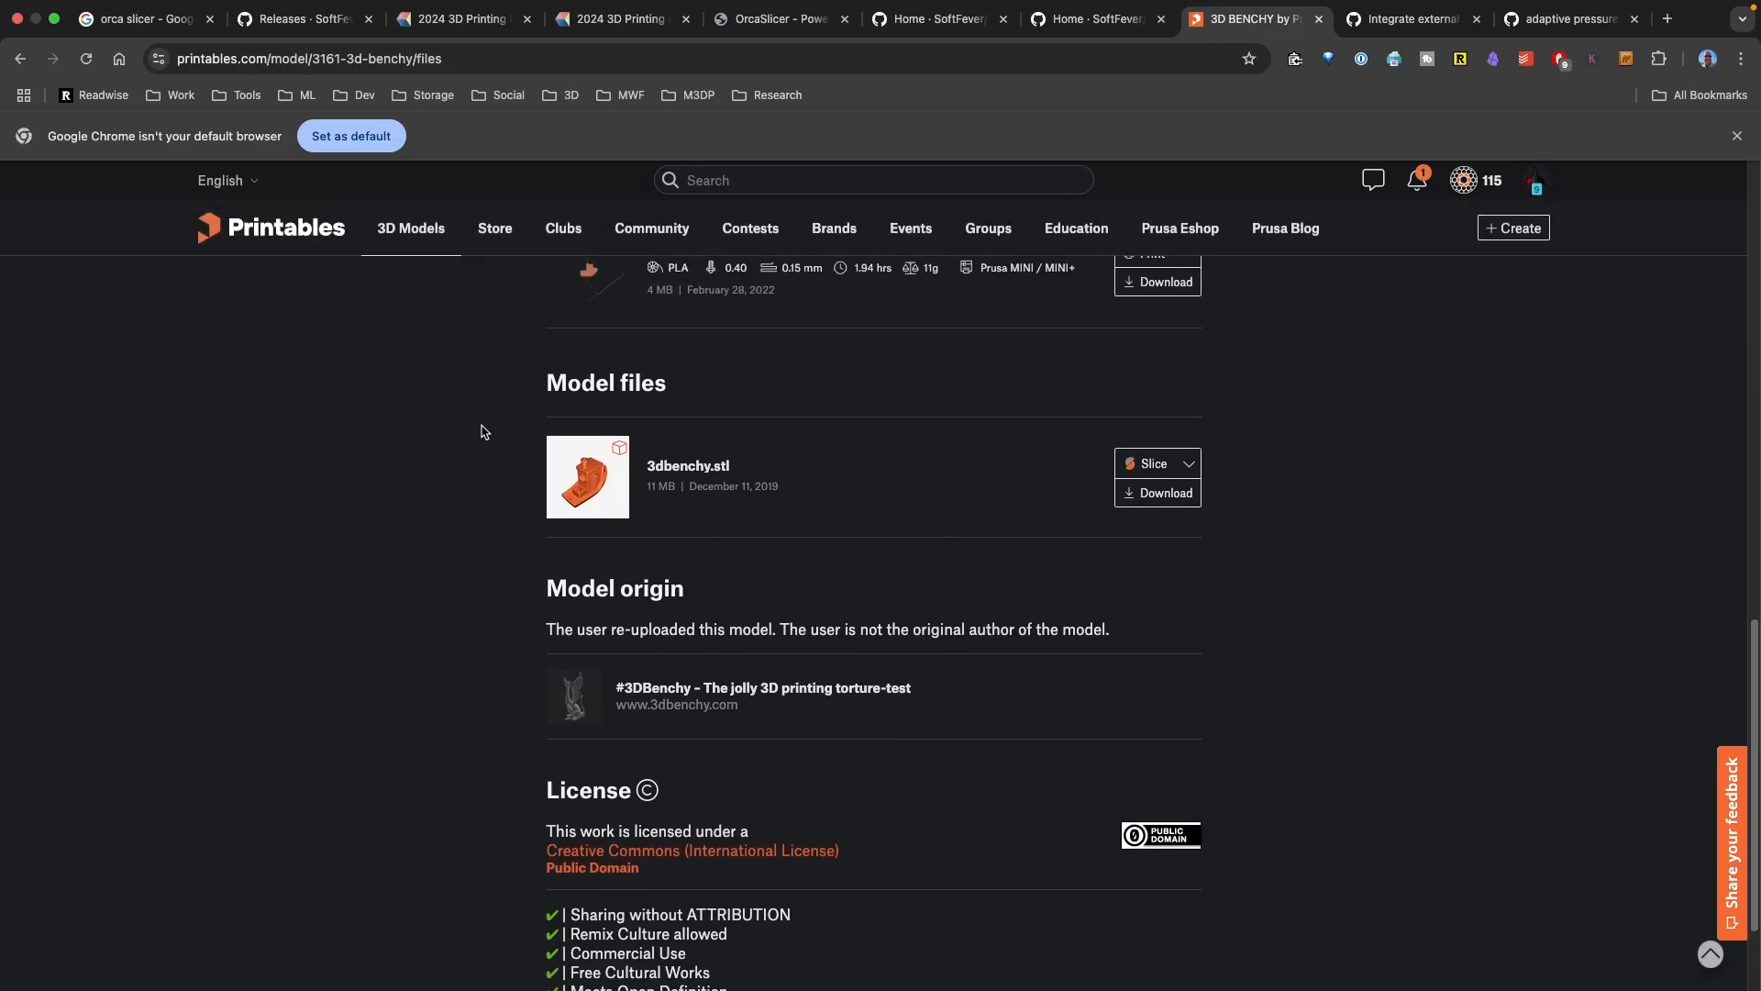
pyautogui.moveTo(1150, 464)
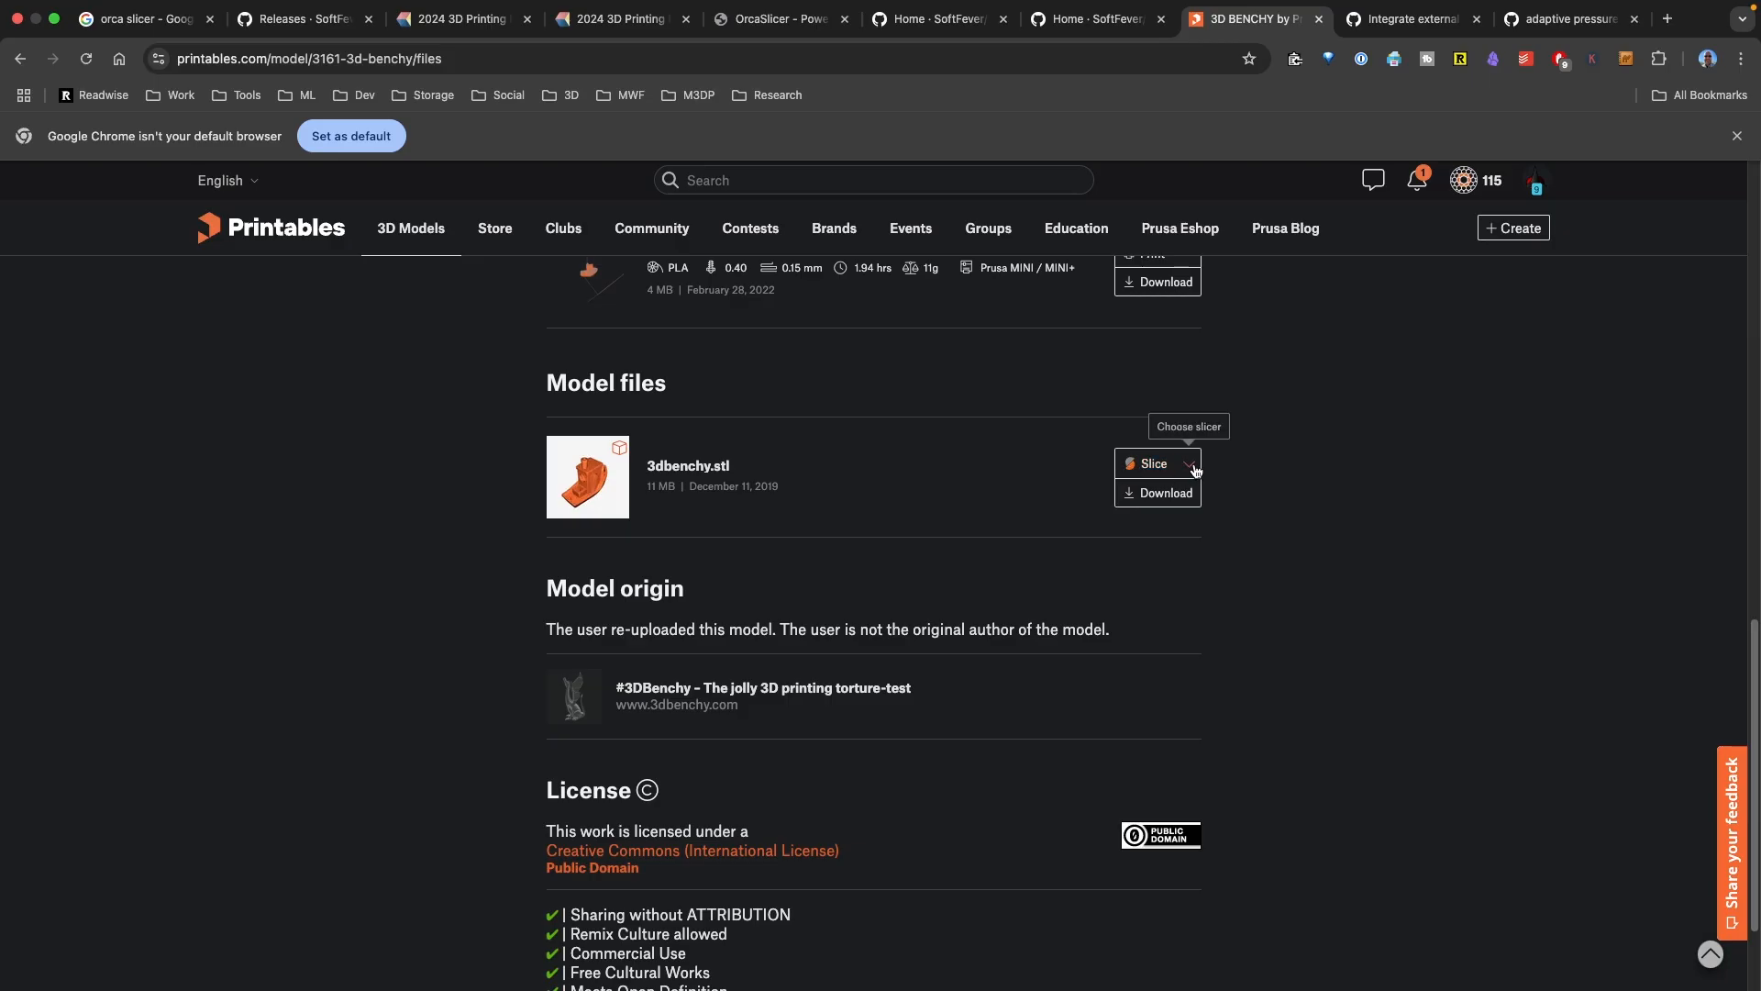
pyautogui.click(1189, 465)
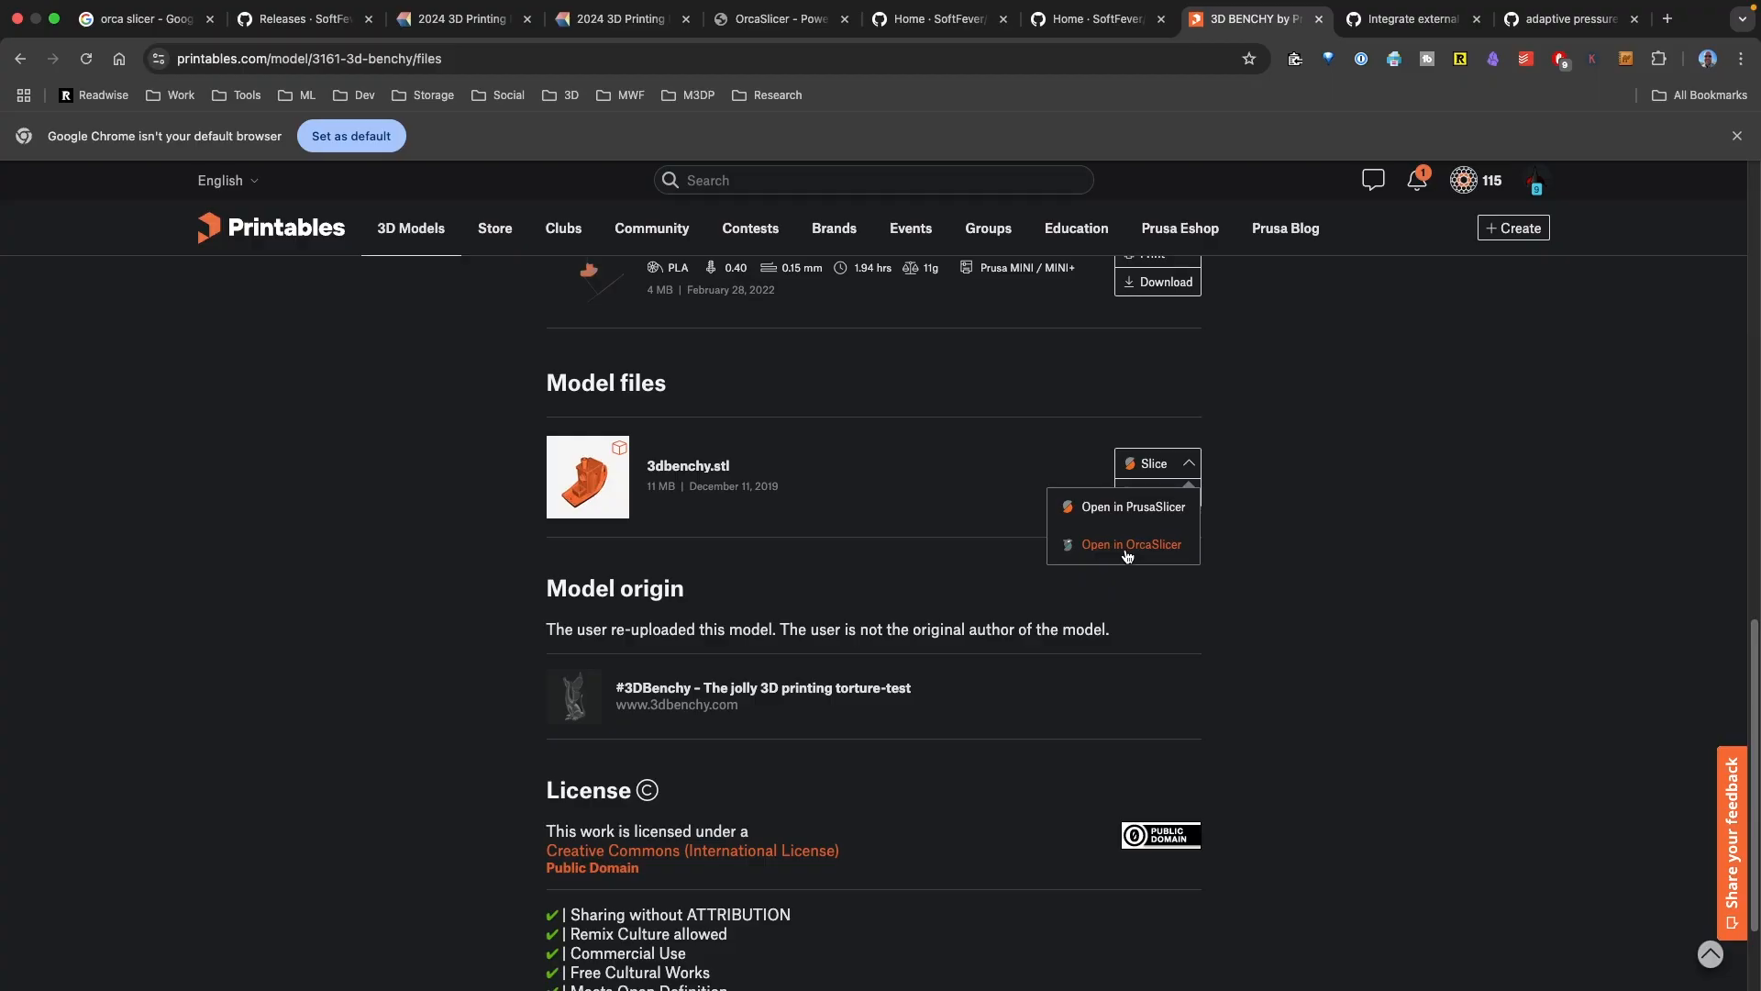
# Open 3dbenchy.stl in OrcaSlicer with 'Don't show this again' ticked in the integration dialog.
pyautogui.click(1130, 543)
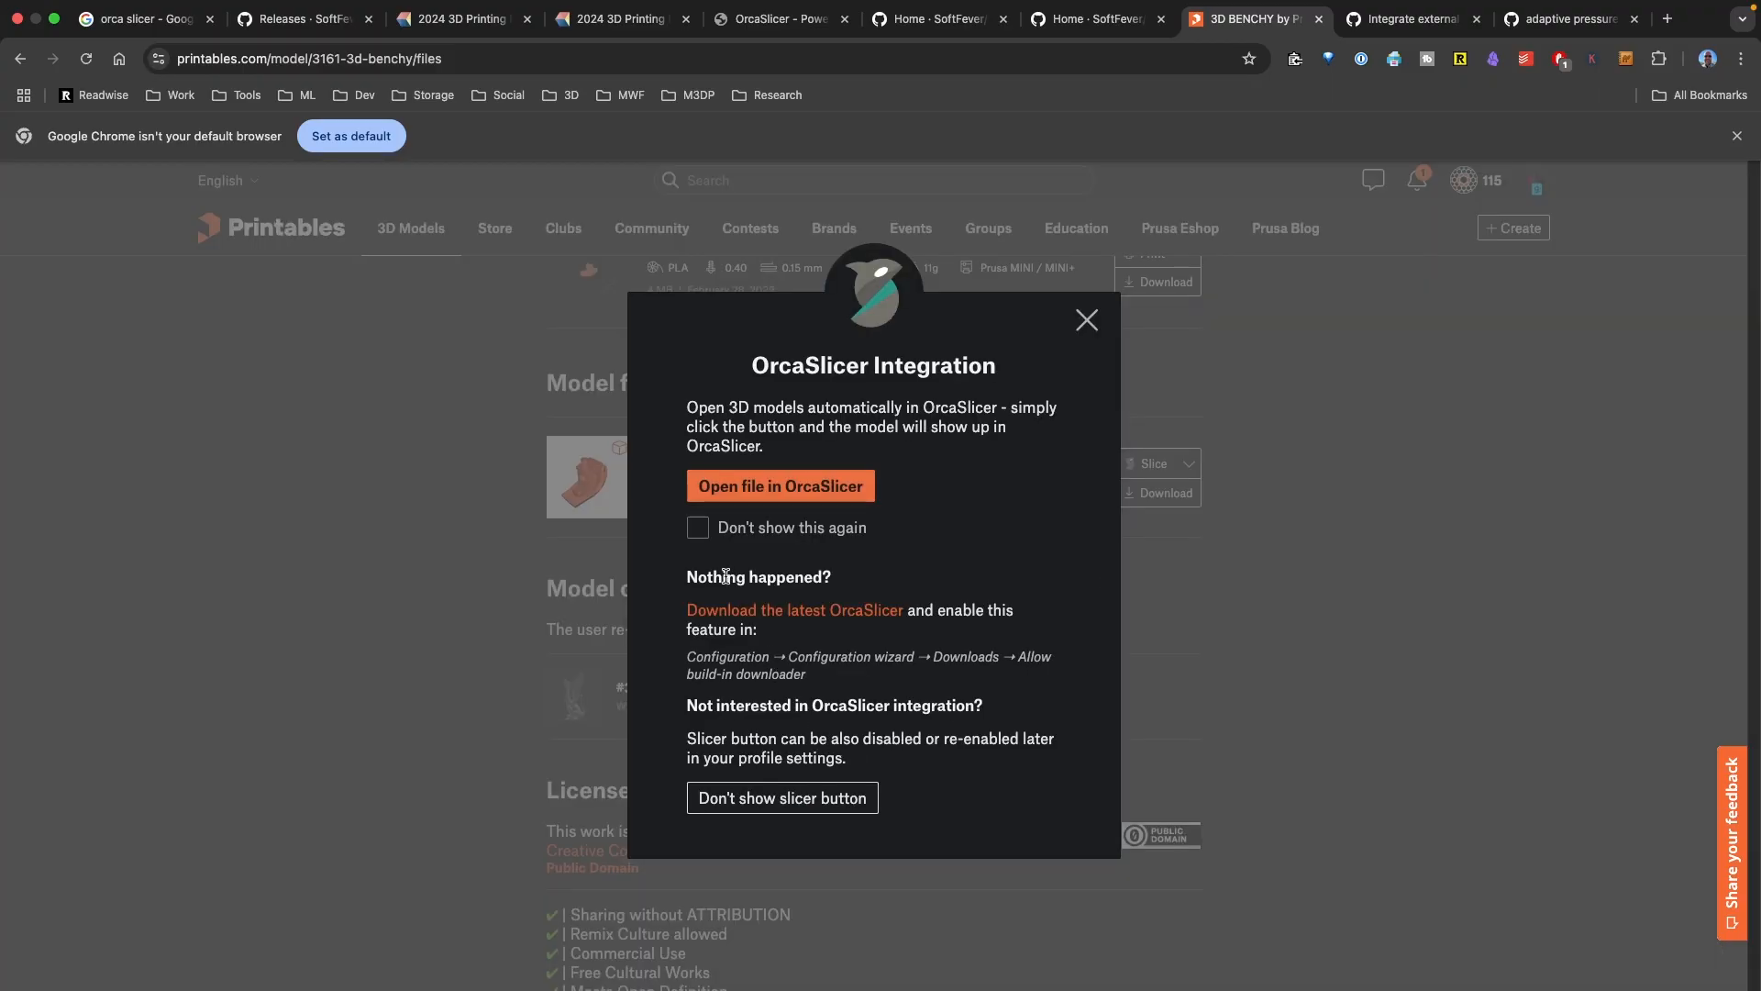
pyautogui.click(697, 527)
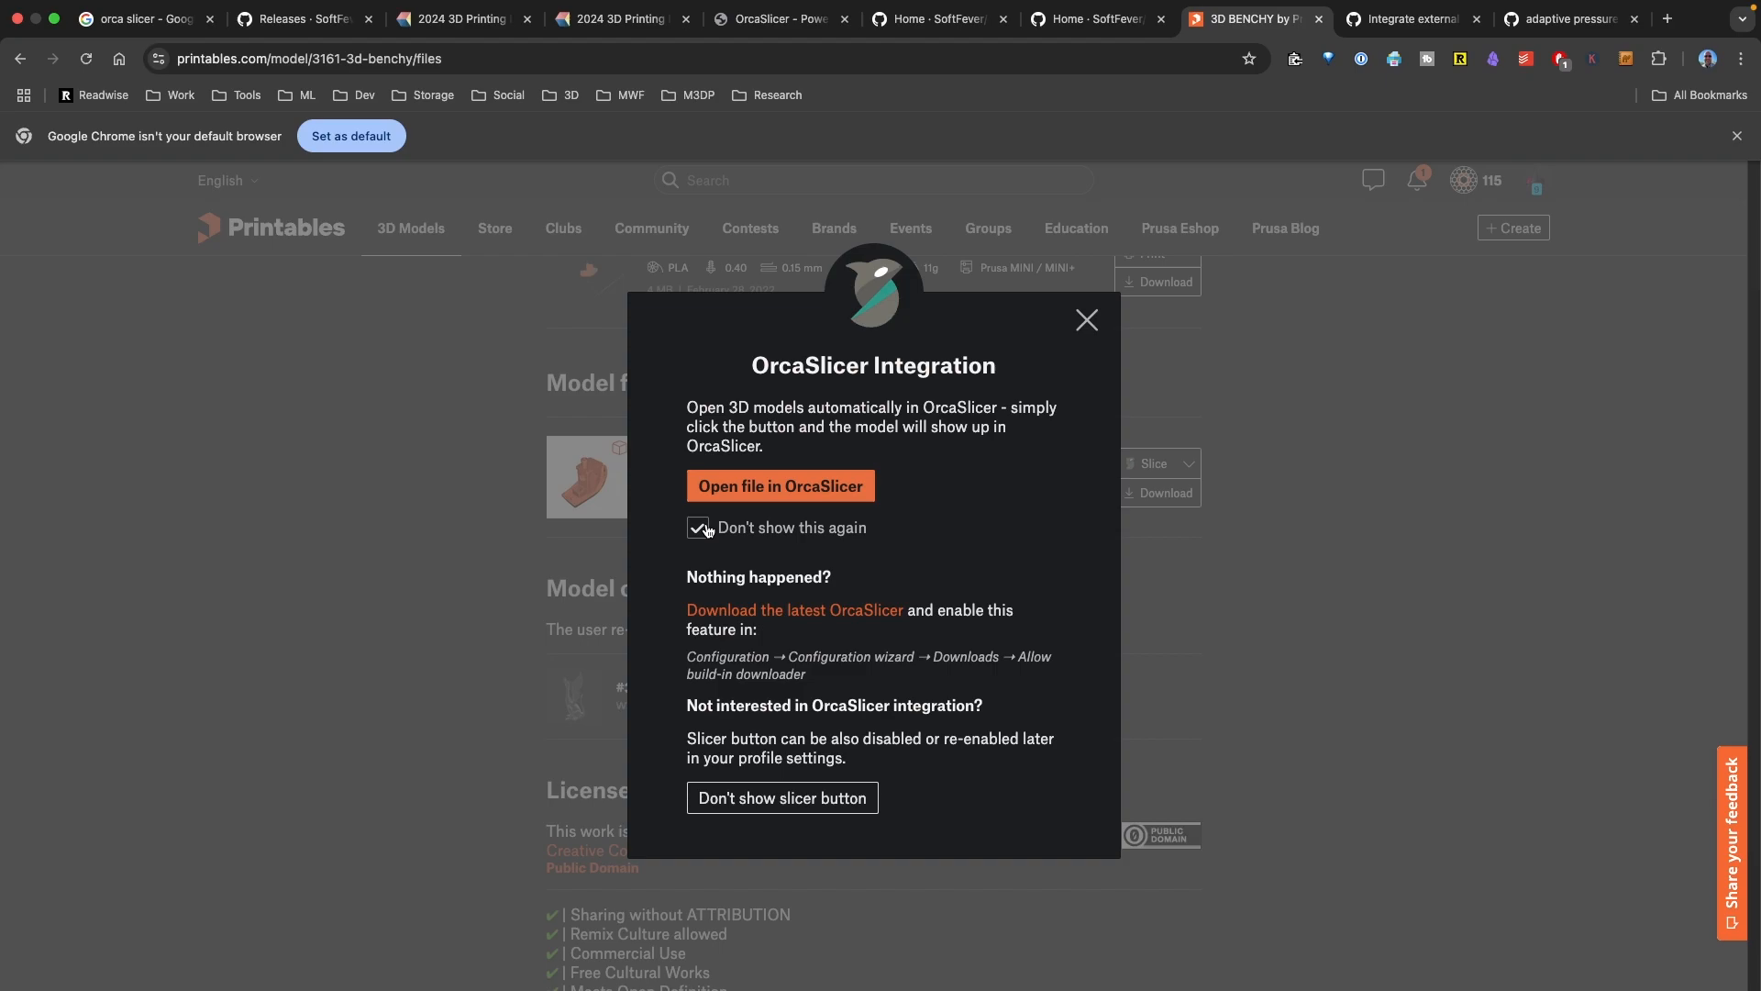
pyautogui.click(779, 484)
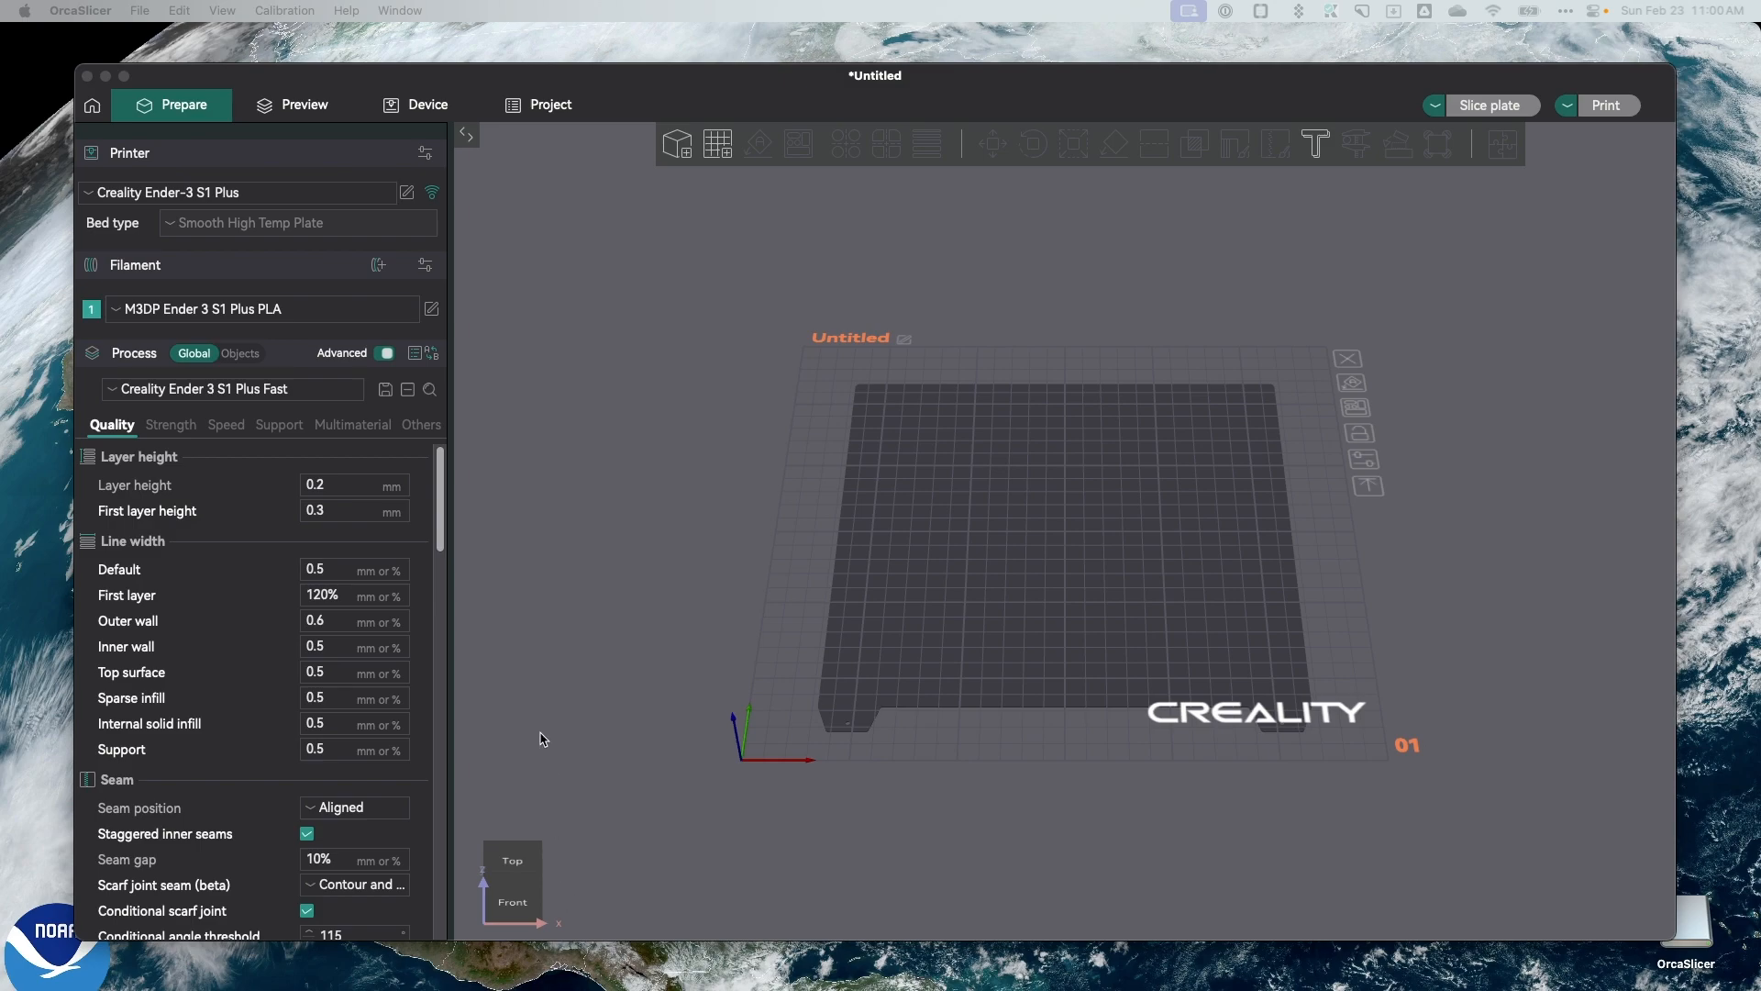
pyautogui.moveTo(1416, 635)
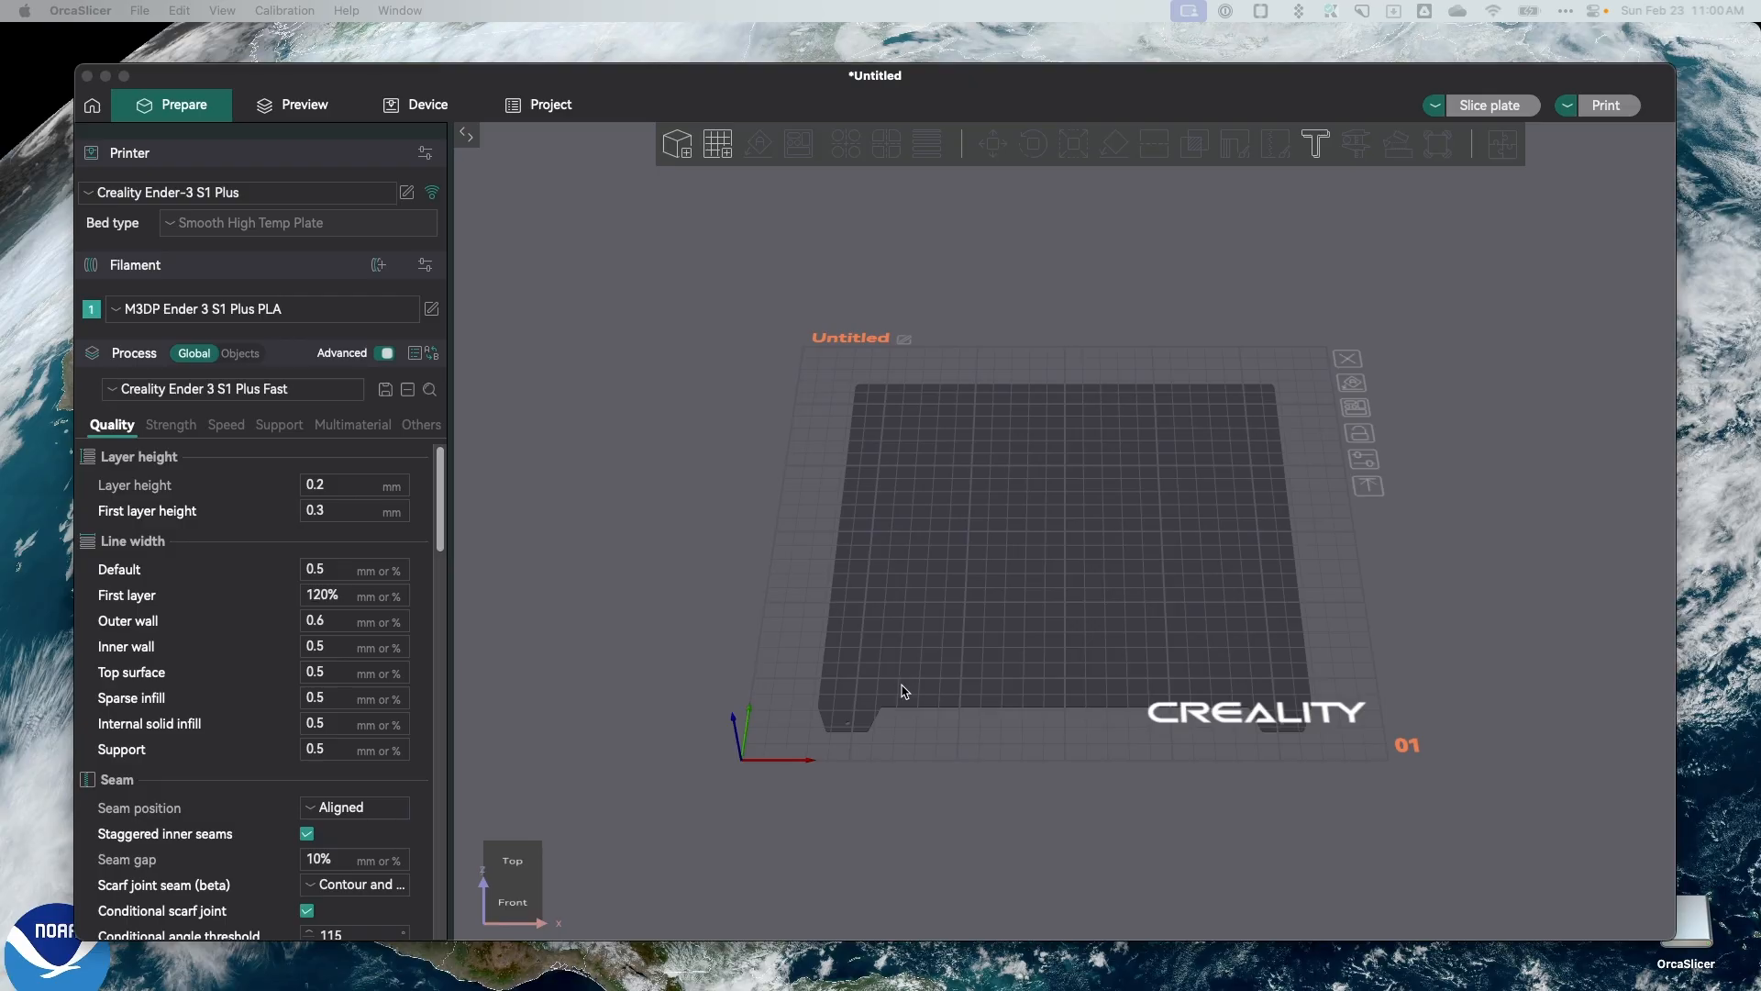
pyautogui.moveTo(433, 323)
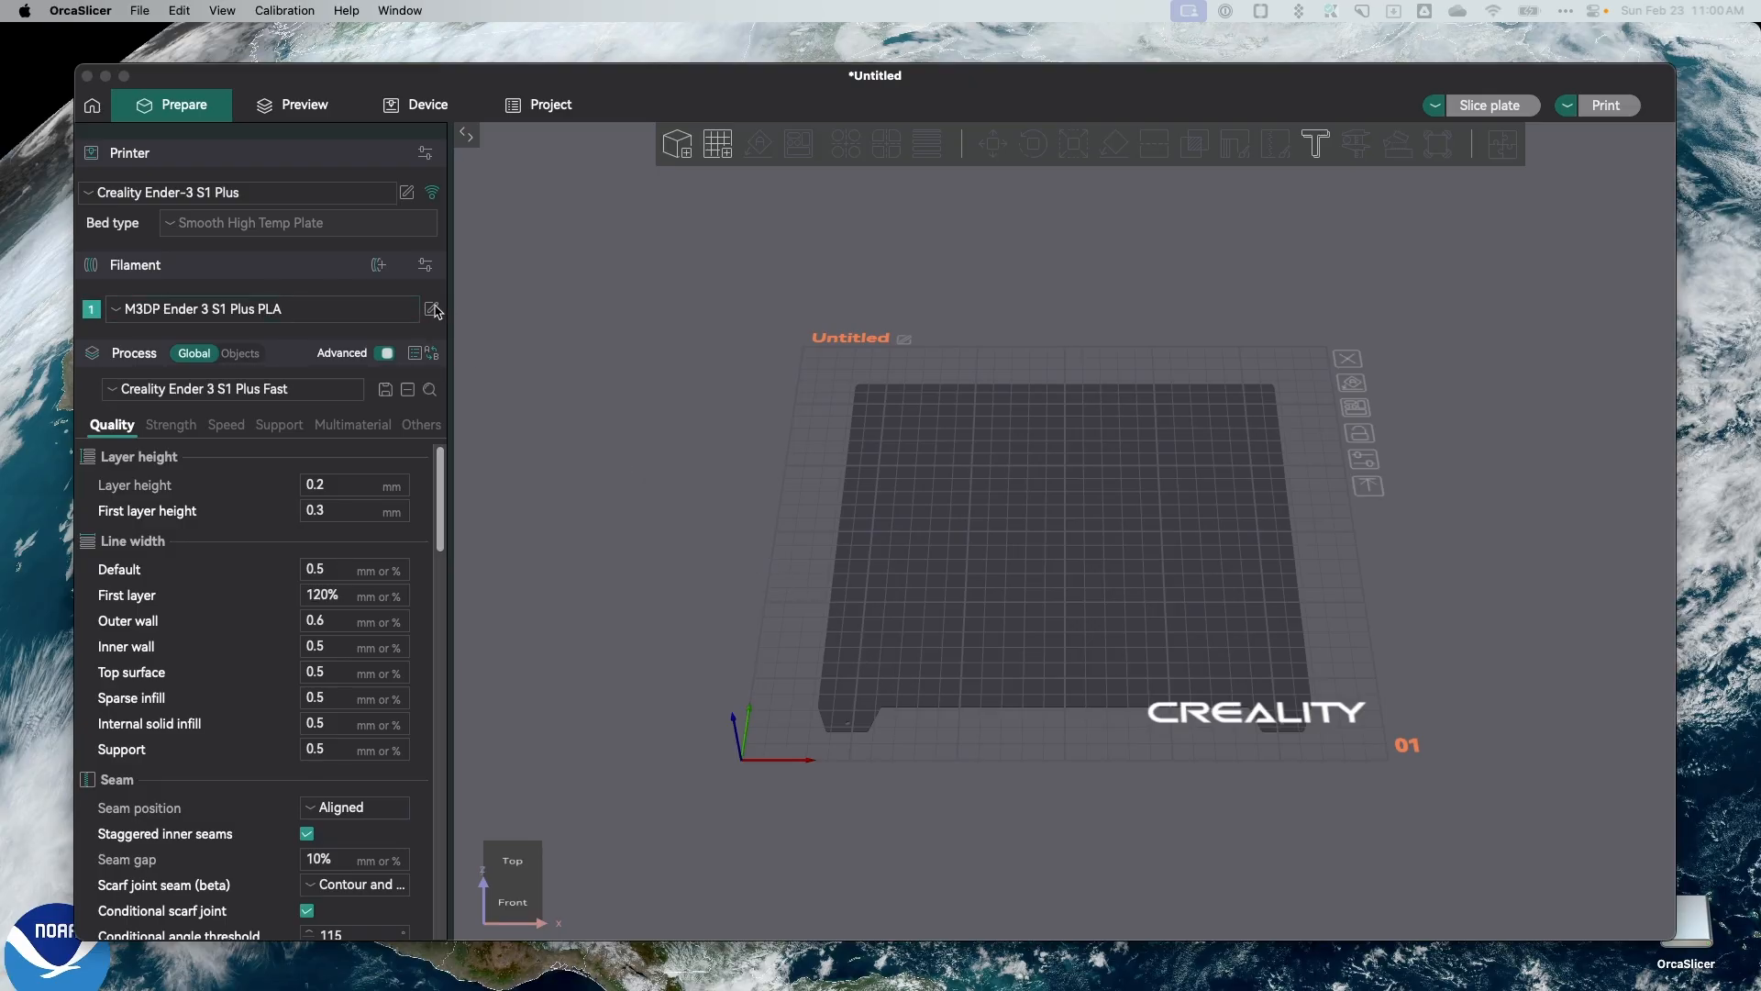
# In the PLA filament's Dependencies, toggle Compatible machine 'All' on and back off.
pyautogui.click(432, 308)
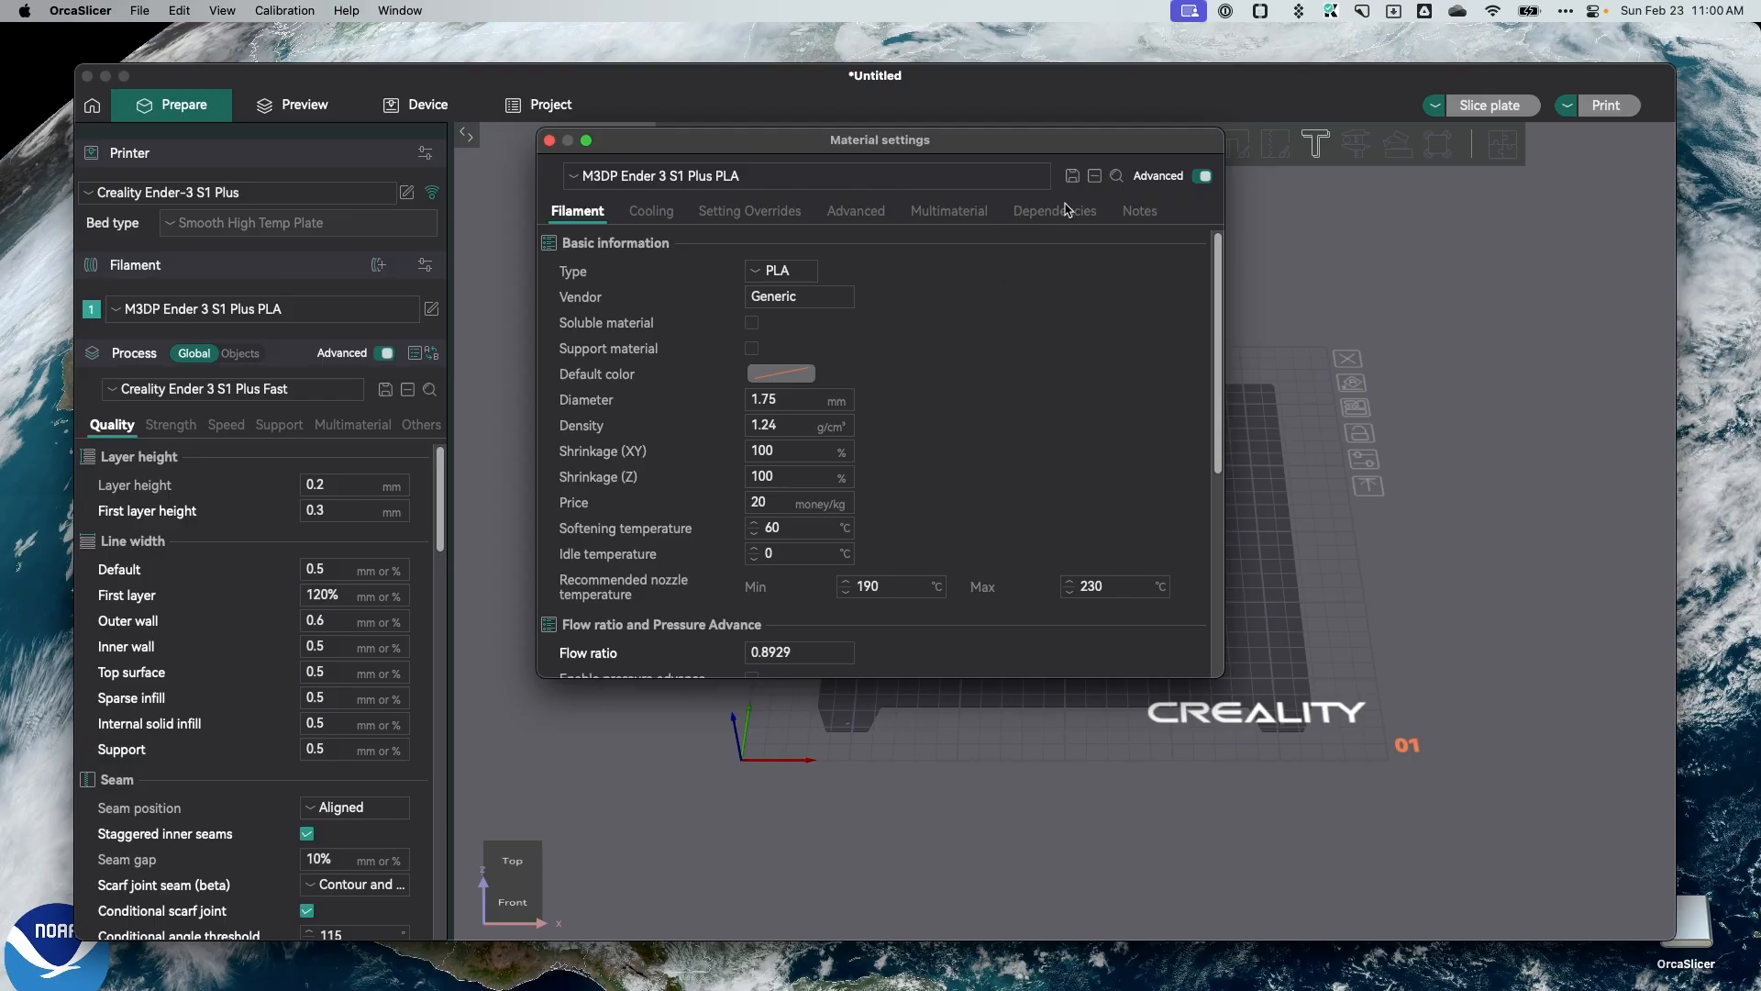
pyautogui.click(1053, 209)
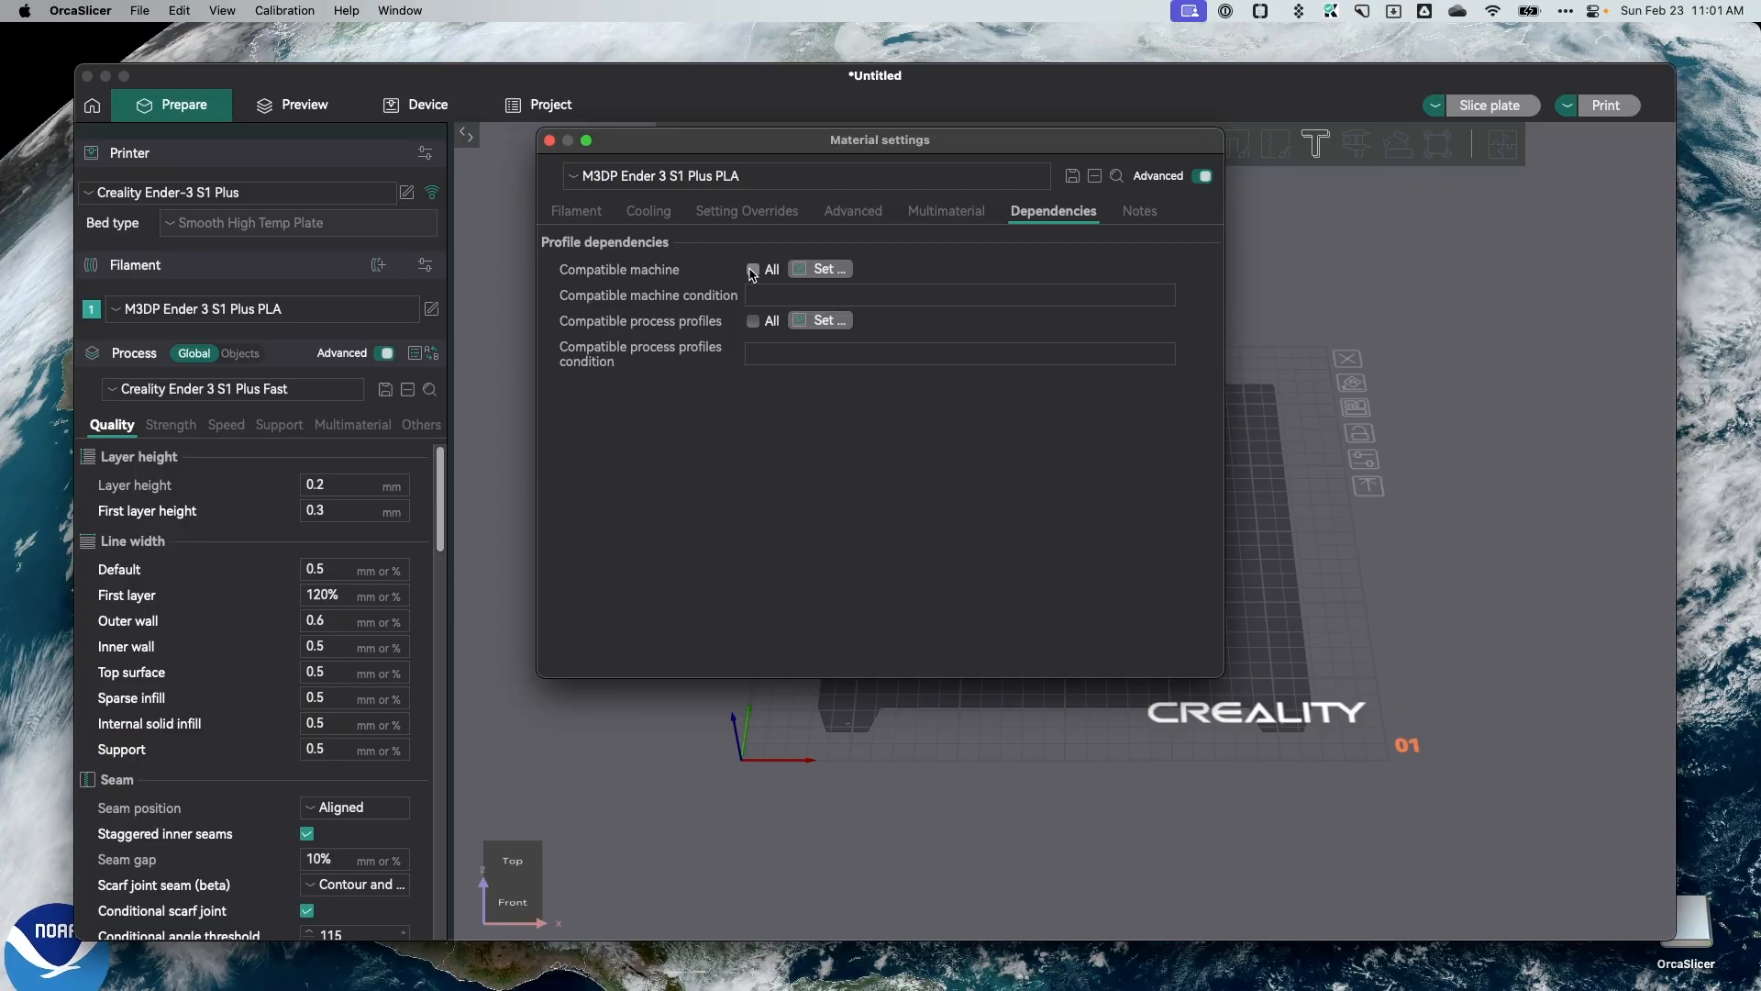
pyautogui.click(754, 267)
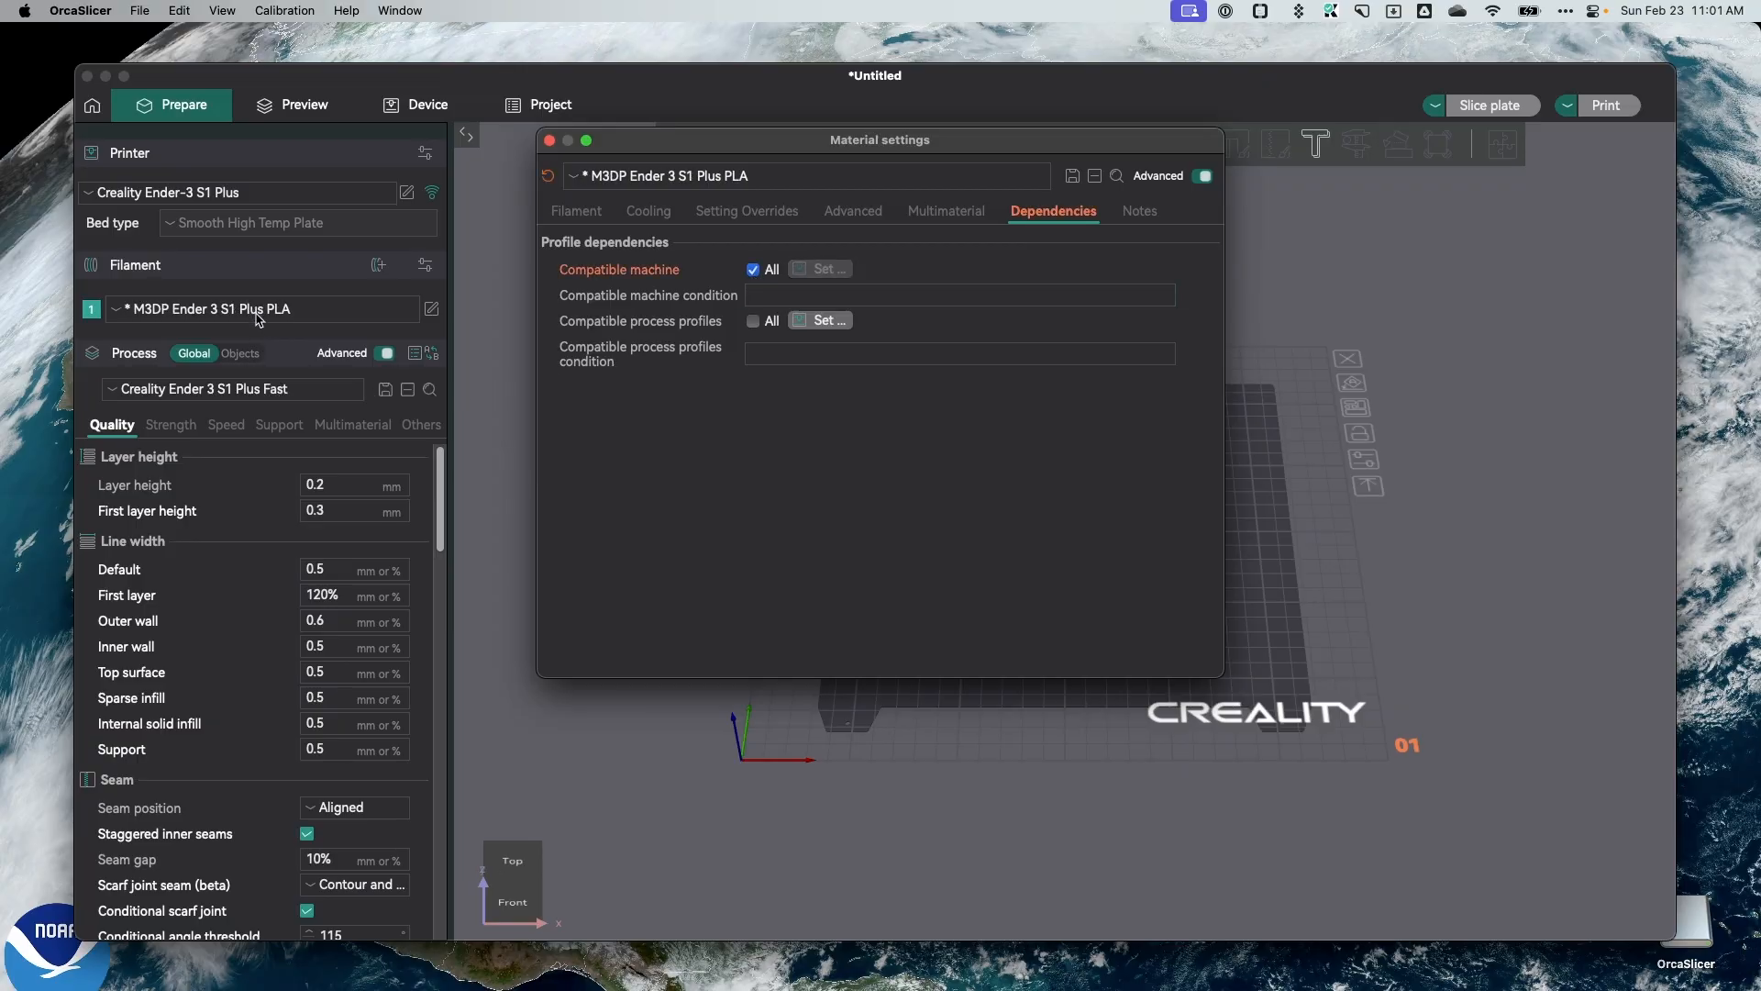
pyautogui.moveTo(710, 273)
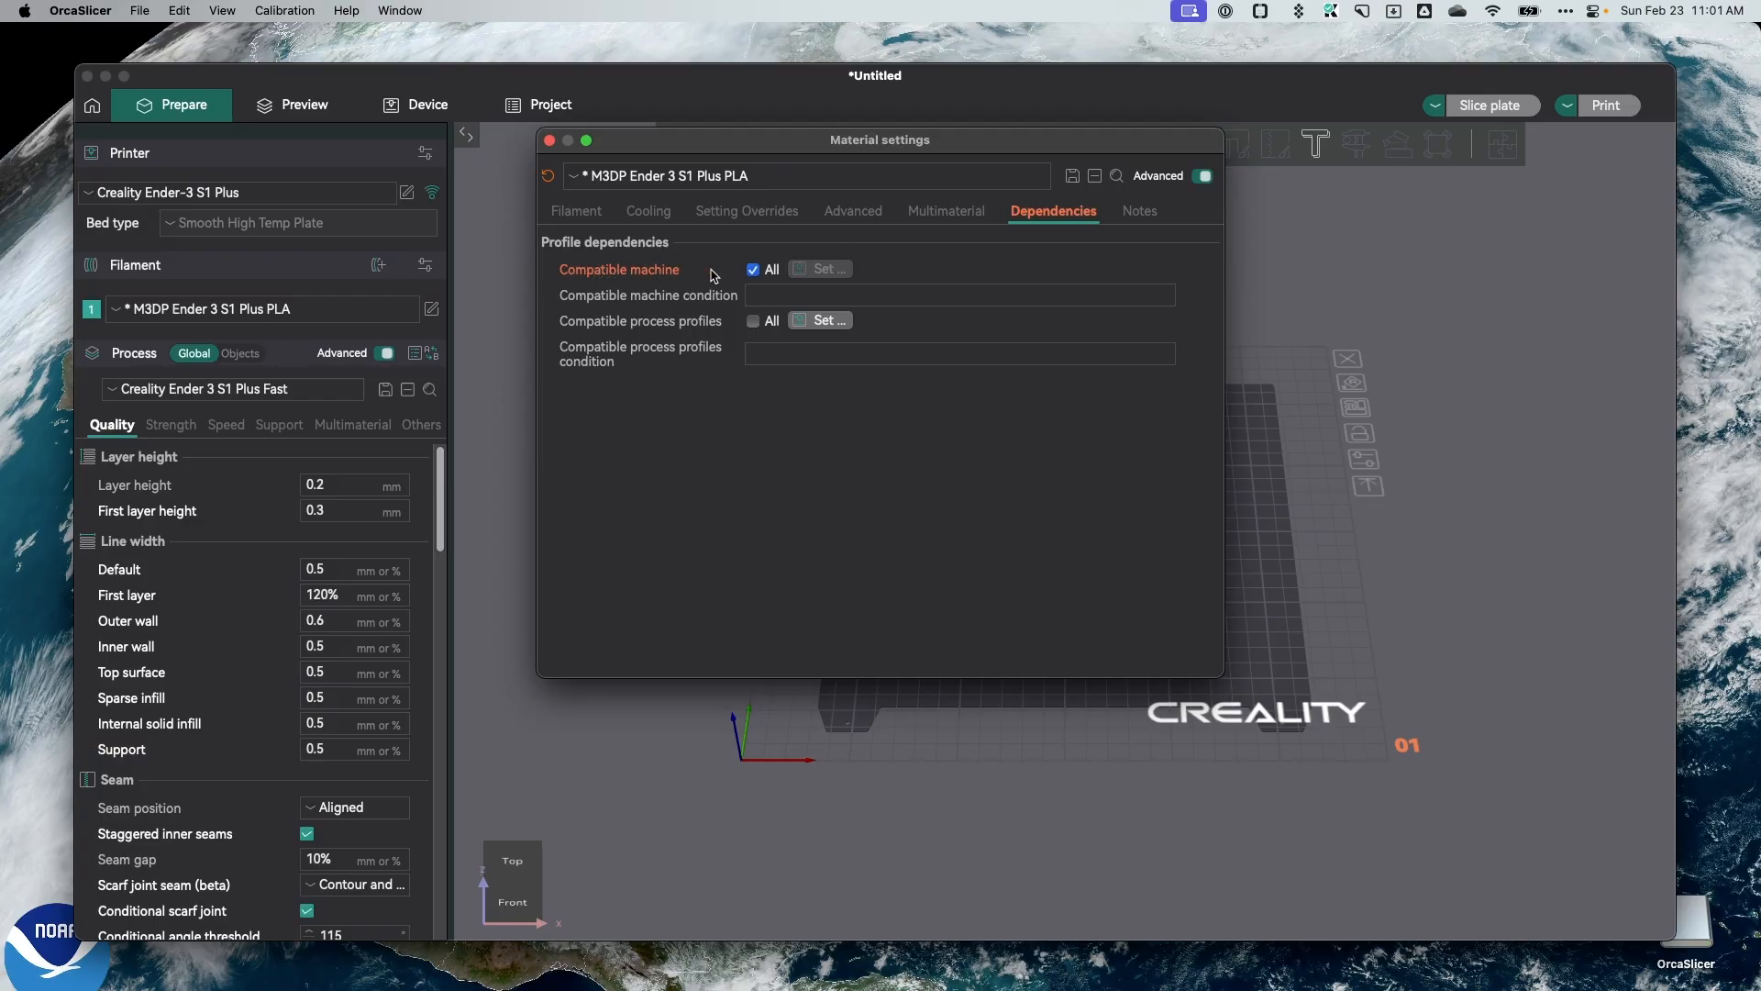
pyautogui.click(752, 268)
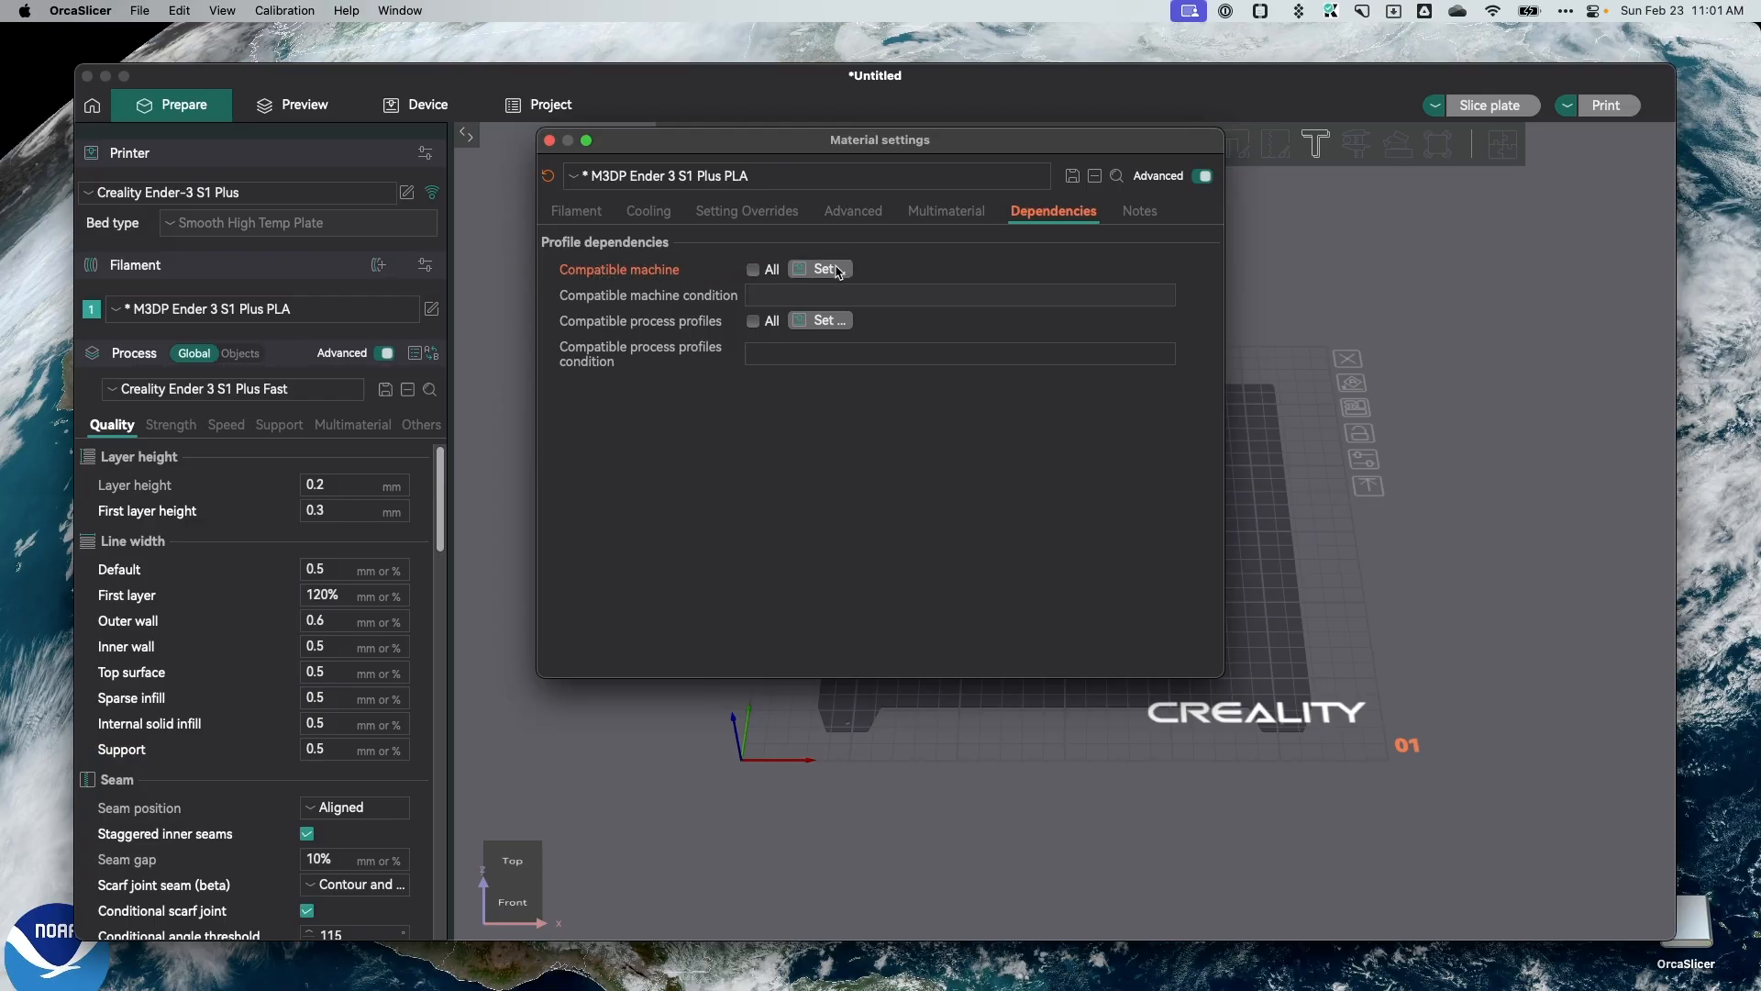
# Look through the compatible machines list and cancel without selecting any.
pyautogui.click(818, 268)
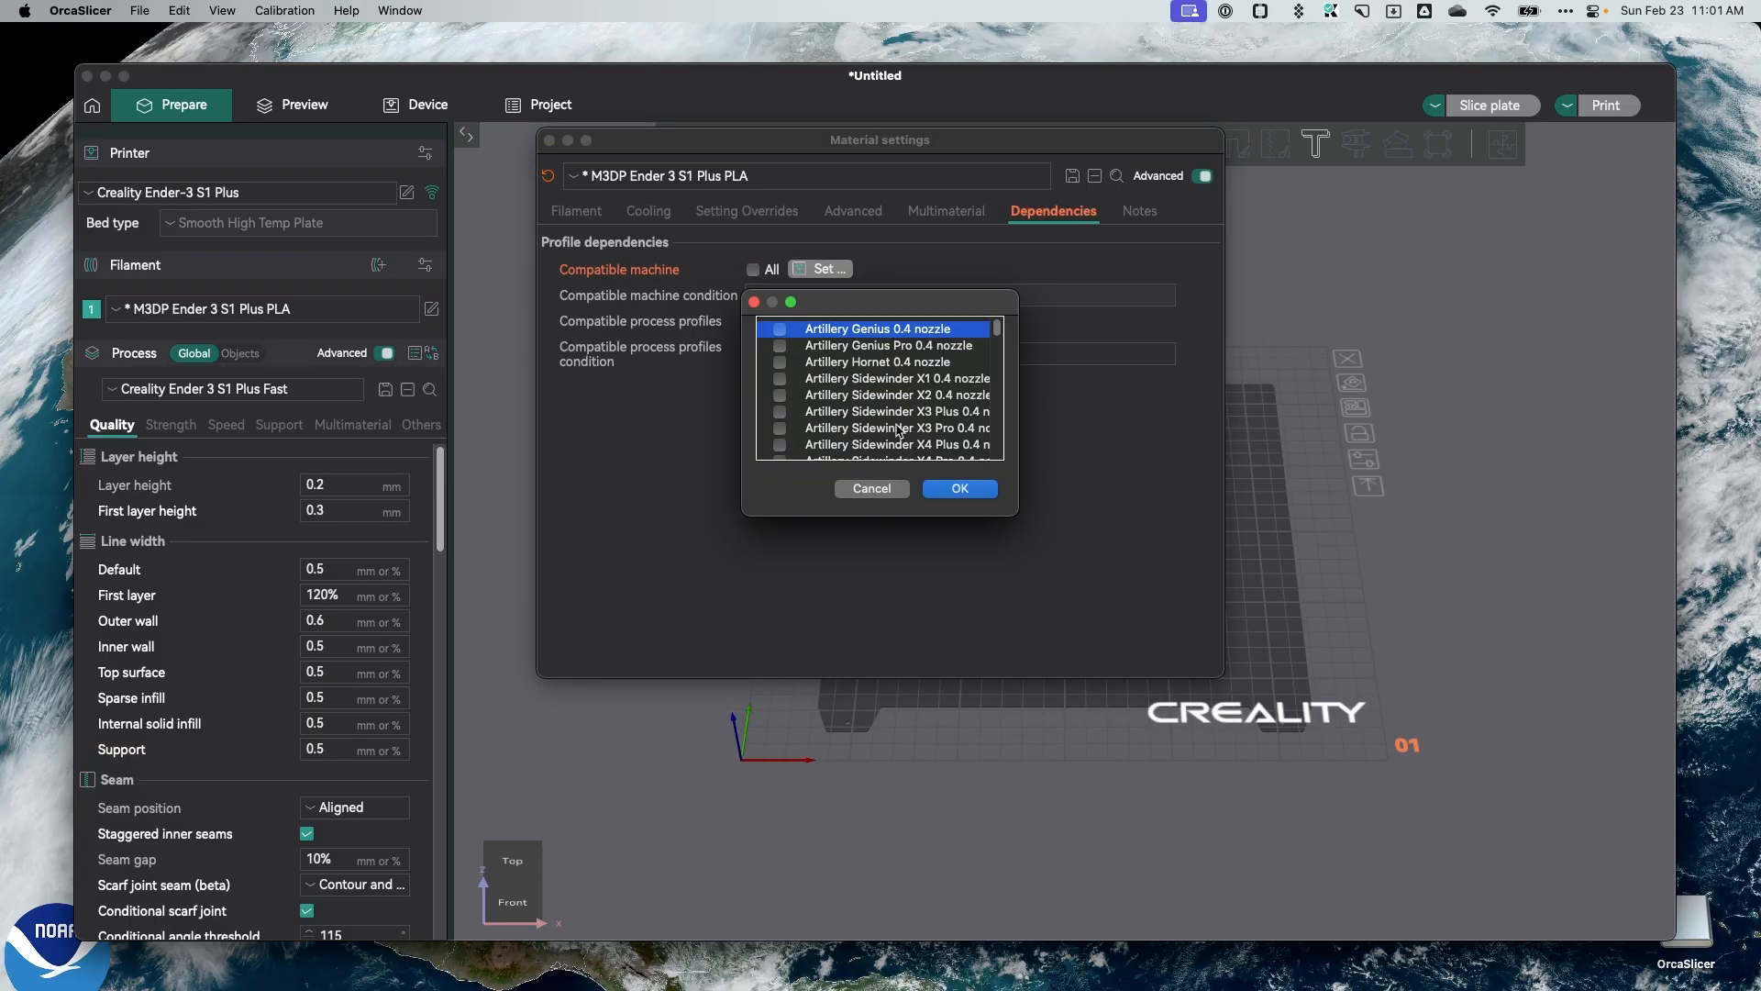
pyautogui.scroll(-3)
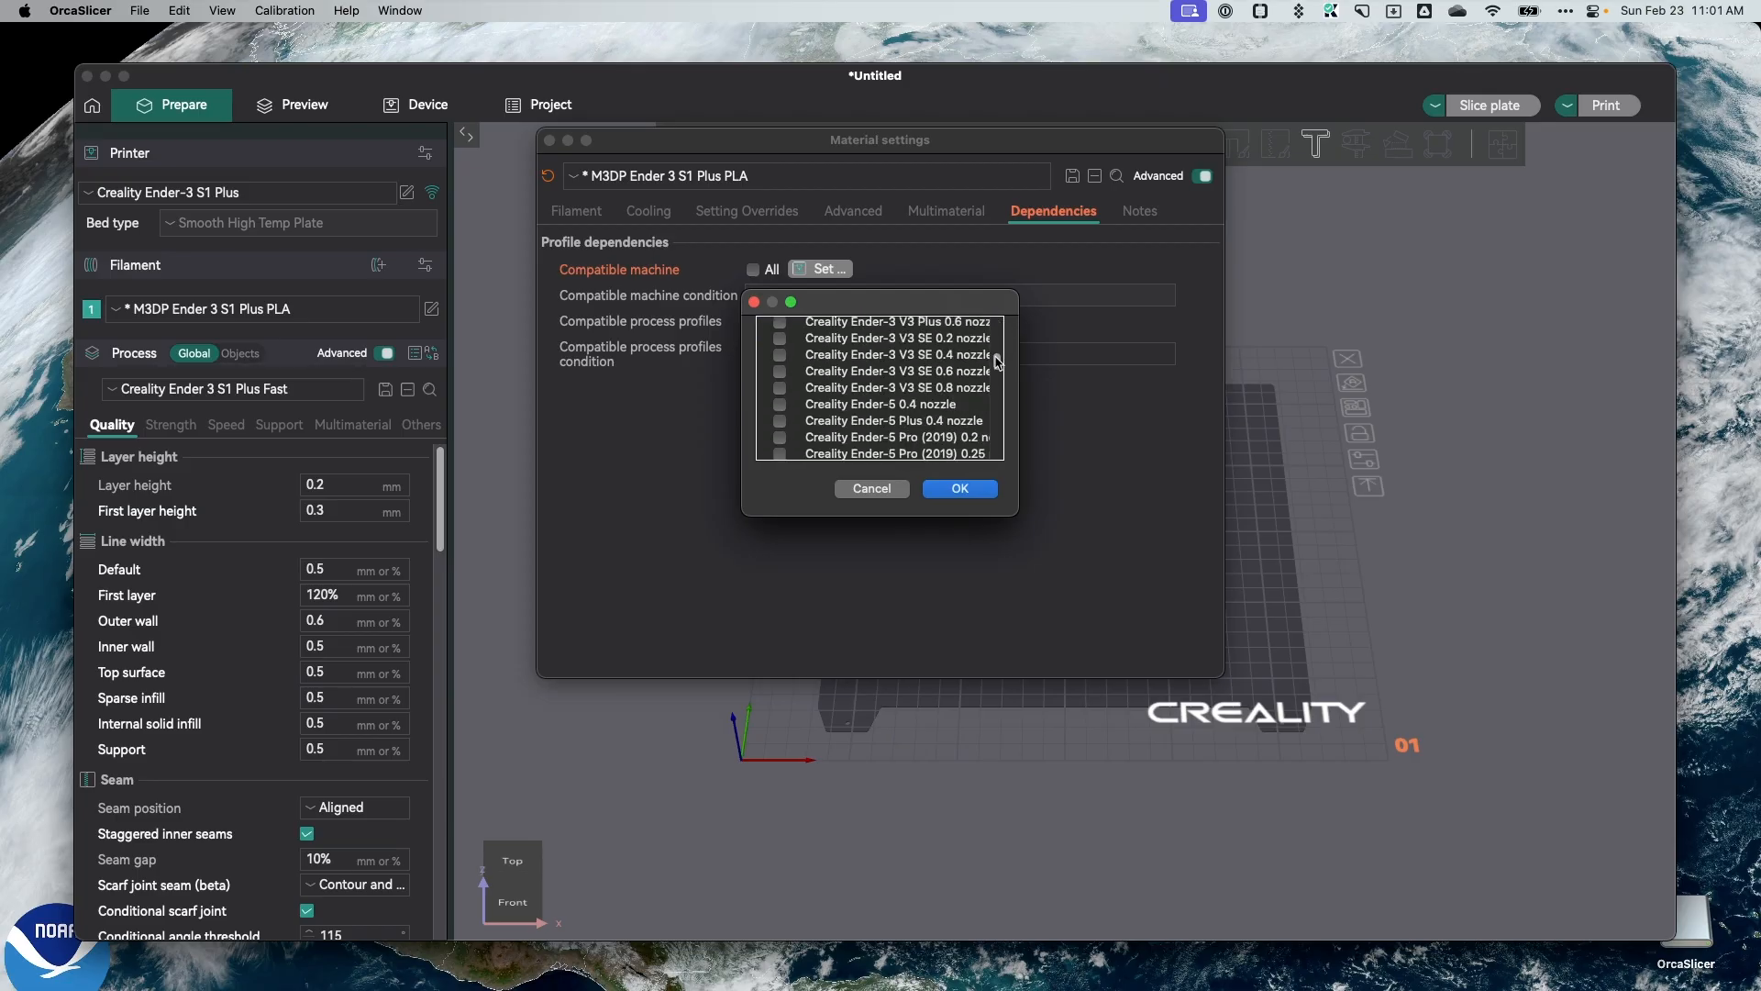
pyautogui.scroll(-3)
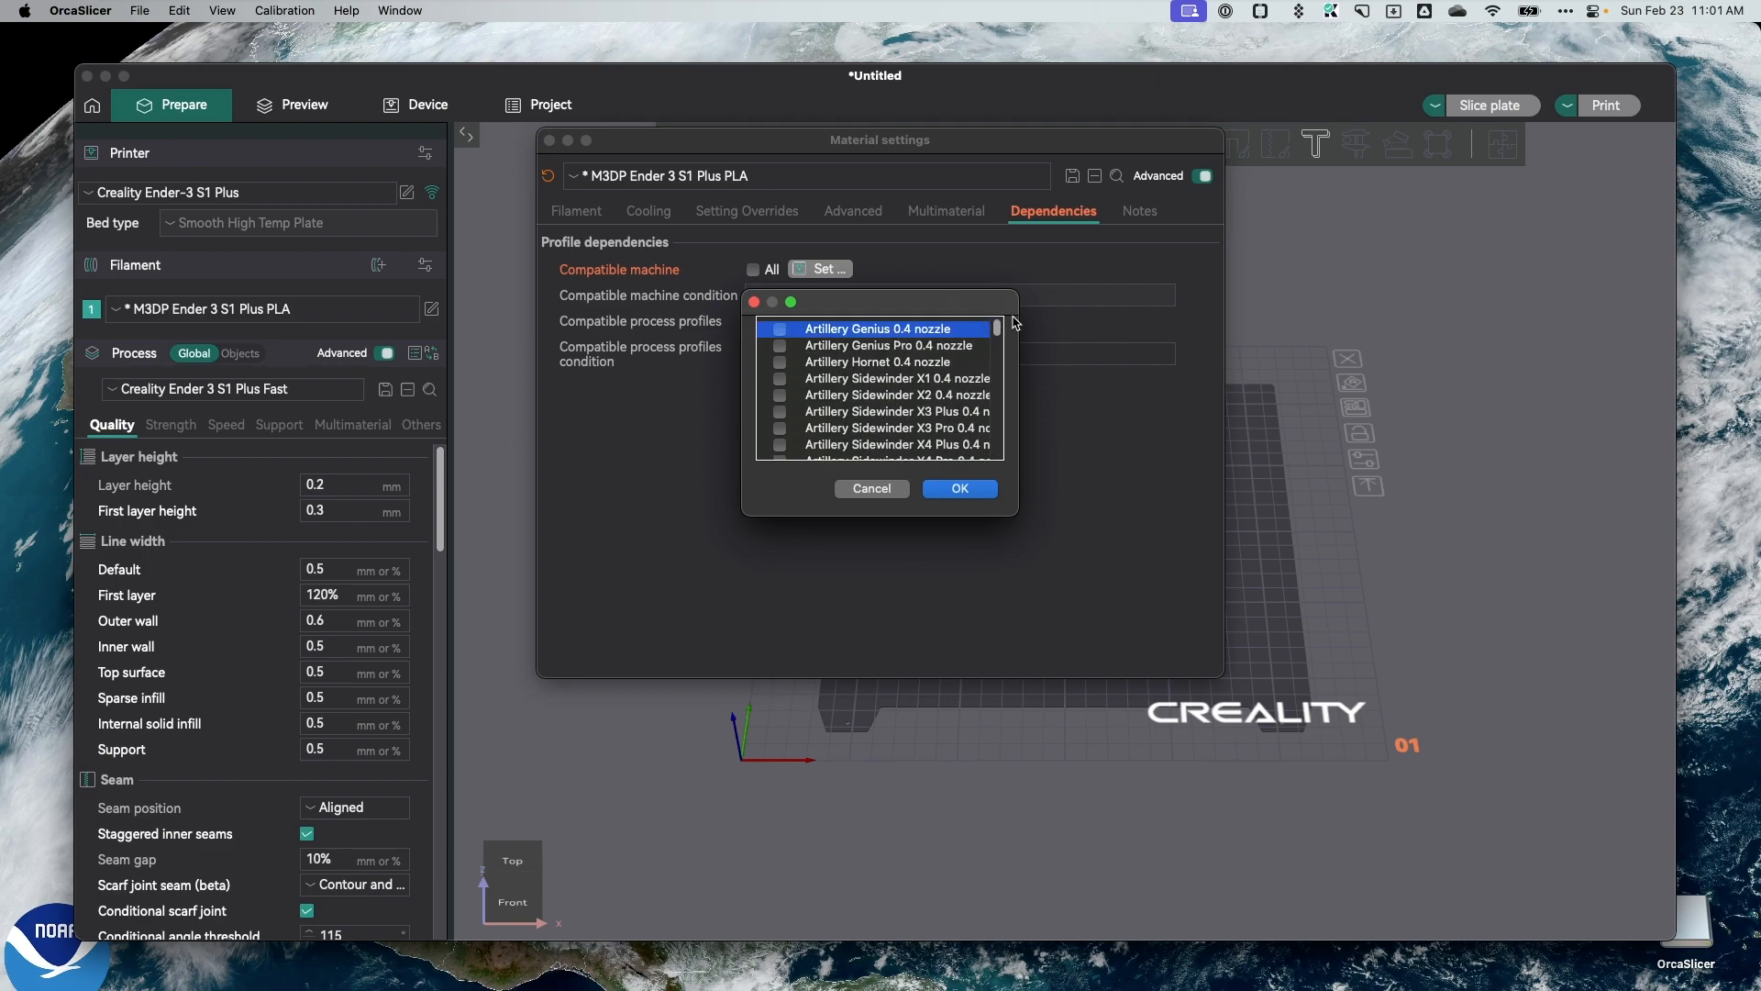
pyautogui.moveTo(811, 347)
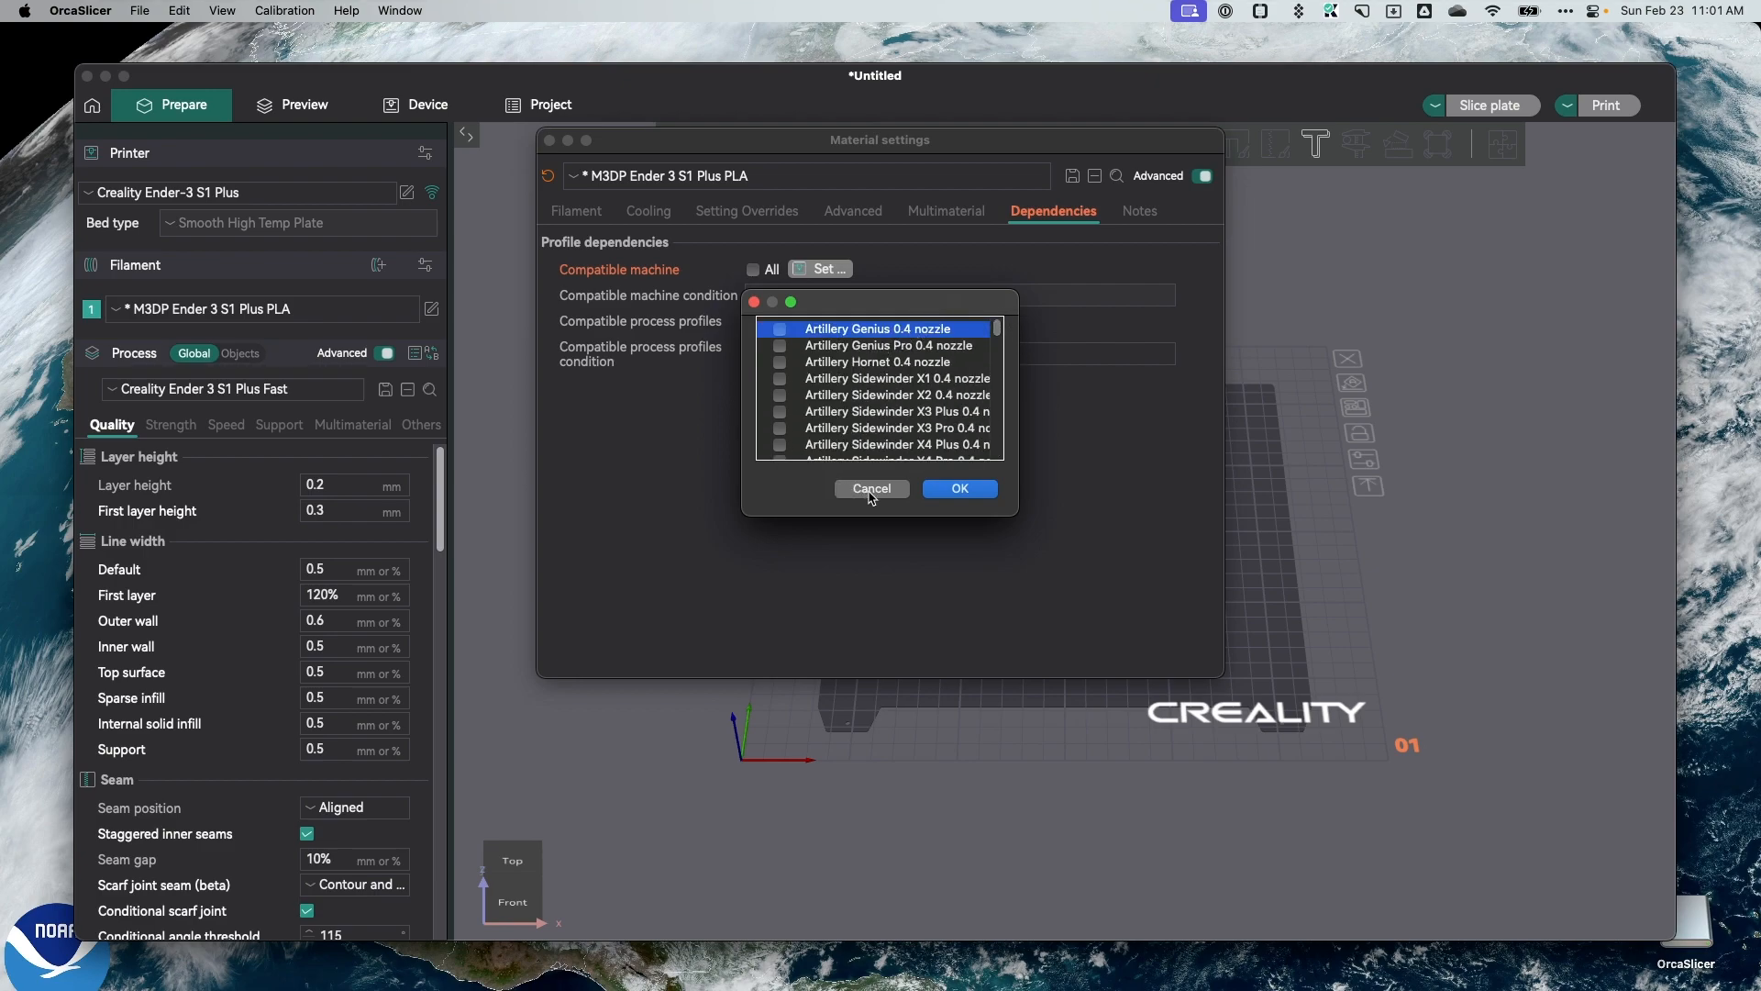
pyautogui.click(870, 488)
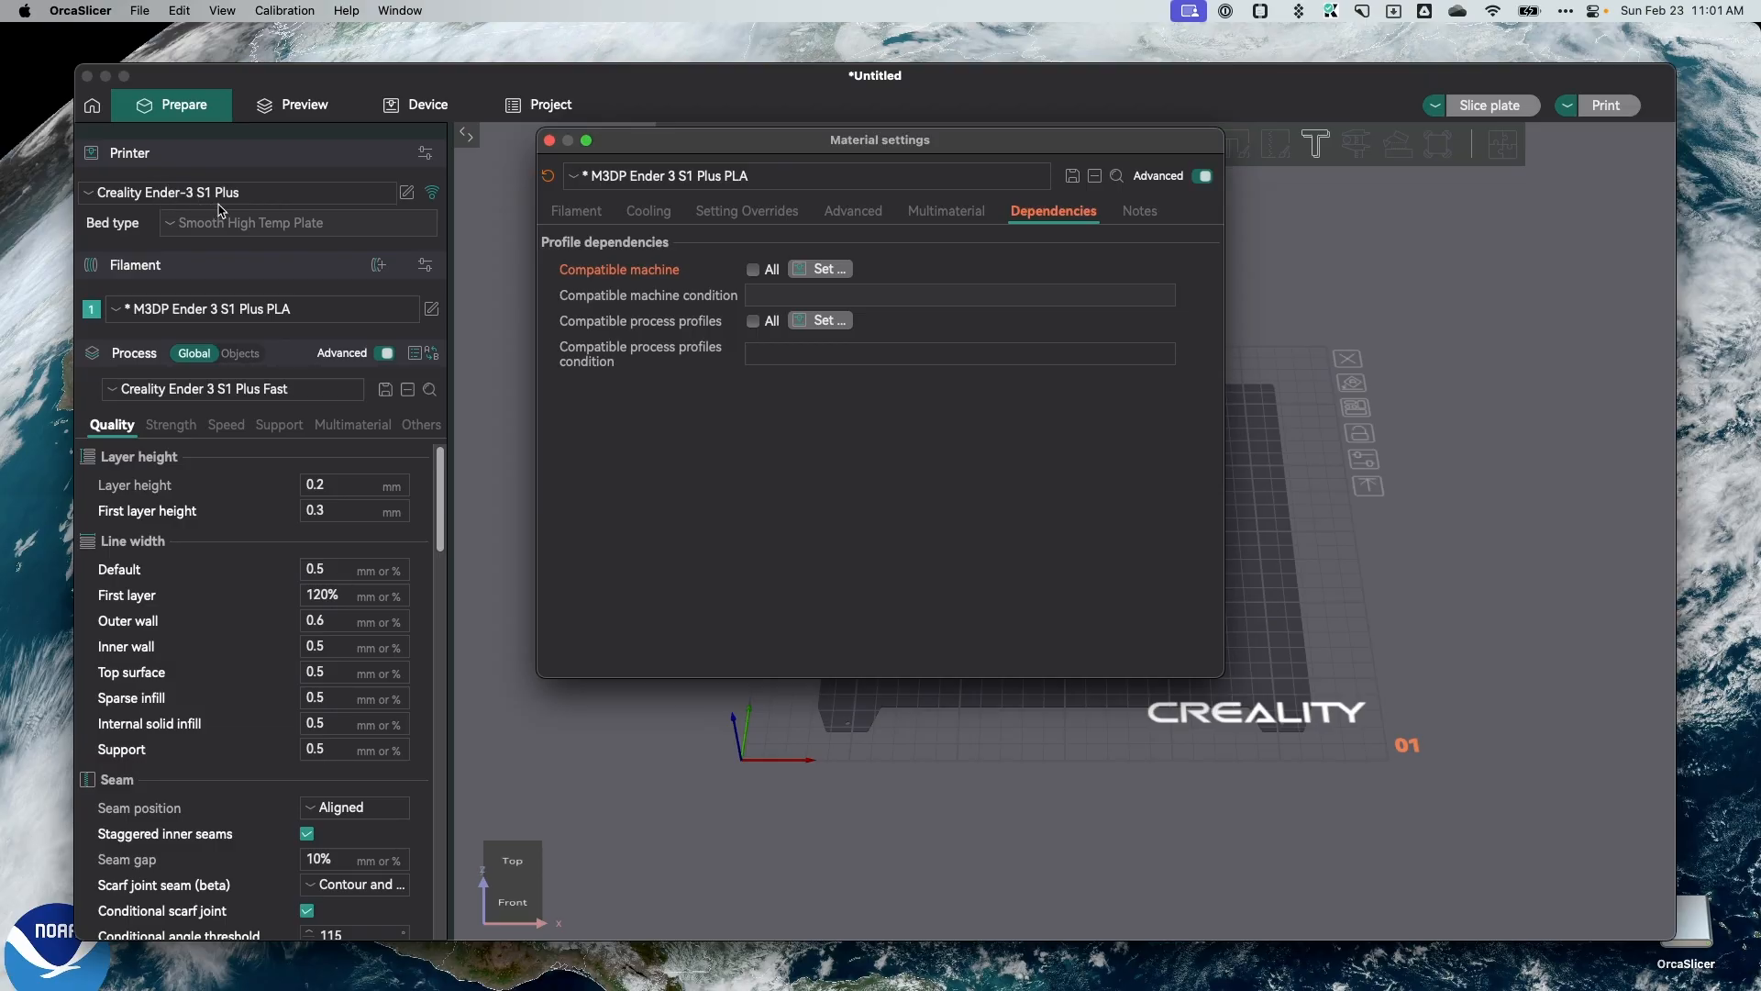
pyautogui.moveTo(220, 212)
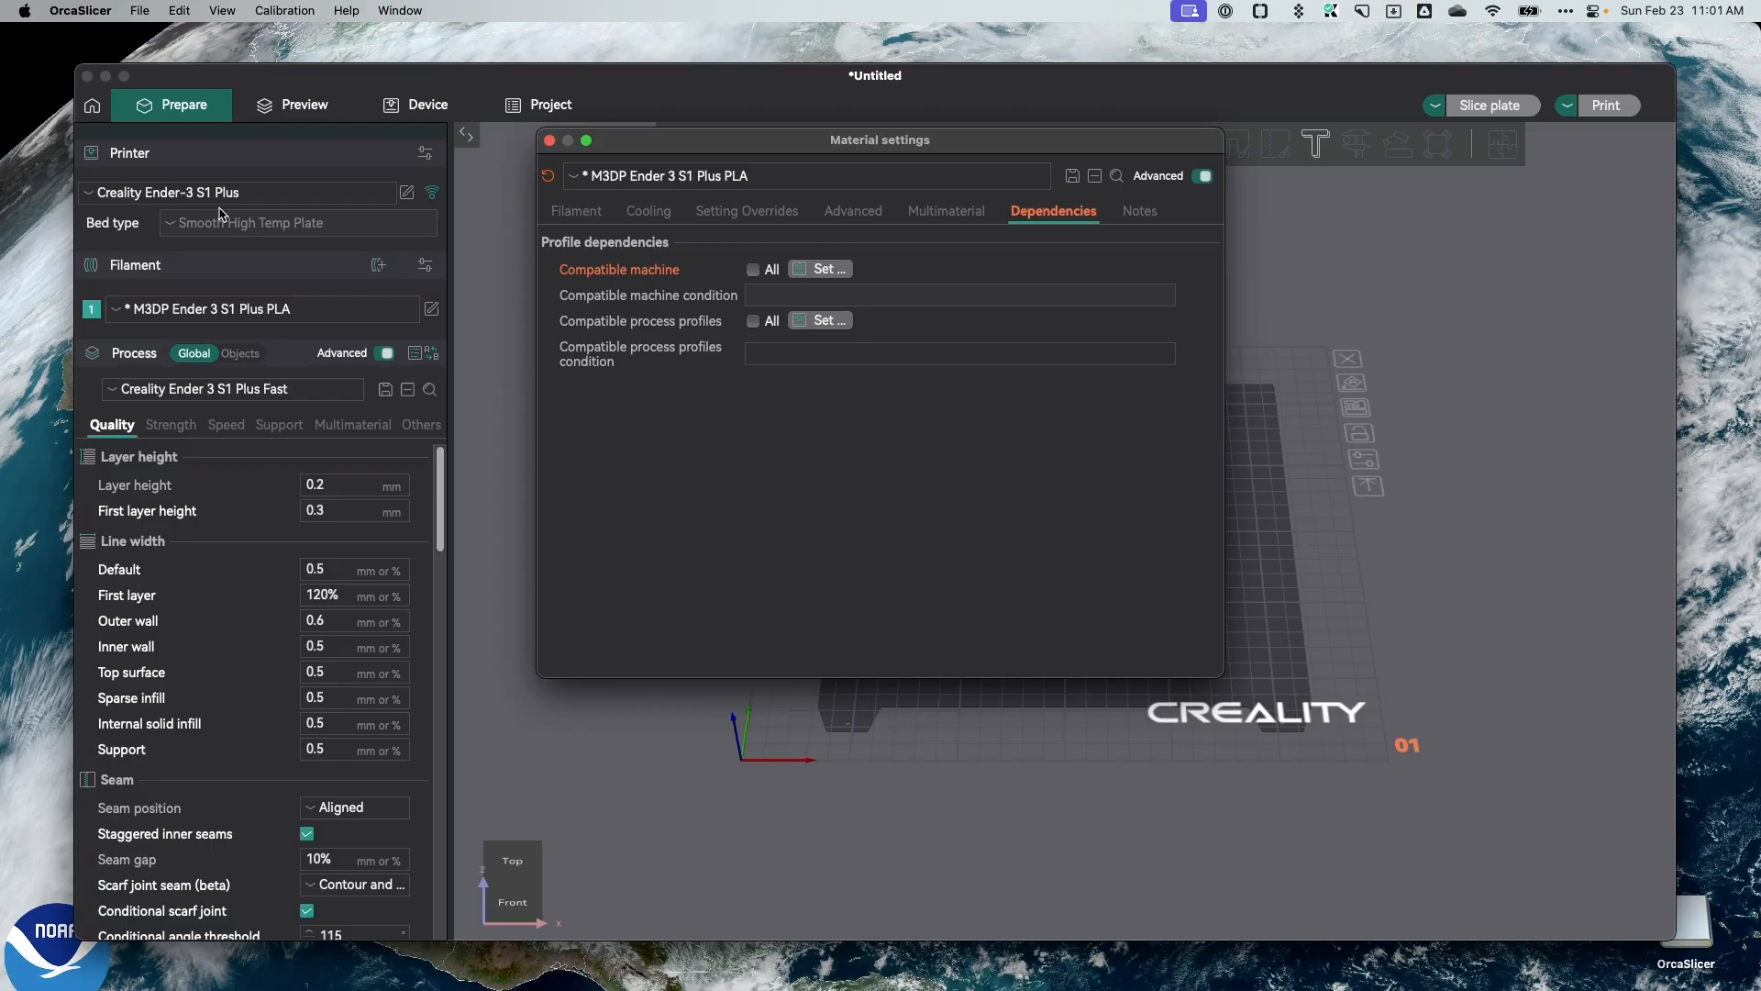
pyautogui.moveTo(402, 277)
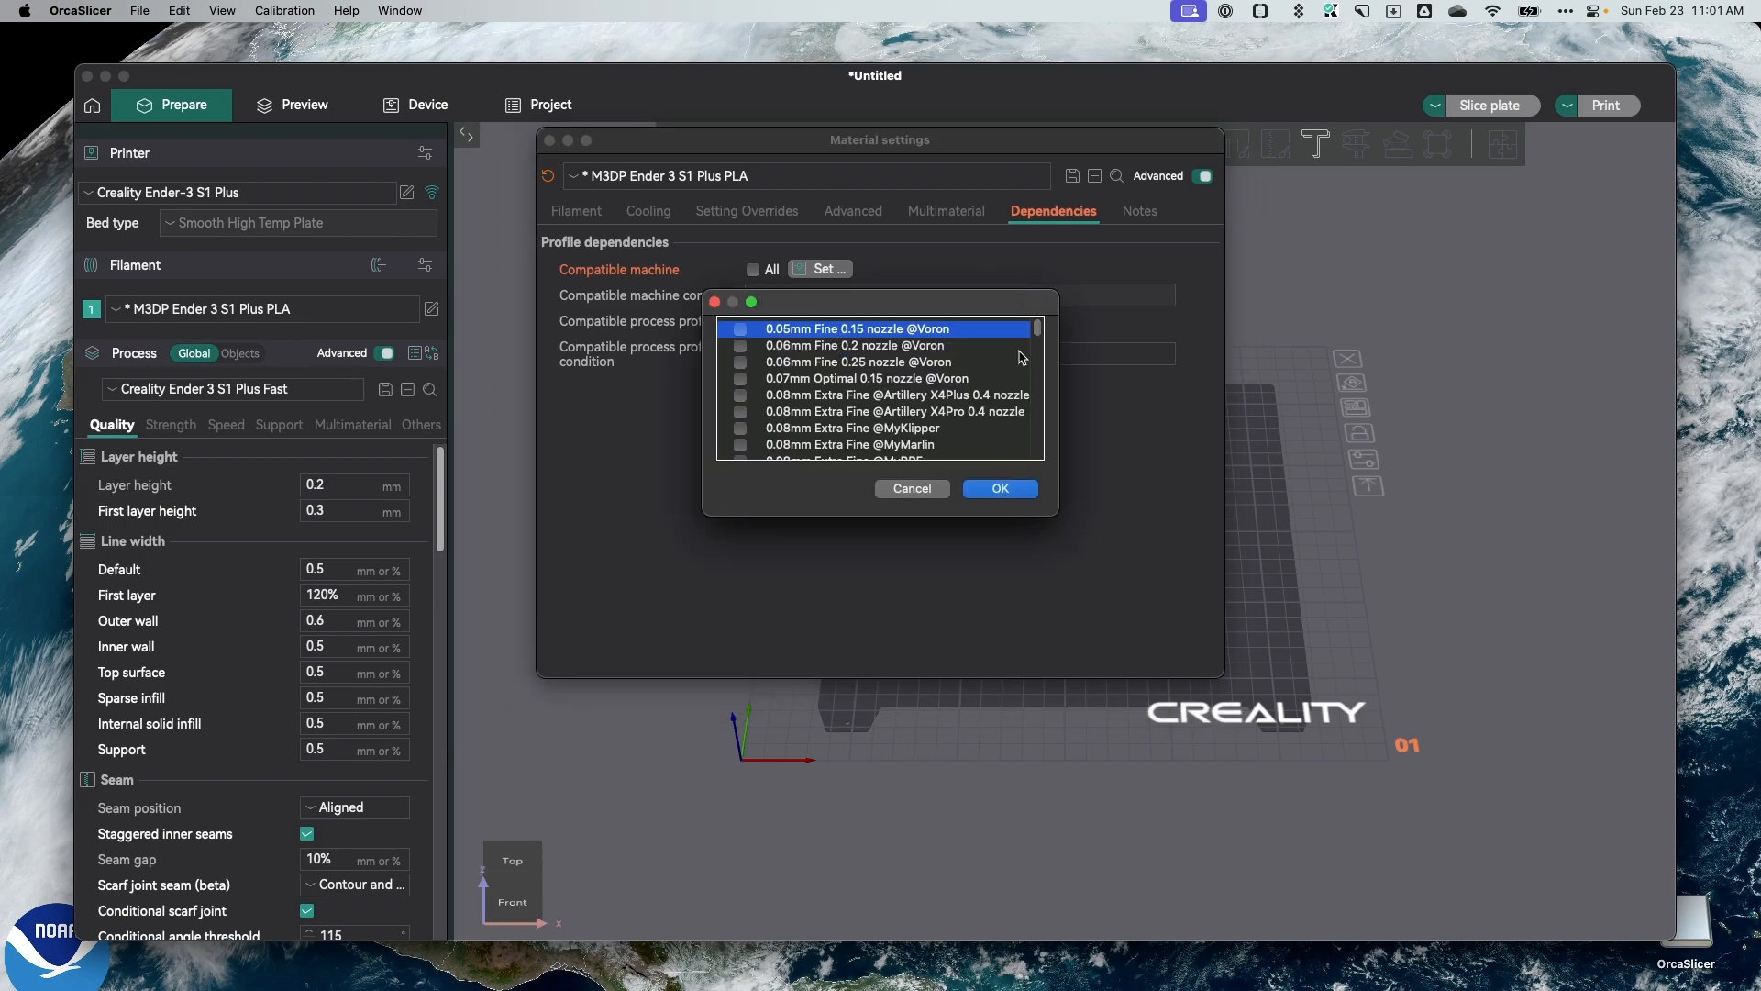
# Scroll the compatible process profiles list to its end, reopening it once, and cancel with nothing chosen.
pyautogui.scroll(-3)
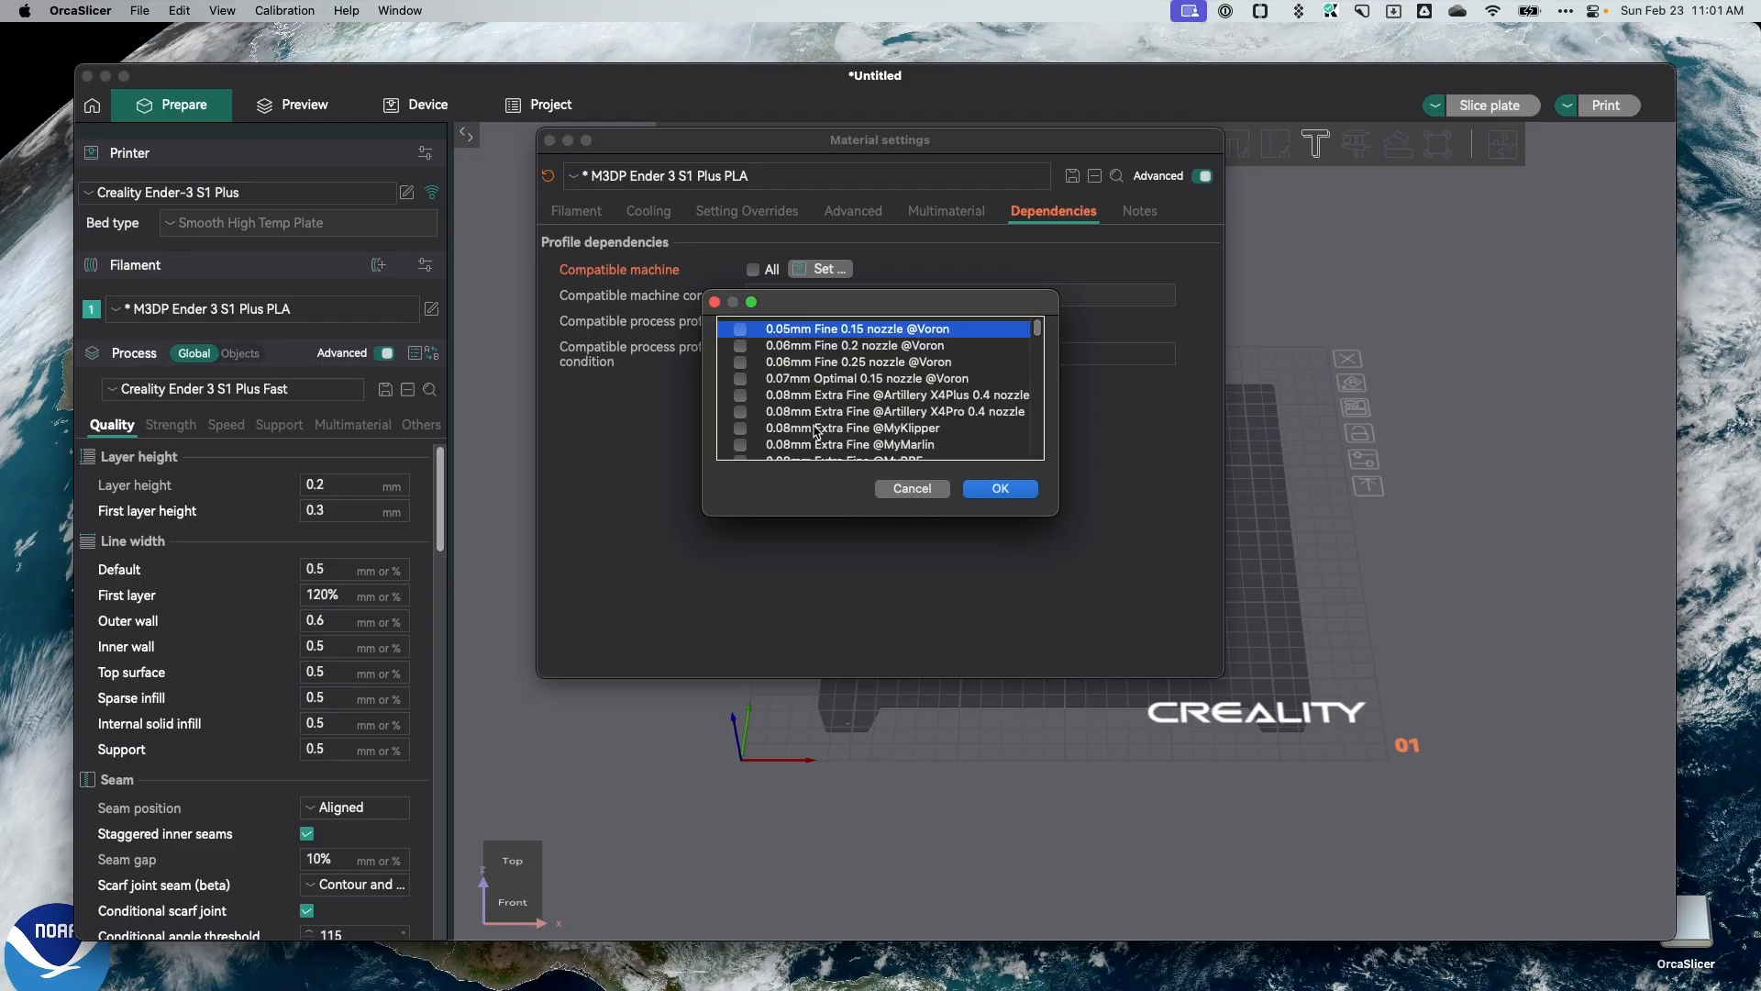
pyautogui.click(912, 488)
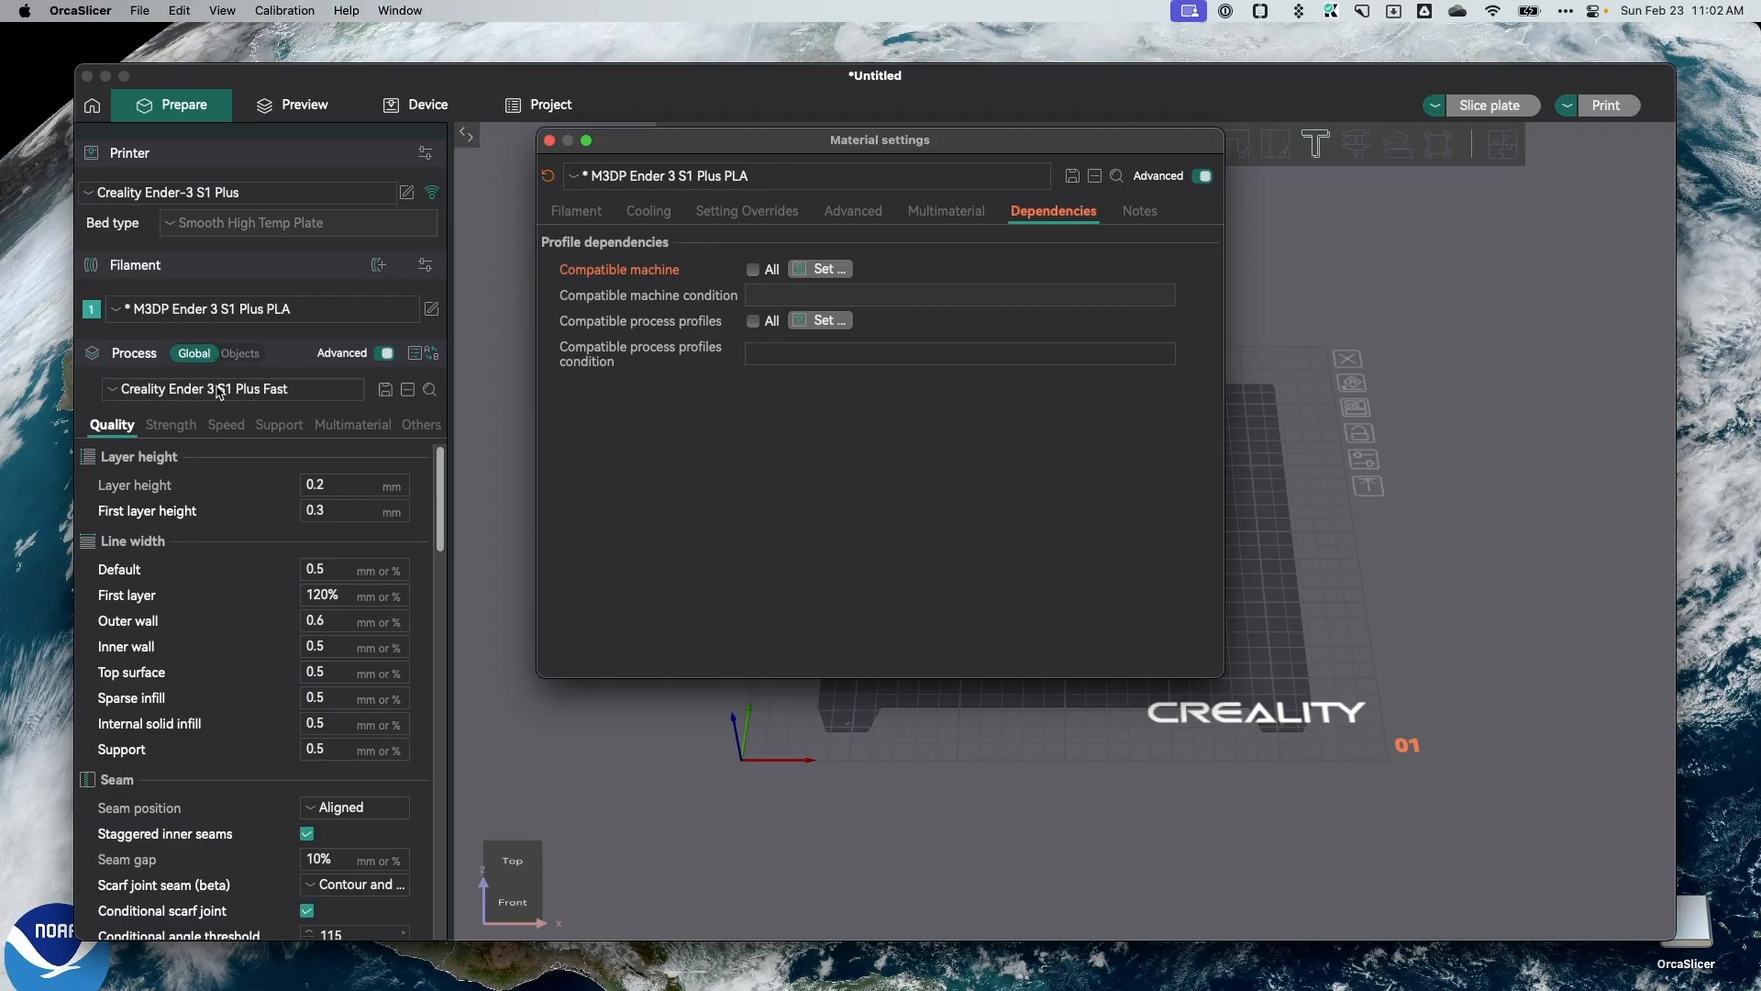
pyautogui.moveTo(237, 402)
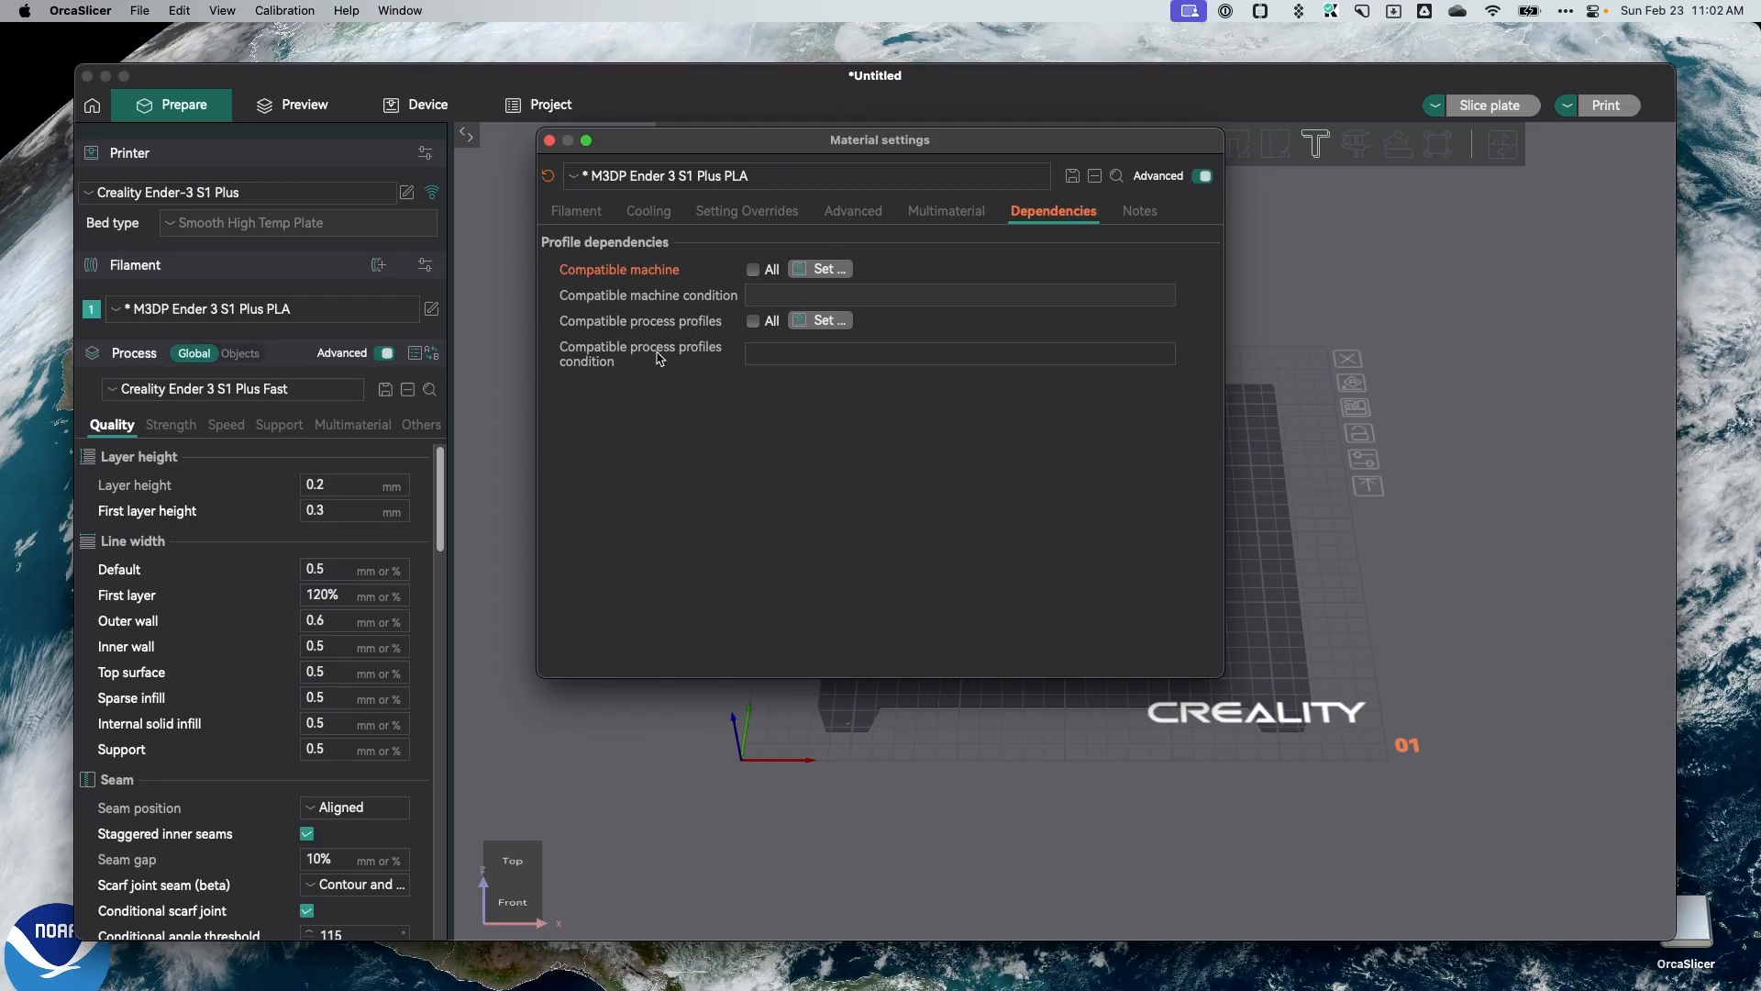
pyautogui.click(821, 268)
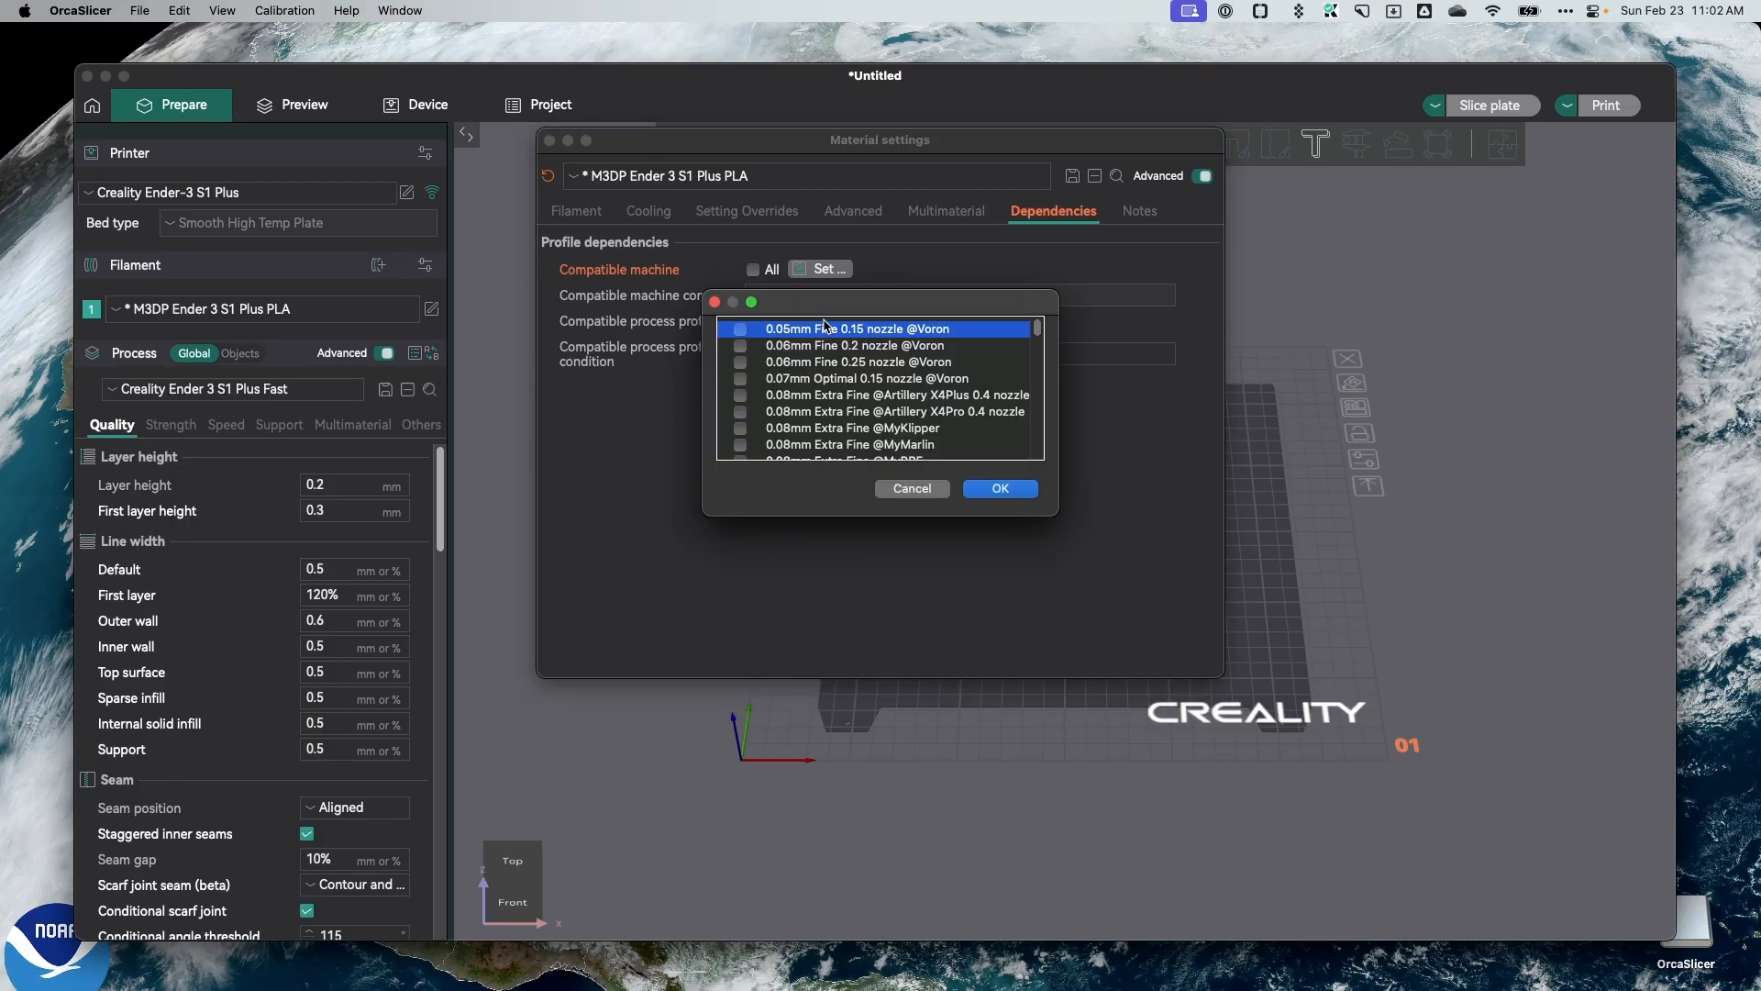
pyautogui.moveTo(677, 419)
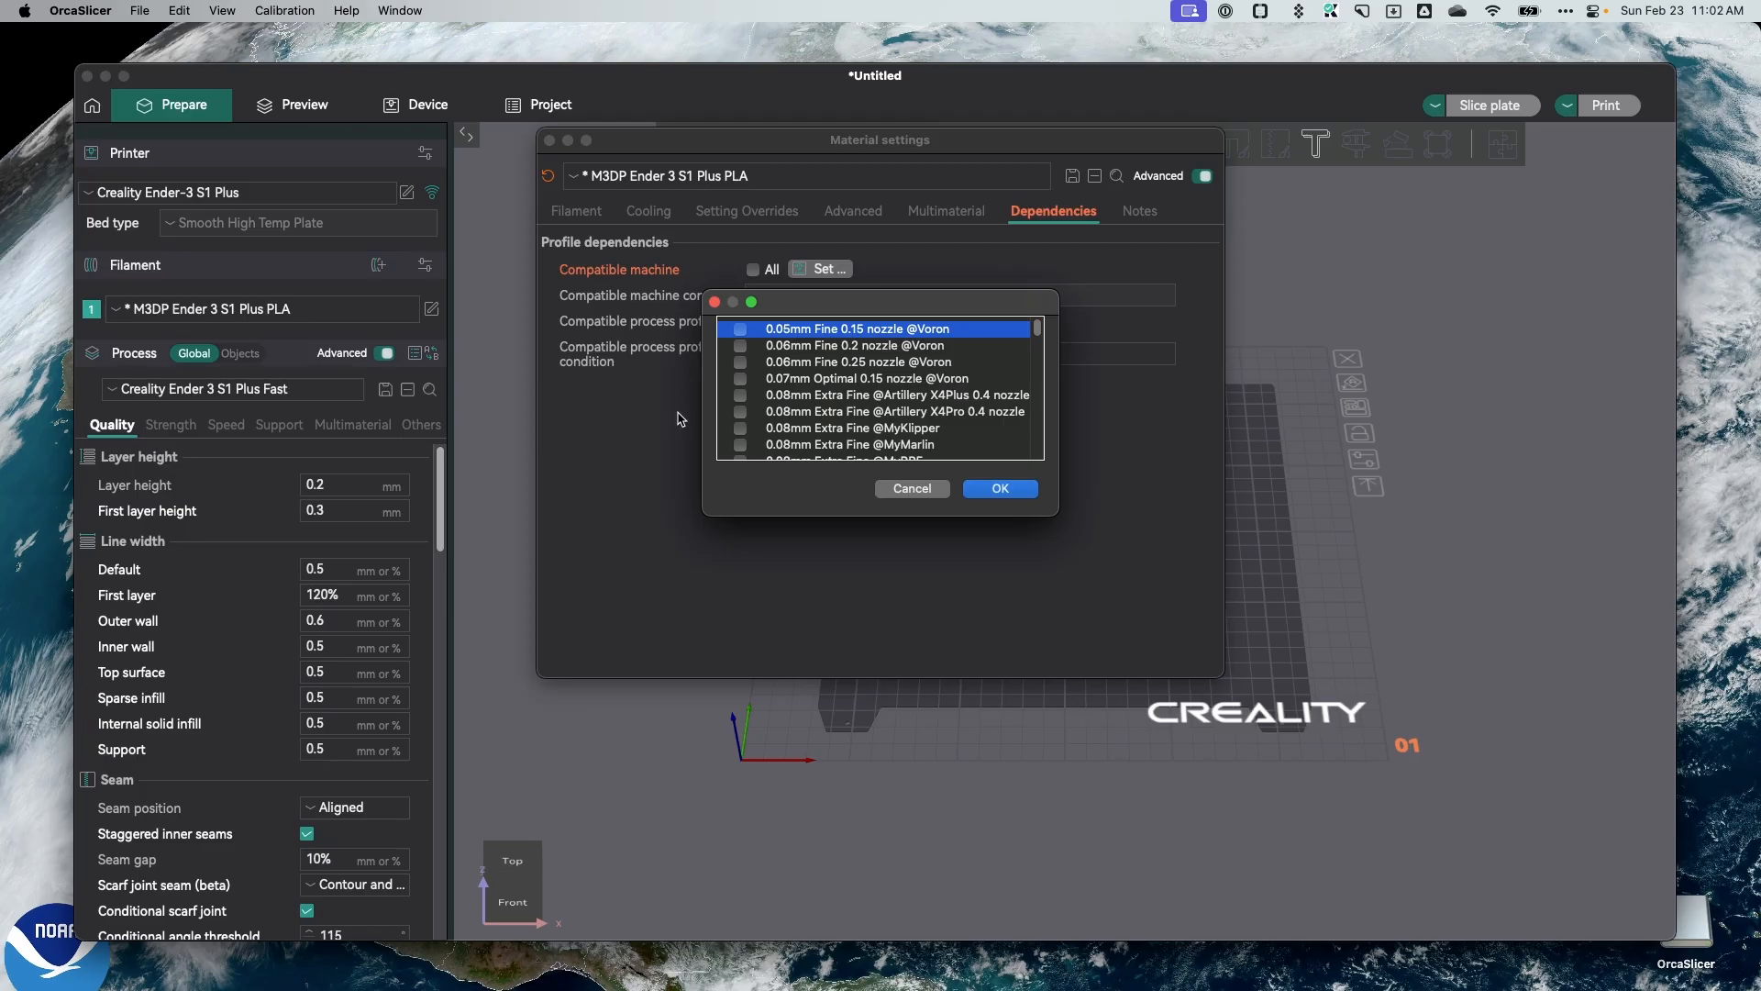
pyautogui.moveTo(1034, 329)
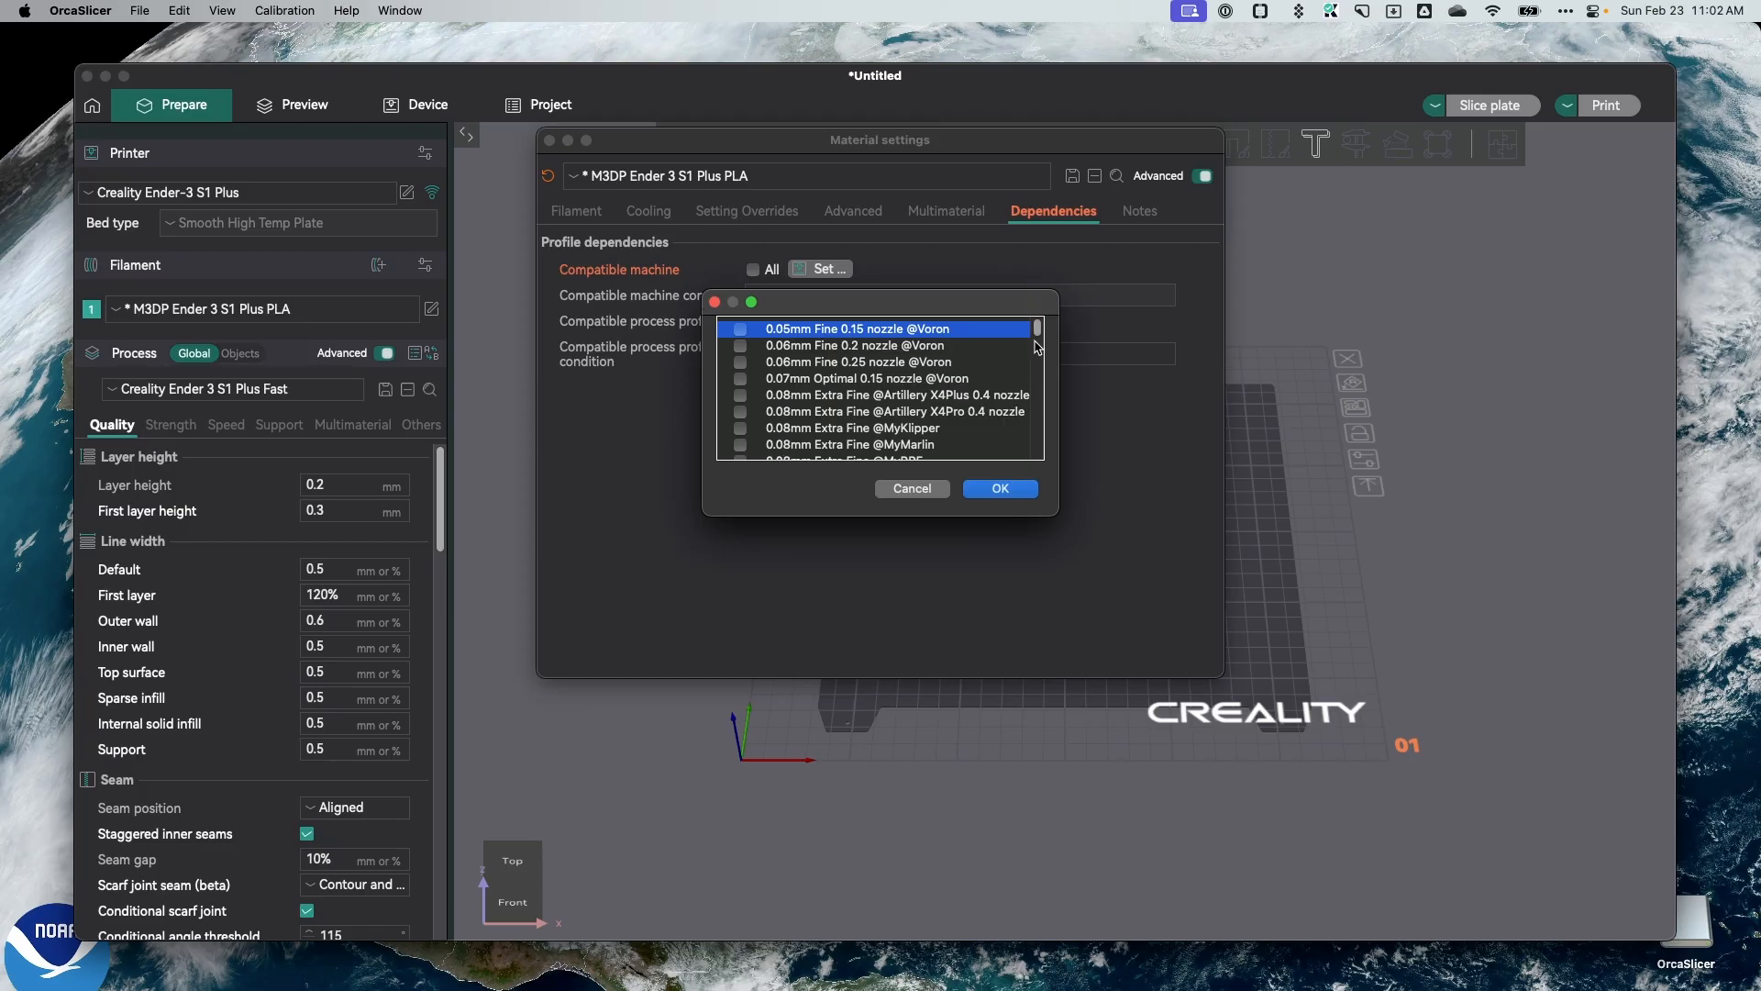
pyautogui.scroll(-3)
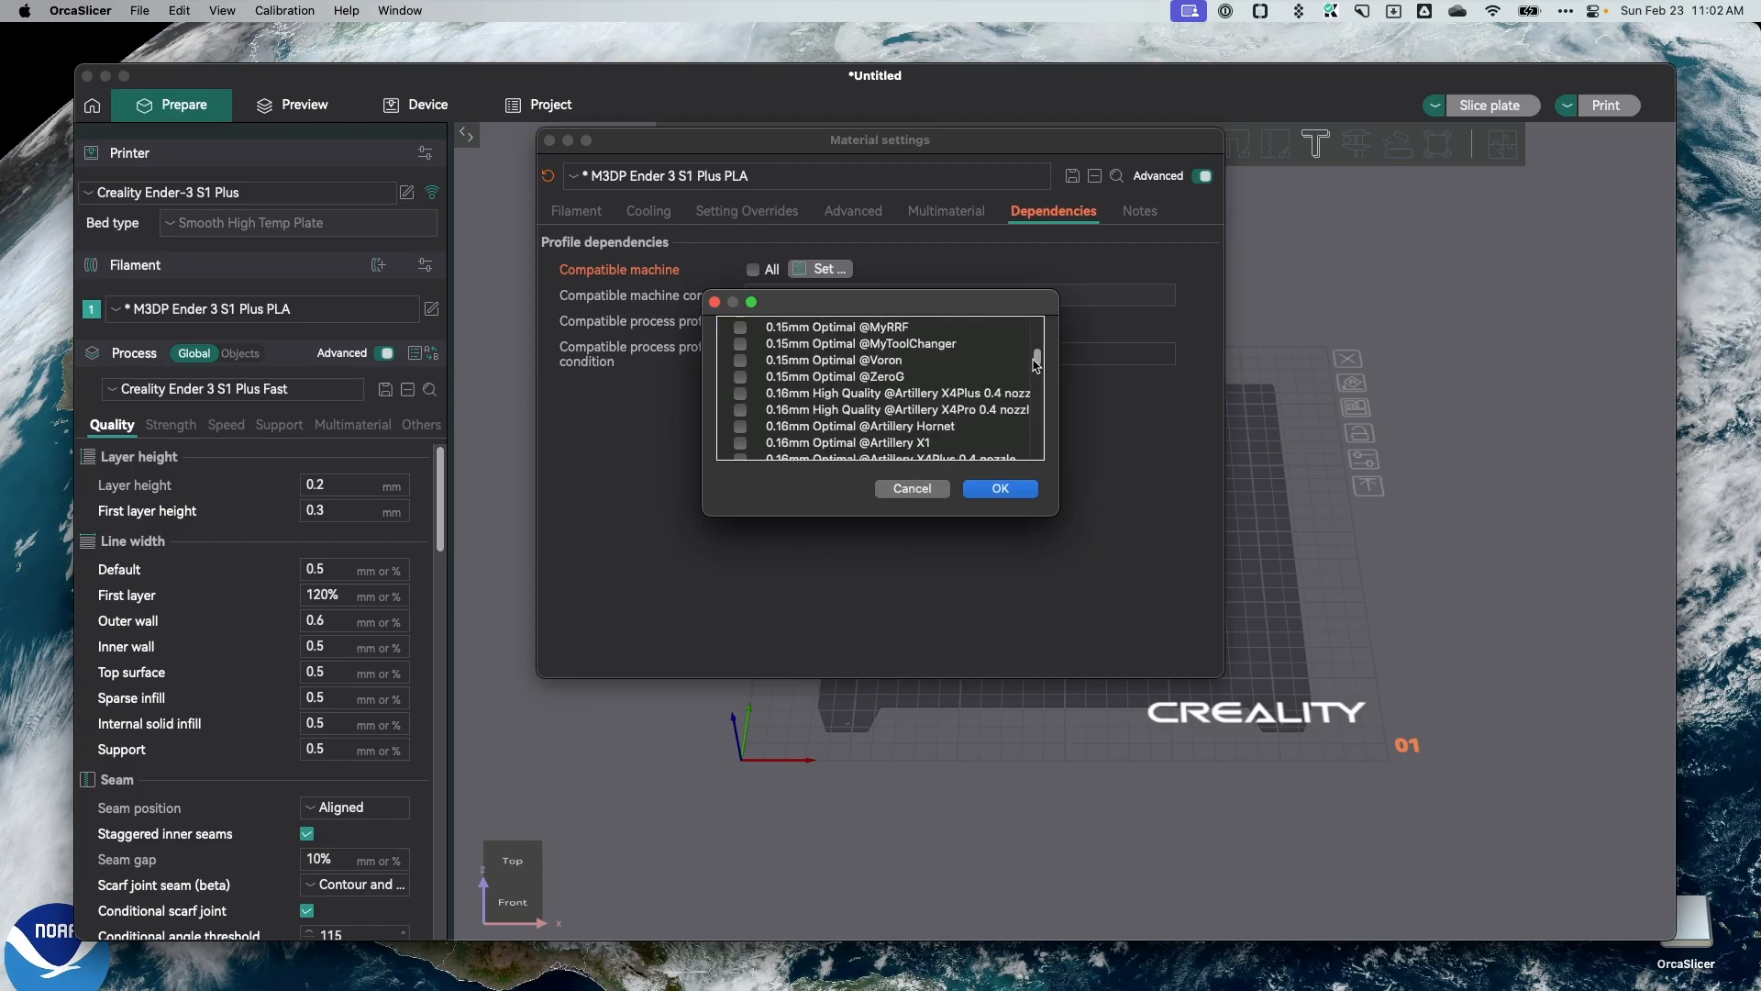
pyautogui.scroll(-3)
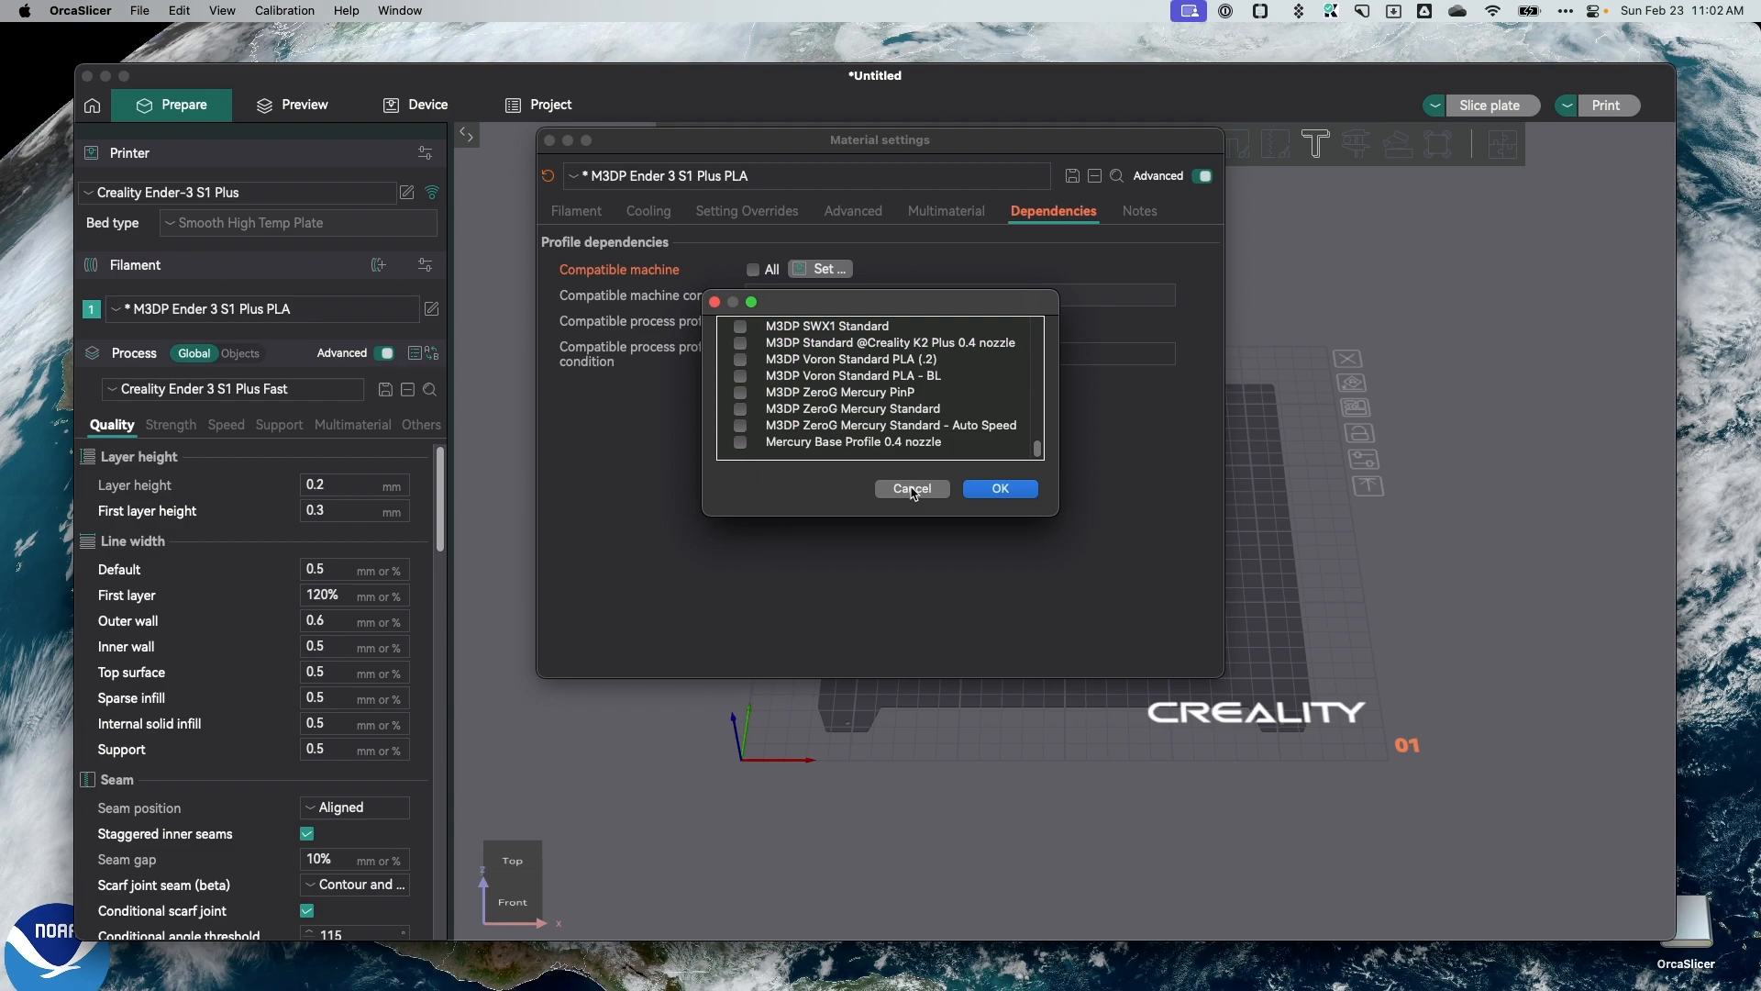
pyautogui.click(910, 488)
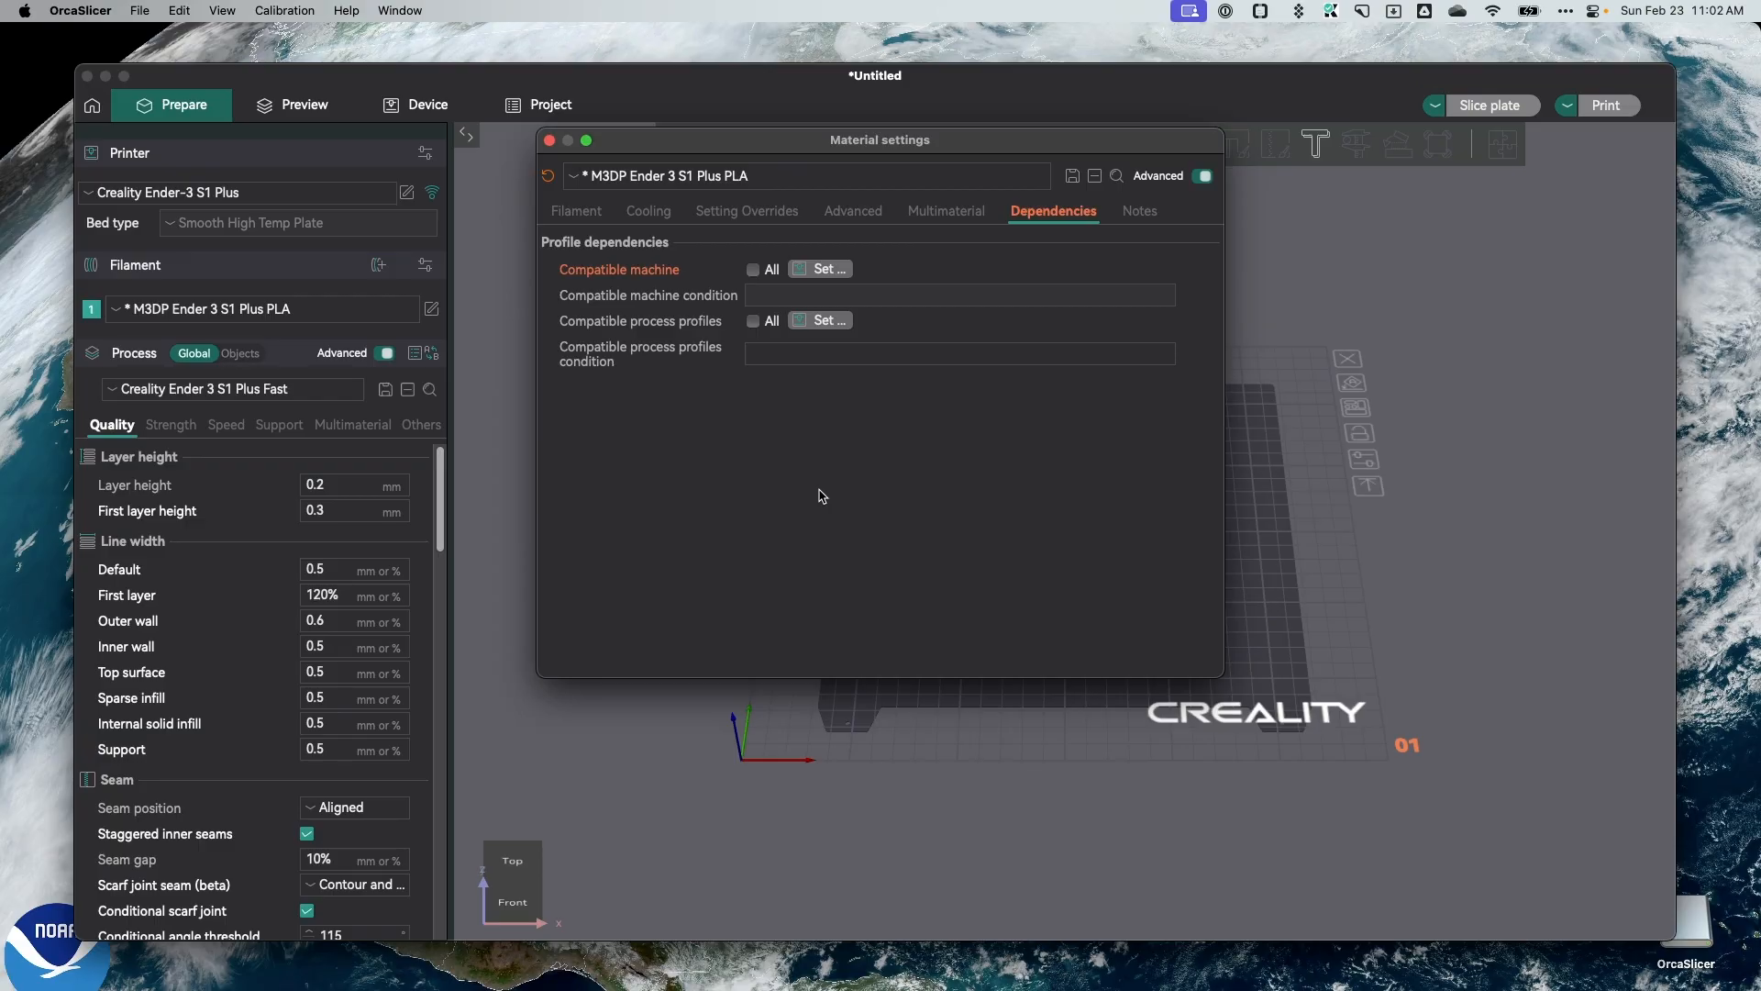
pyautogui.moveTo(818, 499)
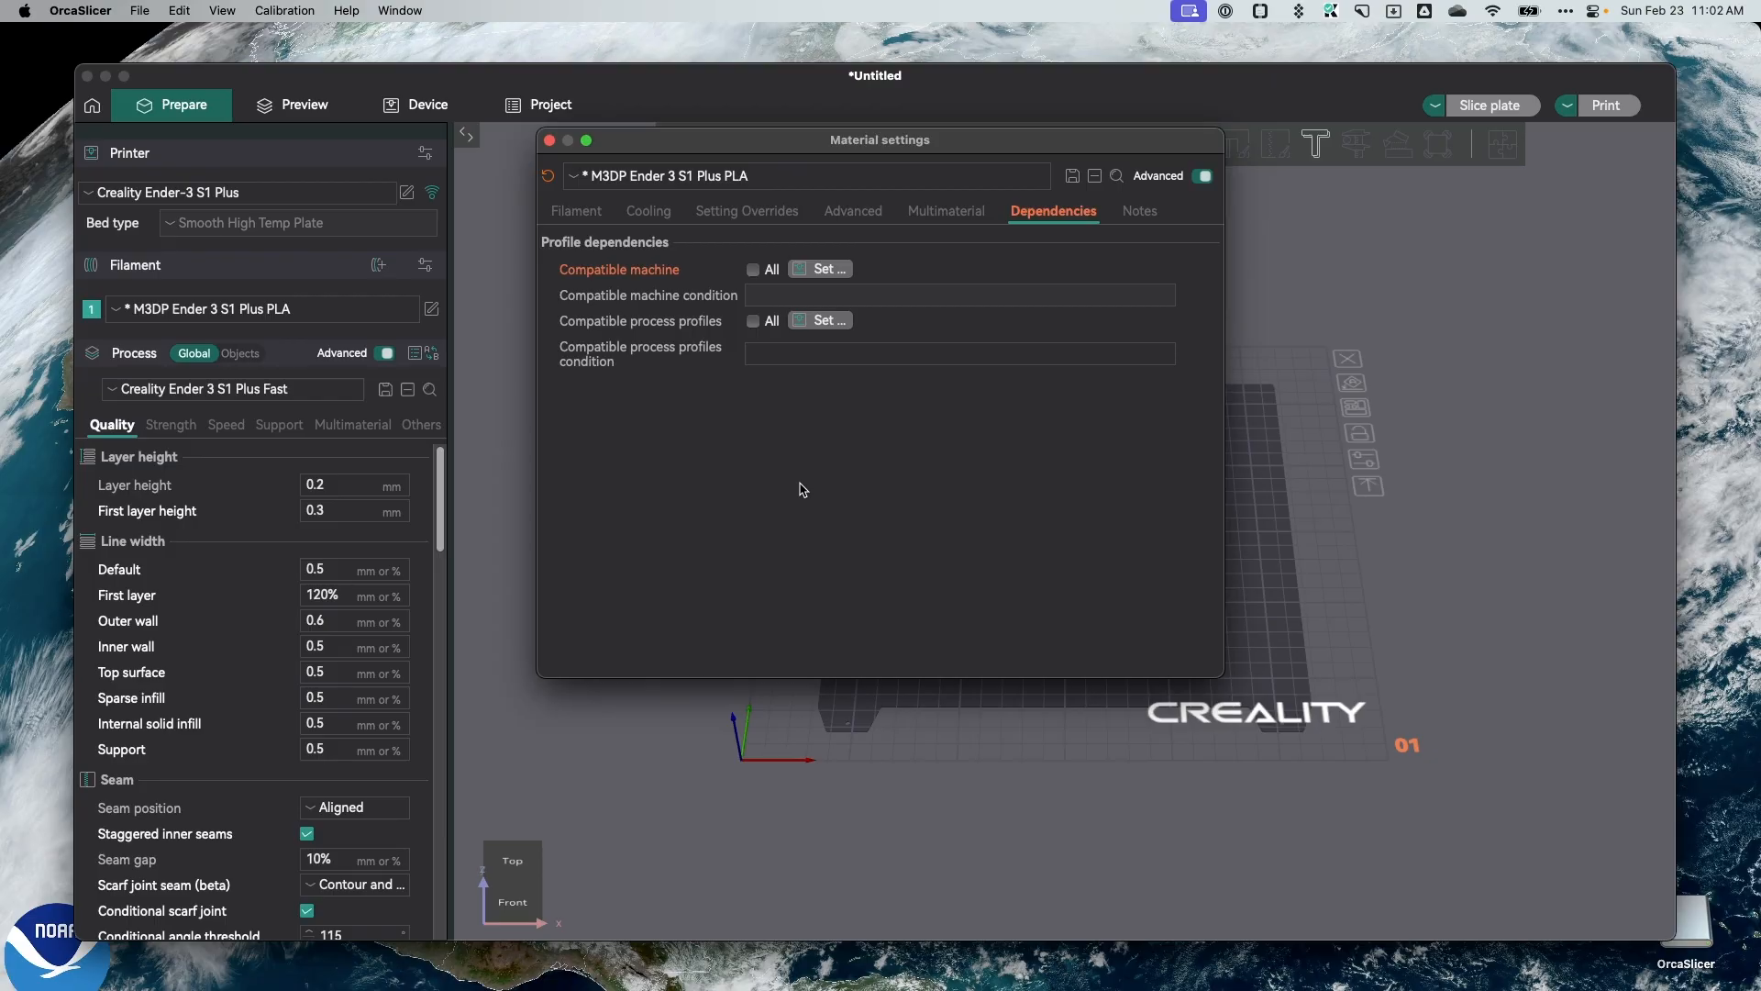
pyautogui.moveTo(802, 490)
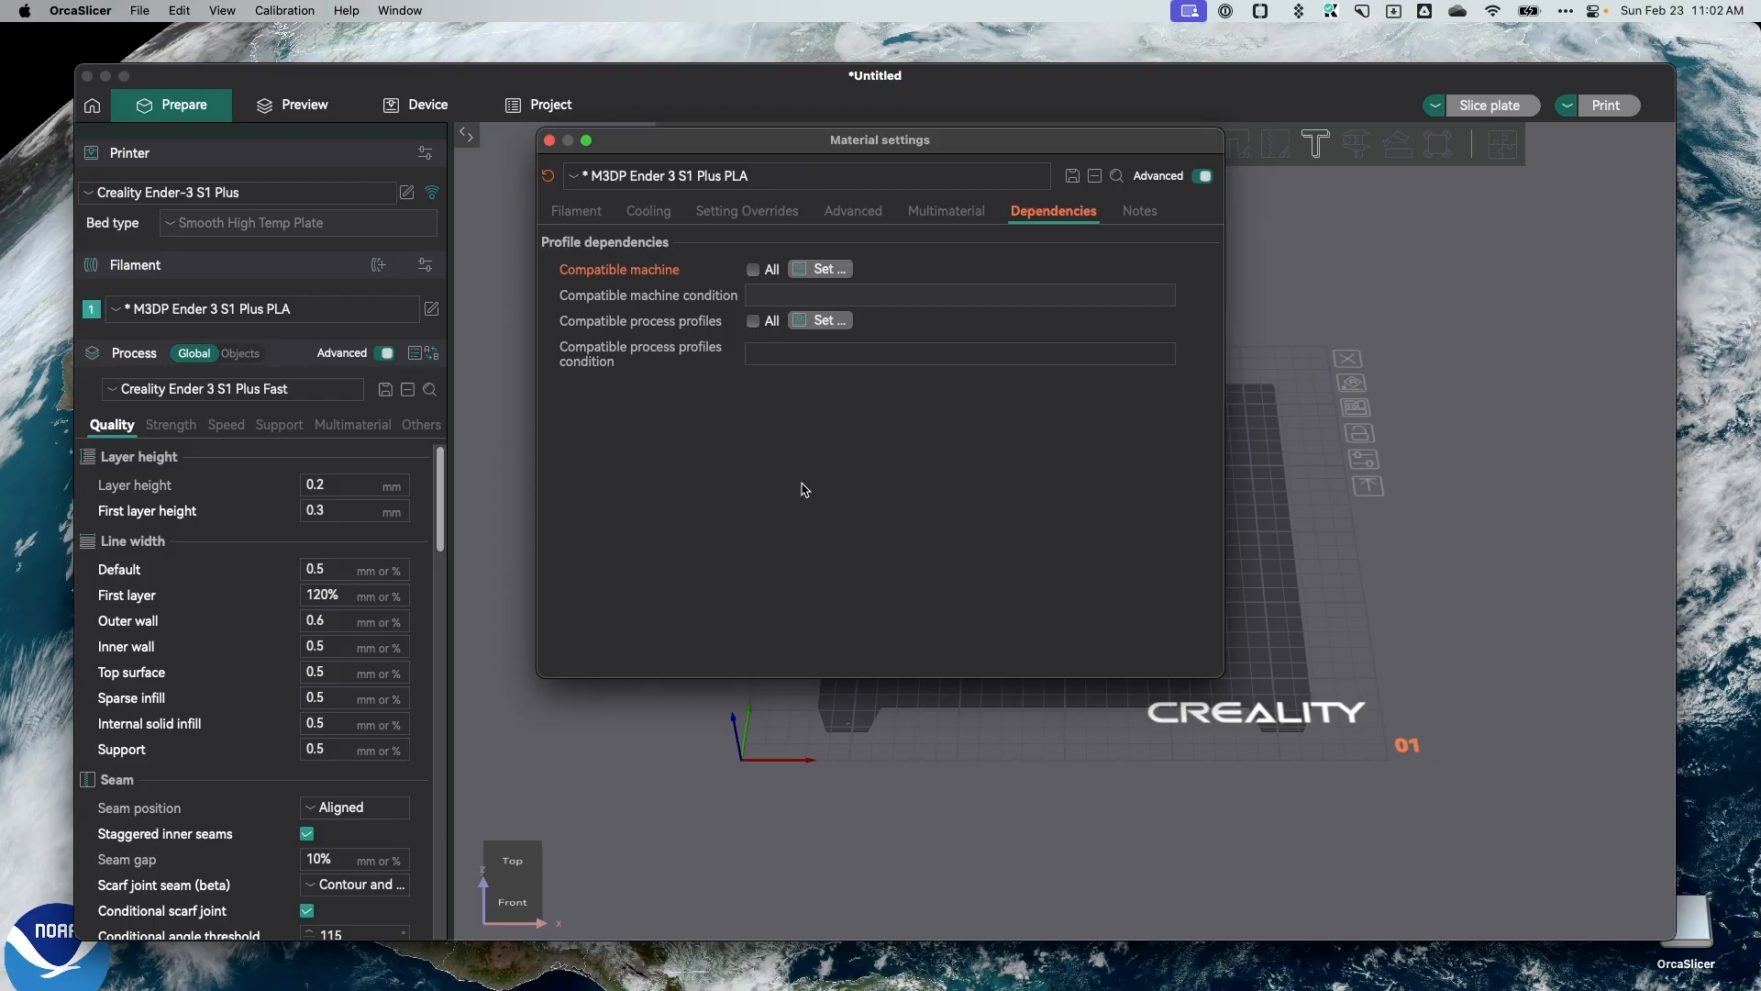
pyautogui.moveTo(898, 395)
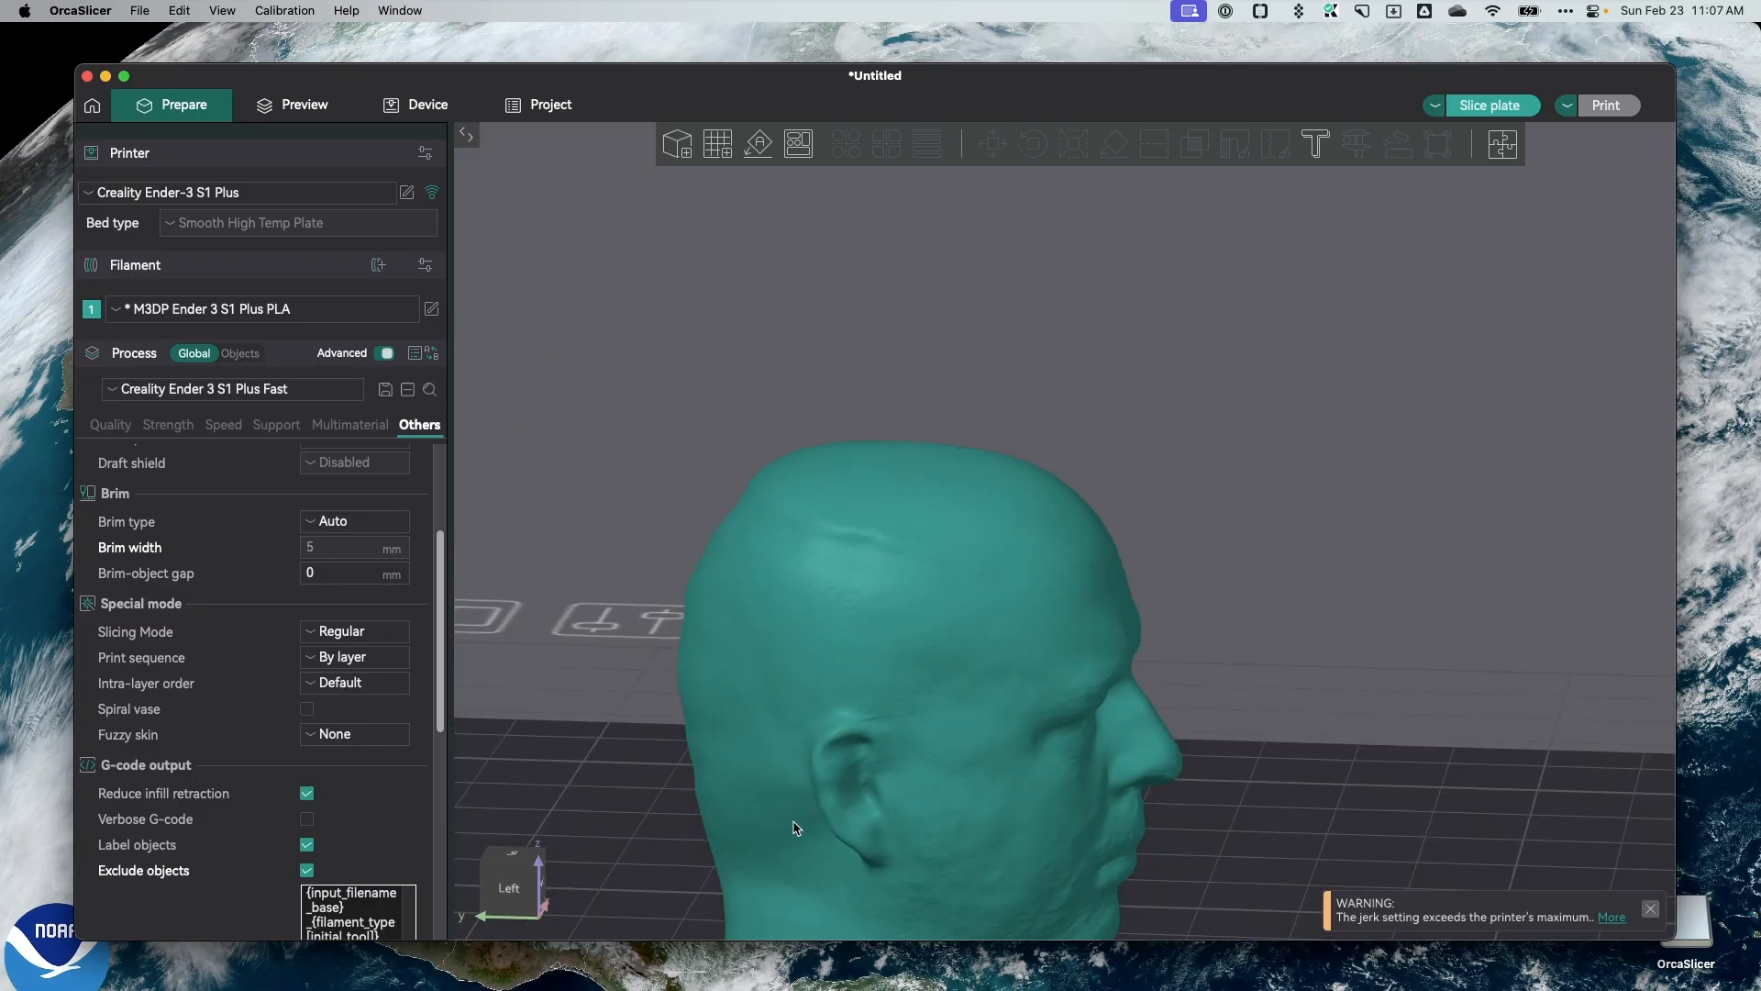
# Slice the head model for a 41-minute, 17.26 g estimate, then reach the Fuzzy skin setting under Others.
pyautogui.click(910, 619)
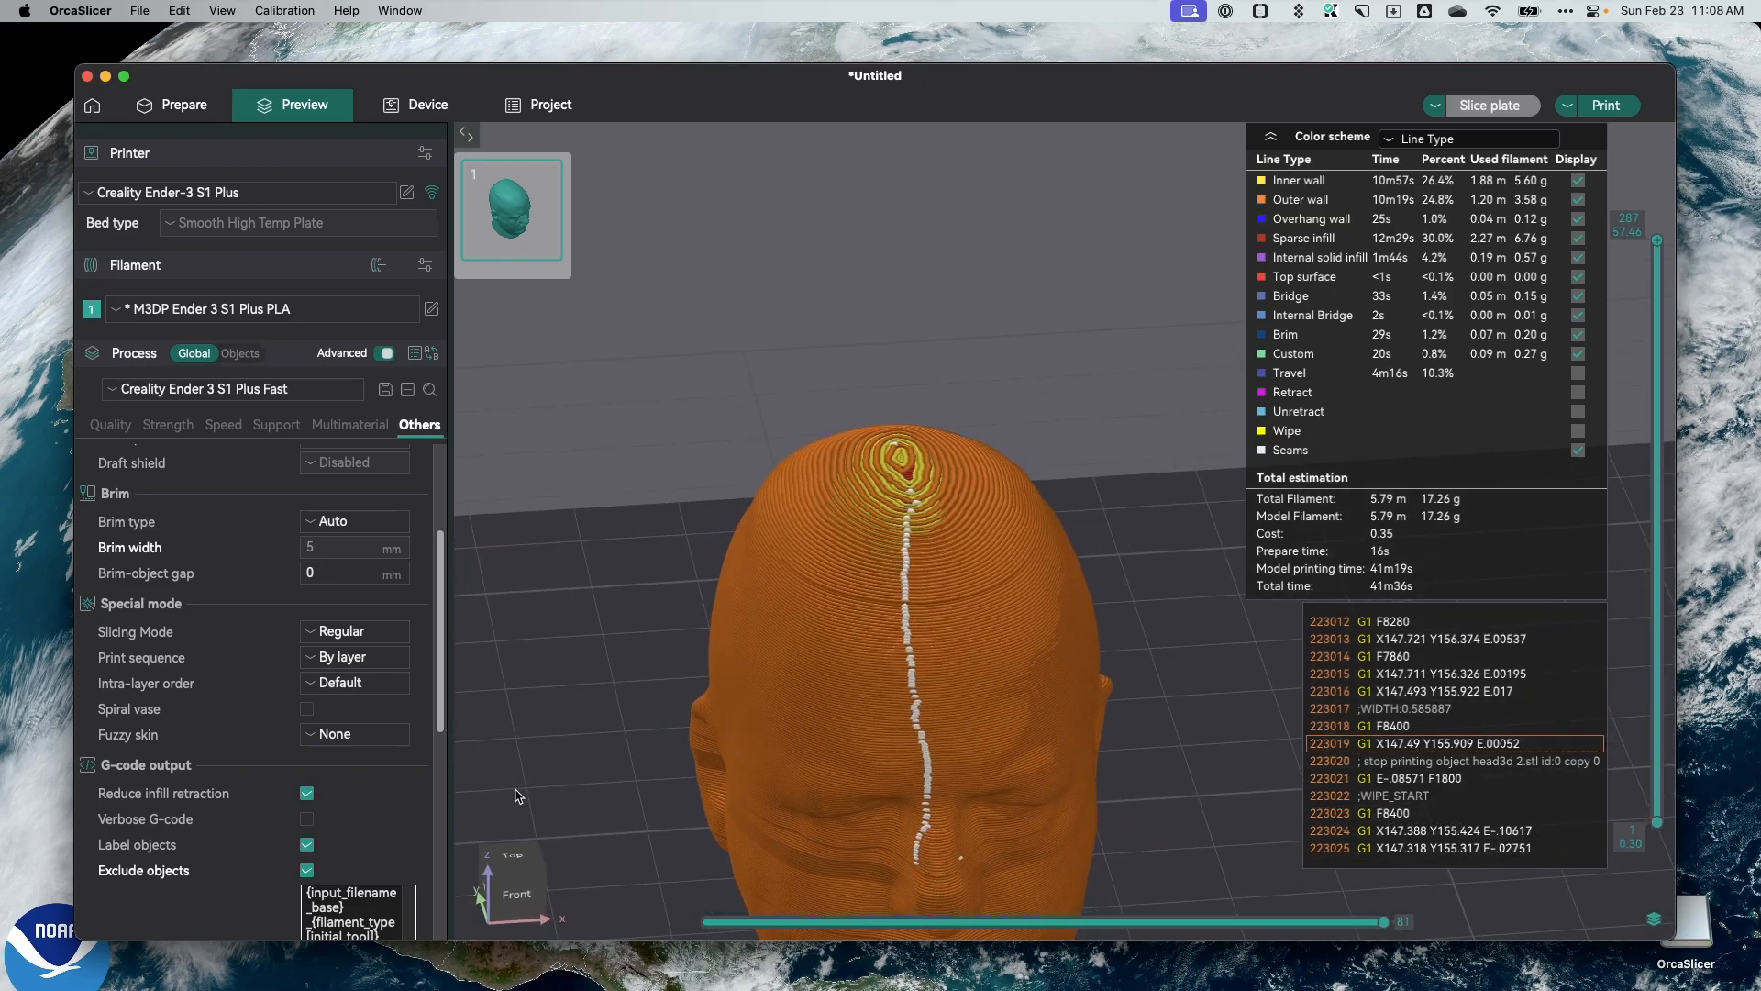
pyautogui.moveTo(317, 423)
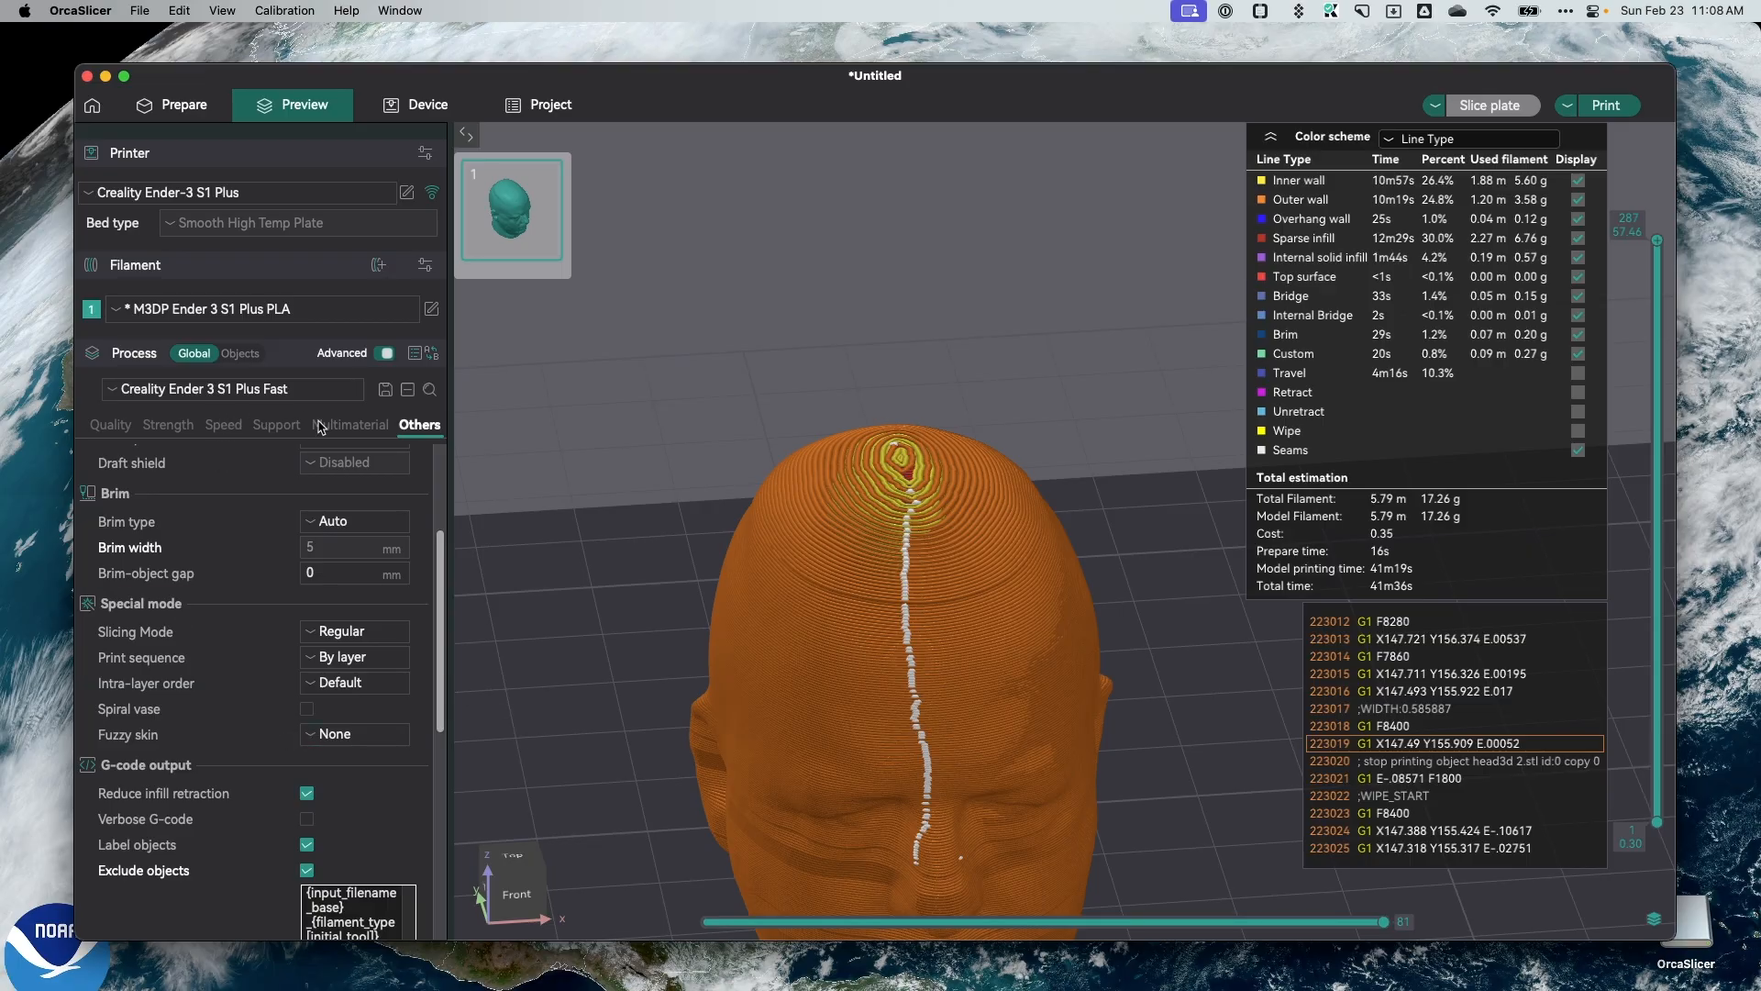
pyautogui.click(352, 734)
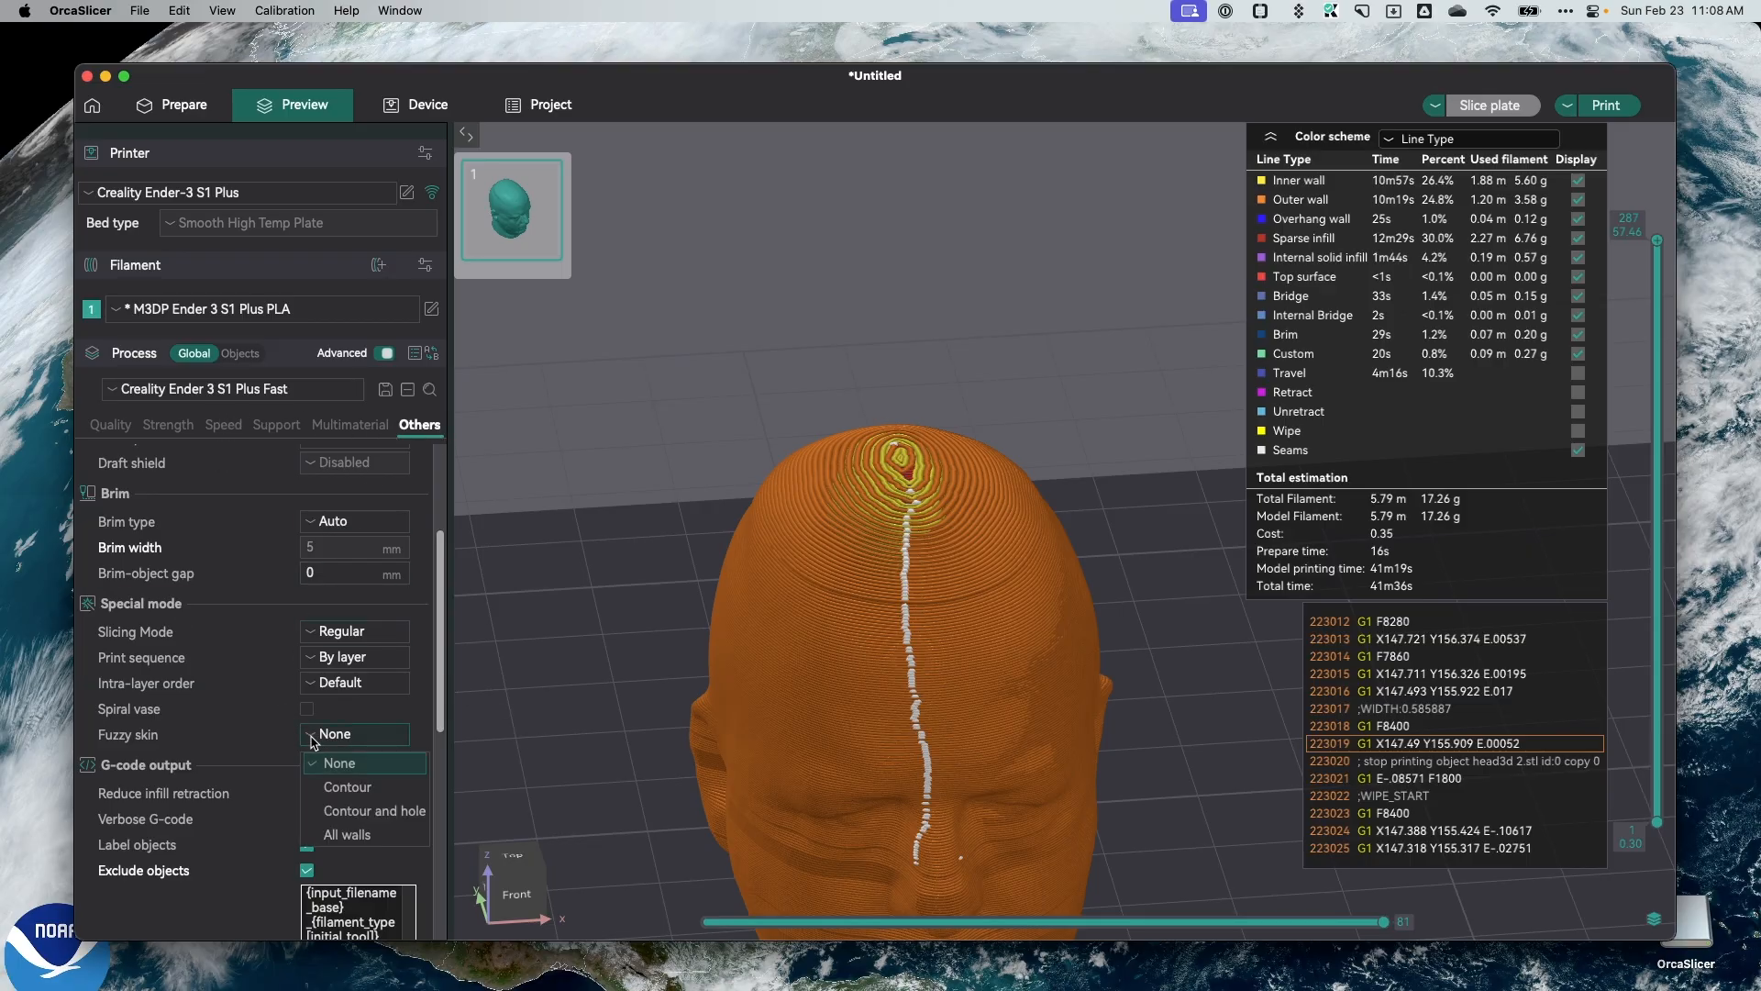
# Set Fuzzy skin to 'Contour and hole', re-slice to about 51 minutes, and choose Perlin noise.
pyautogui.click(375, 809)
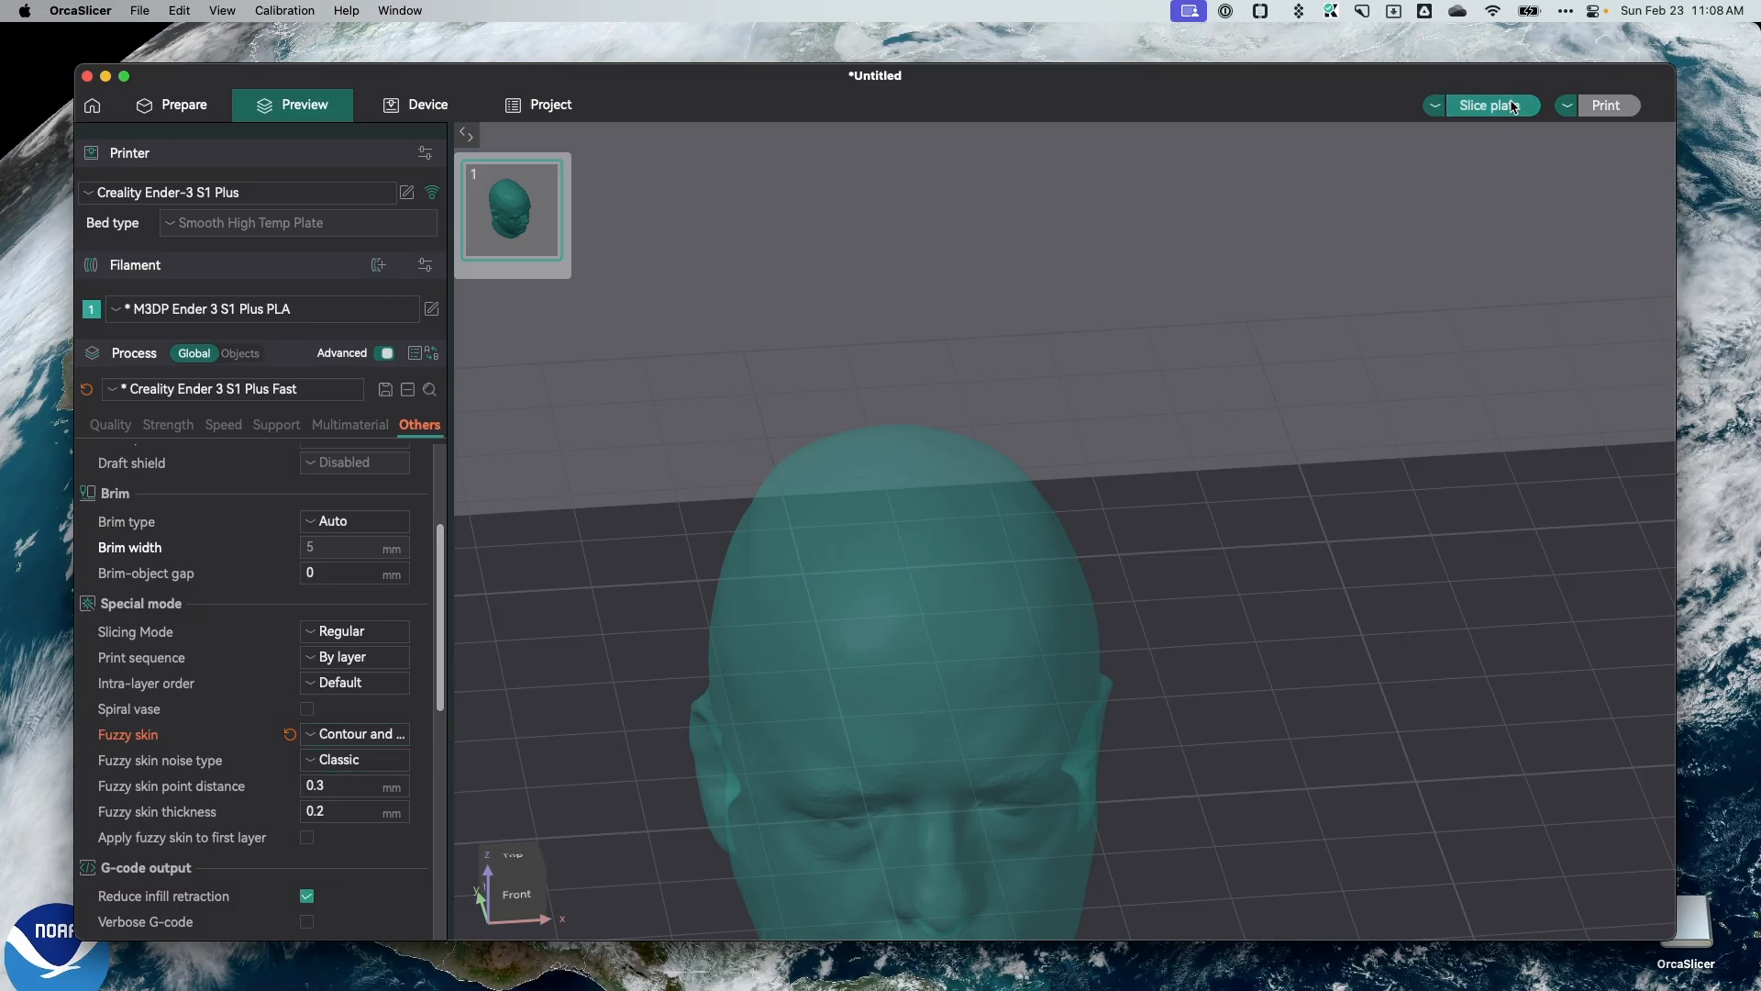
pyautogui.click(1492, 104)
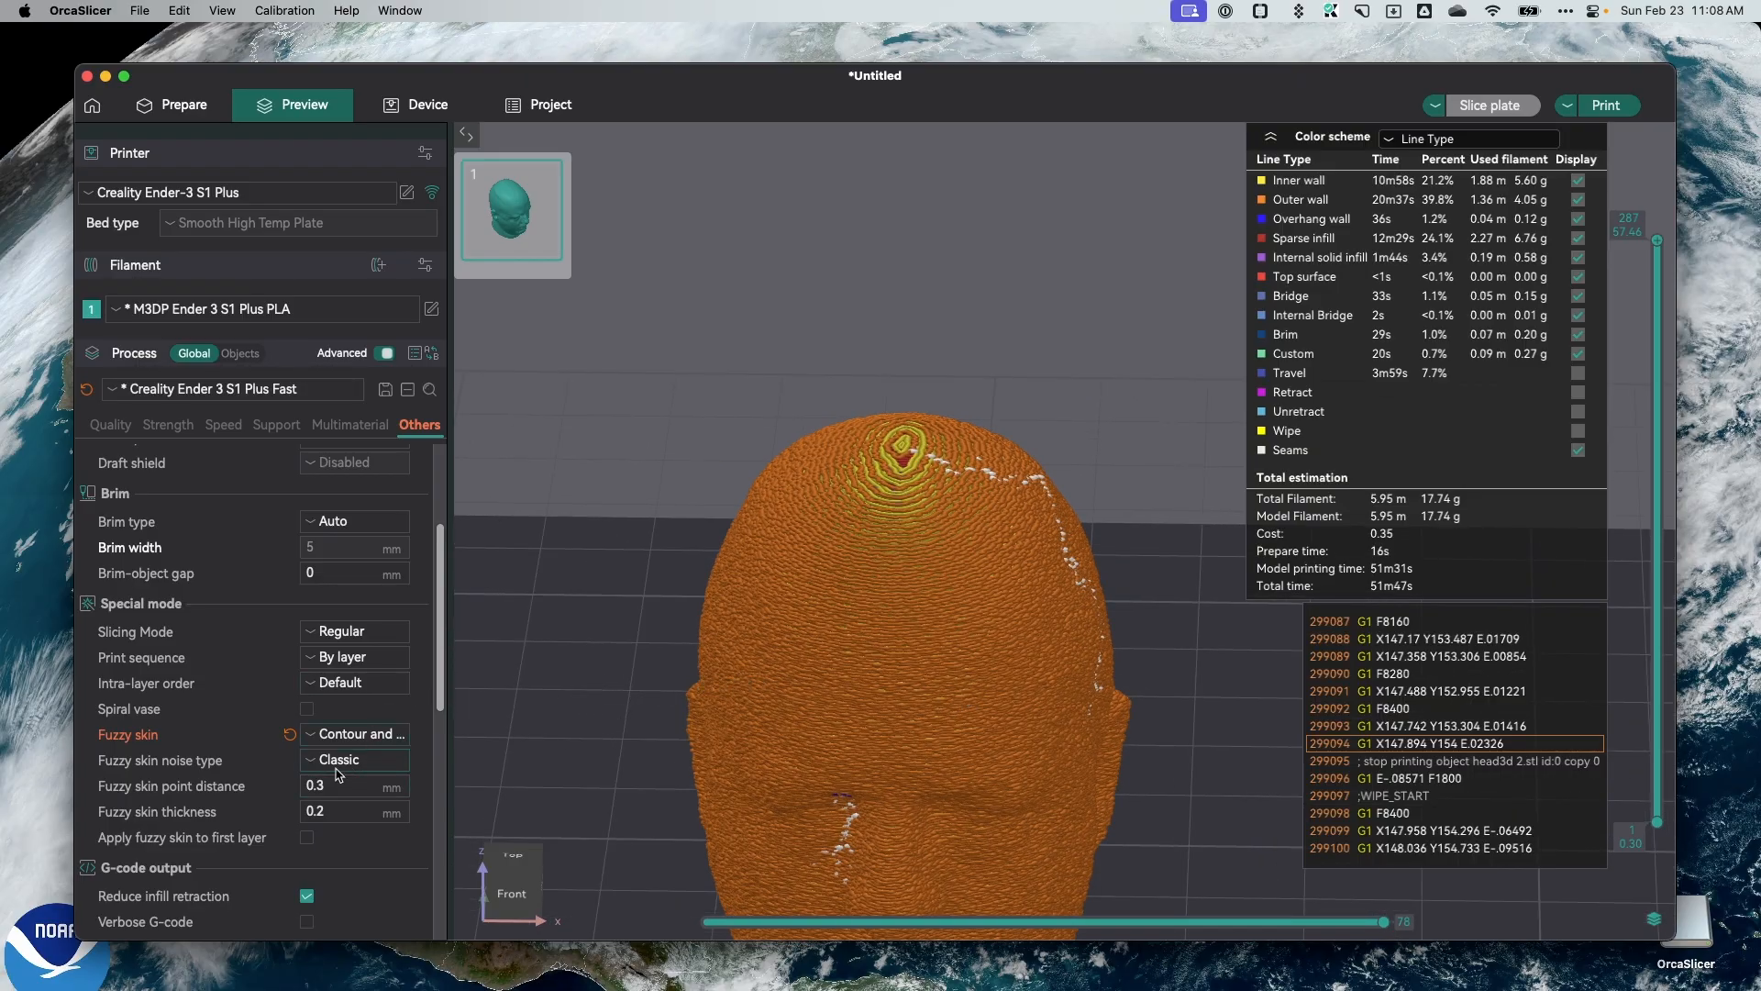
pyautogui.click(354, 760)
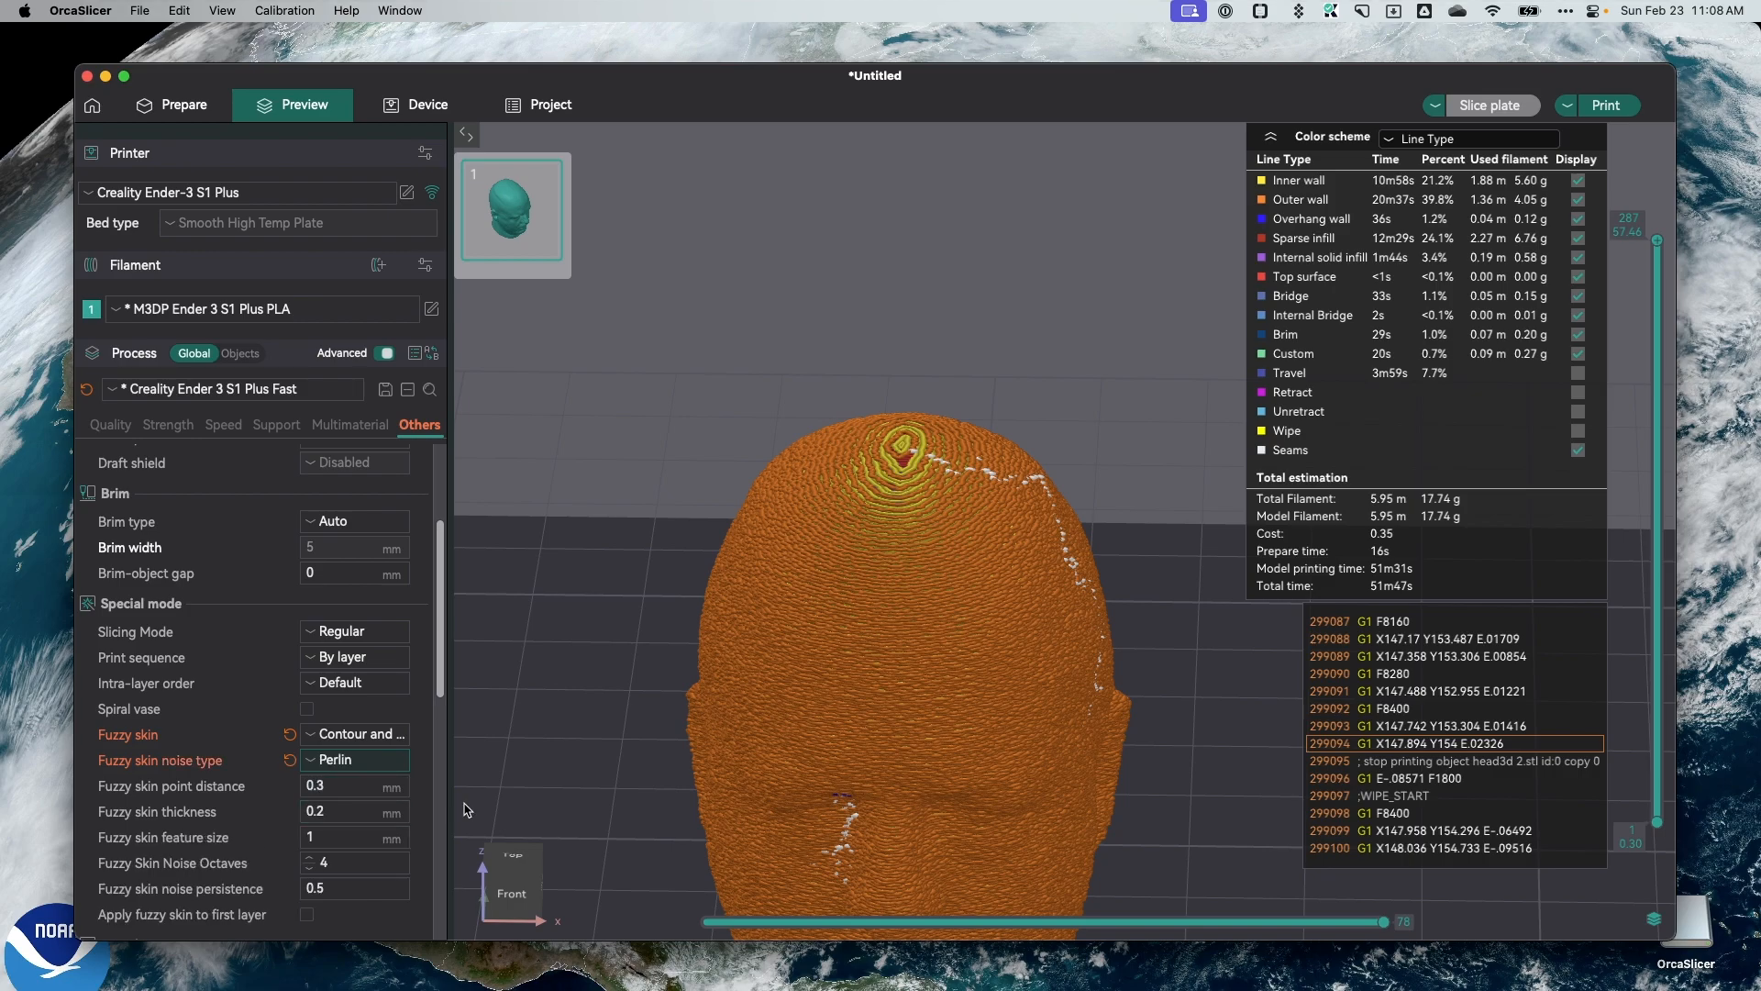
# Re-slice with the current noise, then switch Fuzzy skin noise to Ridged Multifractal and re-slice.
pyautogui.click(1490, 104)
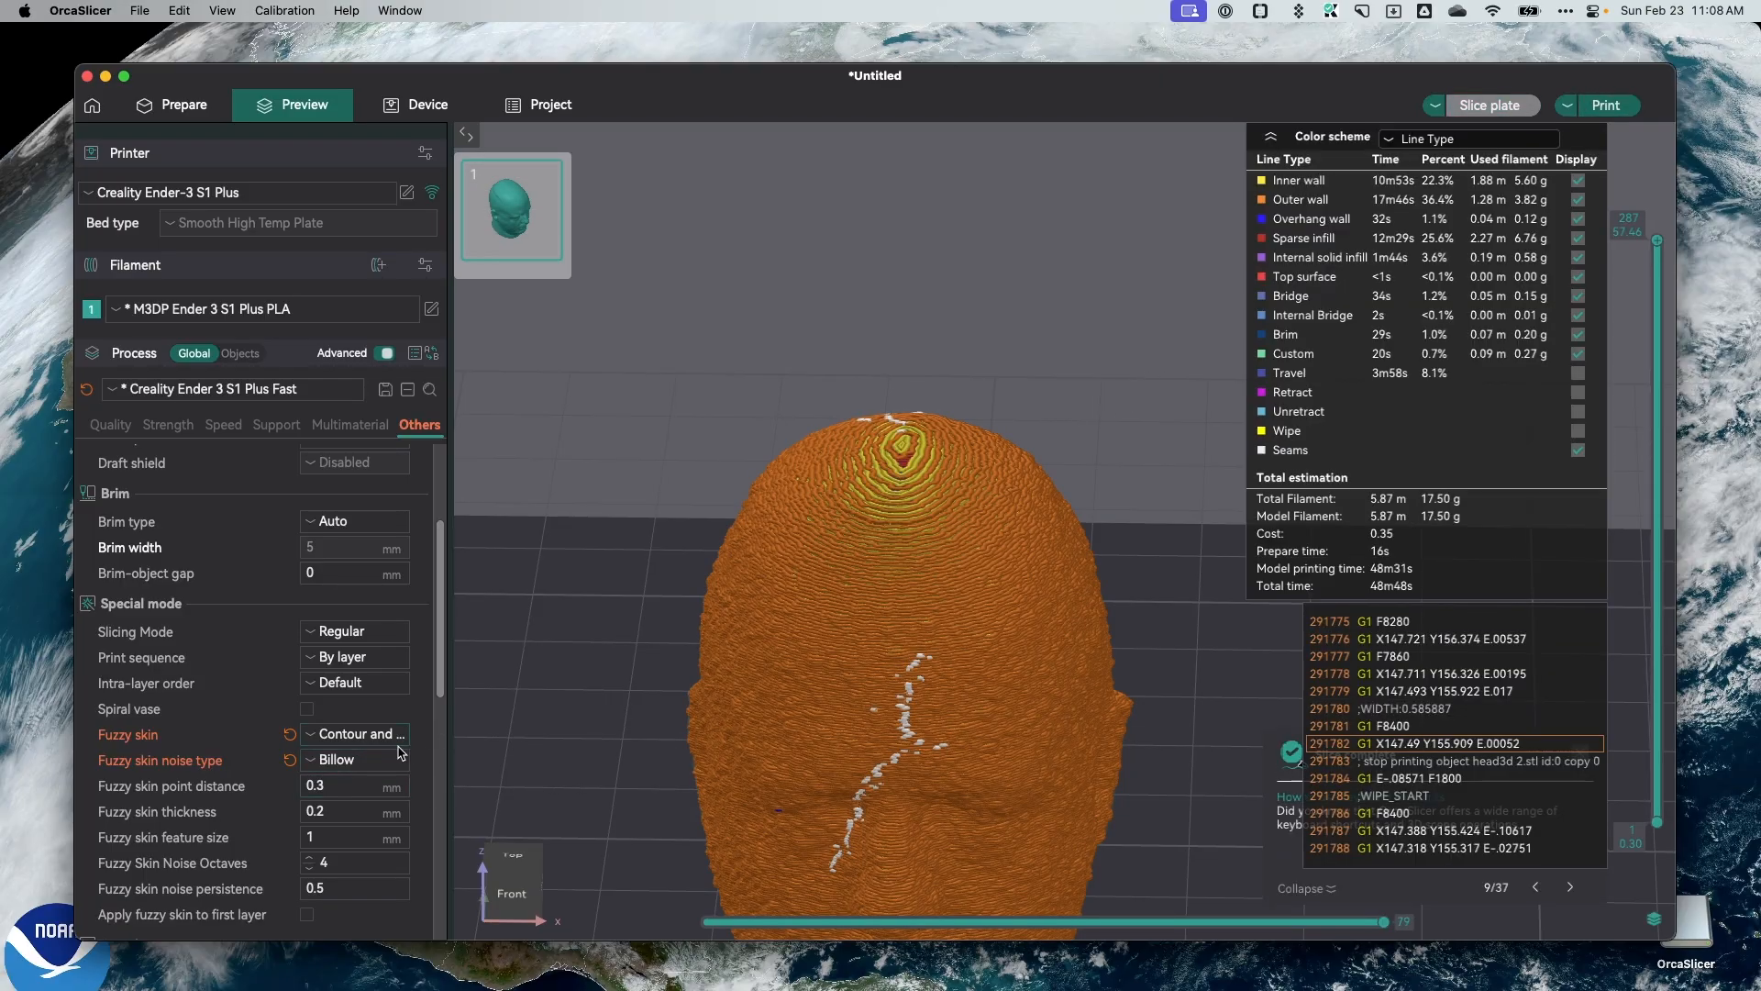
pyautogui.click(354, 760)
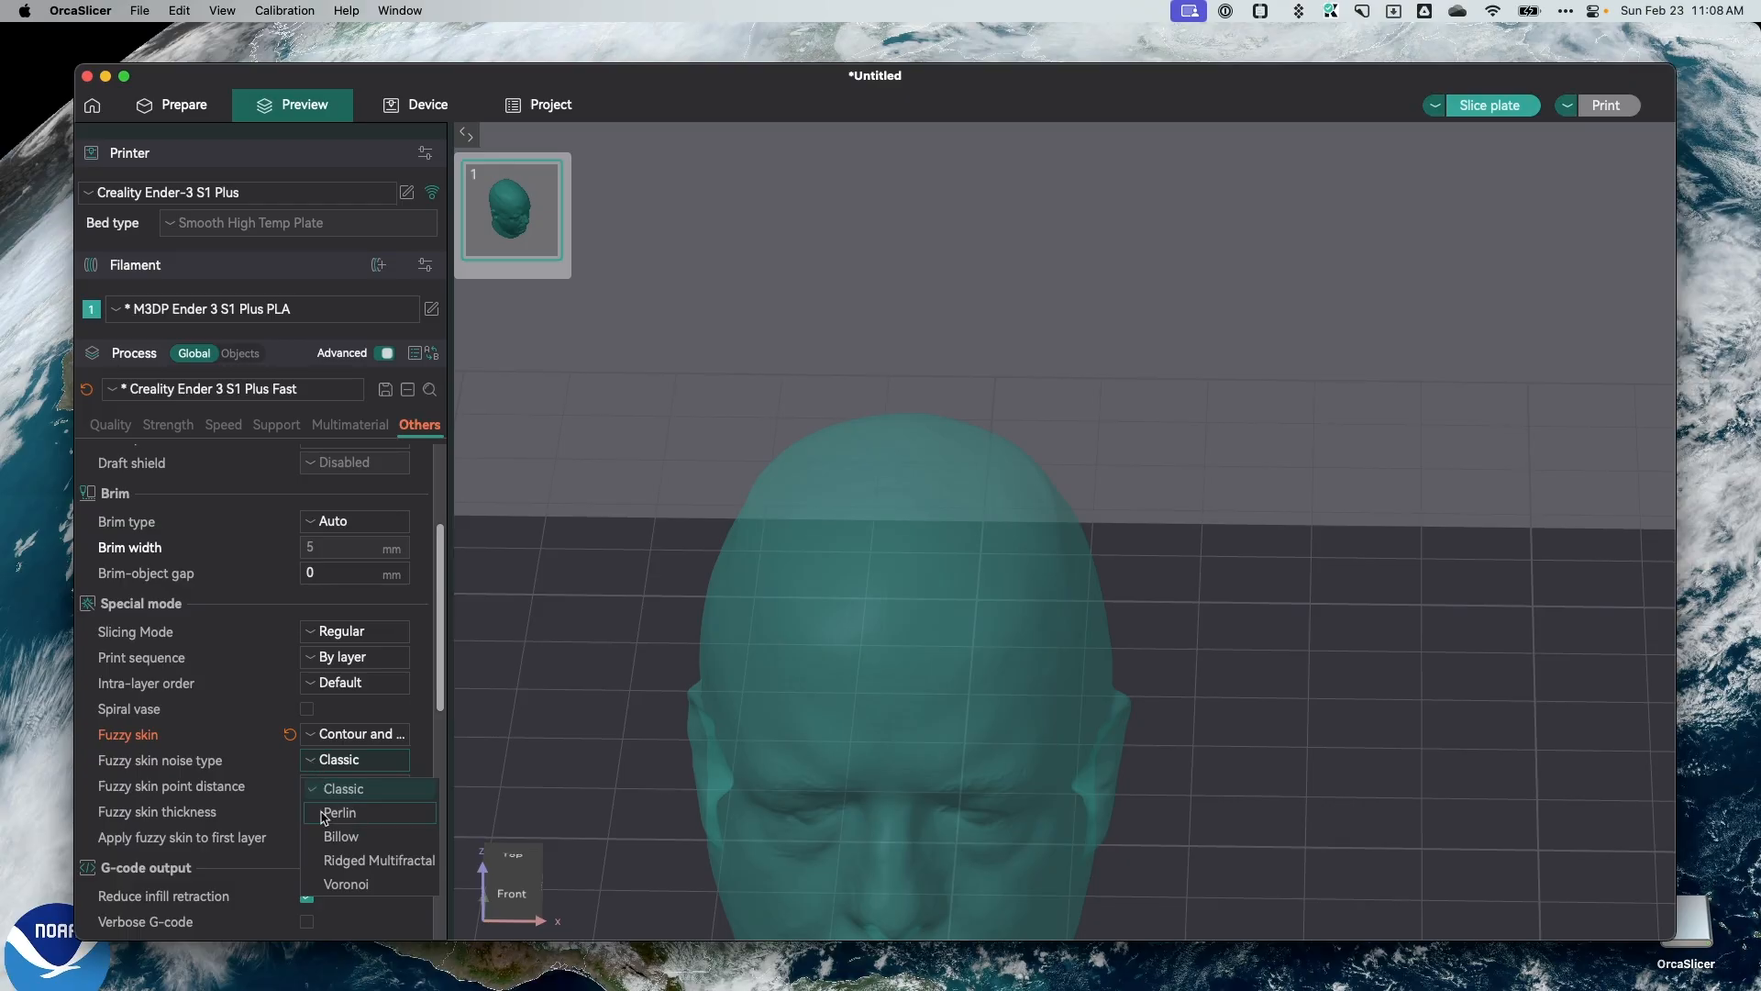
pyautogui.click(378, 858)
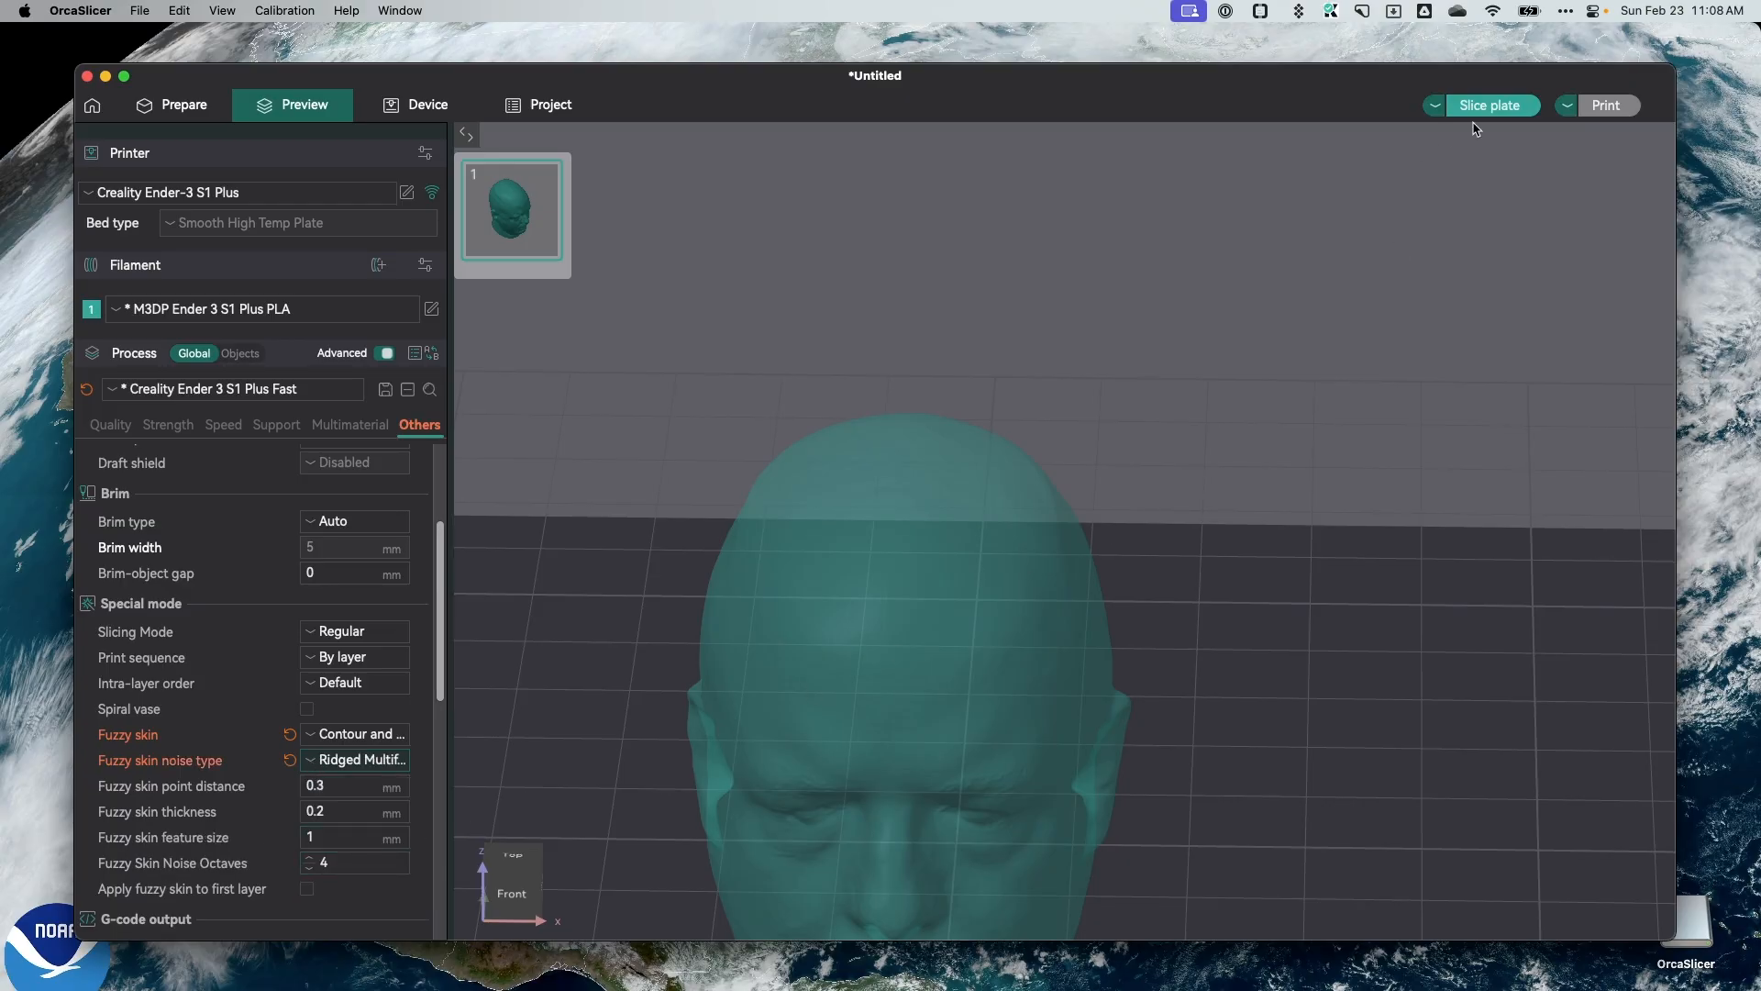
pyautogui.click(1493, 105)
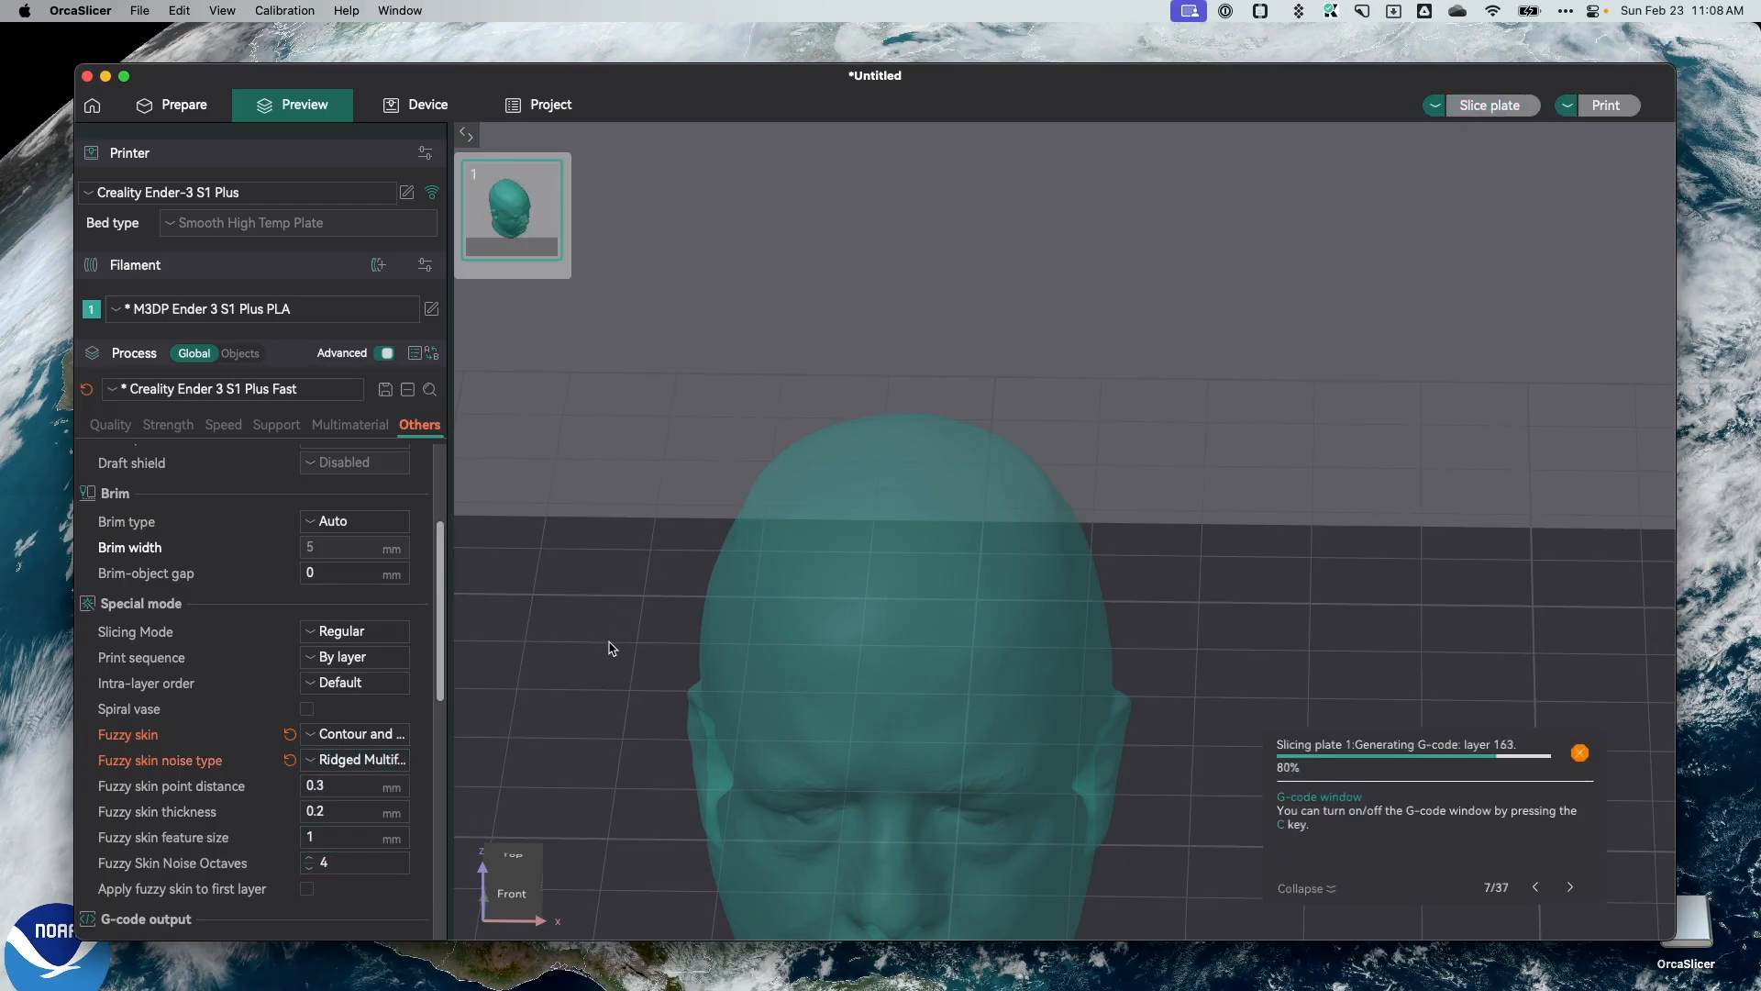
# Switch the noise to Voronoi, re-slice to about 50 minutes, and inspect the head from the side.
pyautogui.click(356, 760)
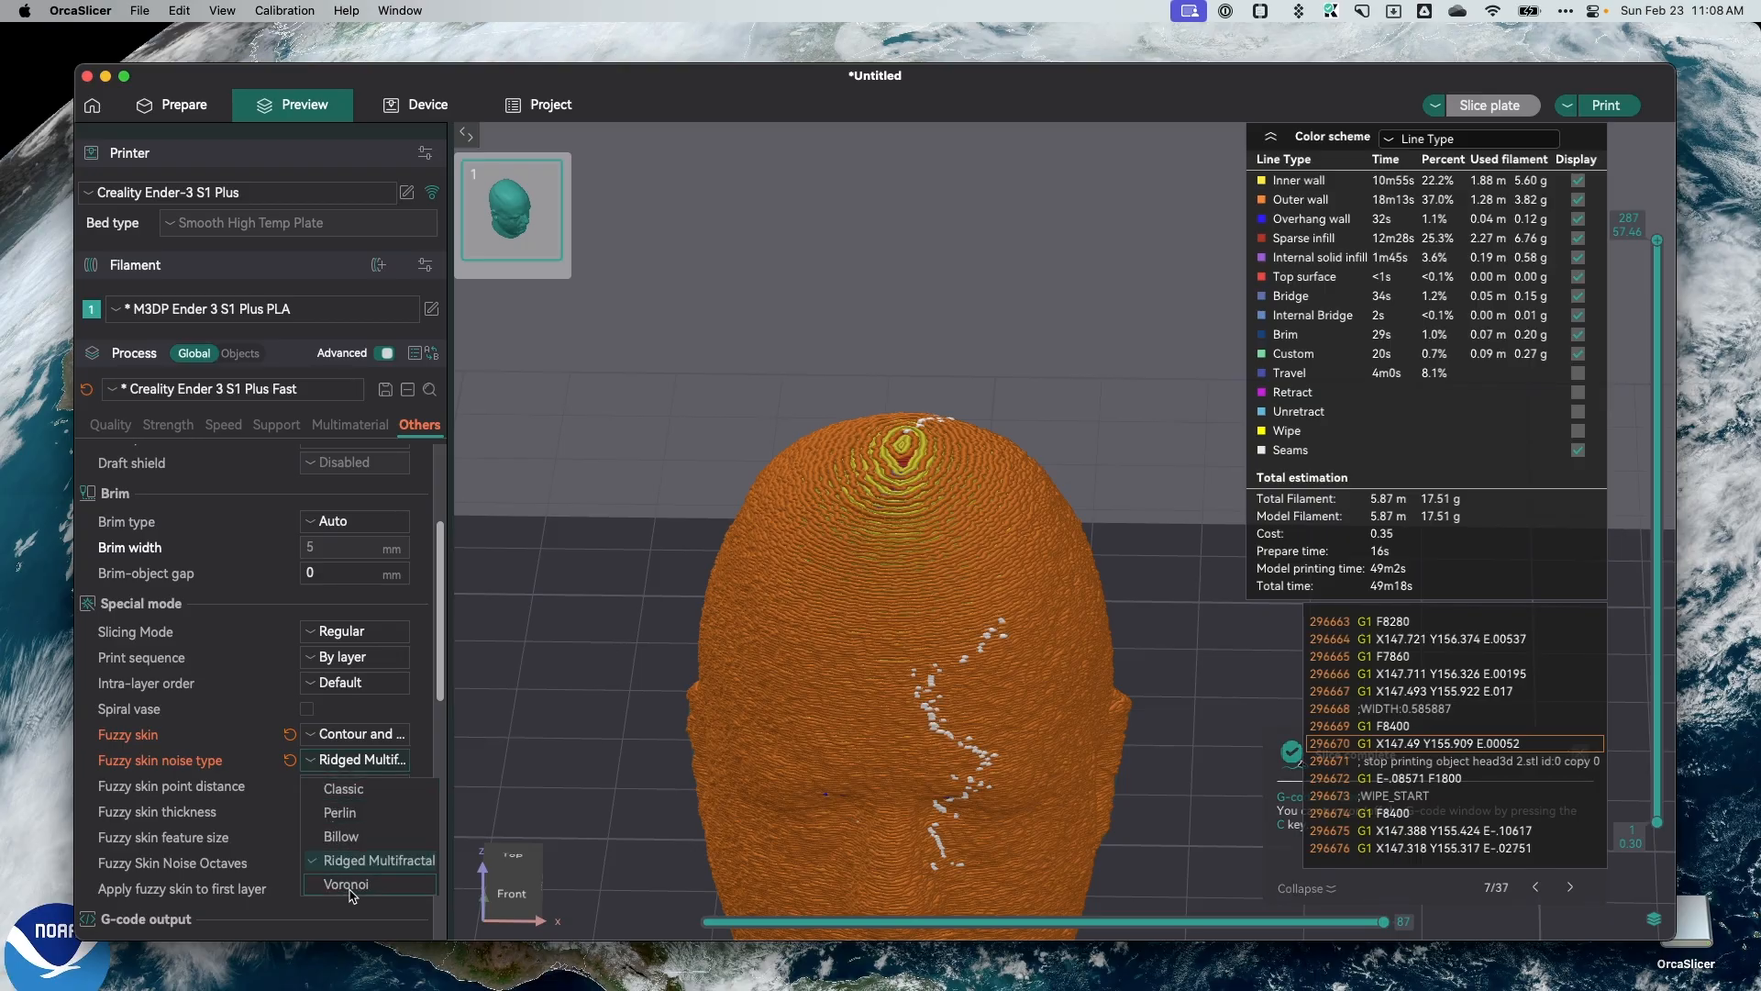
pyautogui.click(346, 884)
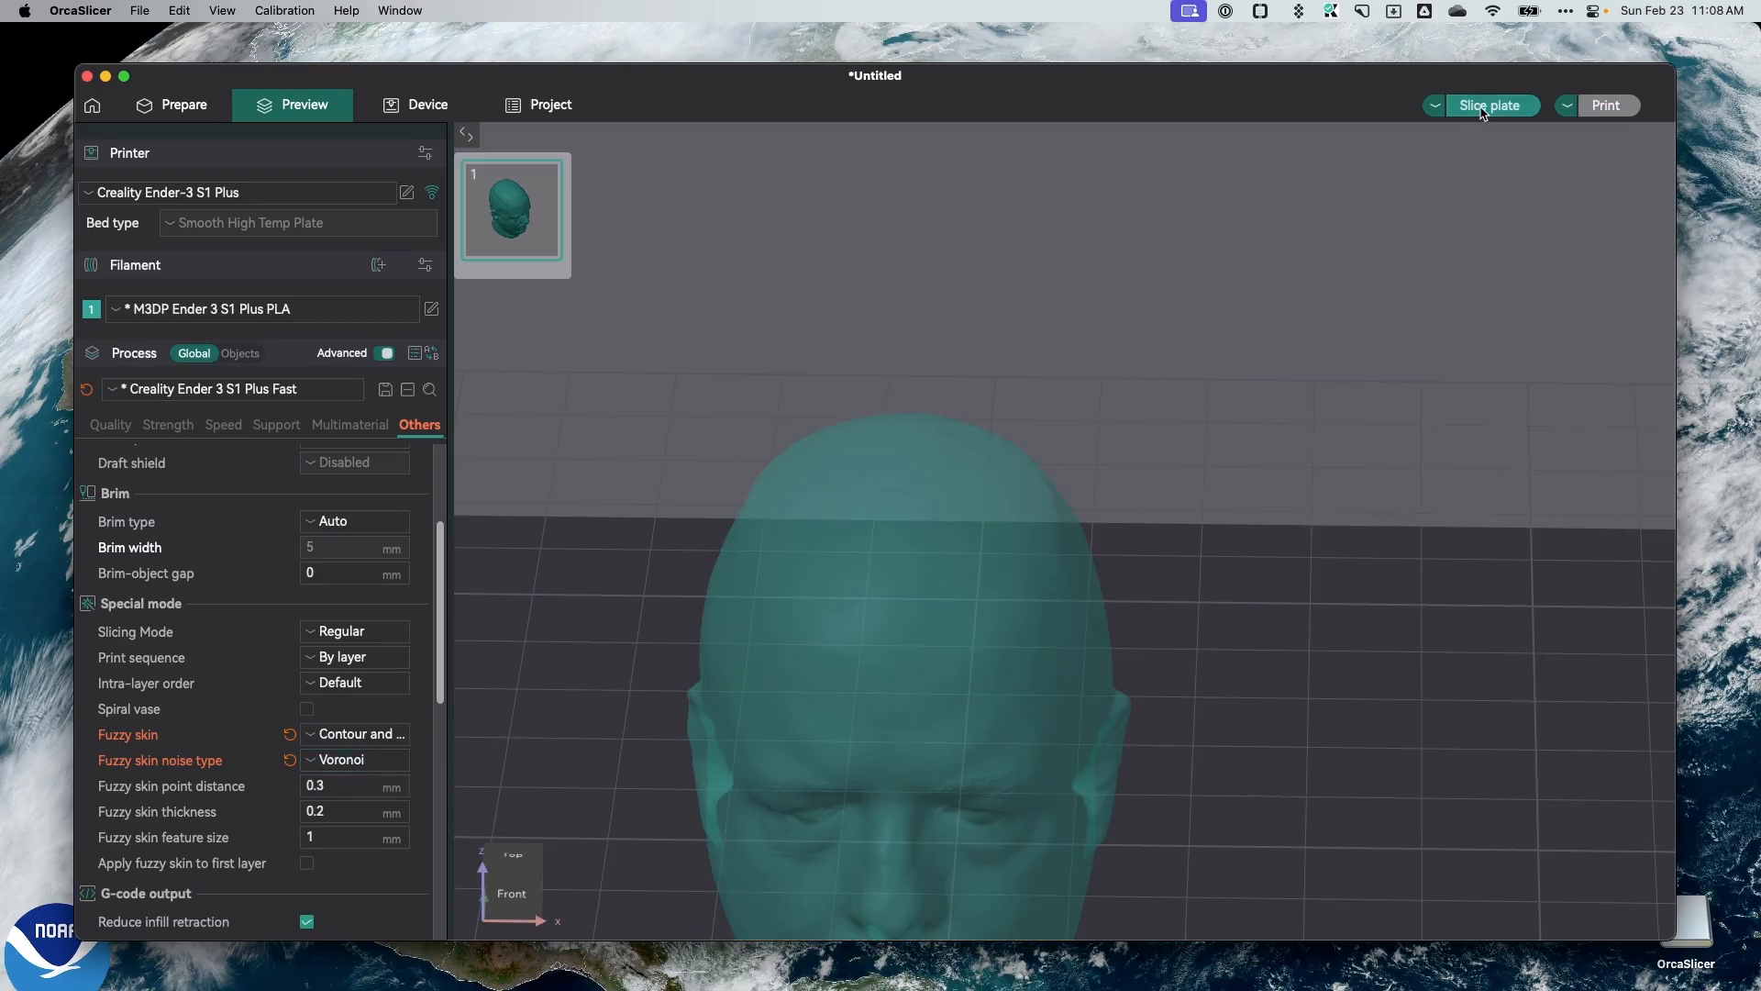
pyautogui.click(1489, 105)
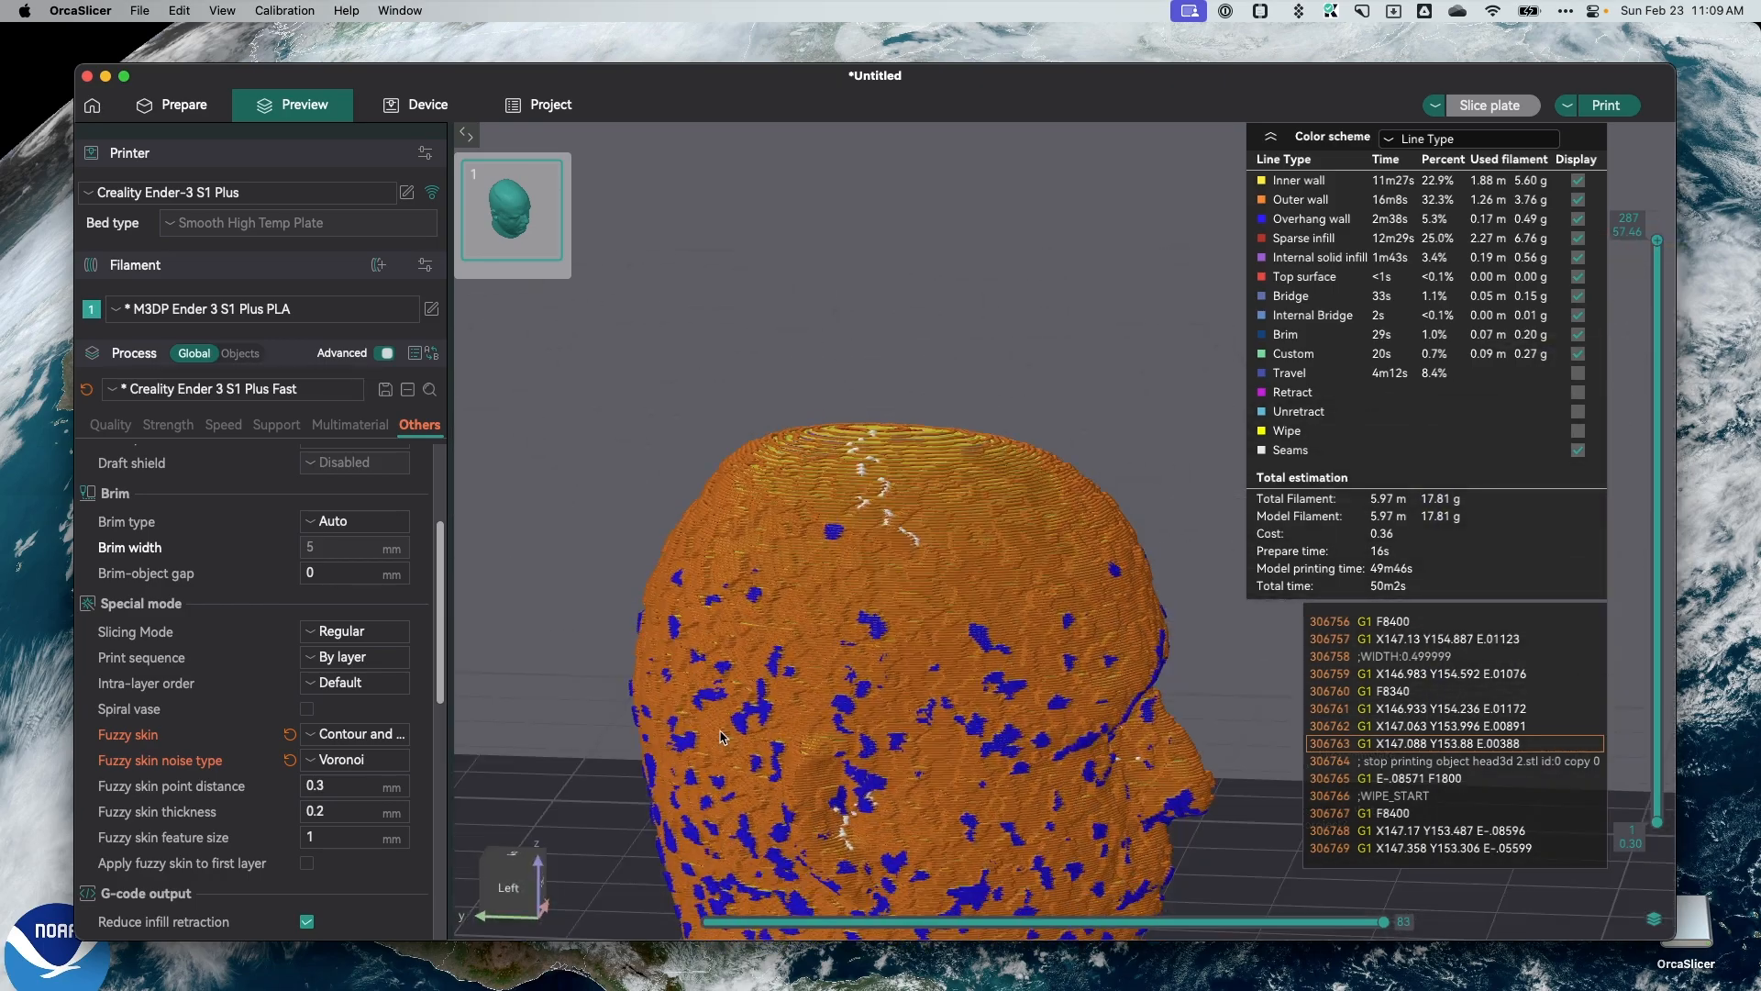
pyautogui.moveTo(719, 735); pyautogui.dragTo(655, 708)
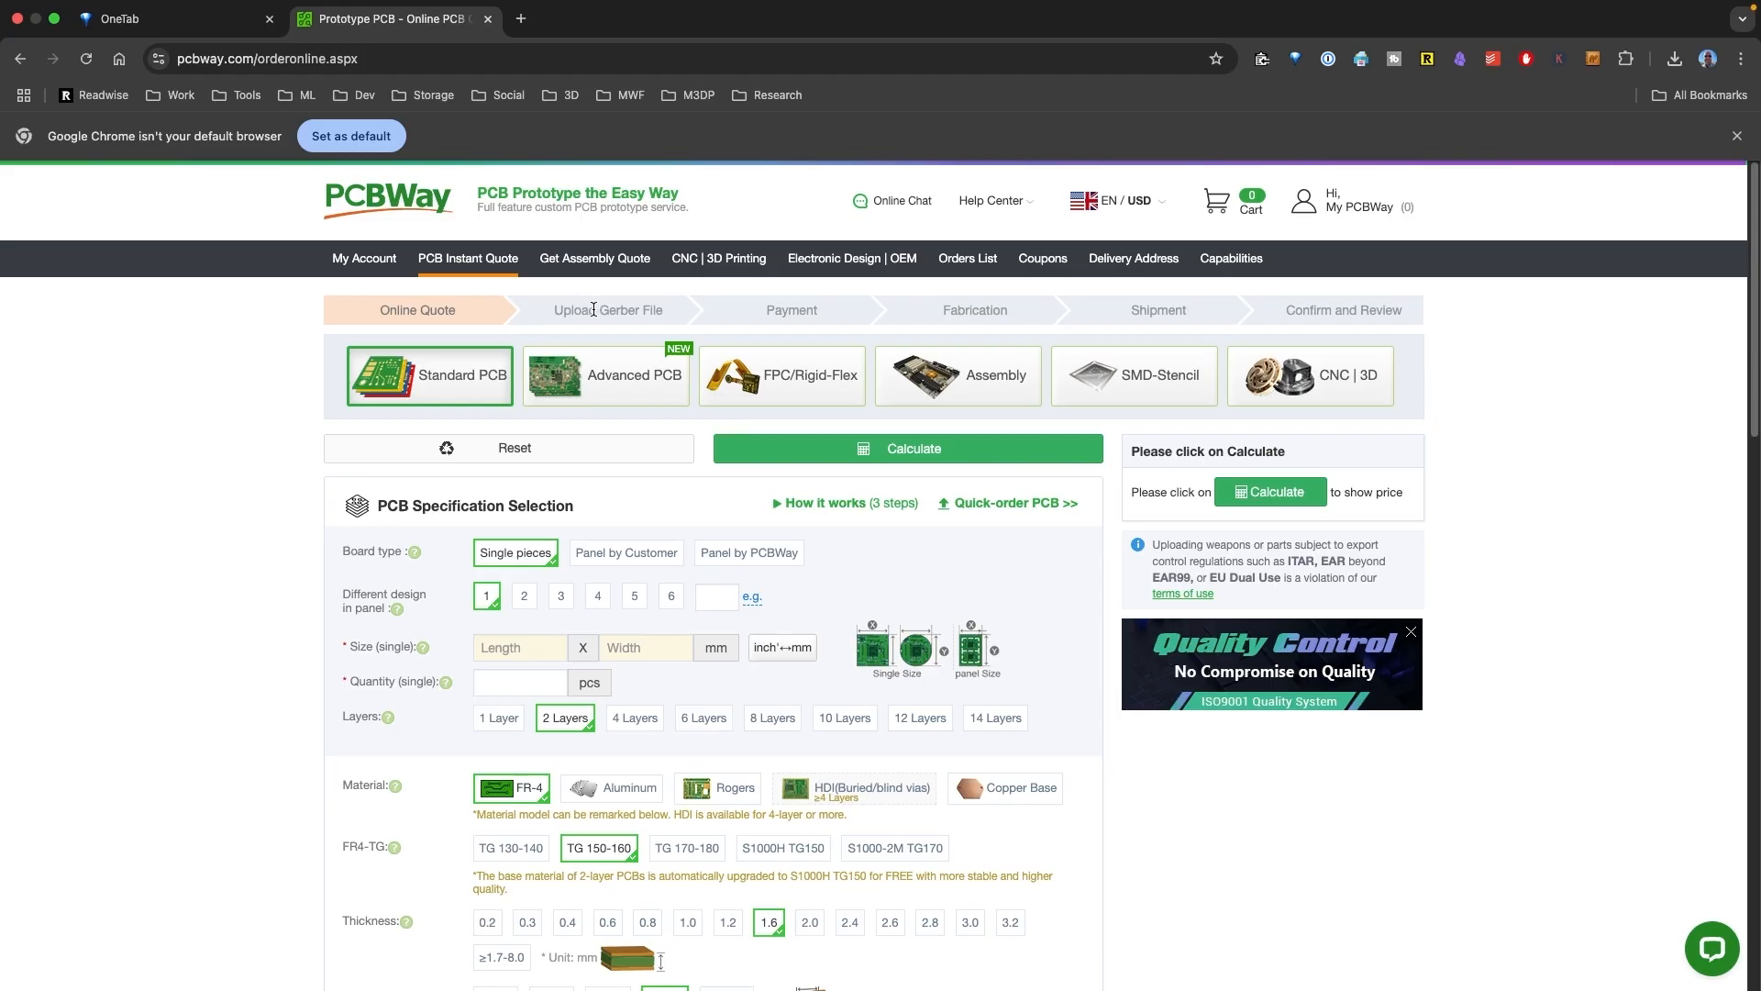
pyautogui.moveTo(739, 523)
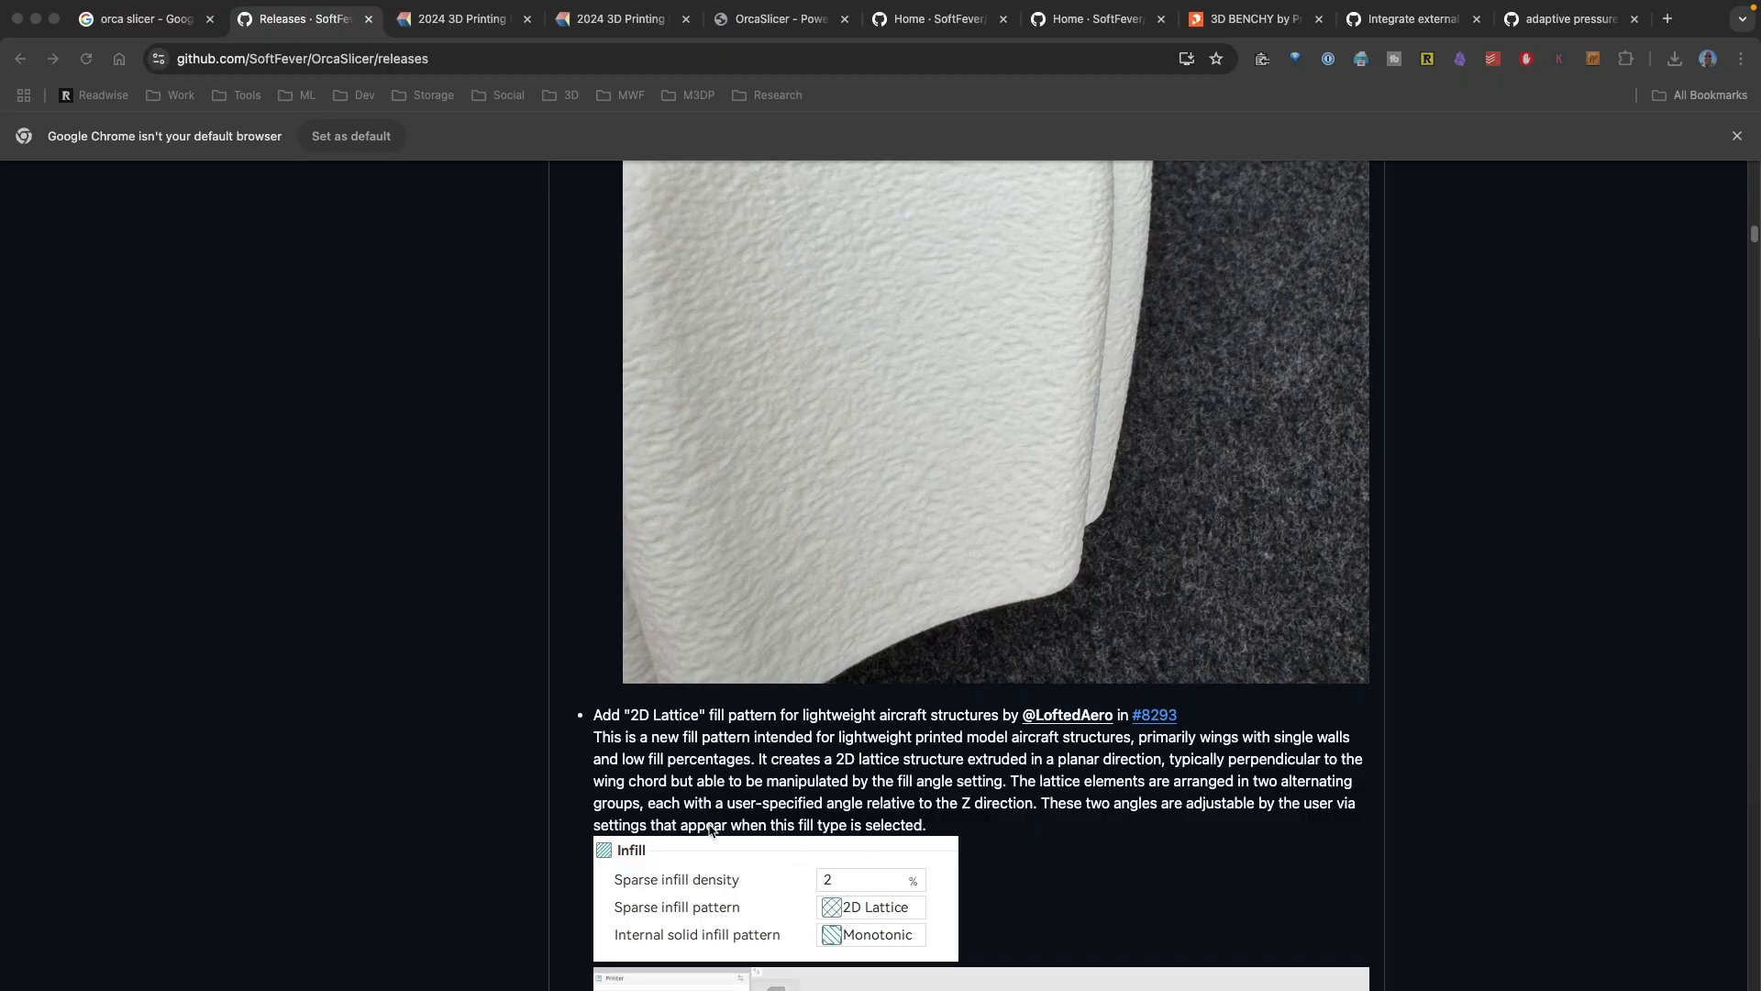
pyautogui.moveTo(769, 829)
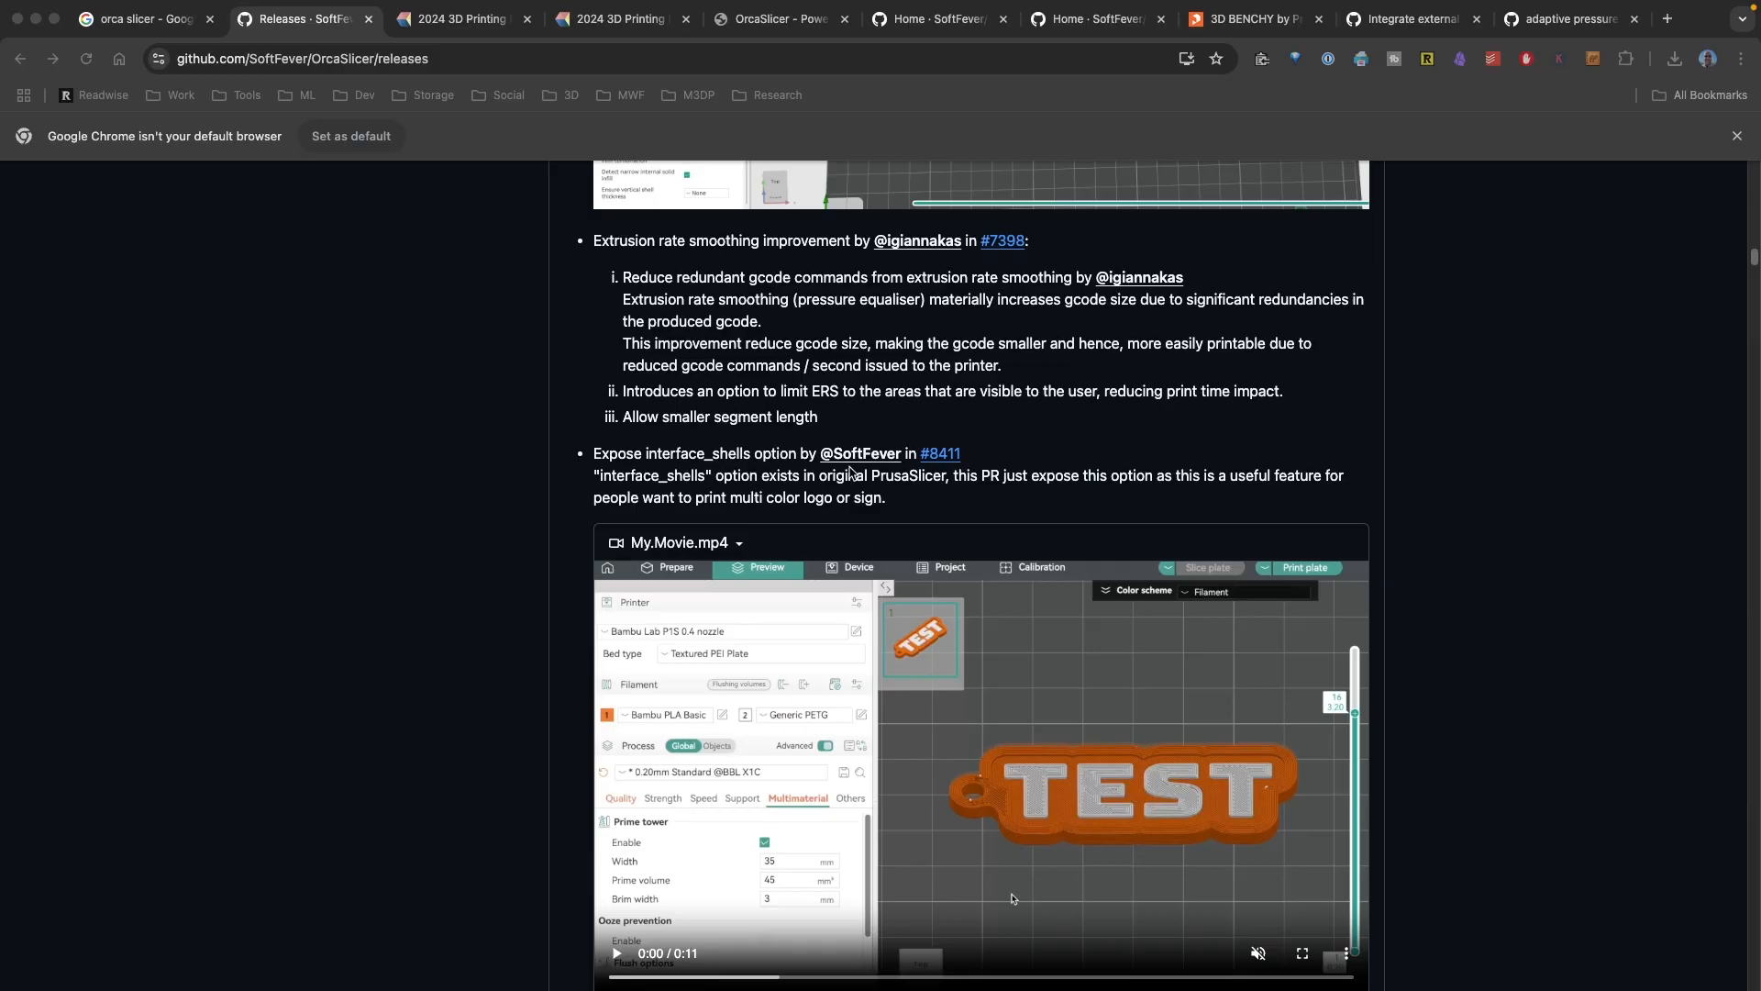
pyautogui.moveTo(1024, 784)
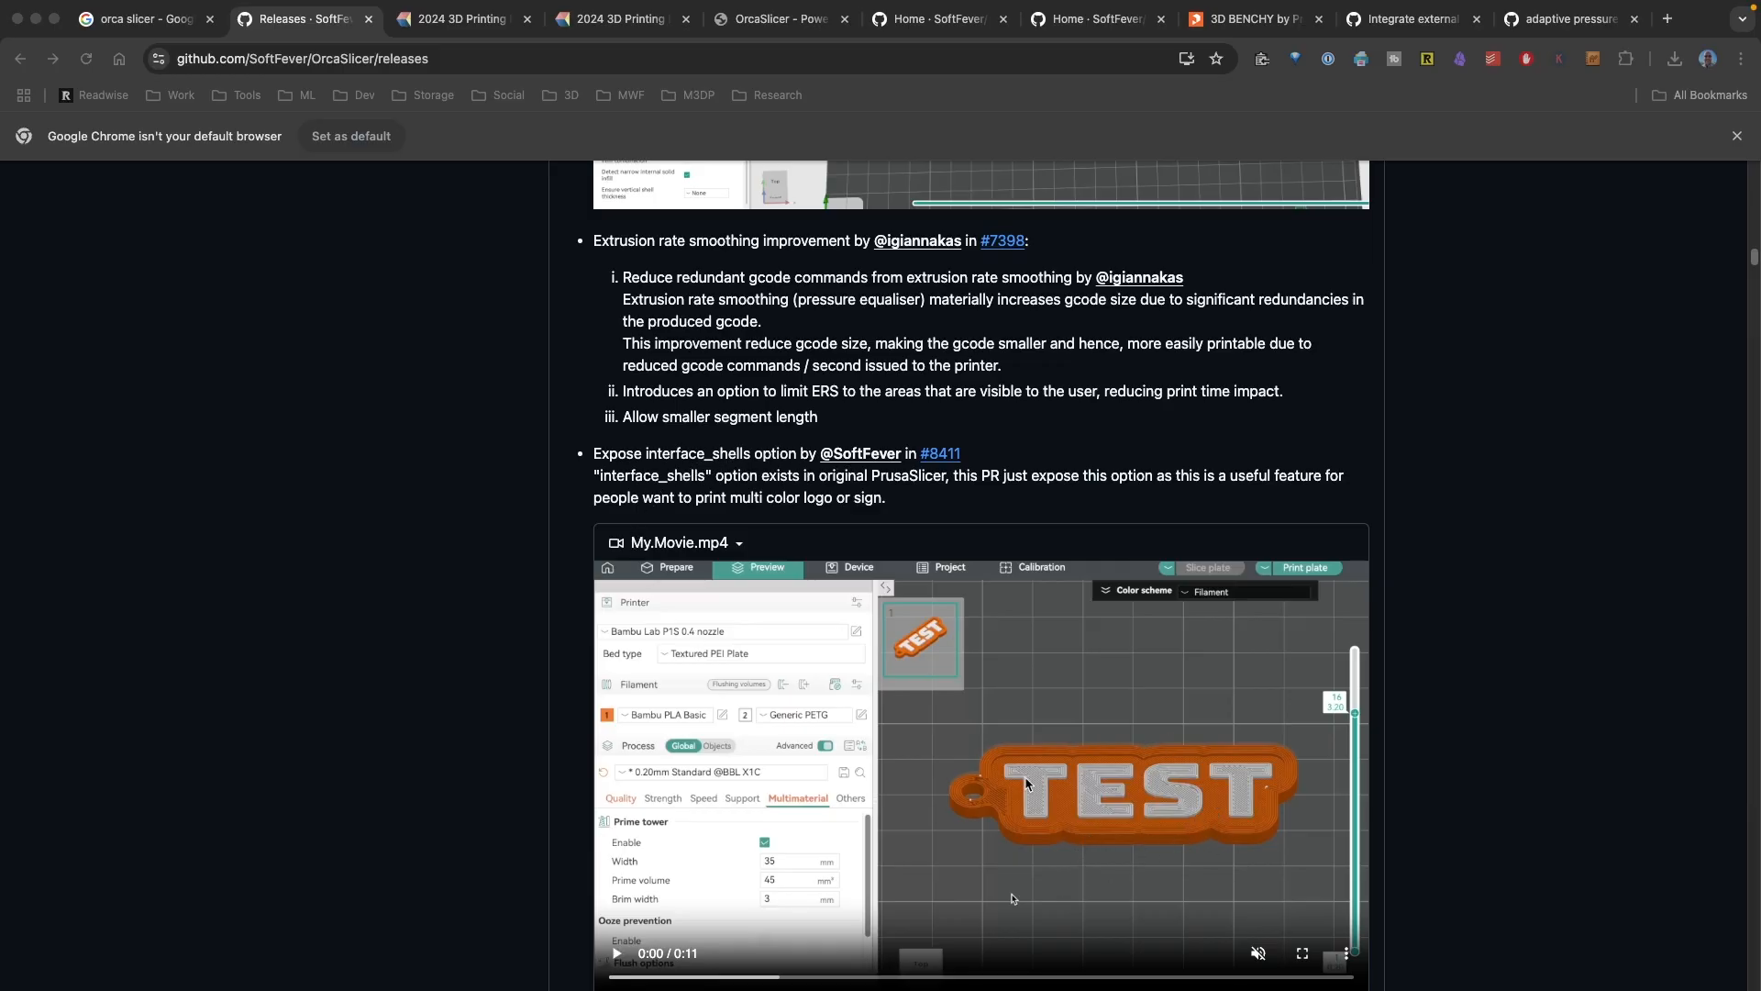
pyautogui.moveTo(1084, 793)
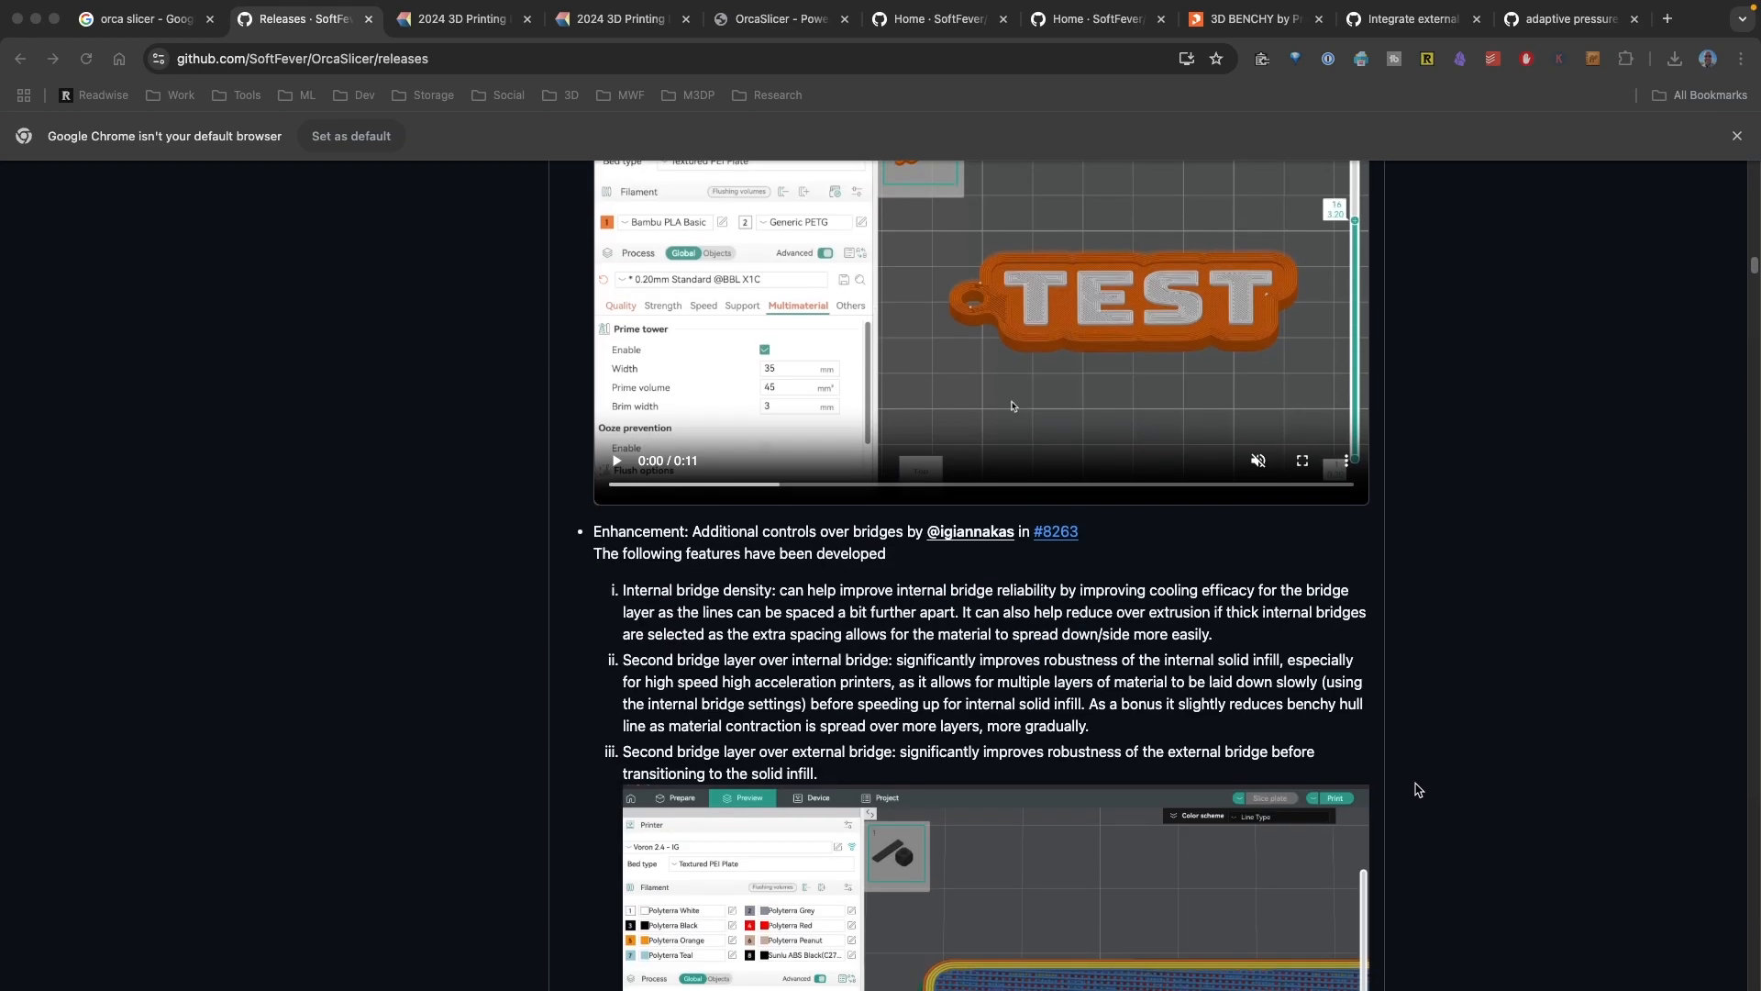
# Scroll the release notes down to interface_shells and 'Additional controls over bridges'.
pyautogui.scroll(-3)
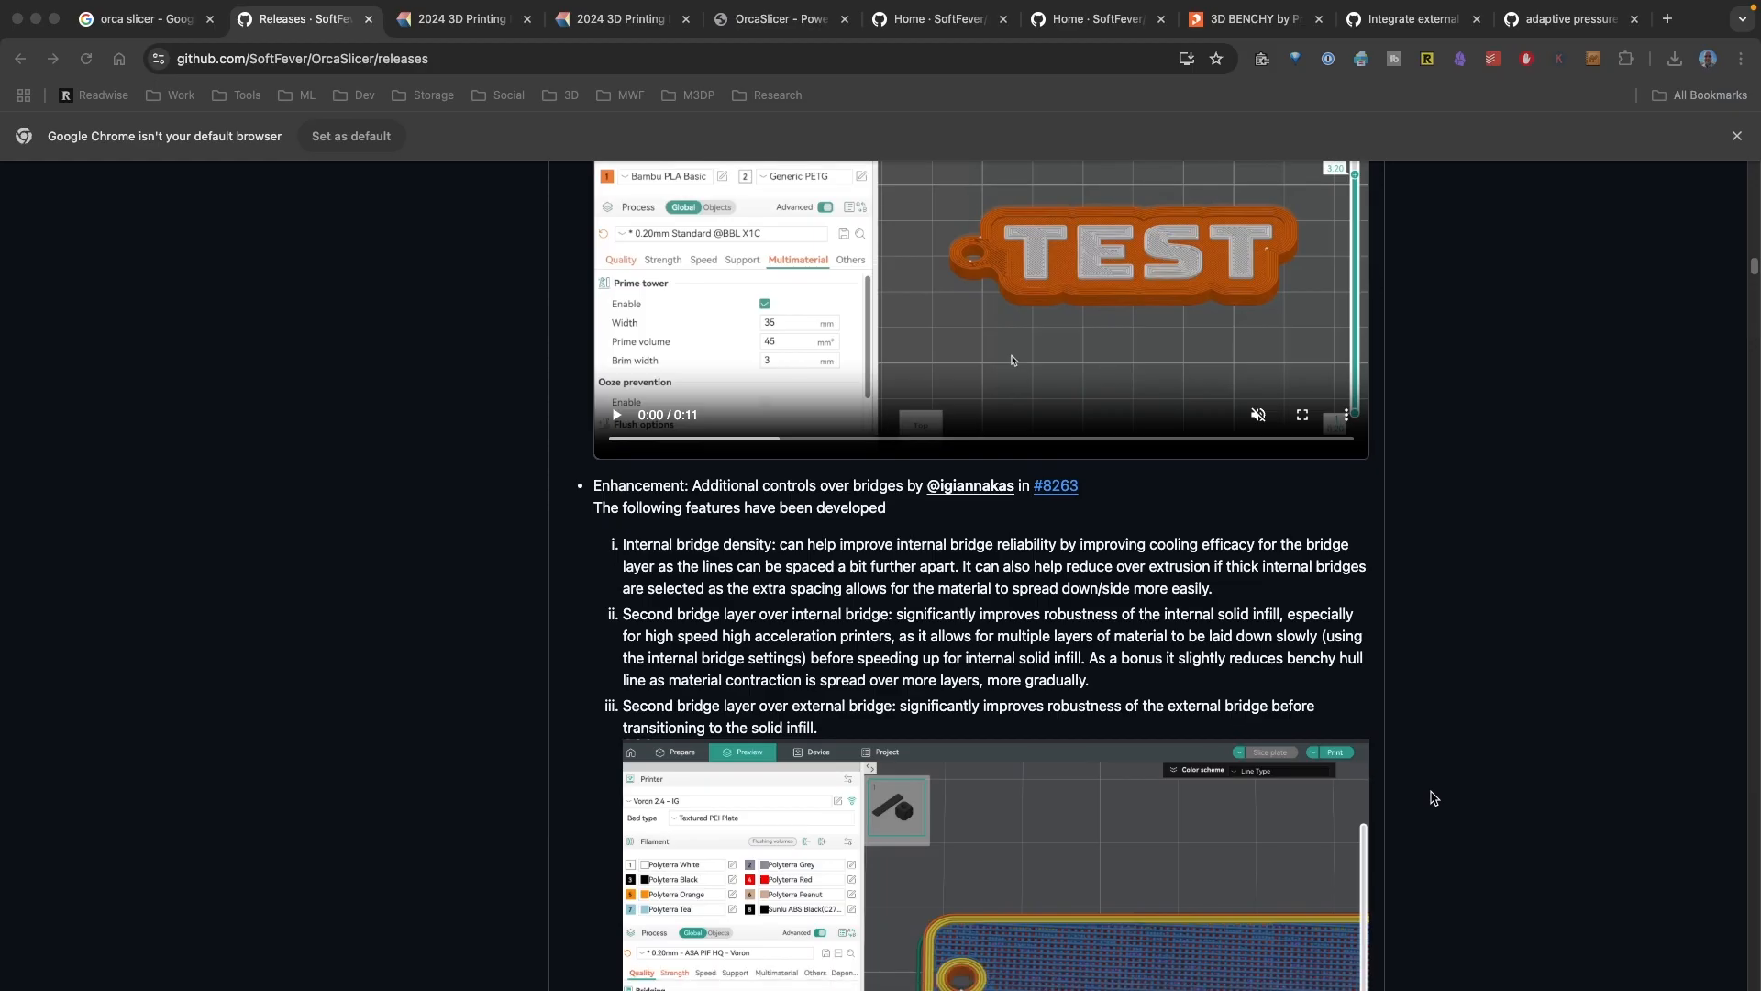
pyautogui.scroll(-3)
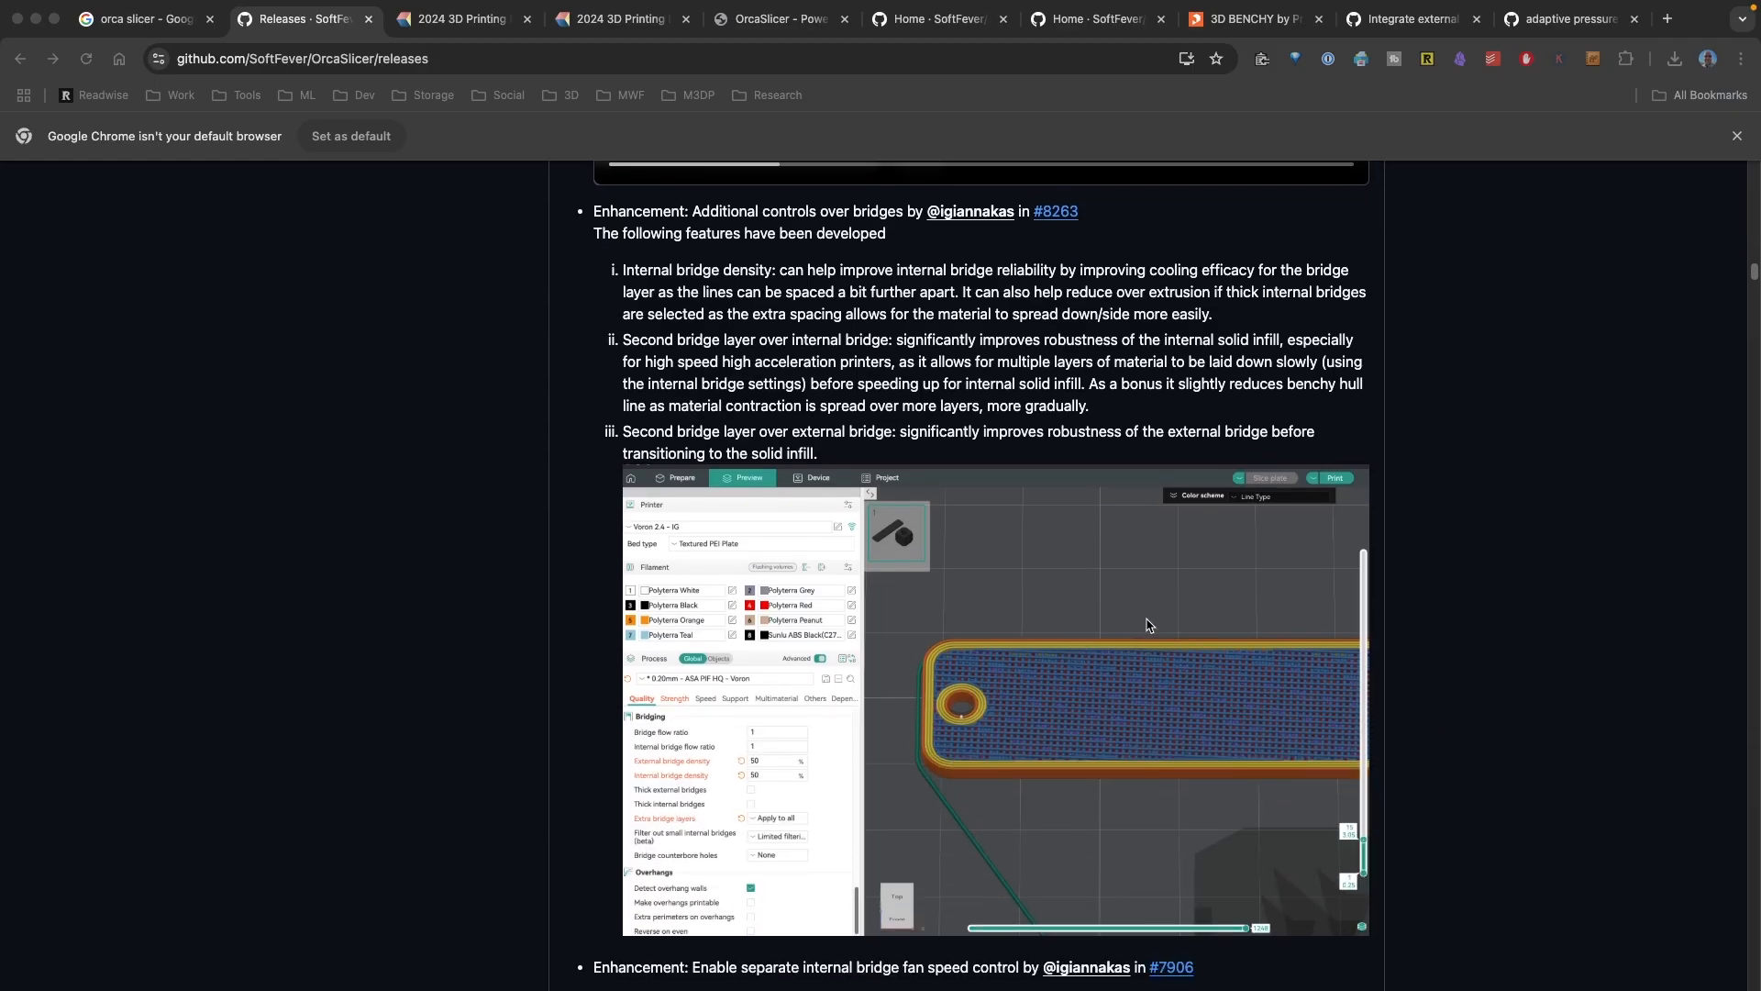
pyautogui.scroll(-3)
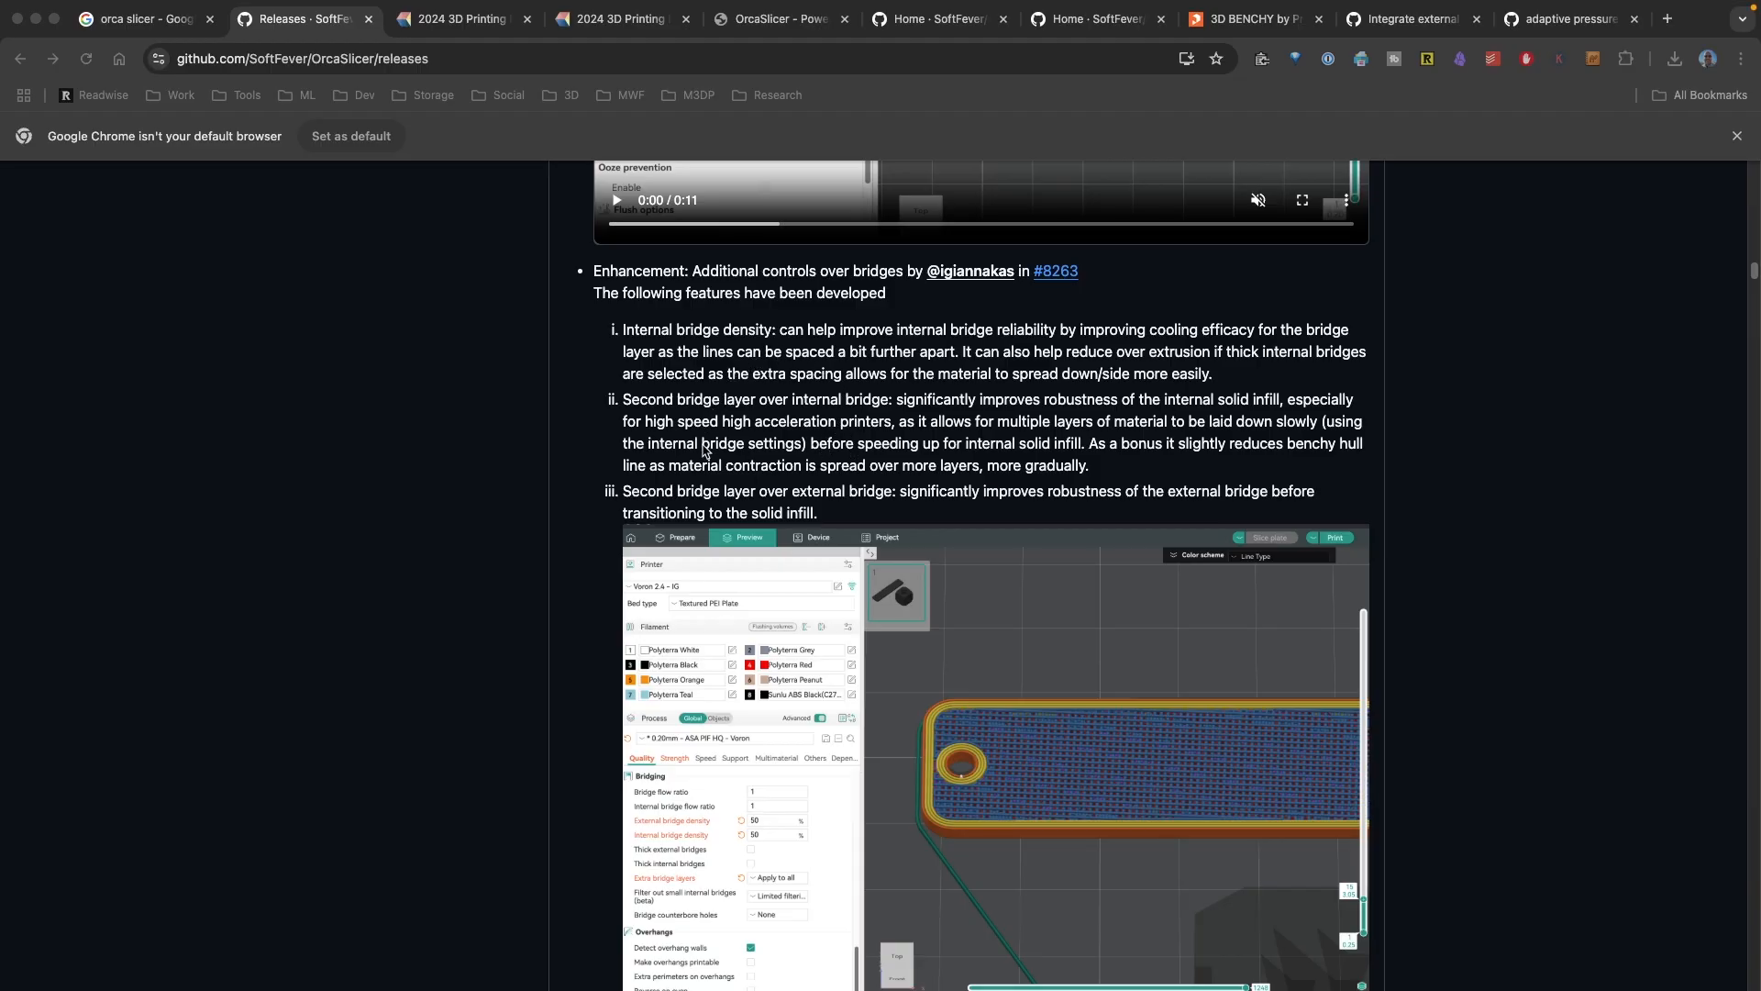
pyautogui.moveTo(894, 349)
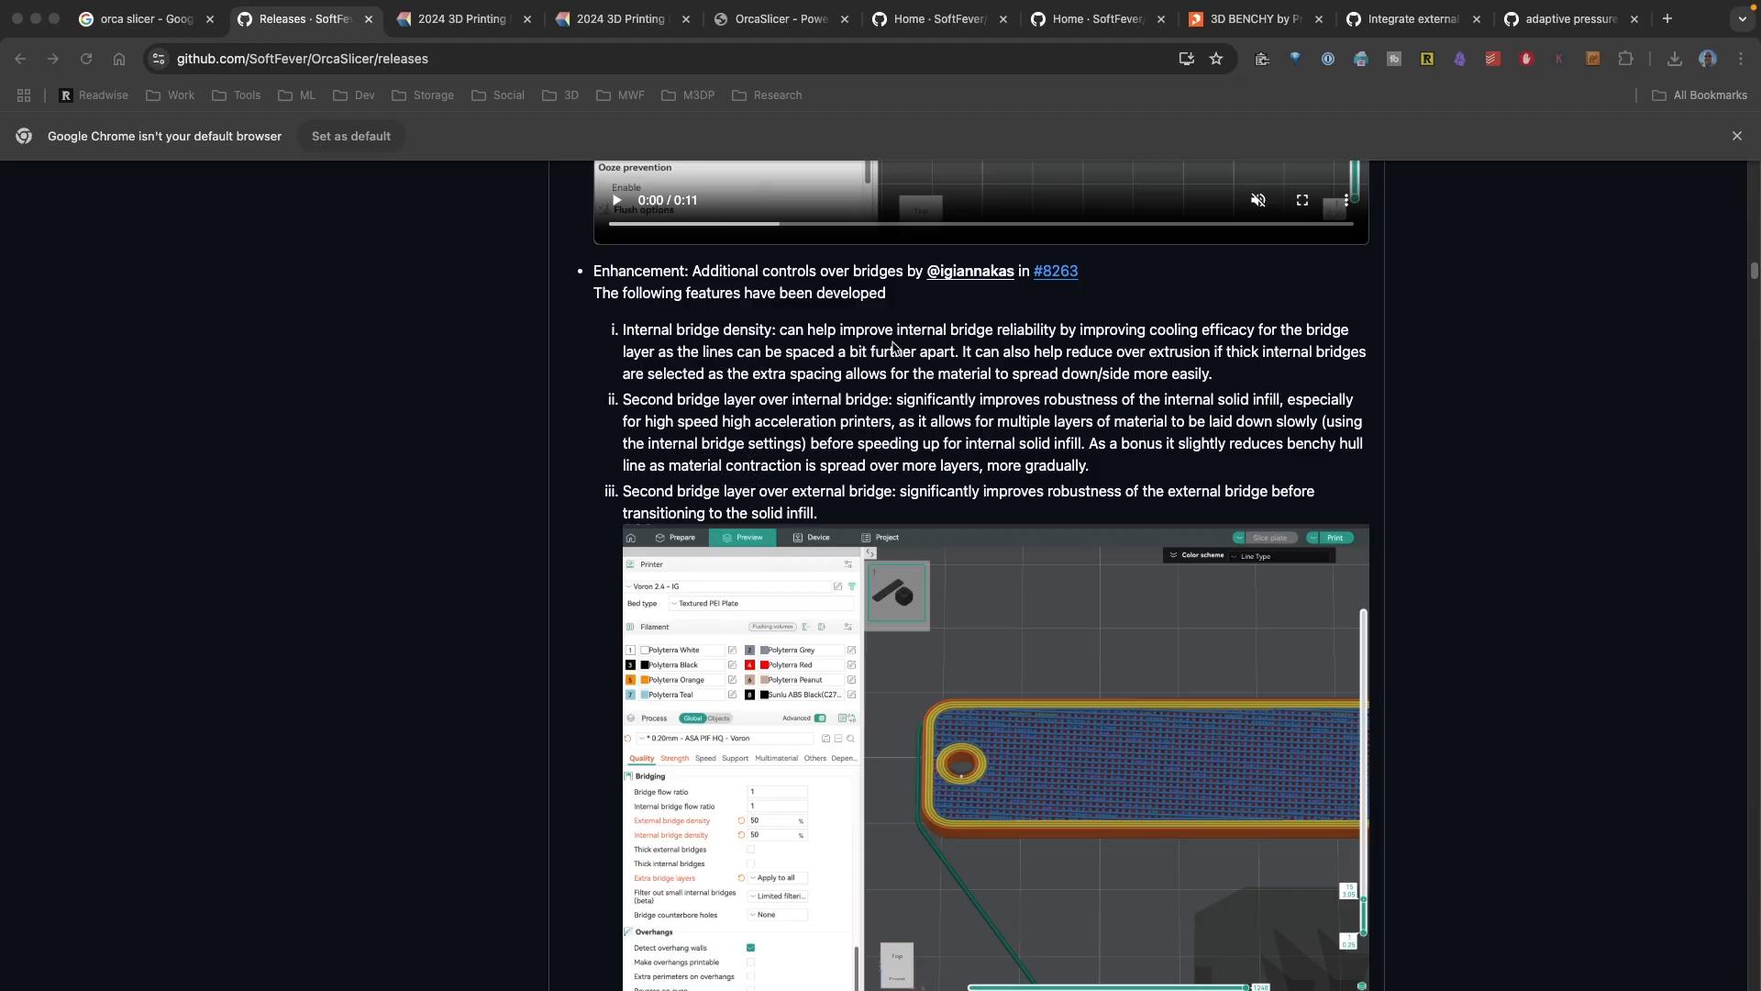
pyautogui.scroll(-3)
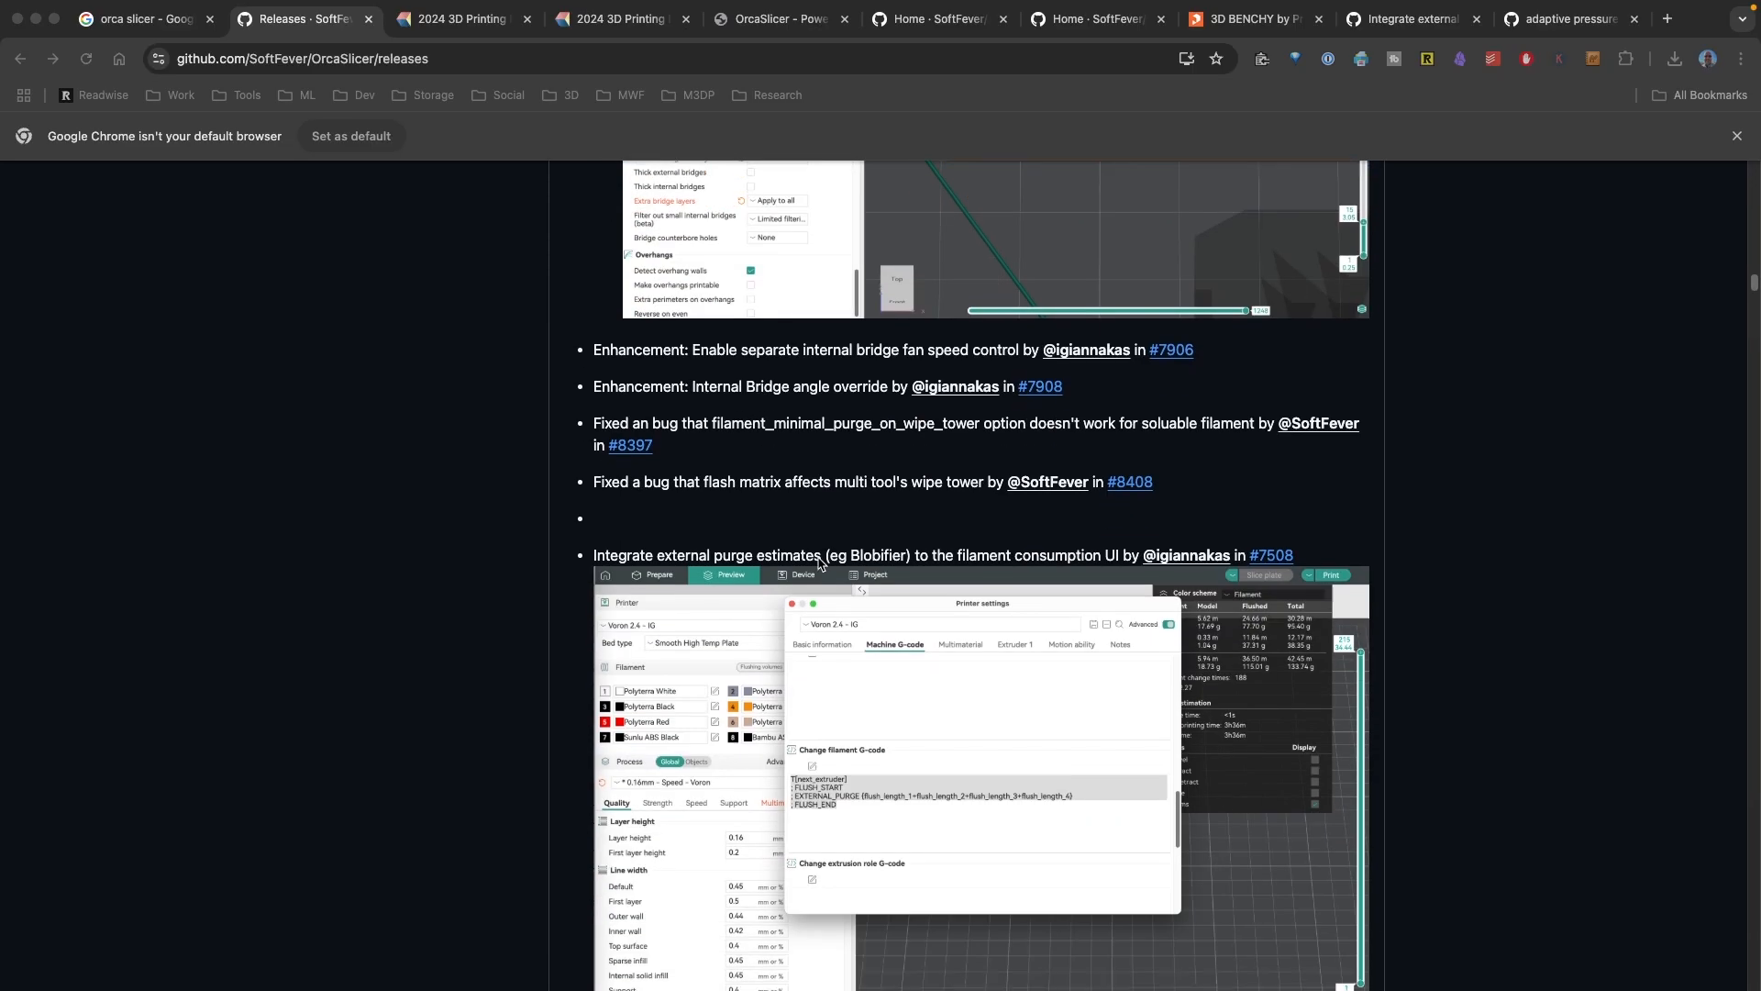
pyautogui.scroll(-3)
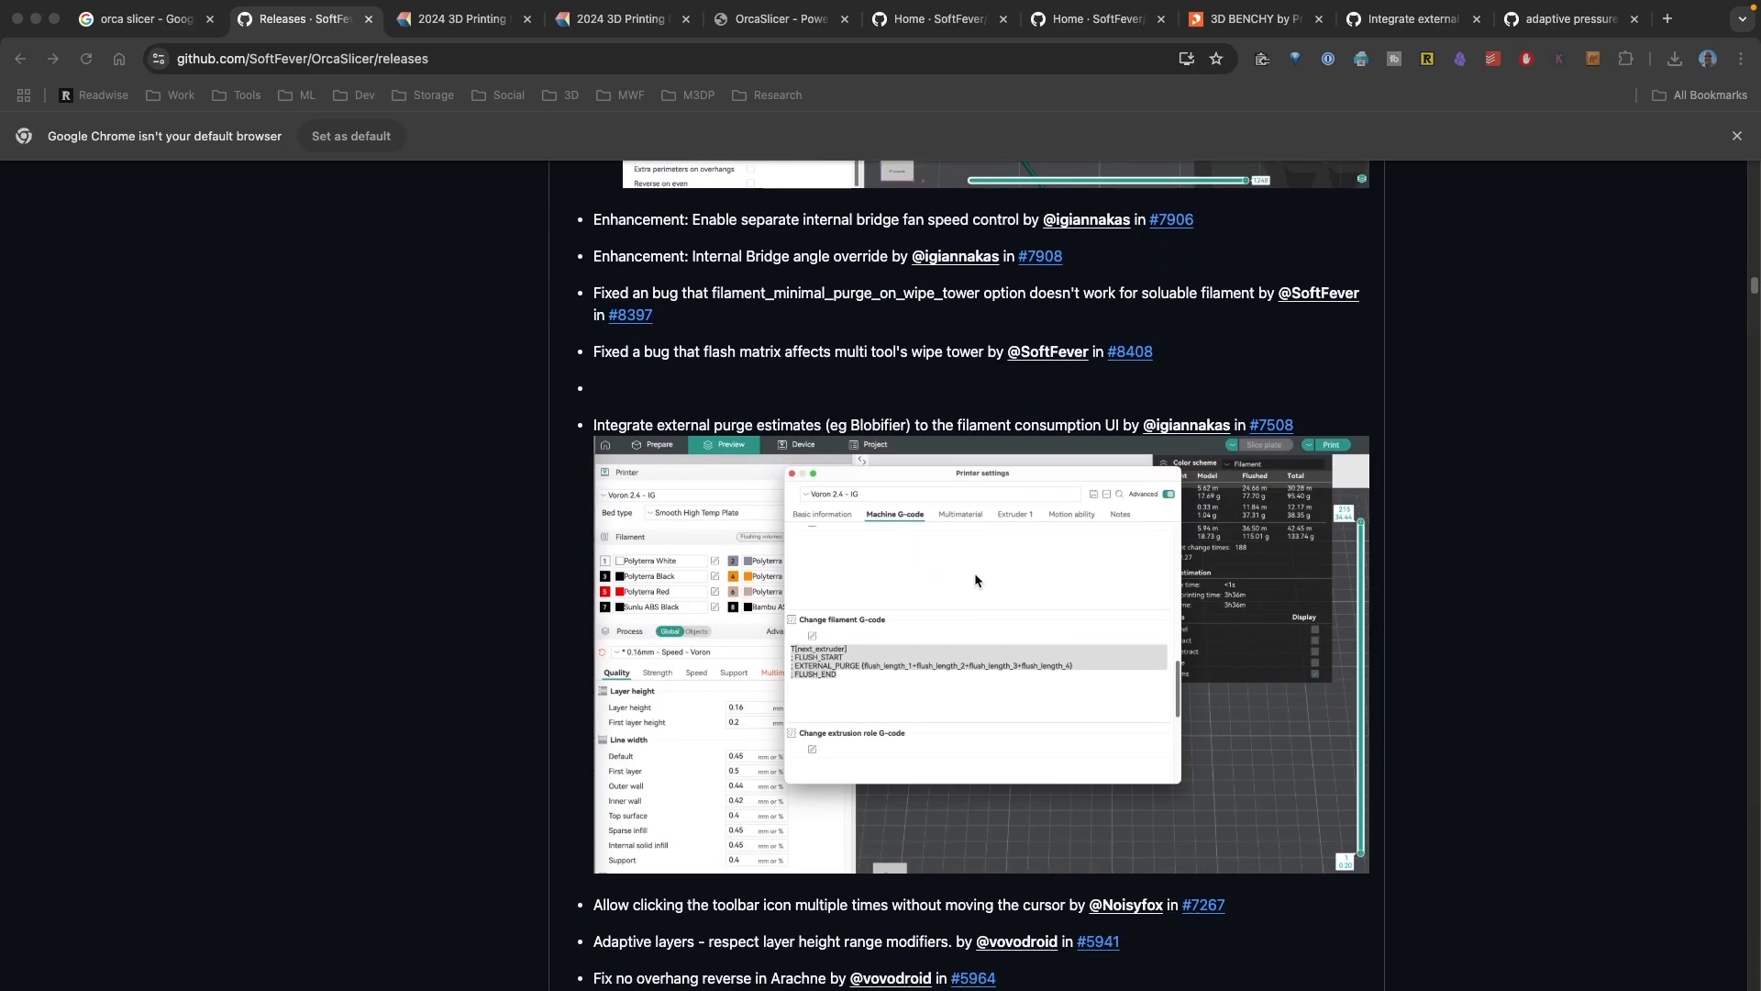
pyautogui.scroll(-3)
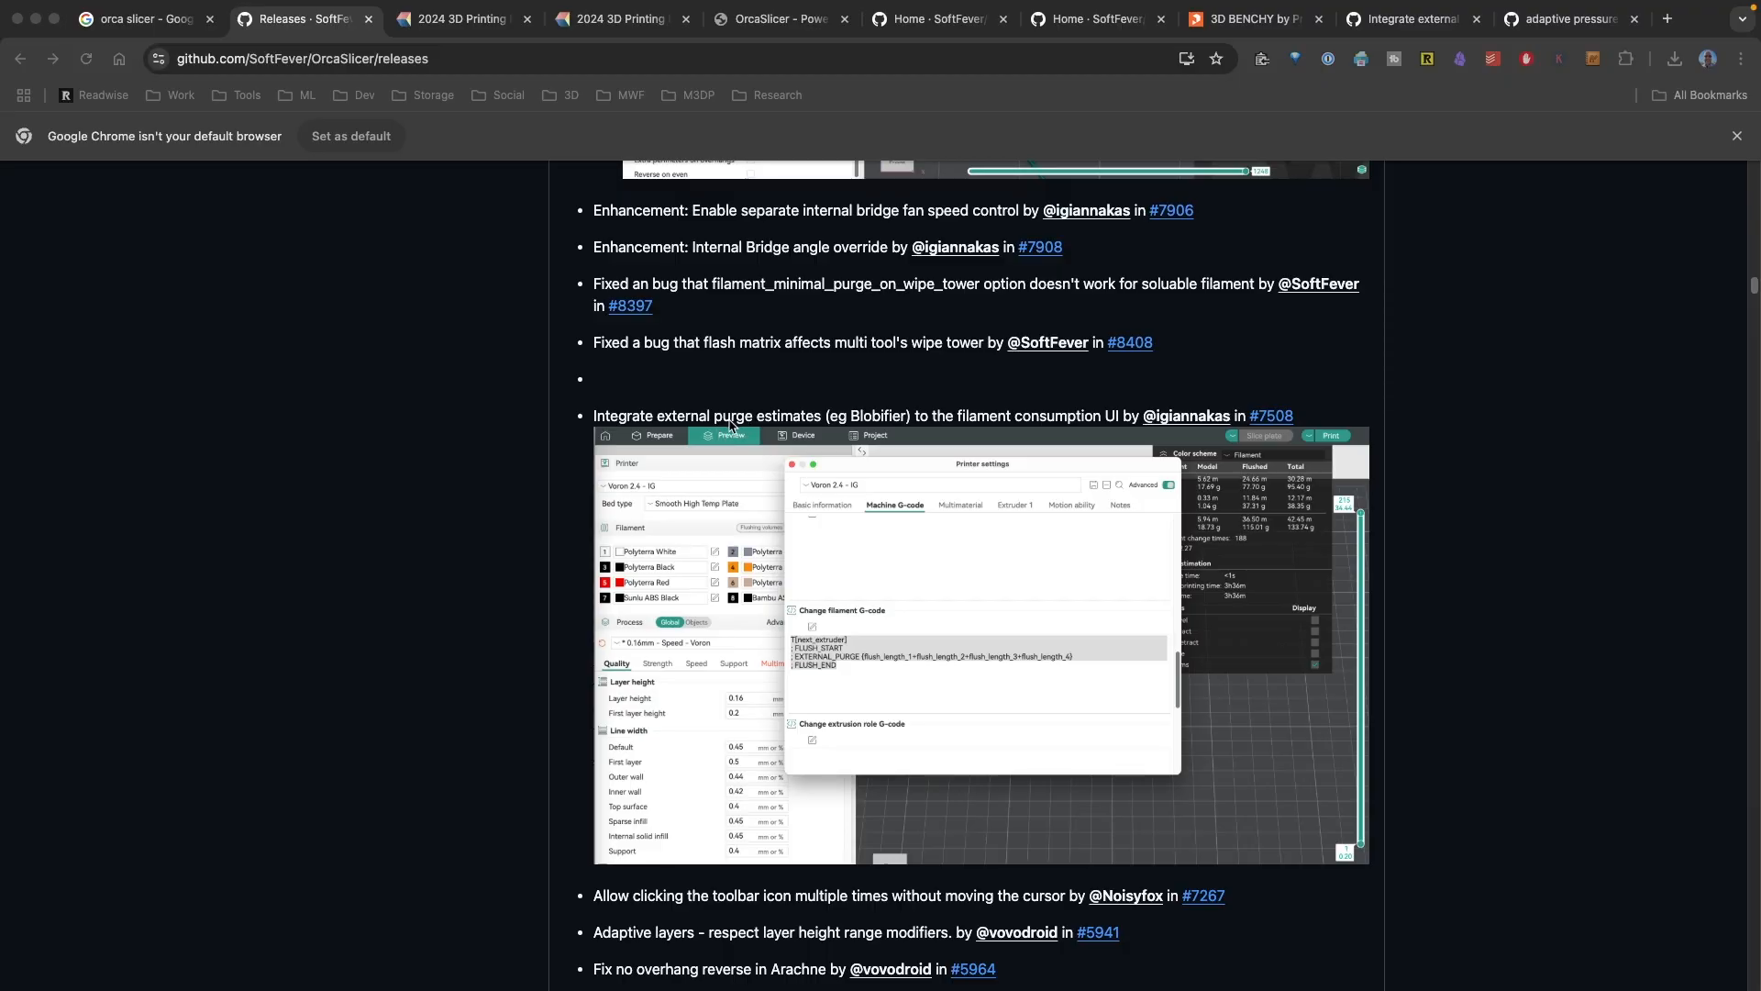
pyautogui.moveTo(719, 451)
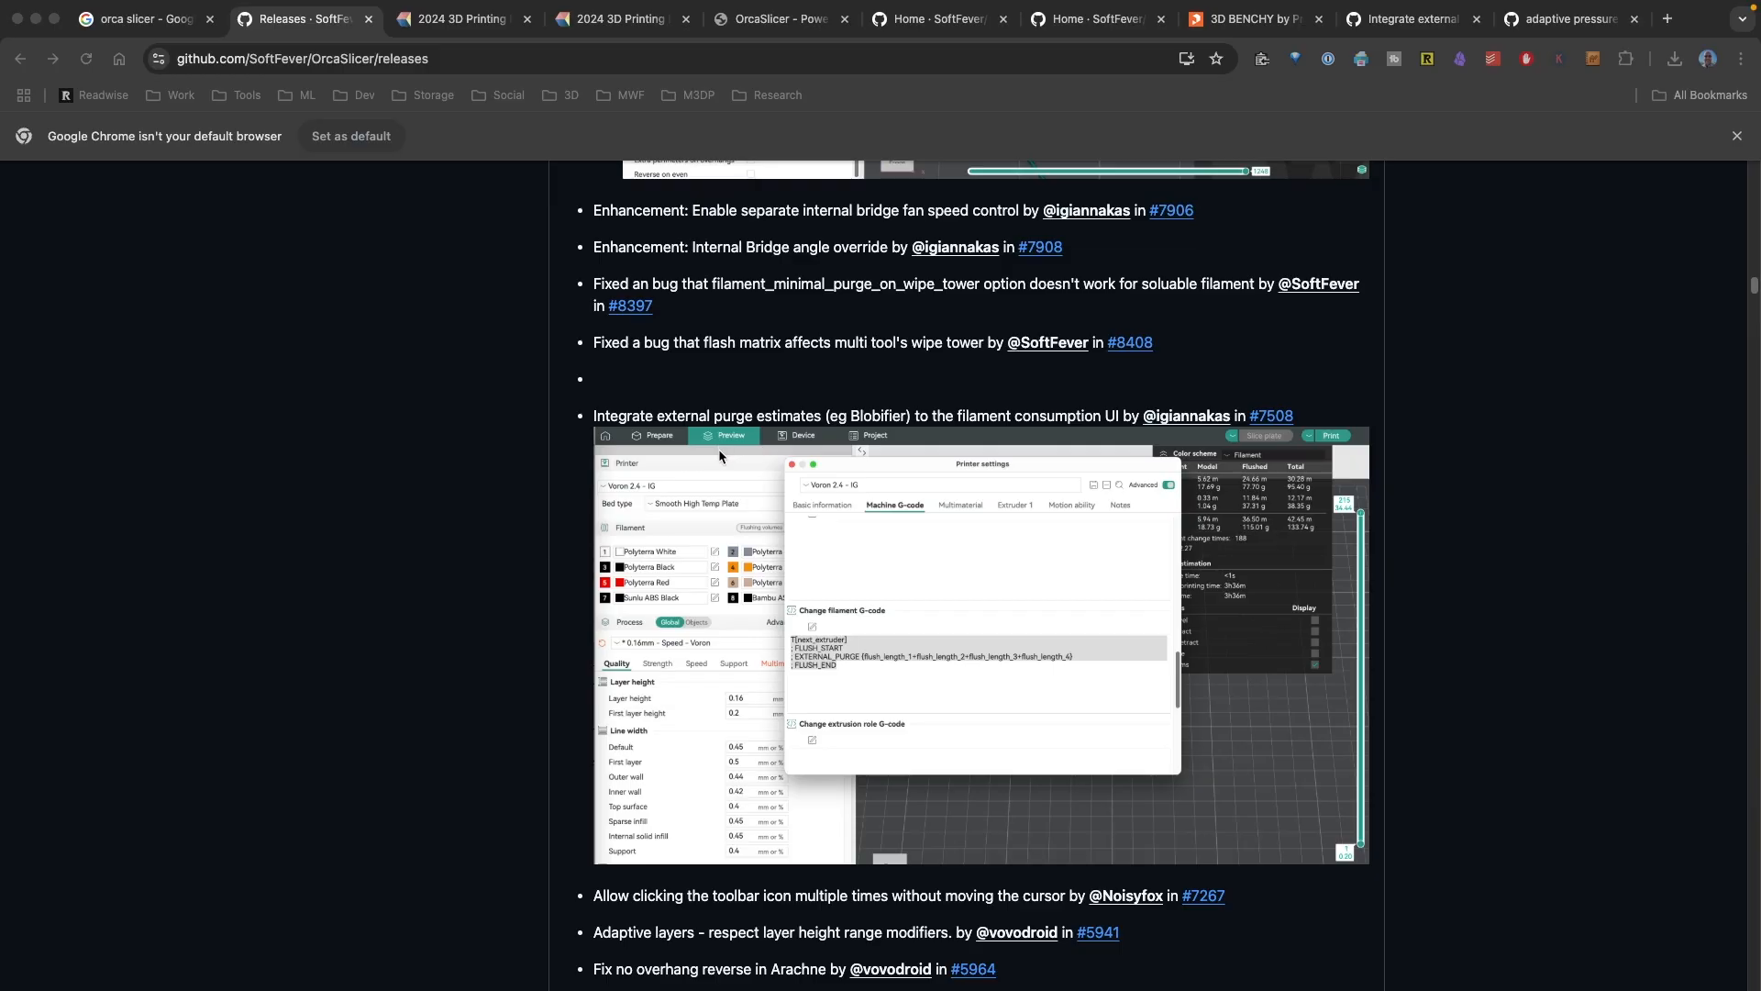
pyautogui.moveTo(712, 465)
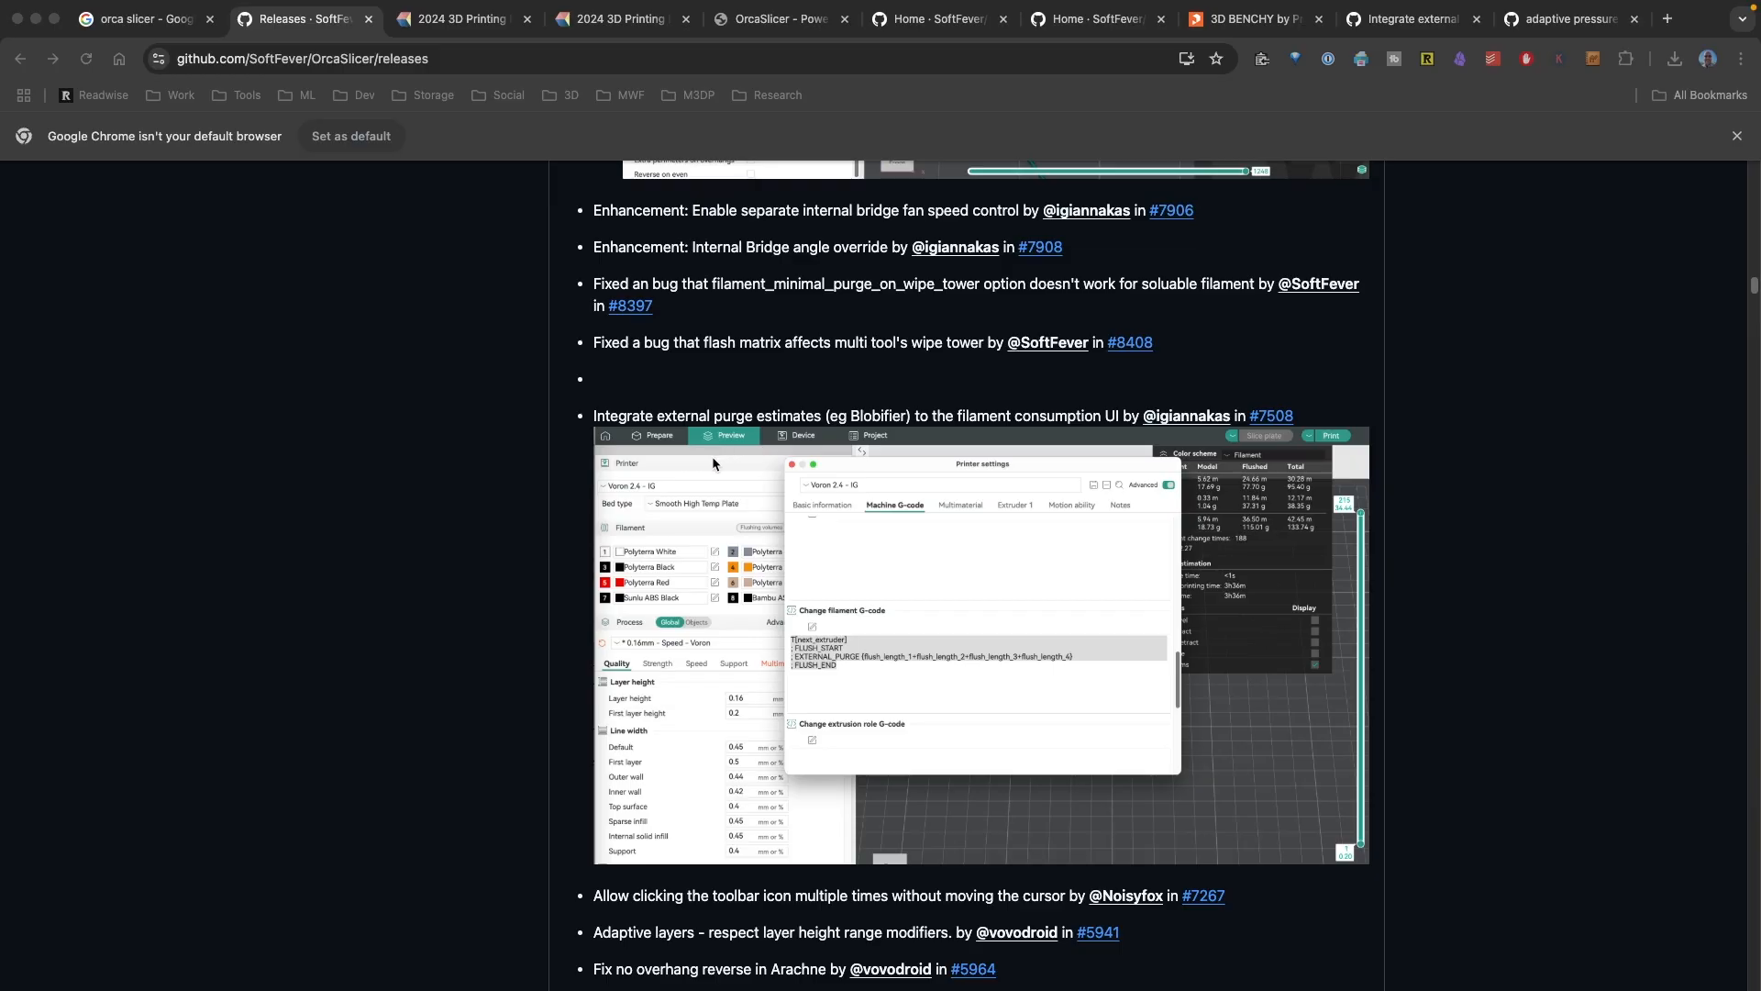
pyautogui.moveTo(657, 437)
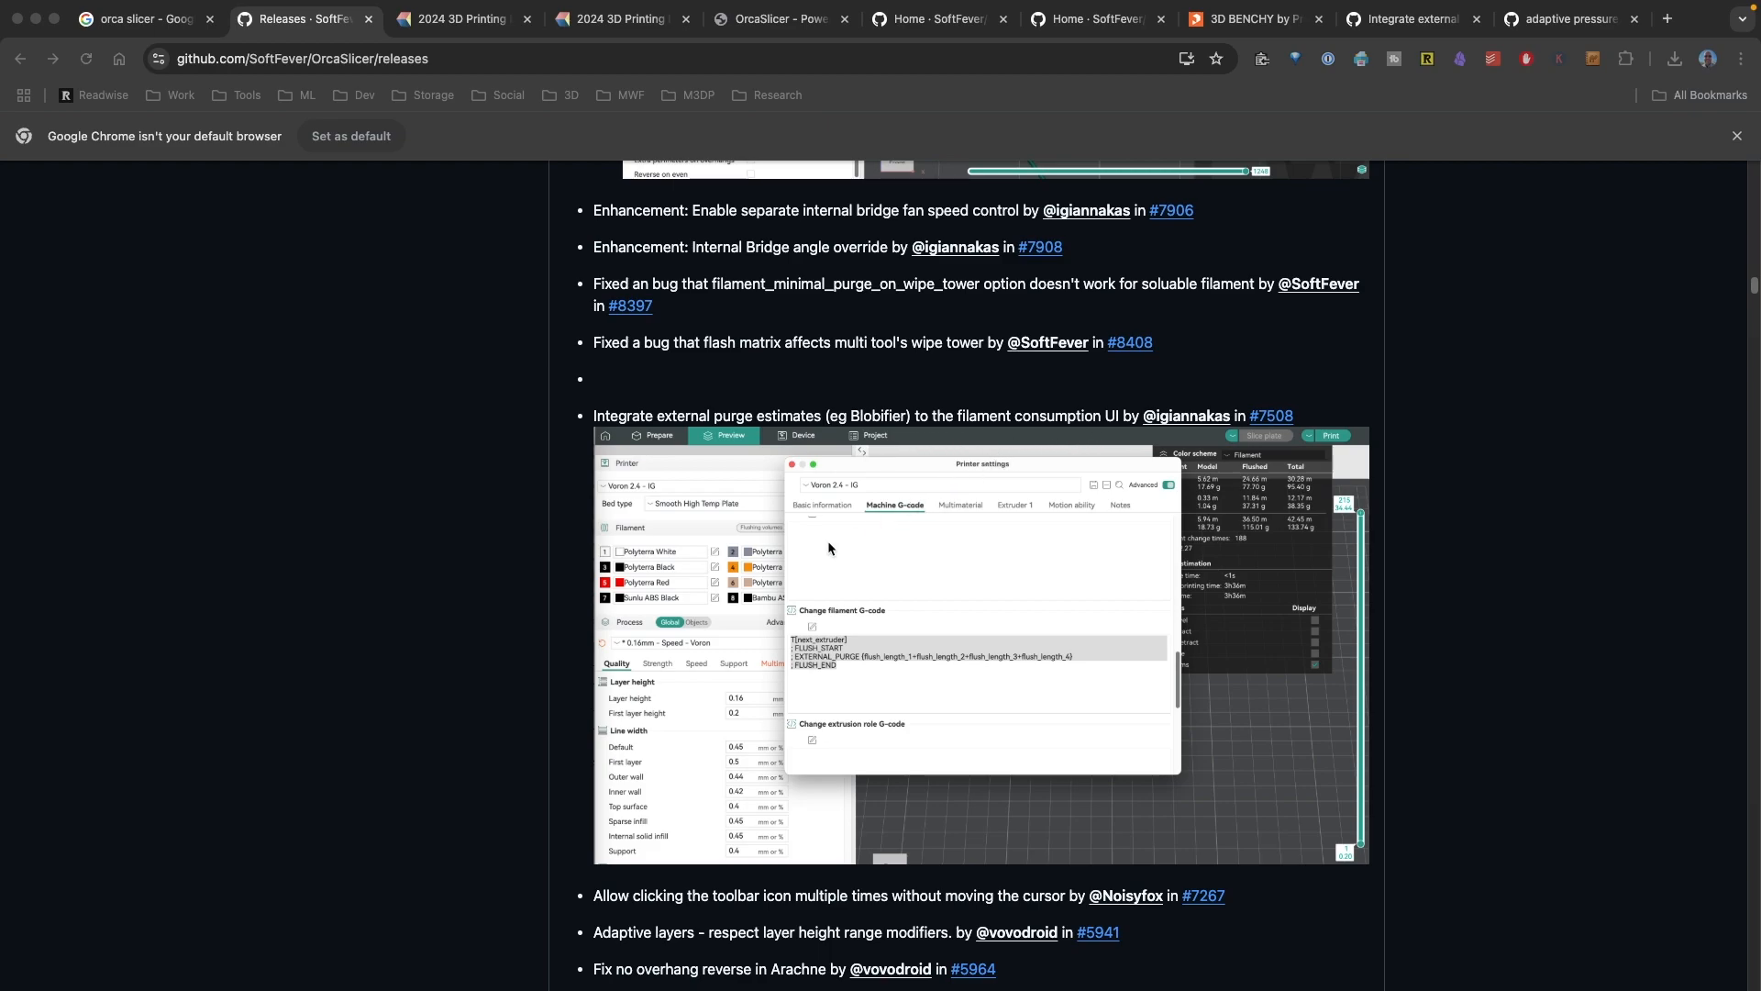
pyautogui.moveTo(727, 608)
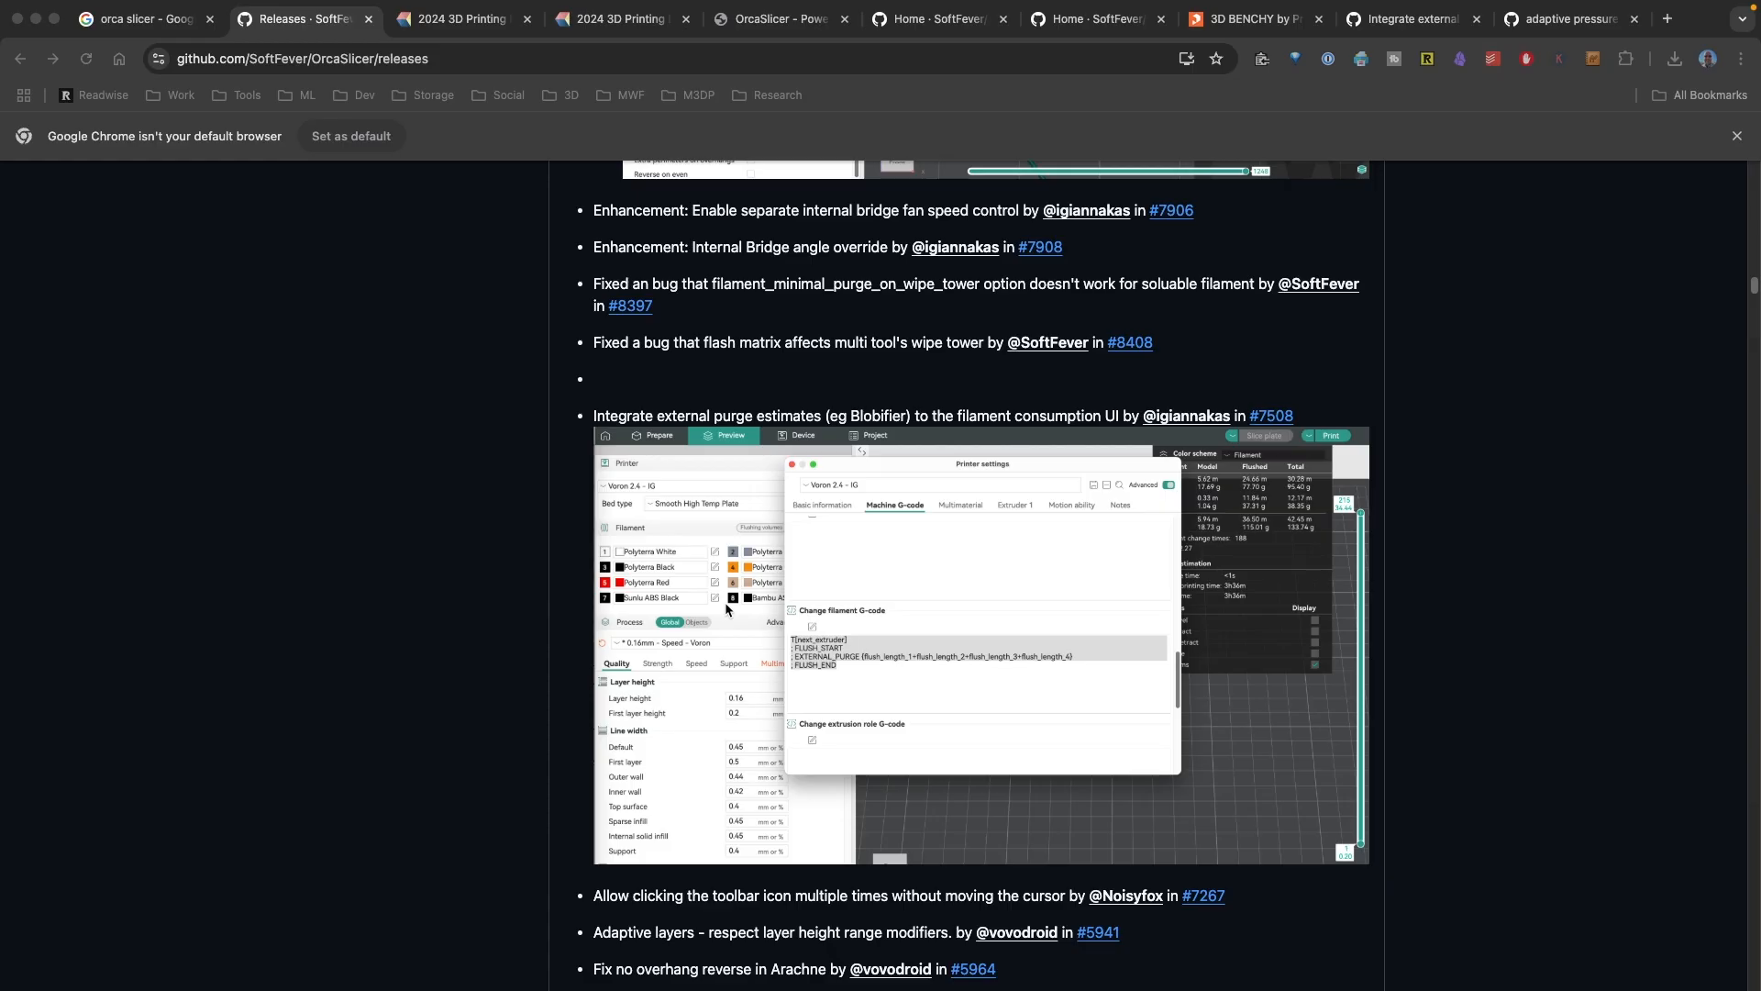
pyautogui.moveTo(1107, 417)
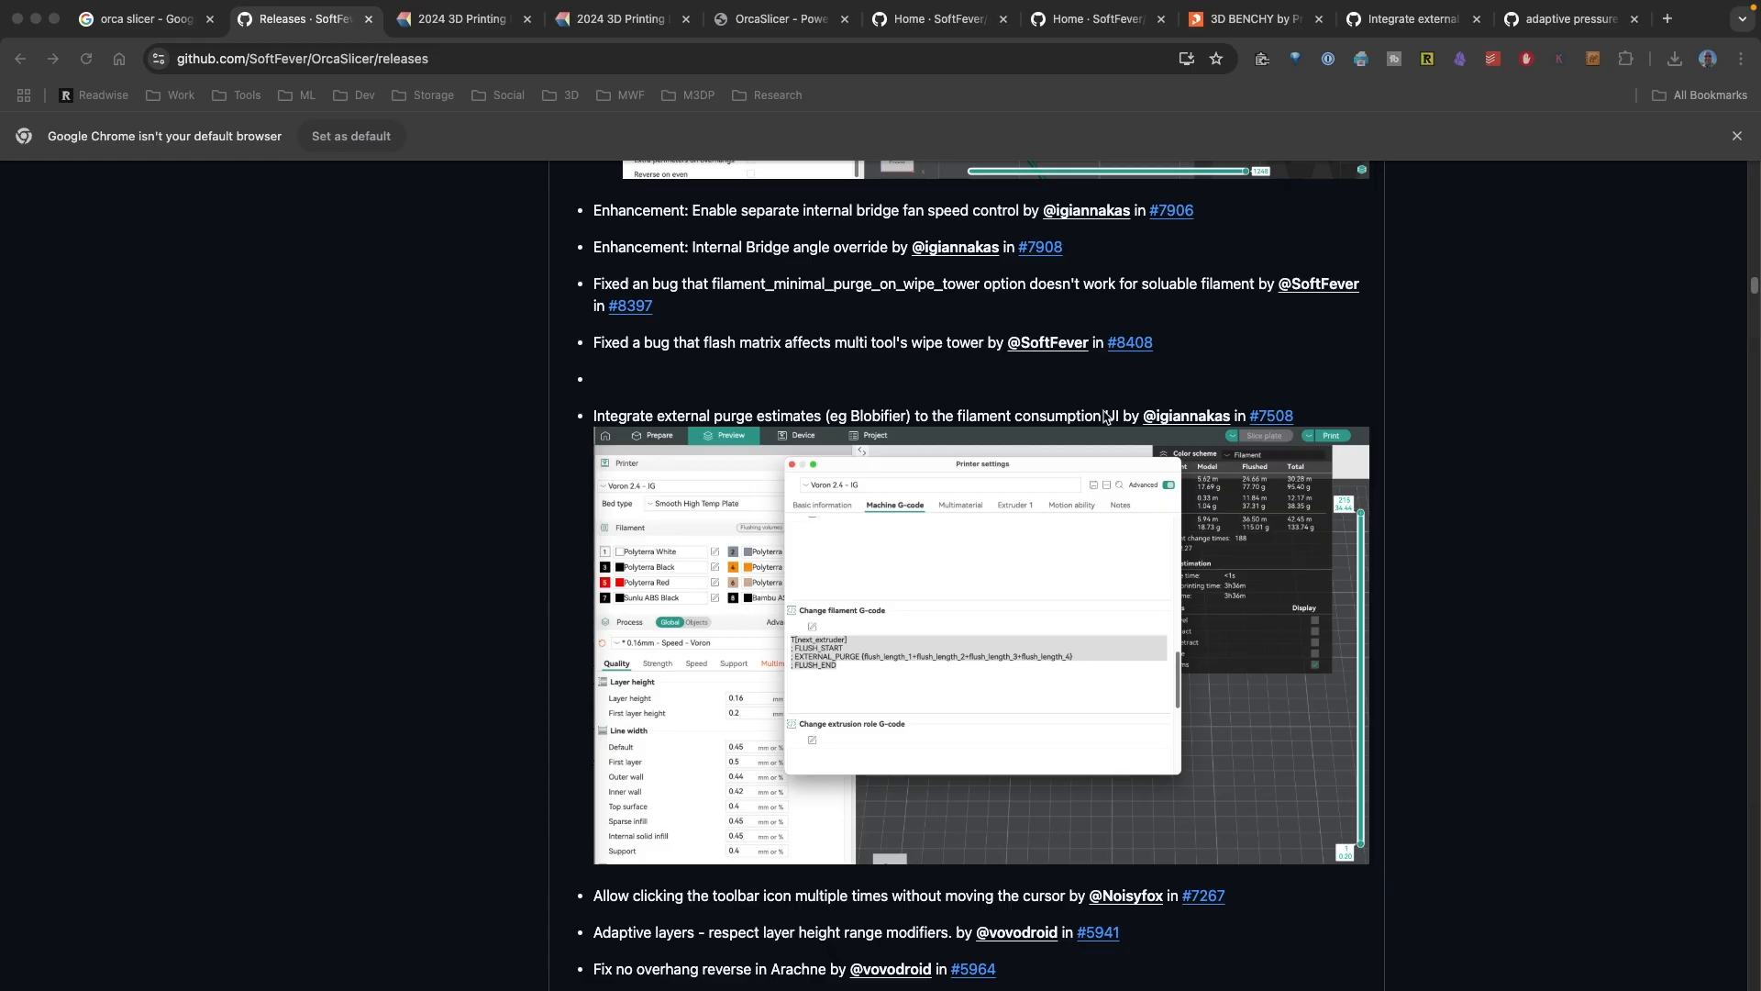
pyautogui.moveTo(1200, 154)
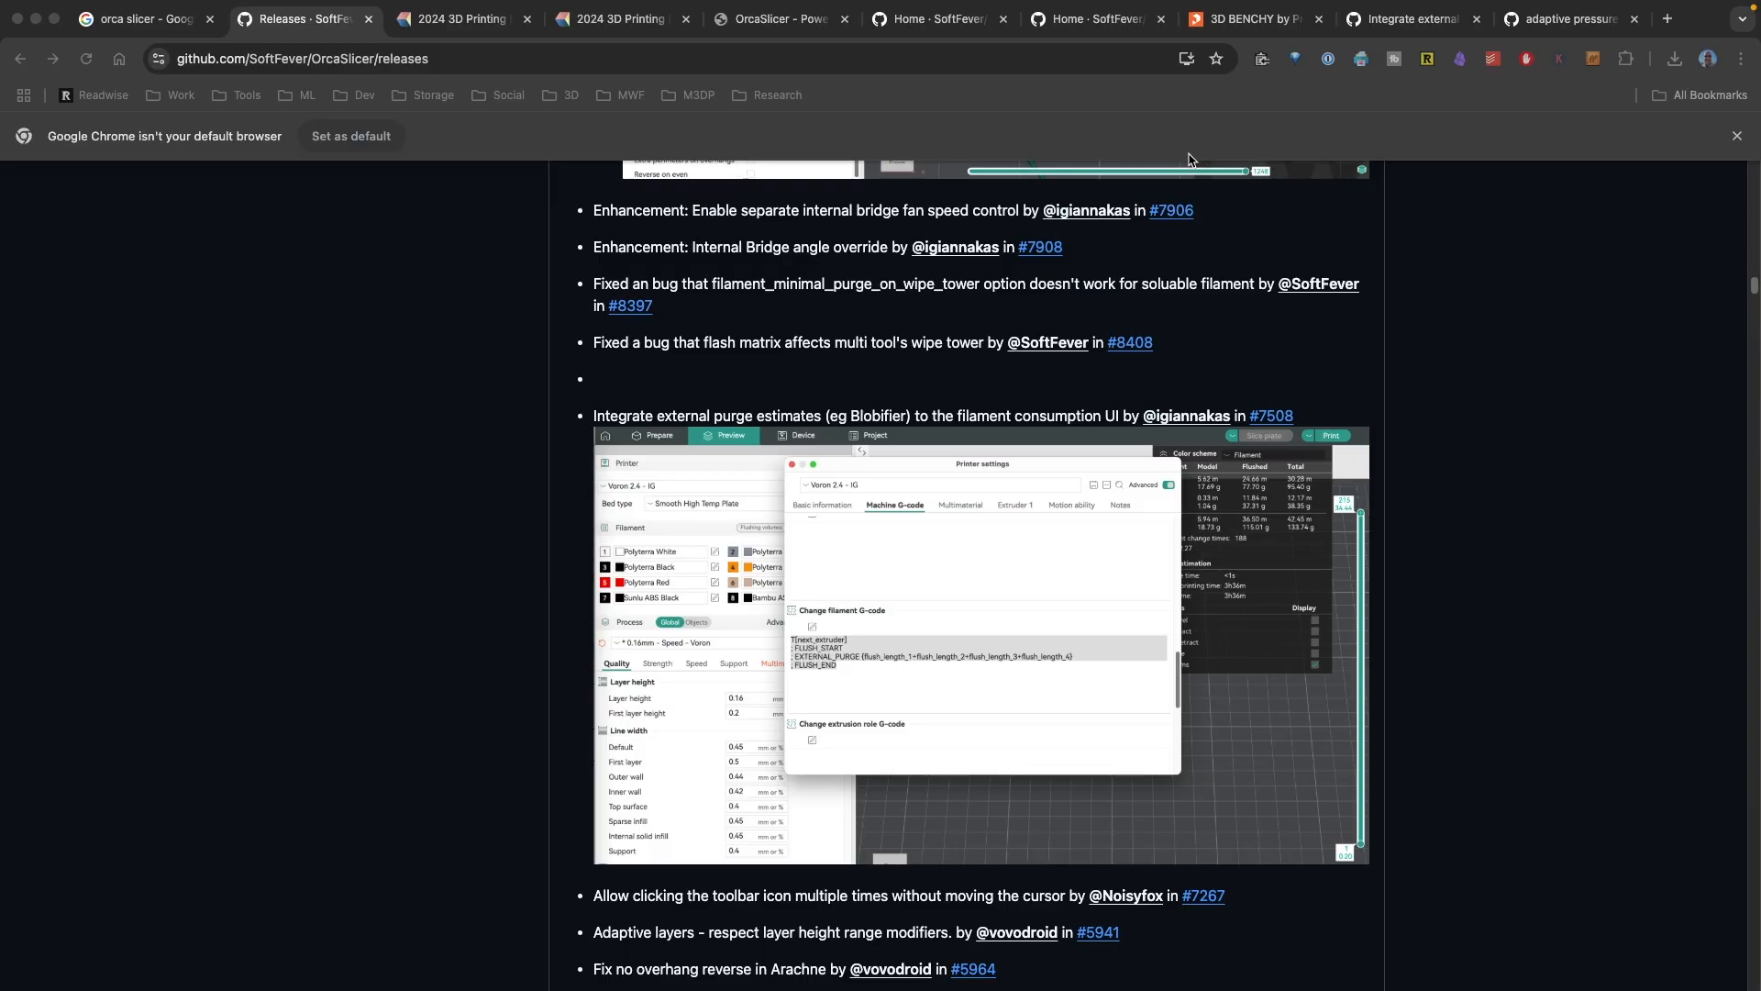
pyautogui.moveTo(1398, 13)
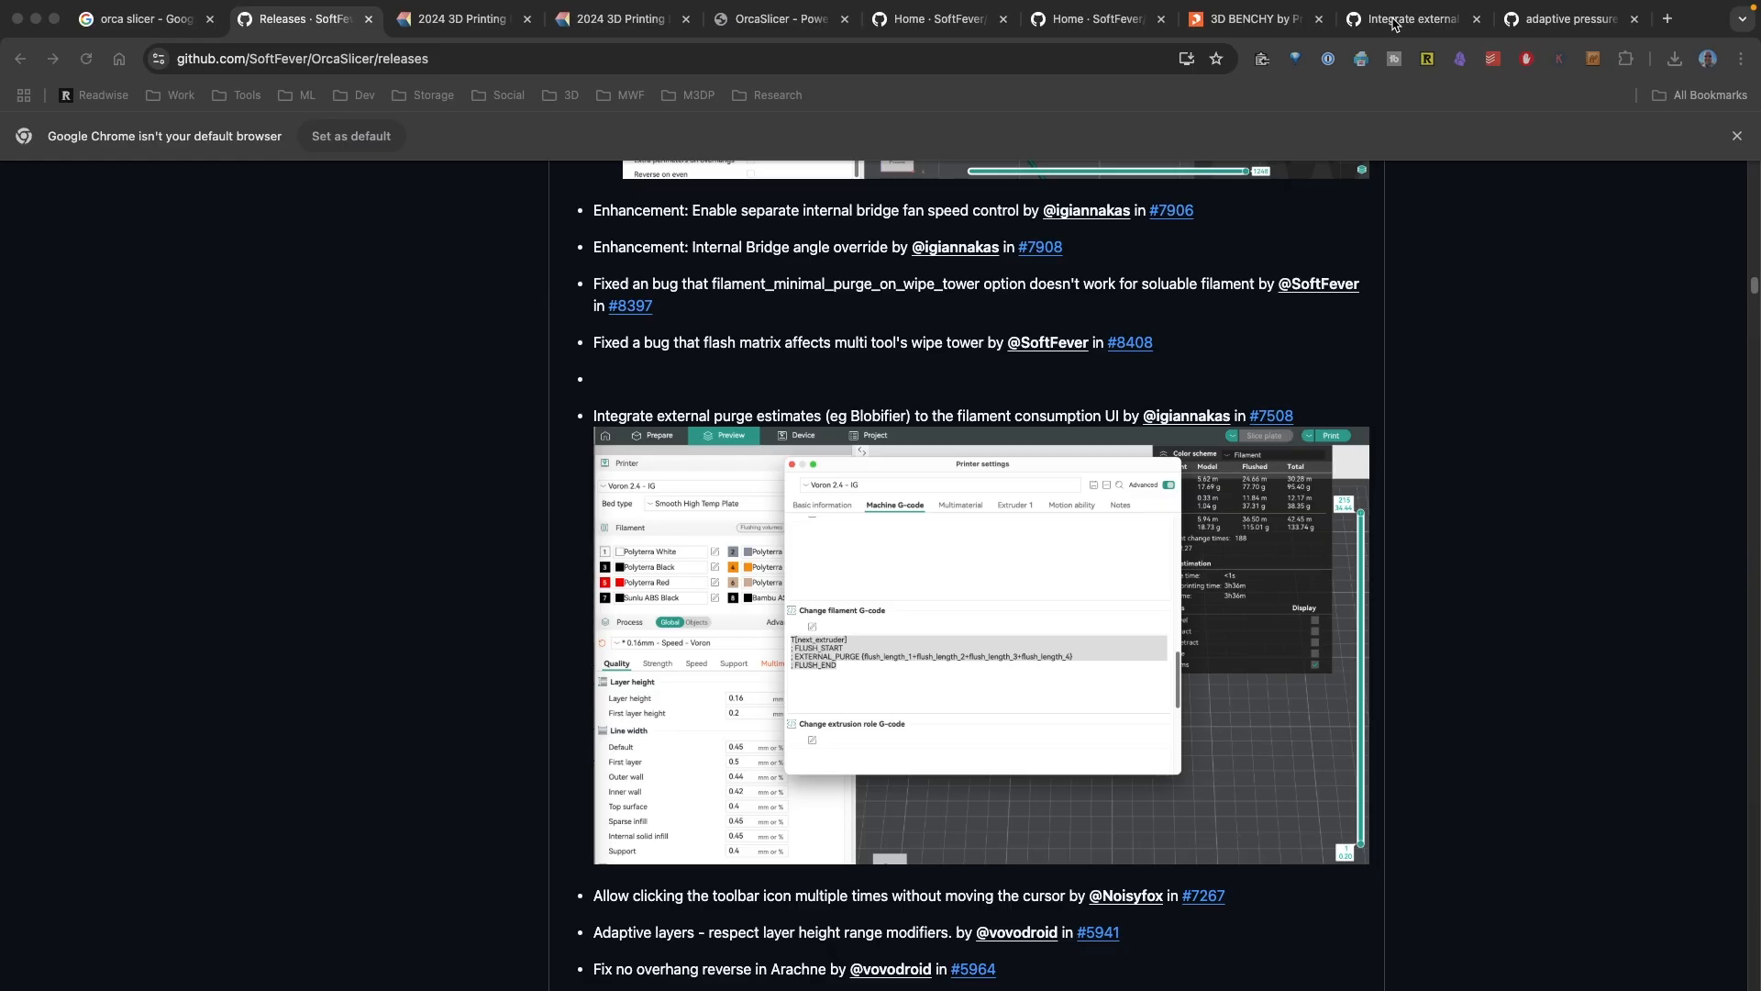
# Read pull request #7508 through its setup G-code, prime tower note and Tests section.
pyautogui.click(1270, 416)
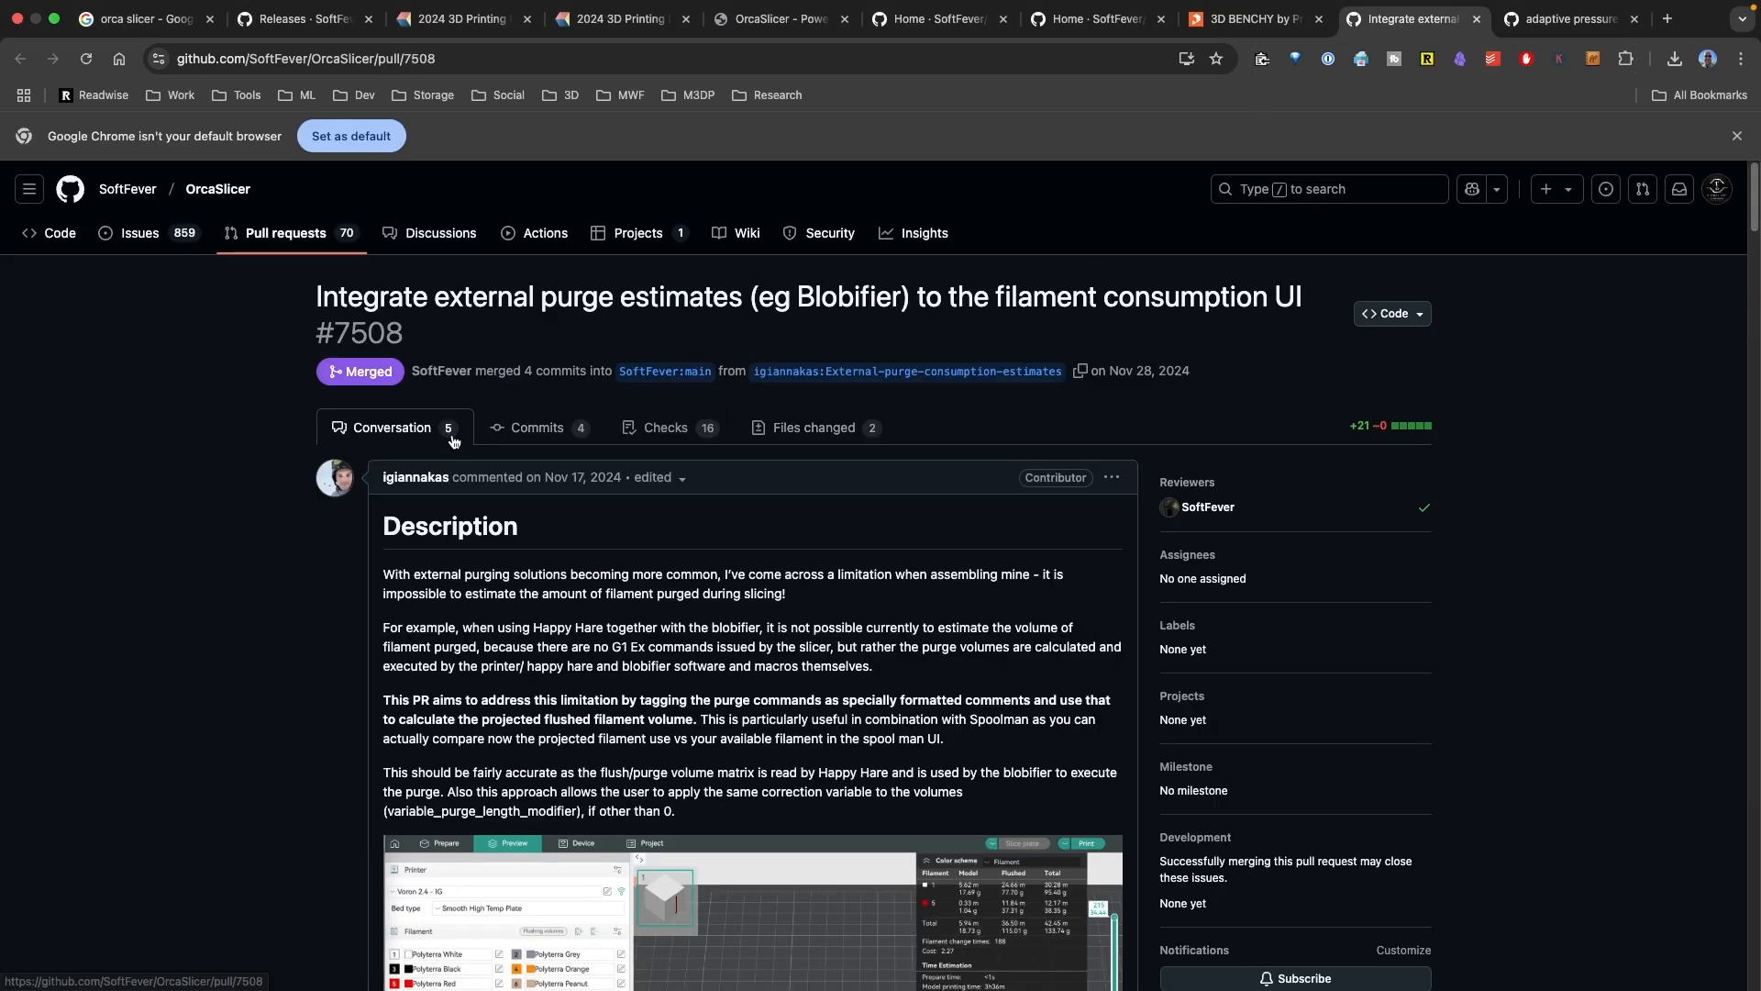
pyautogui.scroll(-3)
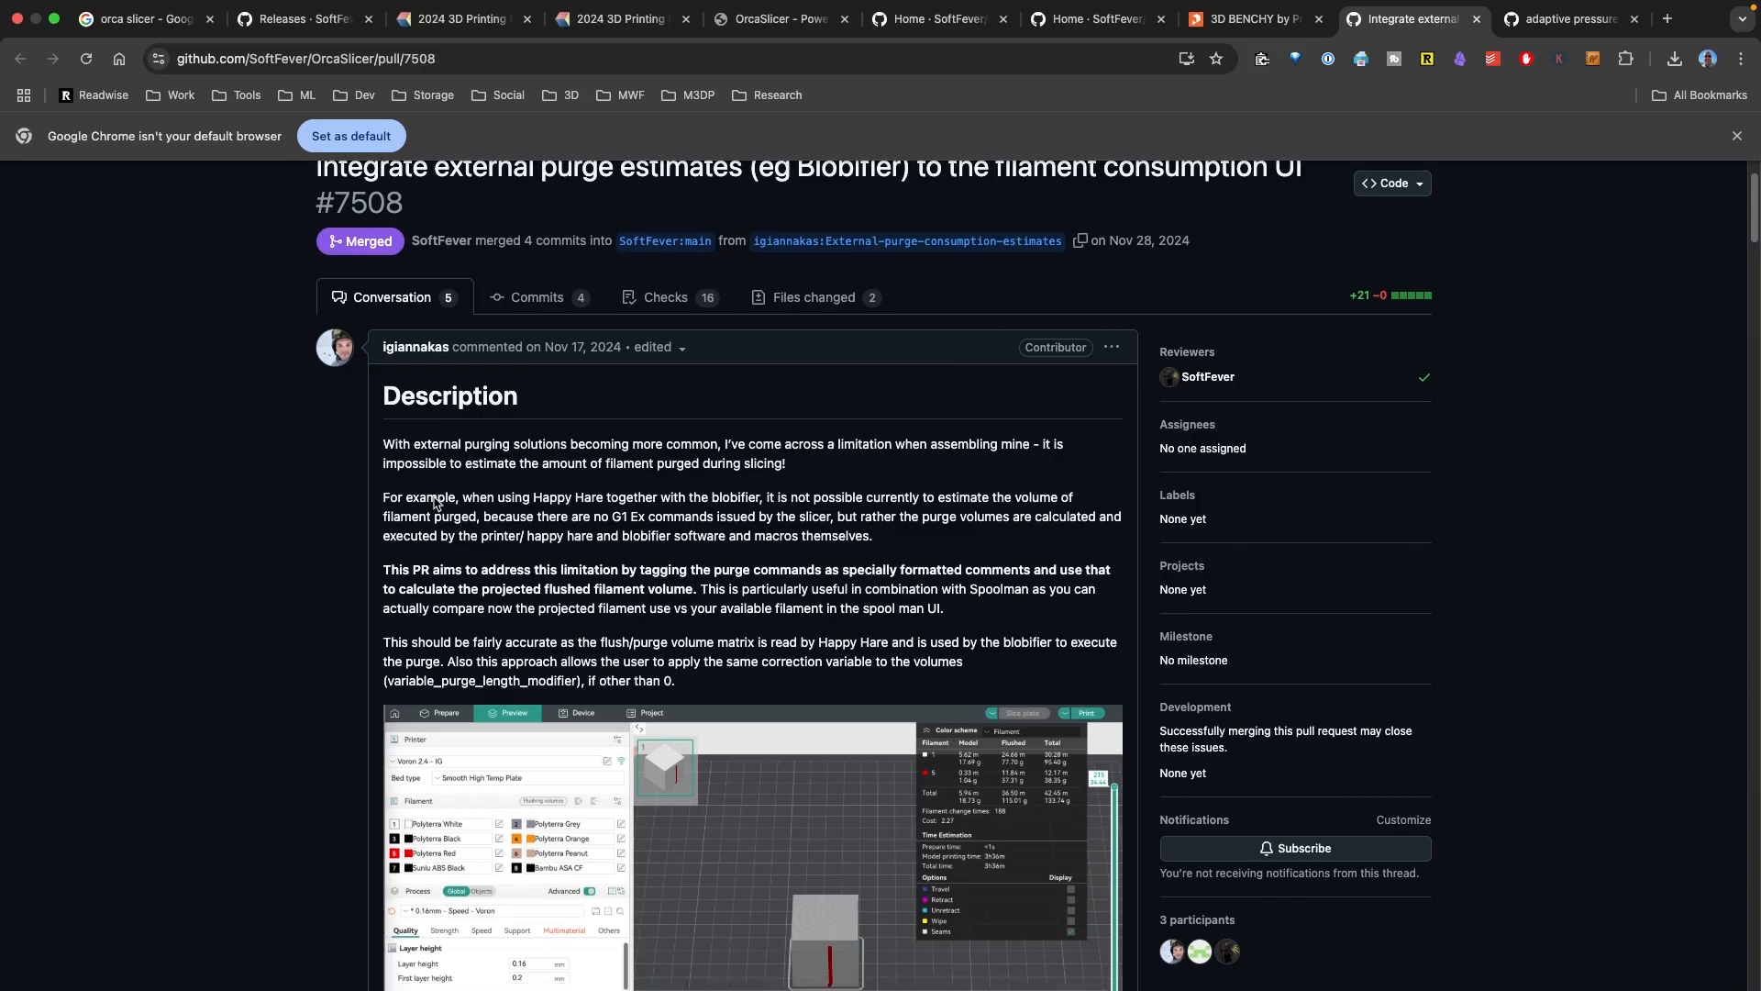
pyautogui.scroll(-3)
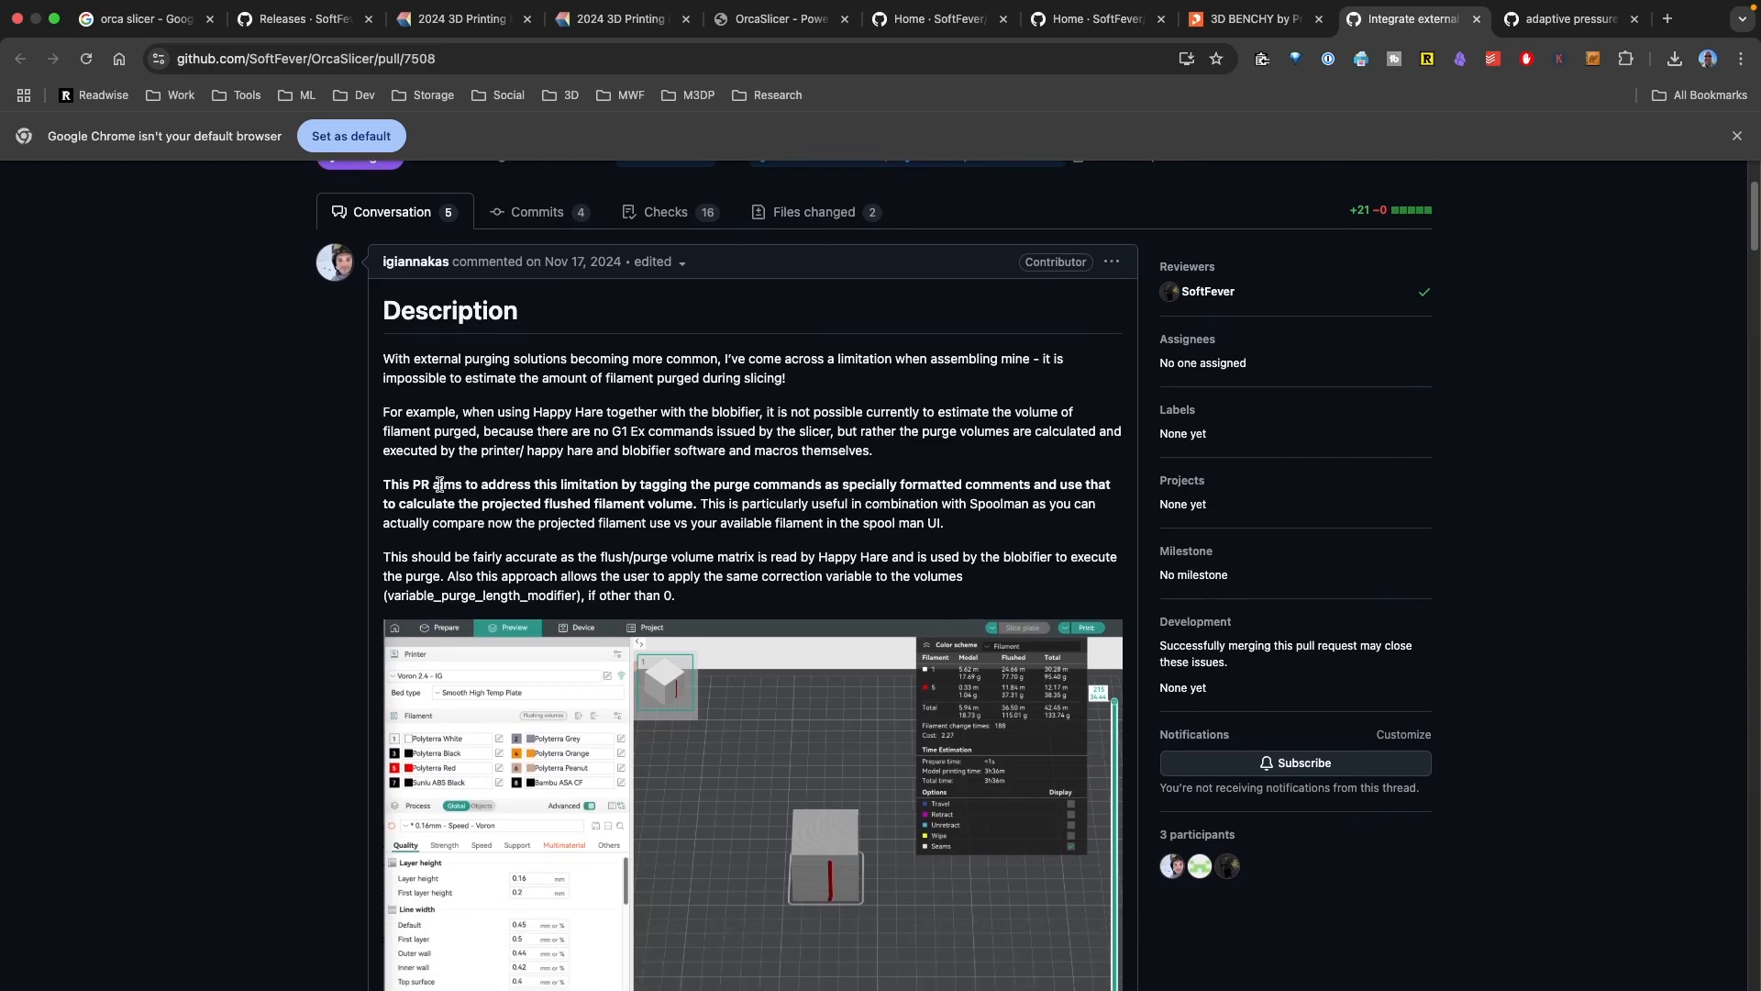
pyautogui.scroll(-3)
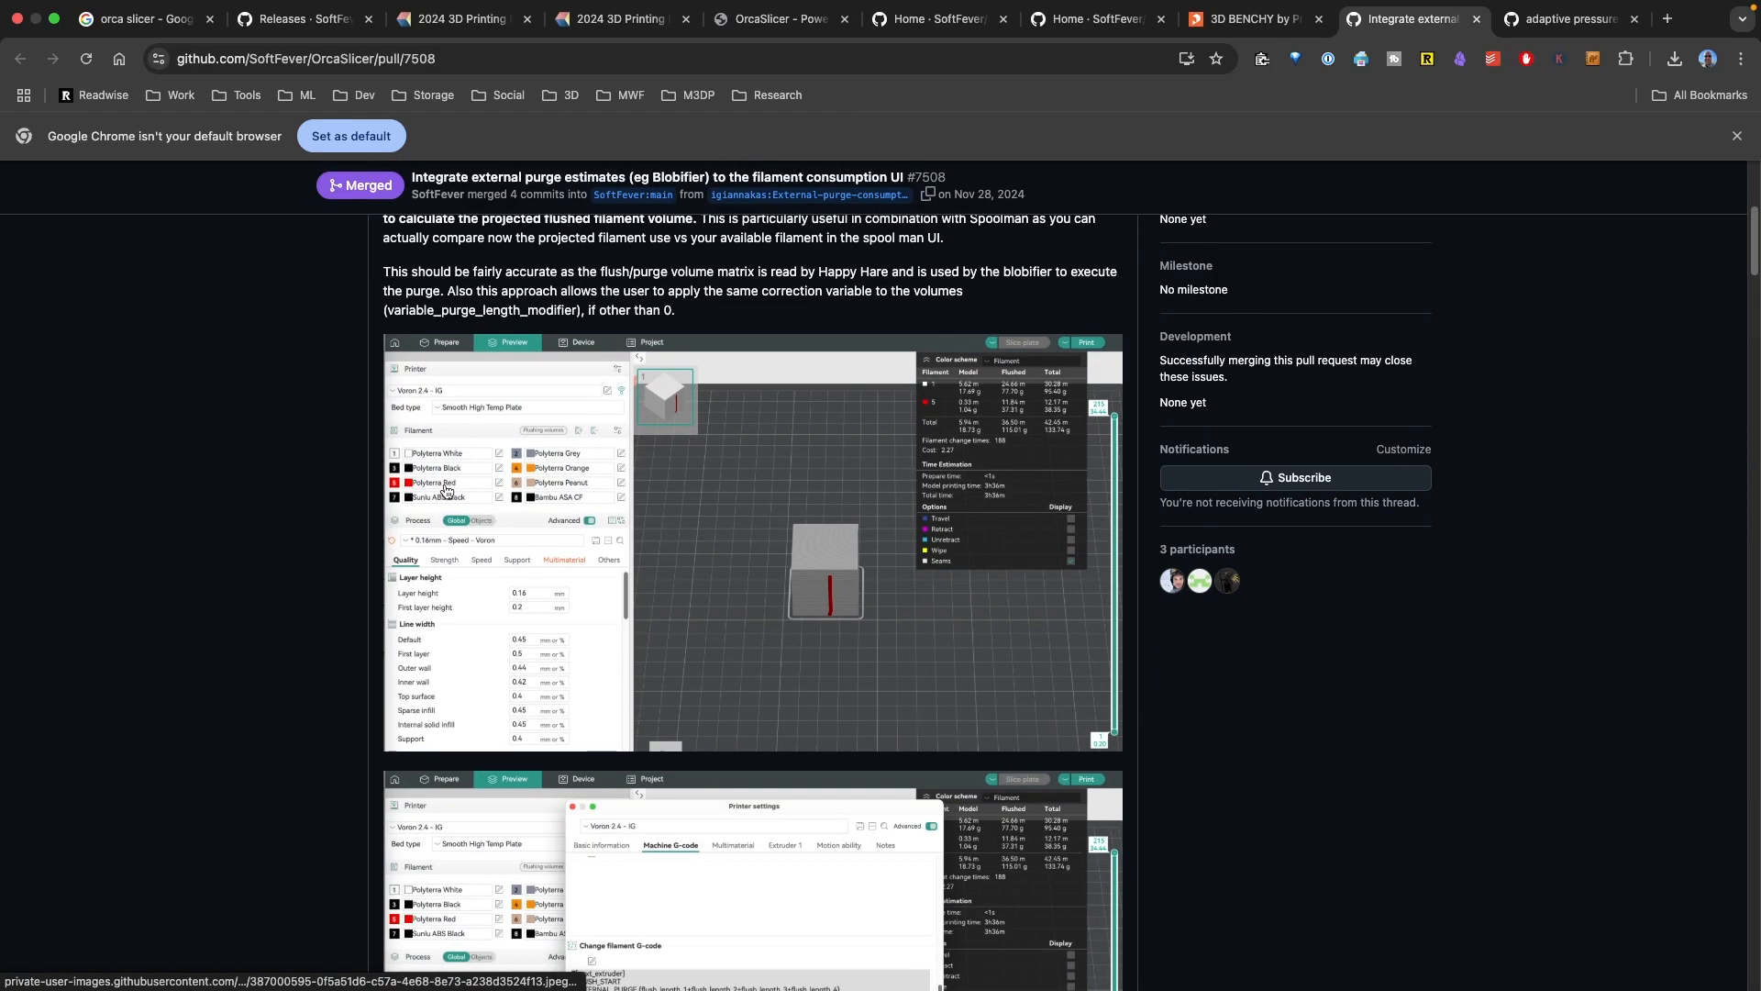
pyautogui.scroll(-3)
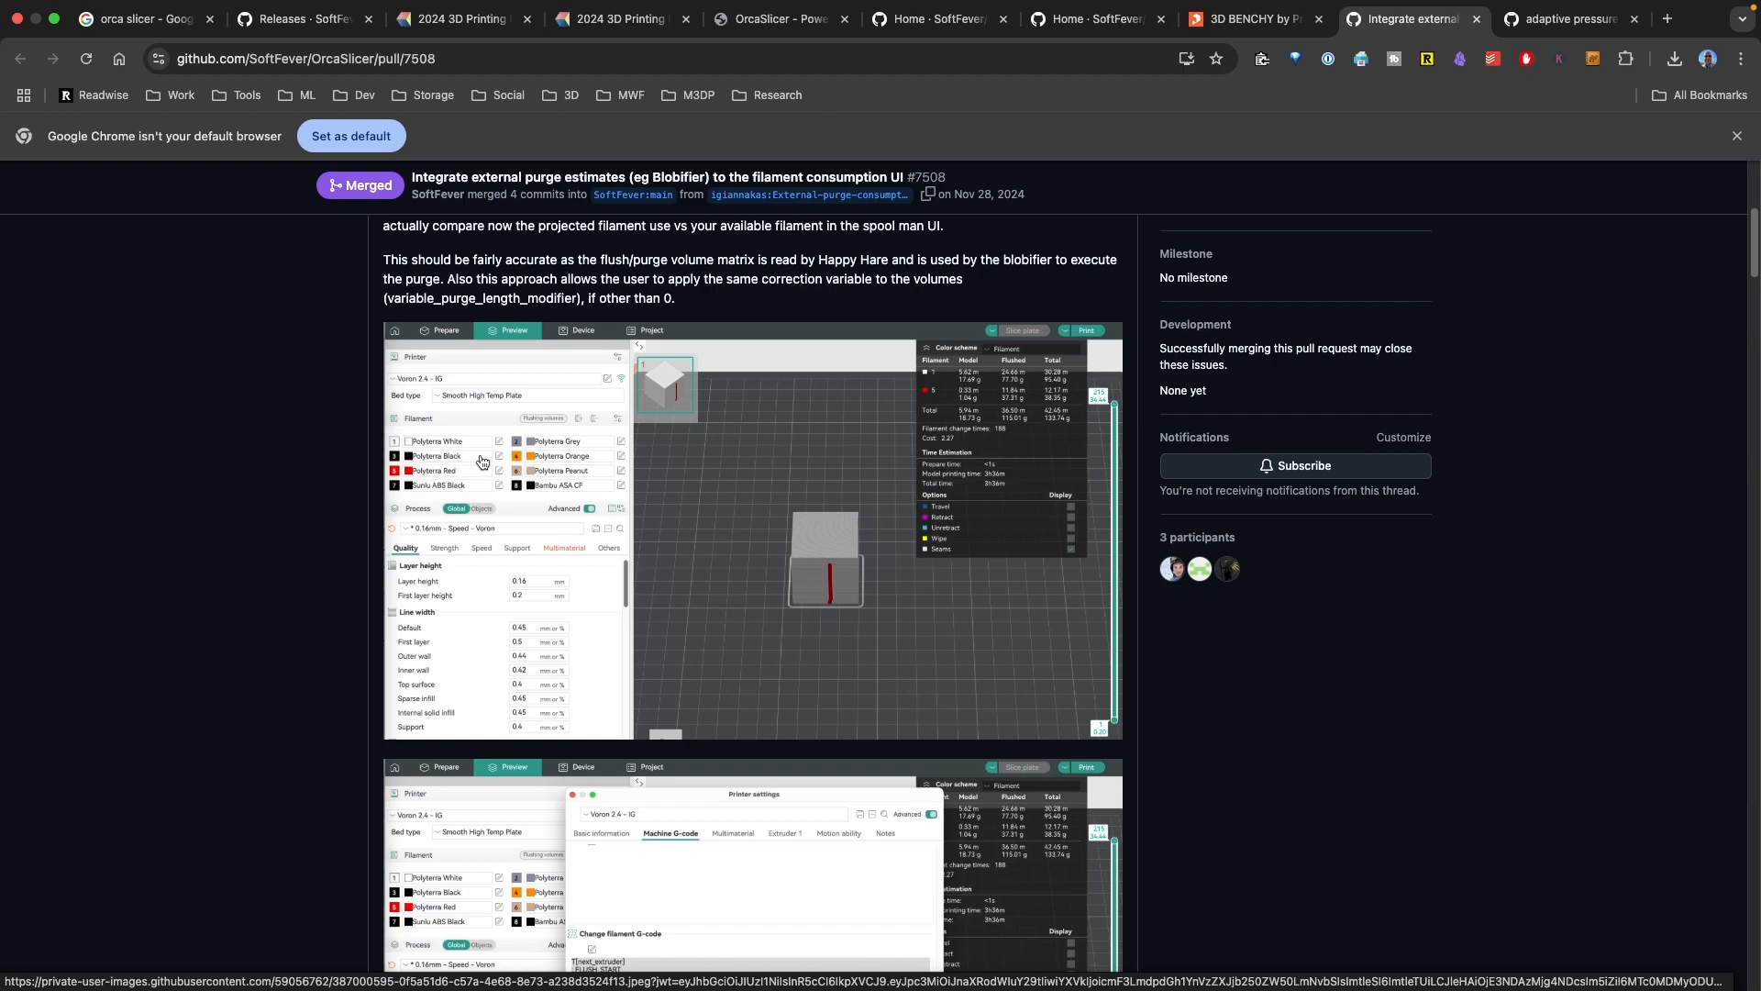
pyautogui.scroll(-3)
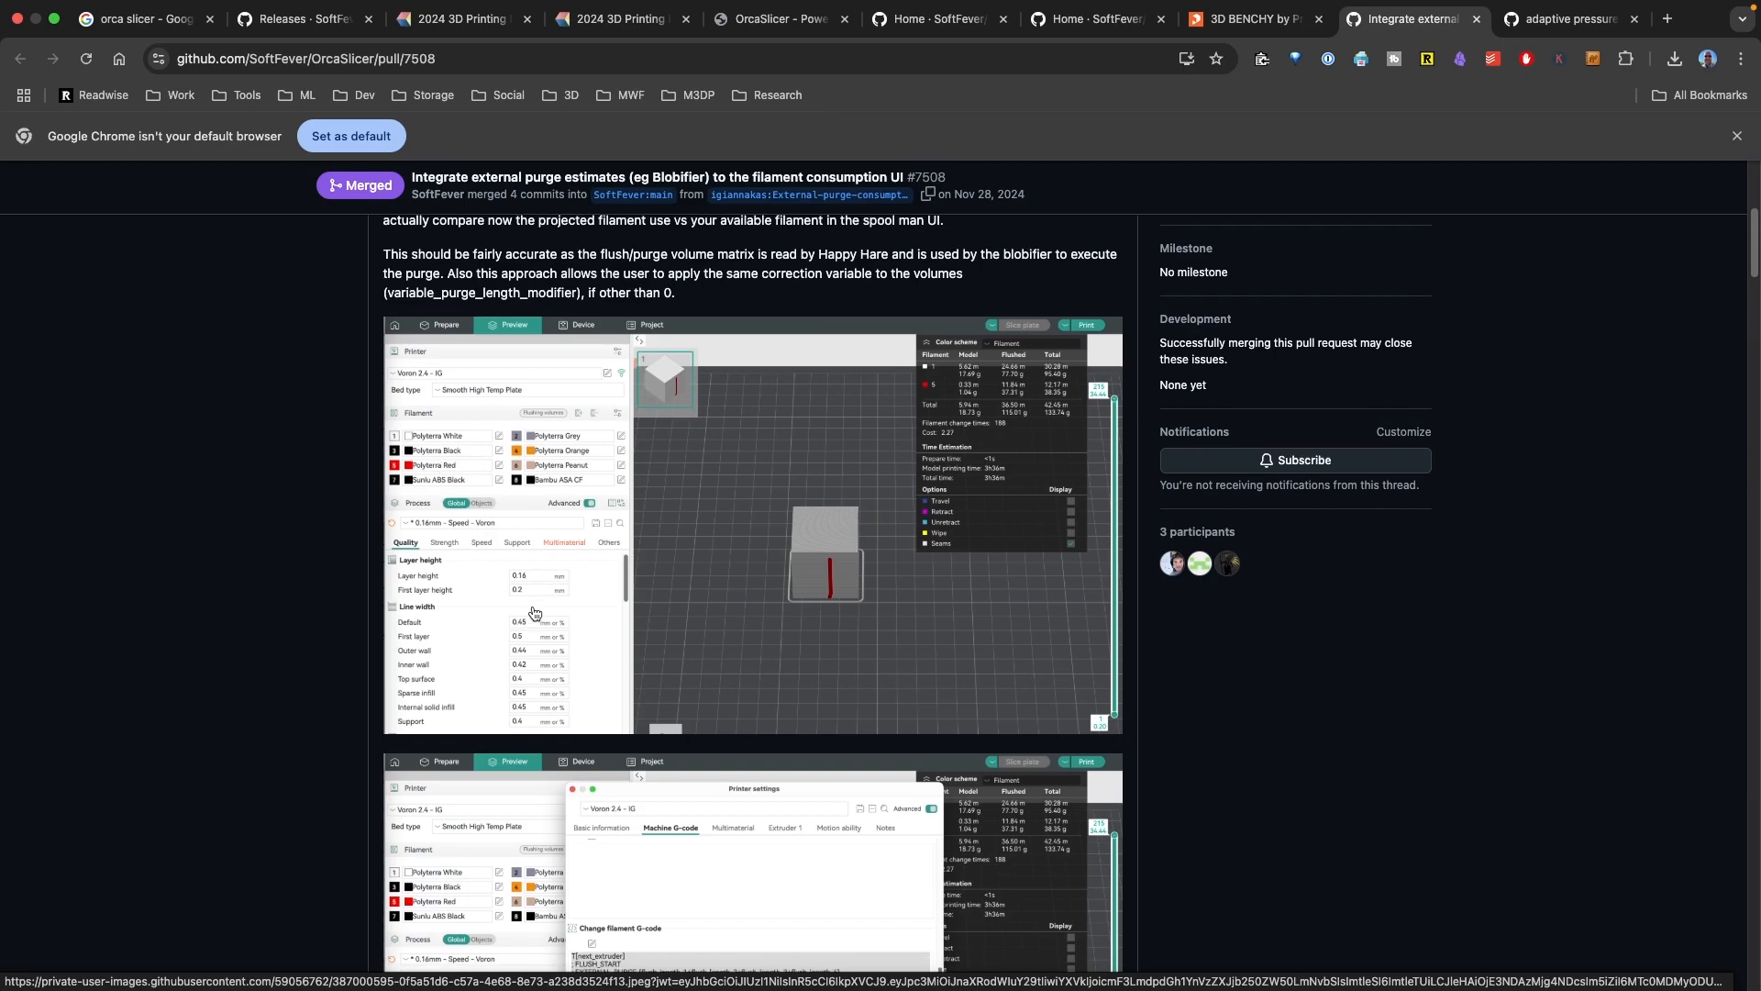
pyautogui.scroll(-3)
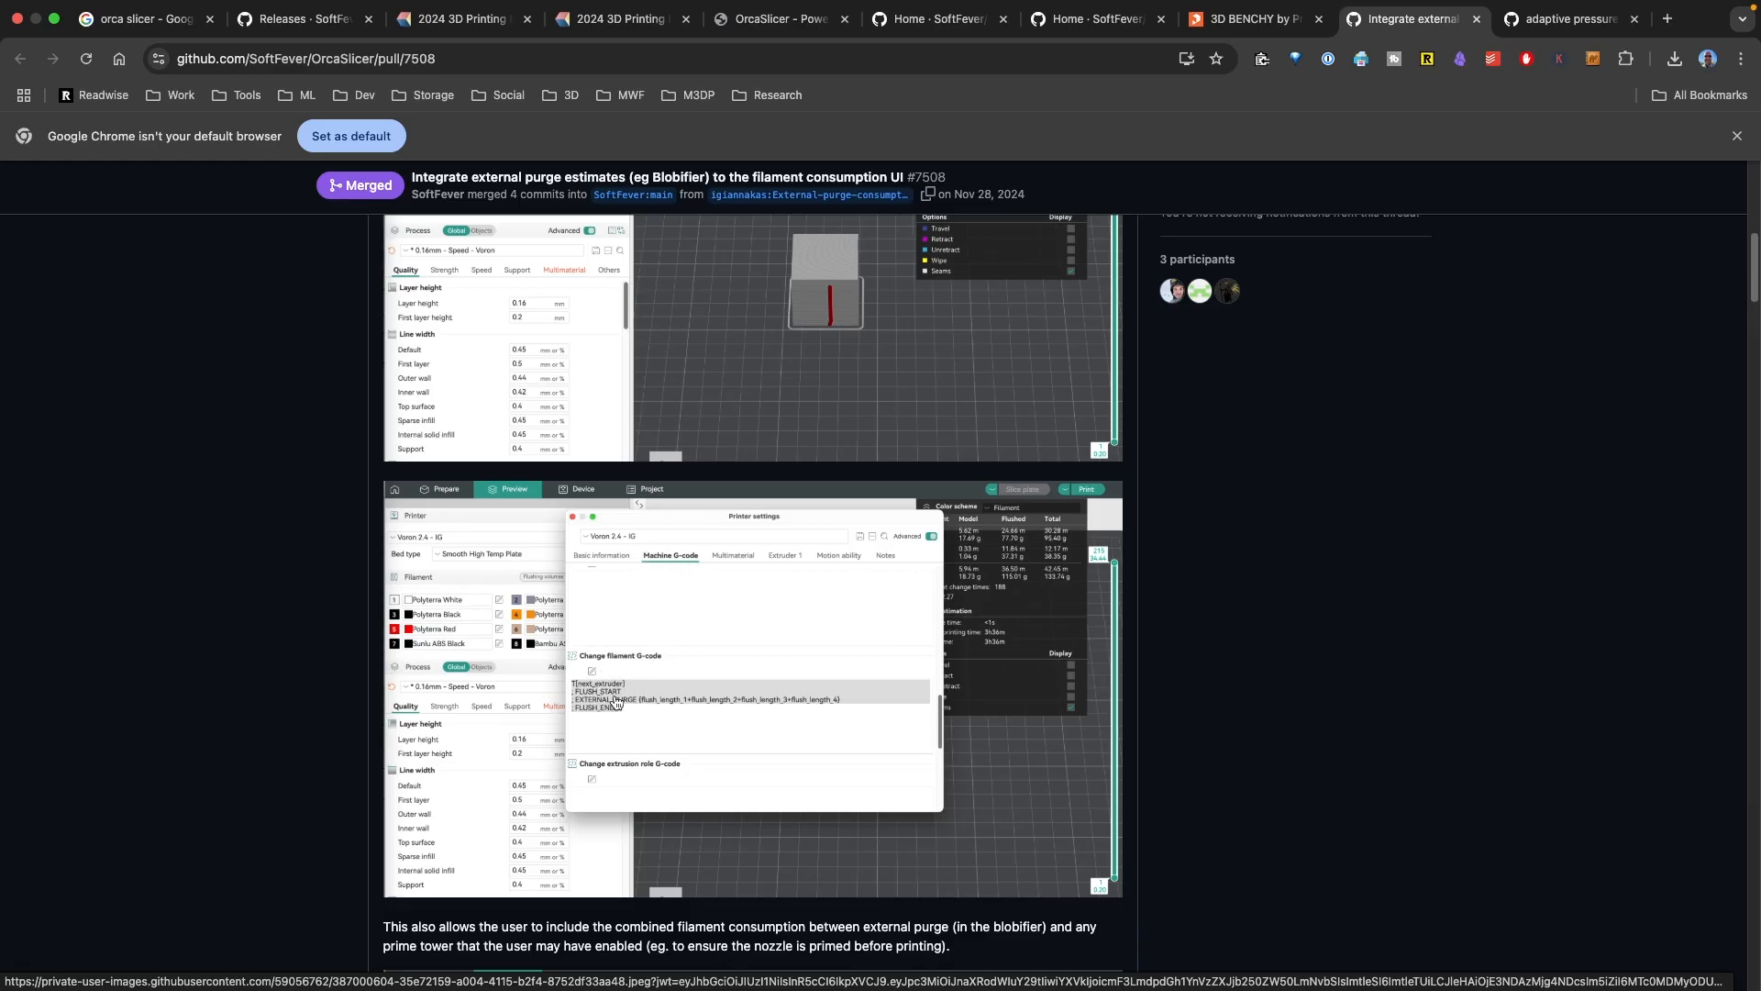
pyautogui.scroll(-3)
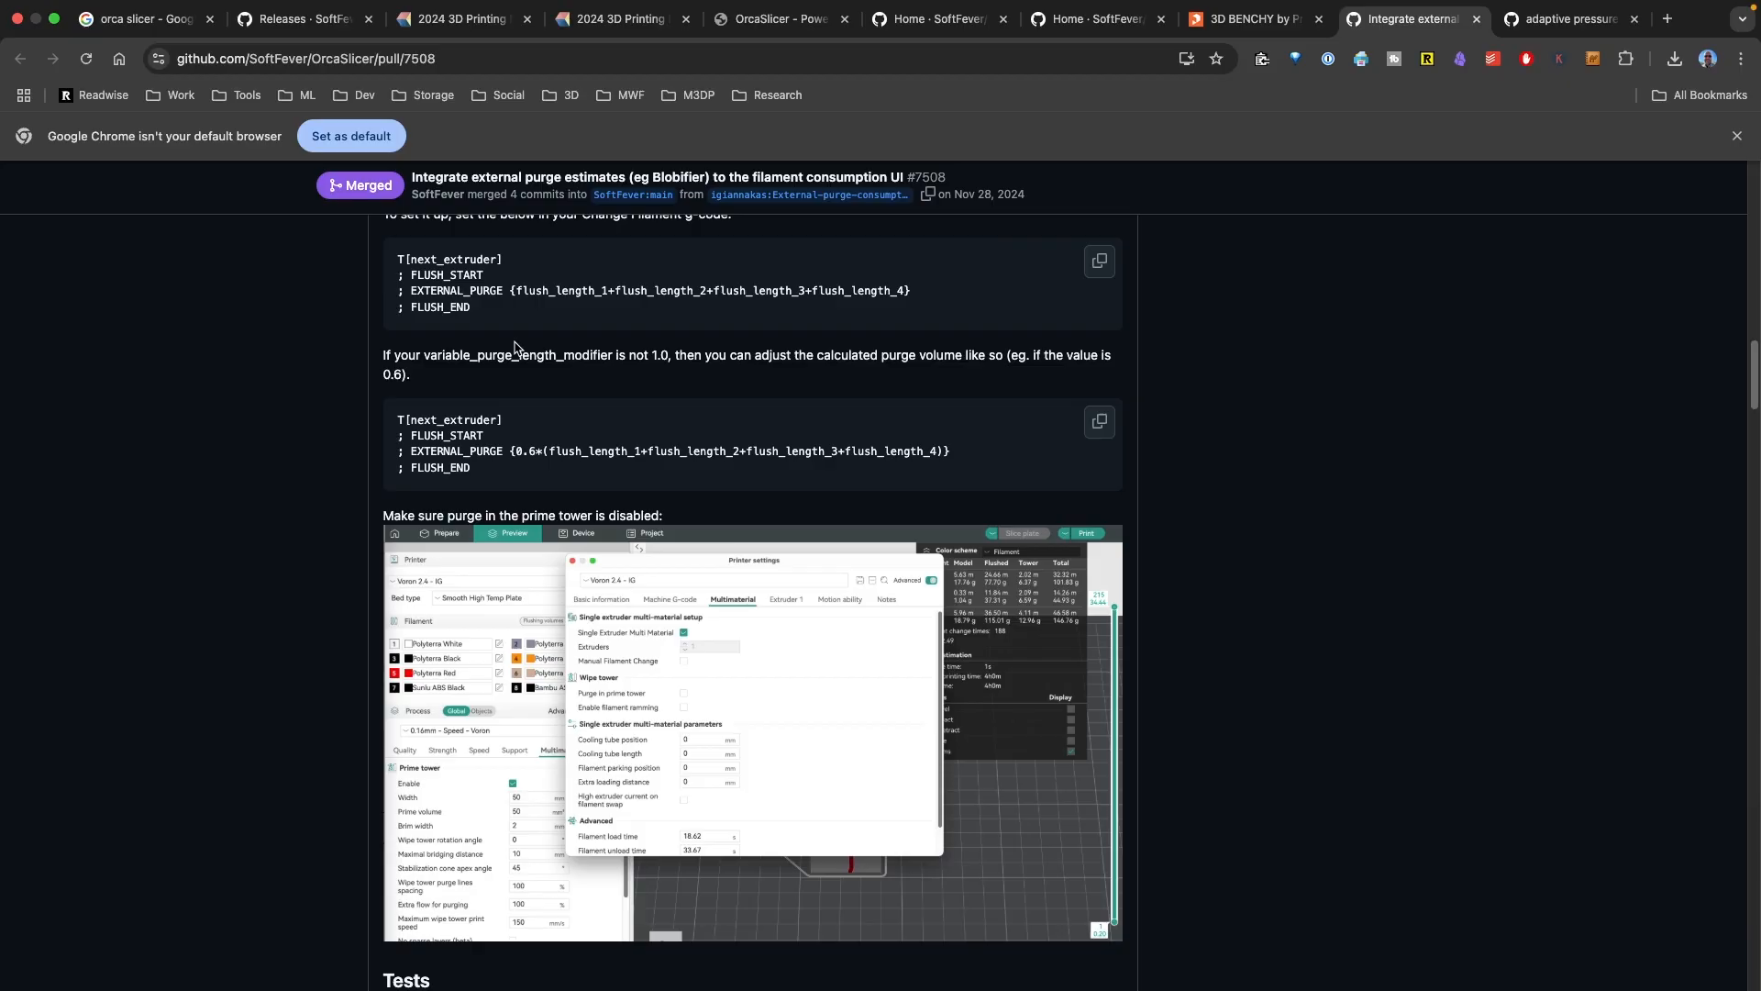
pyautogui.scroll(-3)
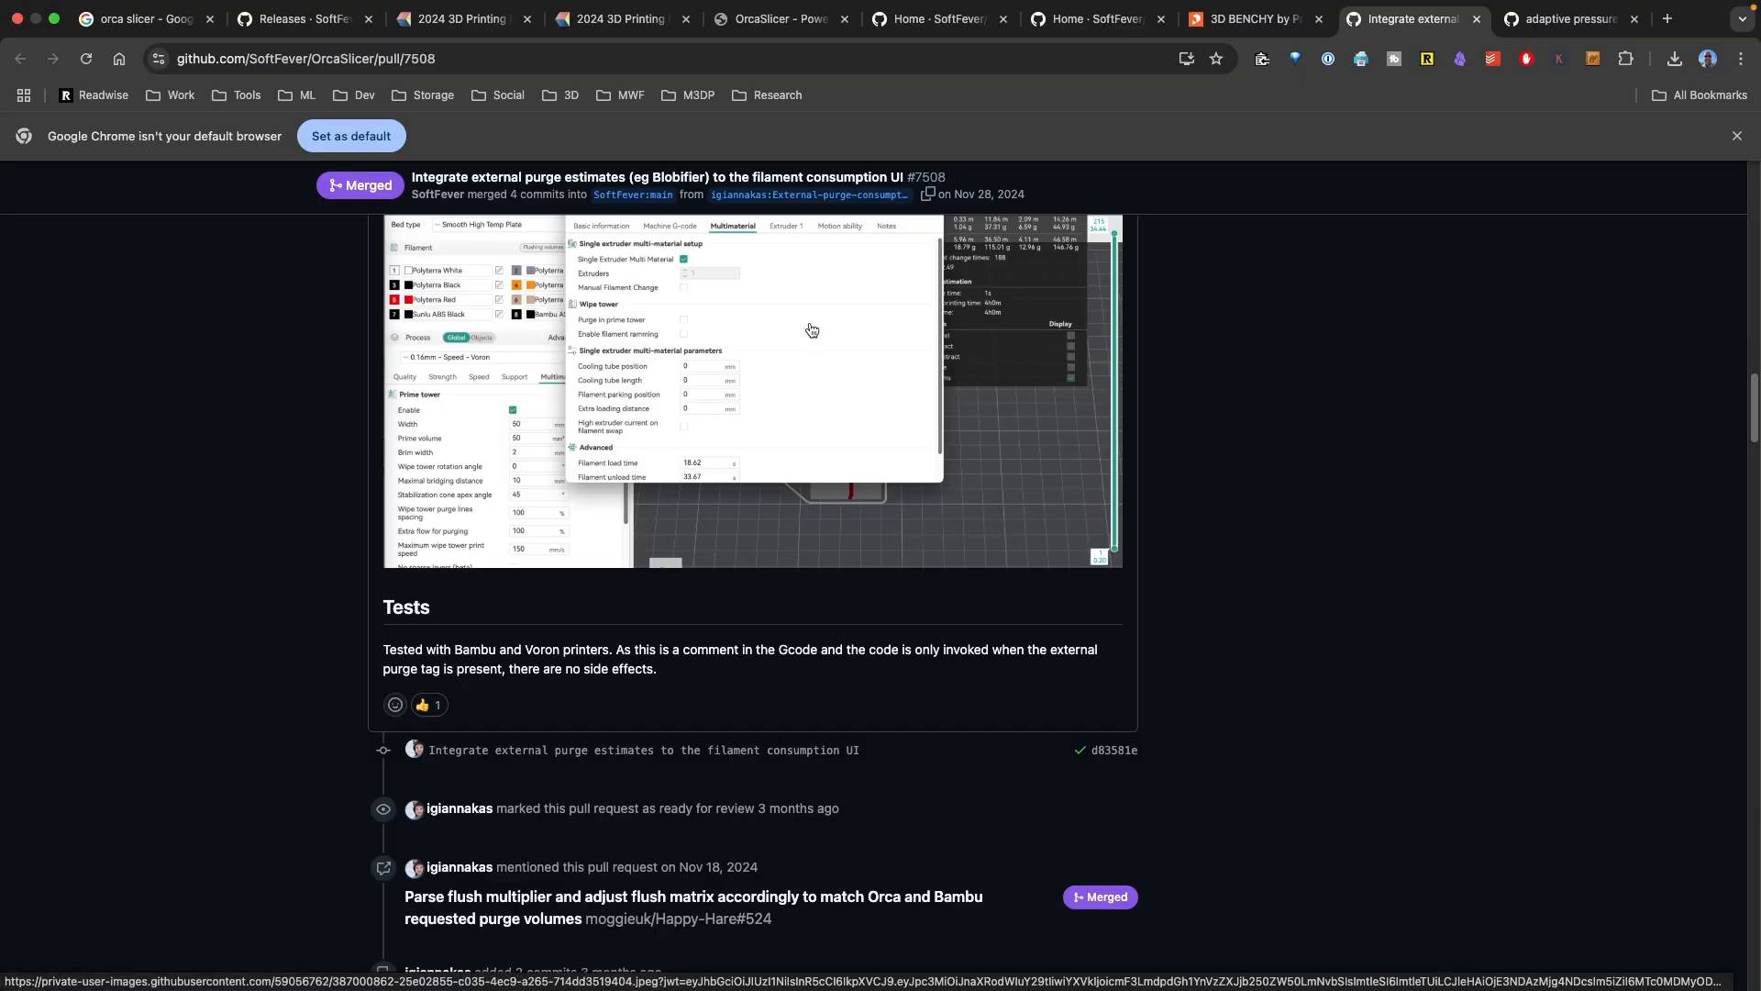
pyautogui.moveTo(831, 471)
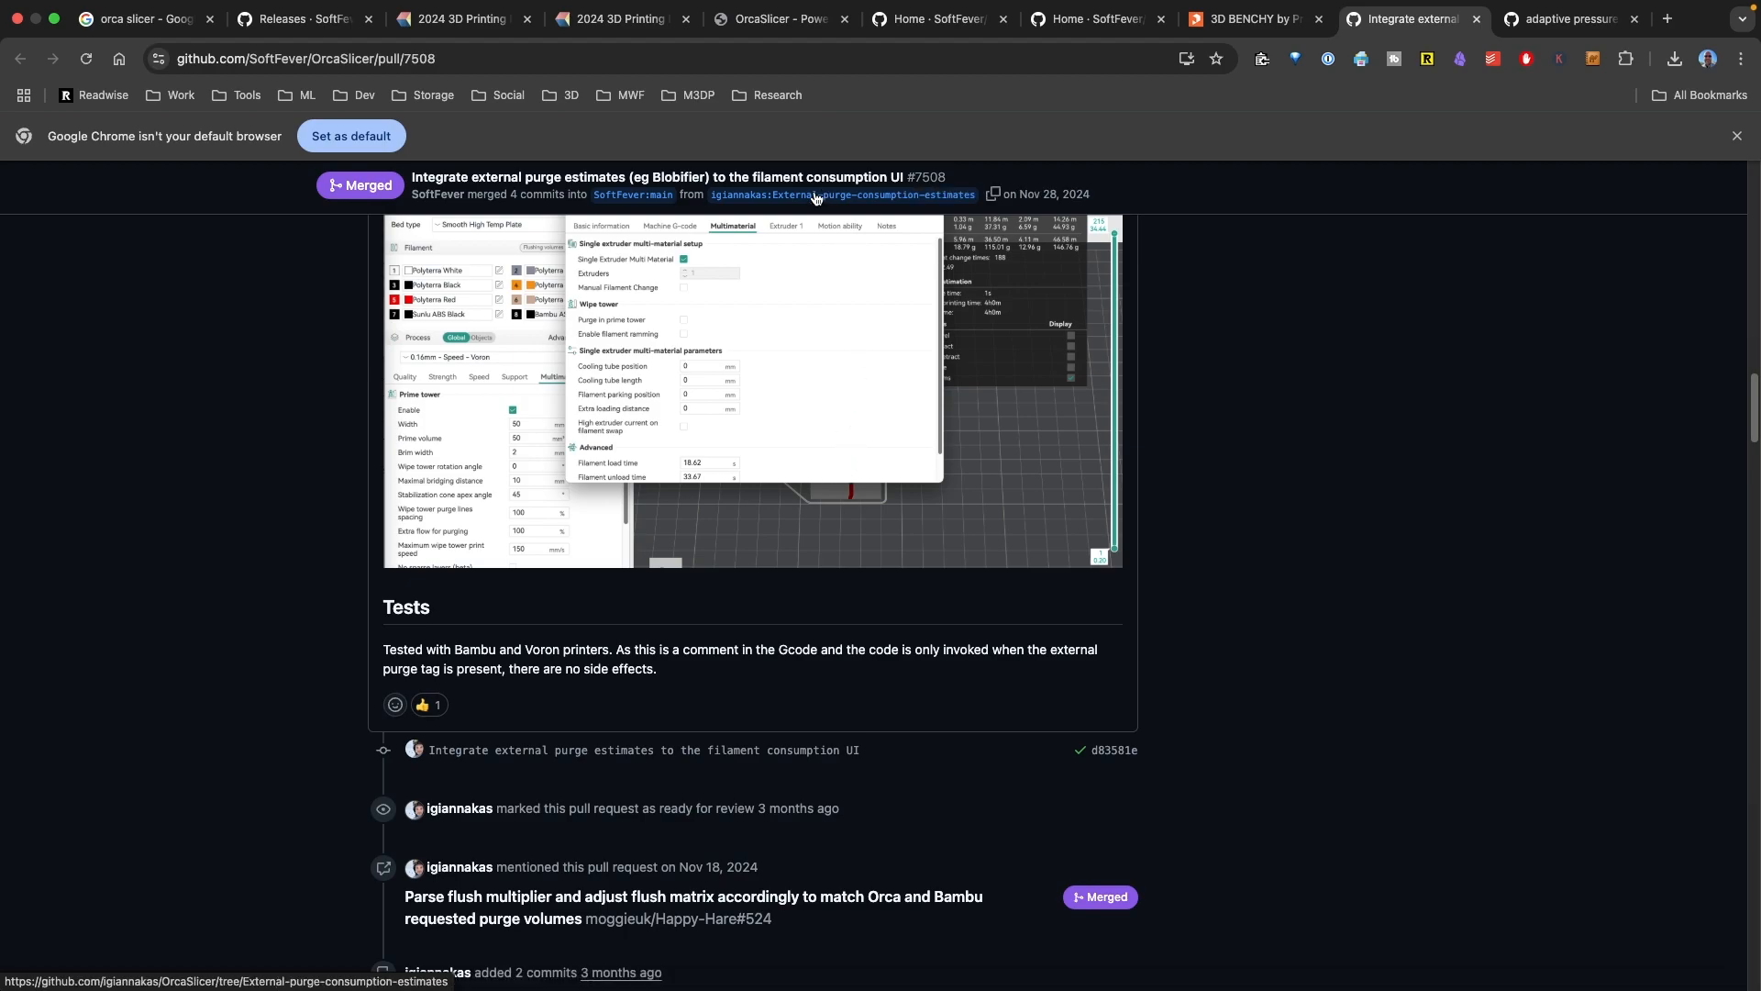
pyautogui.moveTo(840, 195)
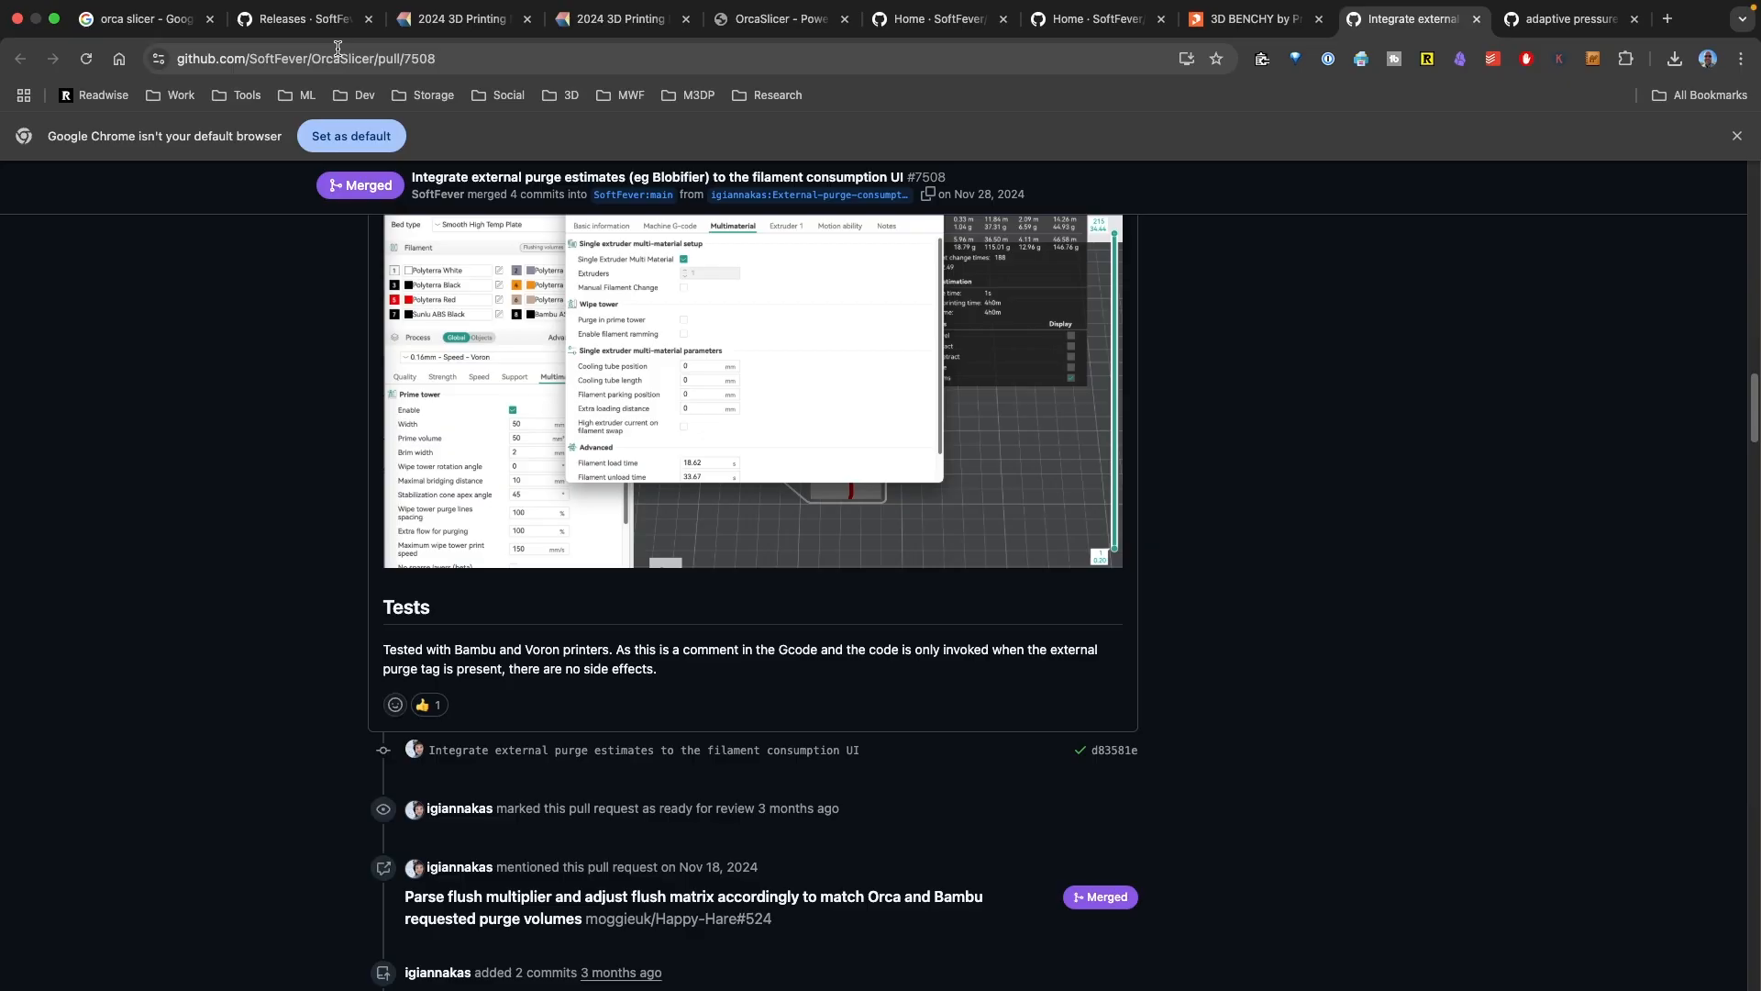
pyautogui.moveTo(332, 52)
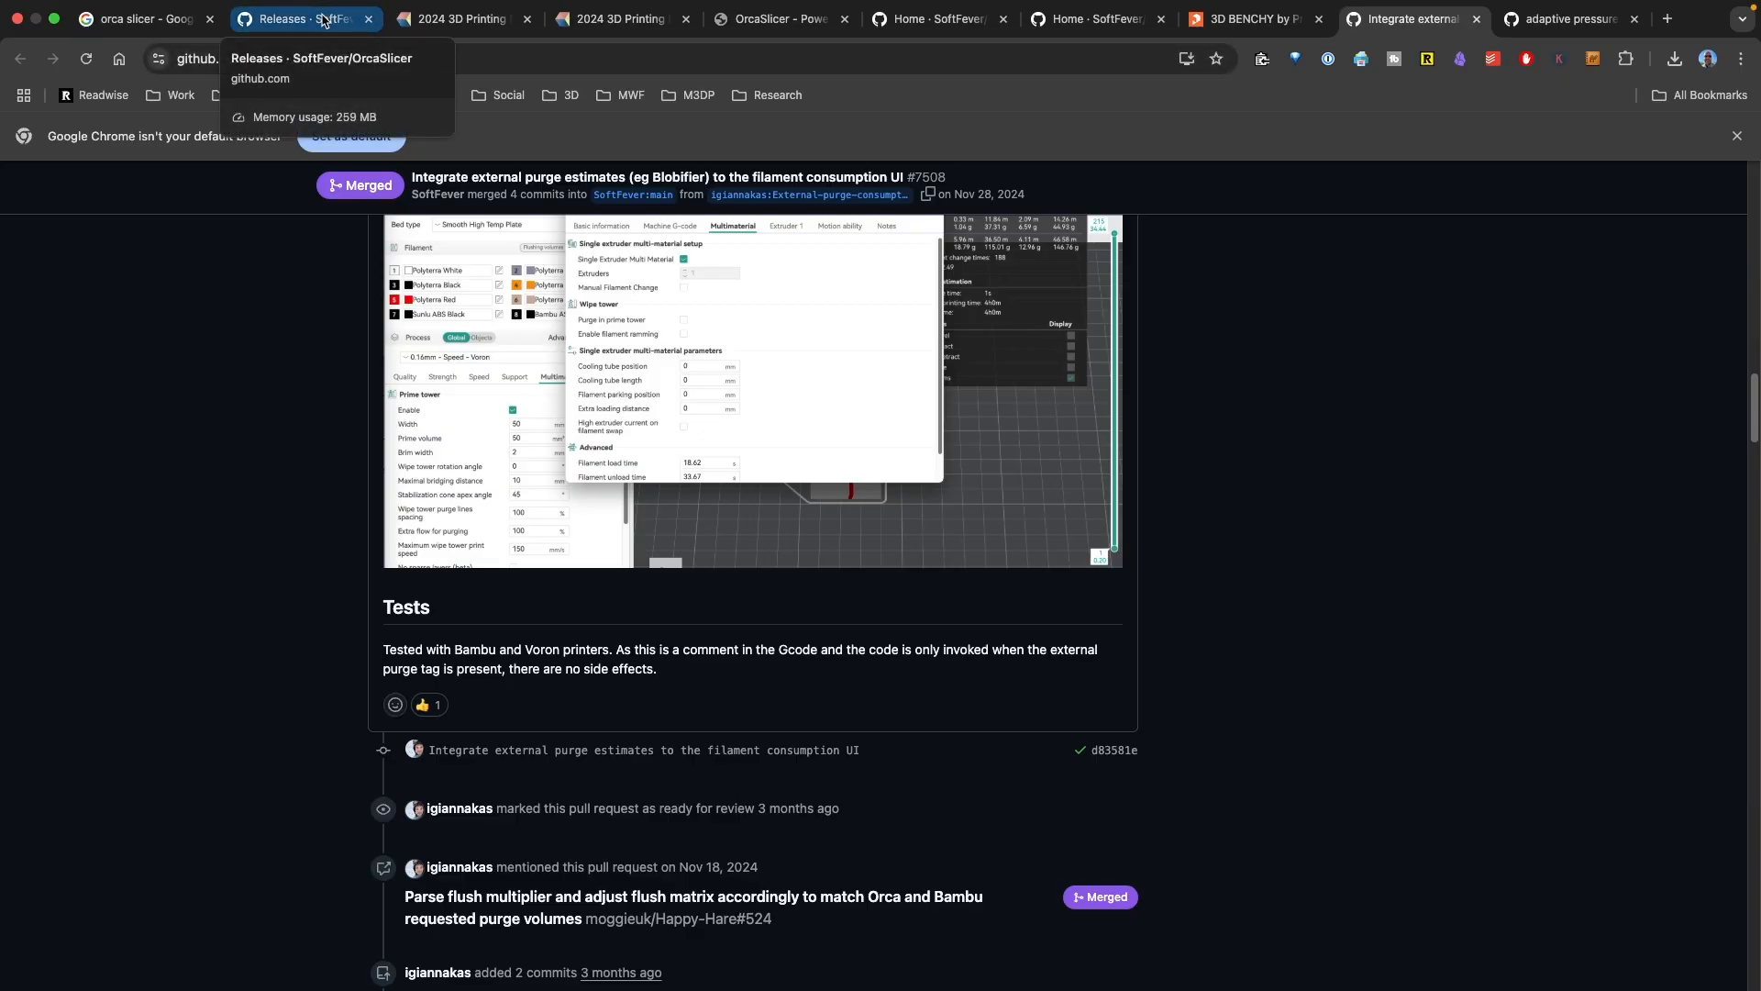
# Scroll down through the OrcaSlicer v2.3.0-beta release notes on GitHub.
pyautogui.scroll(-3)
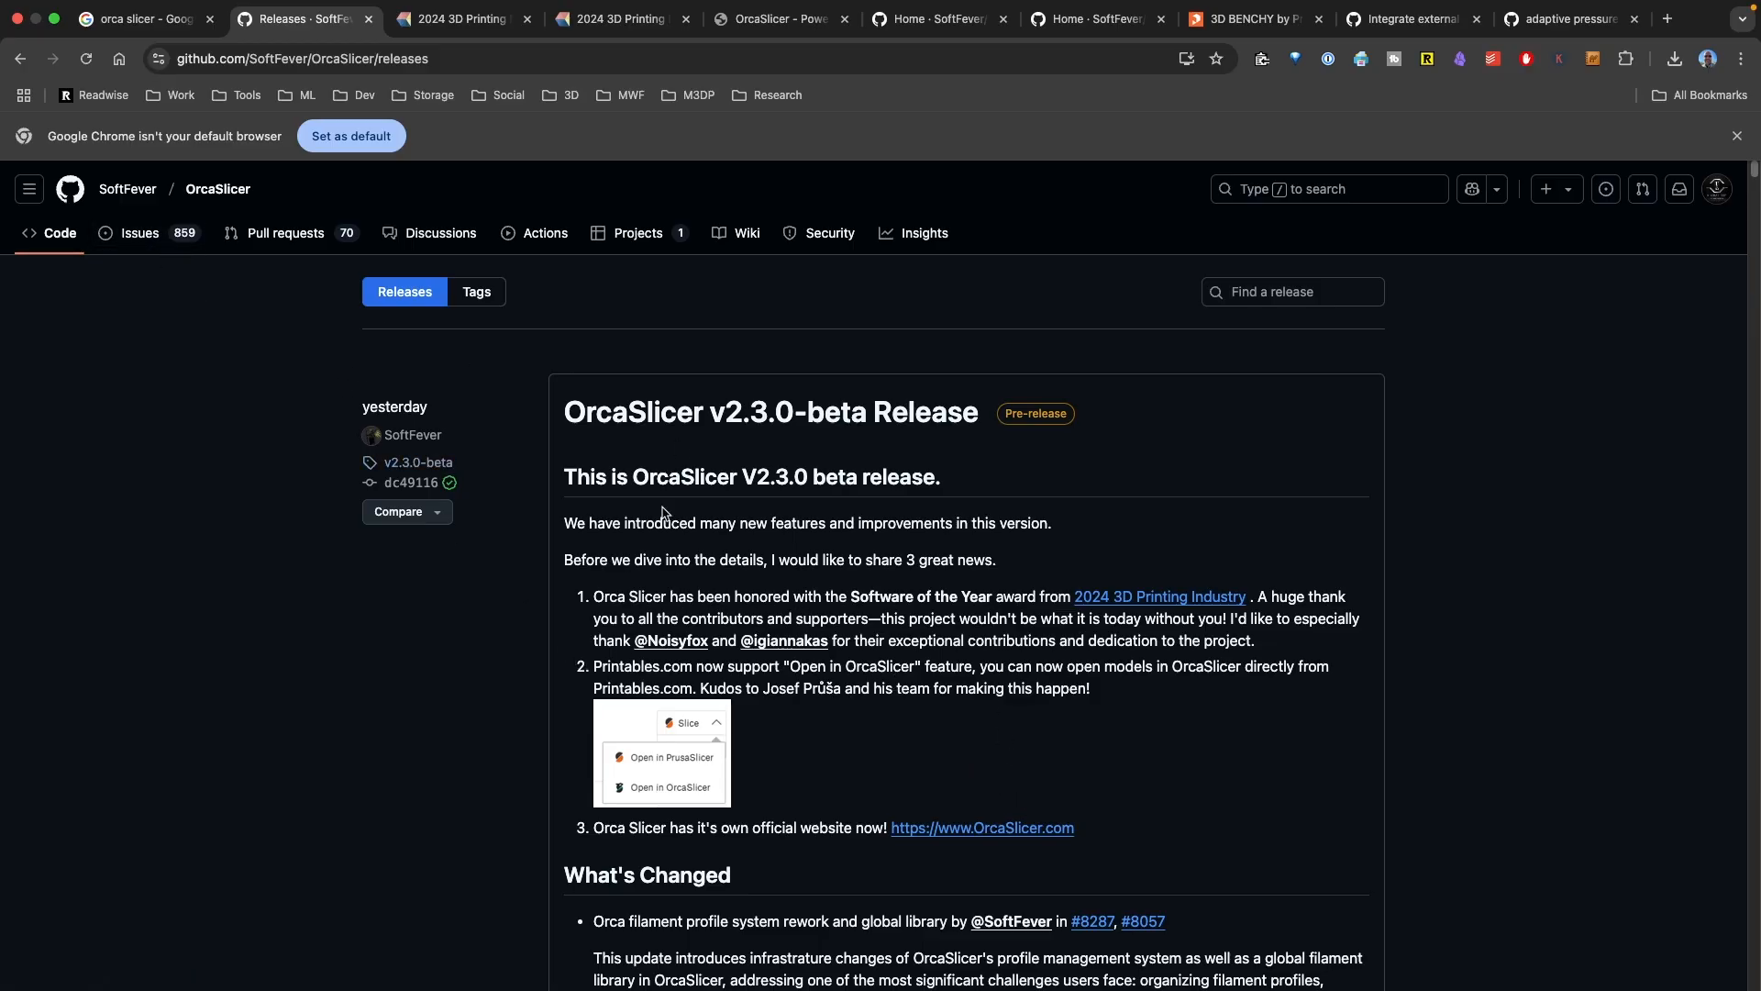
pyautogui.moveTo(140, 233)
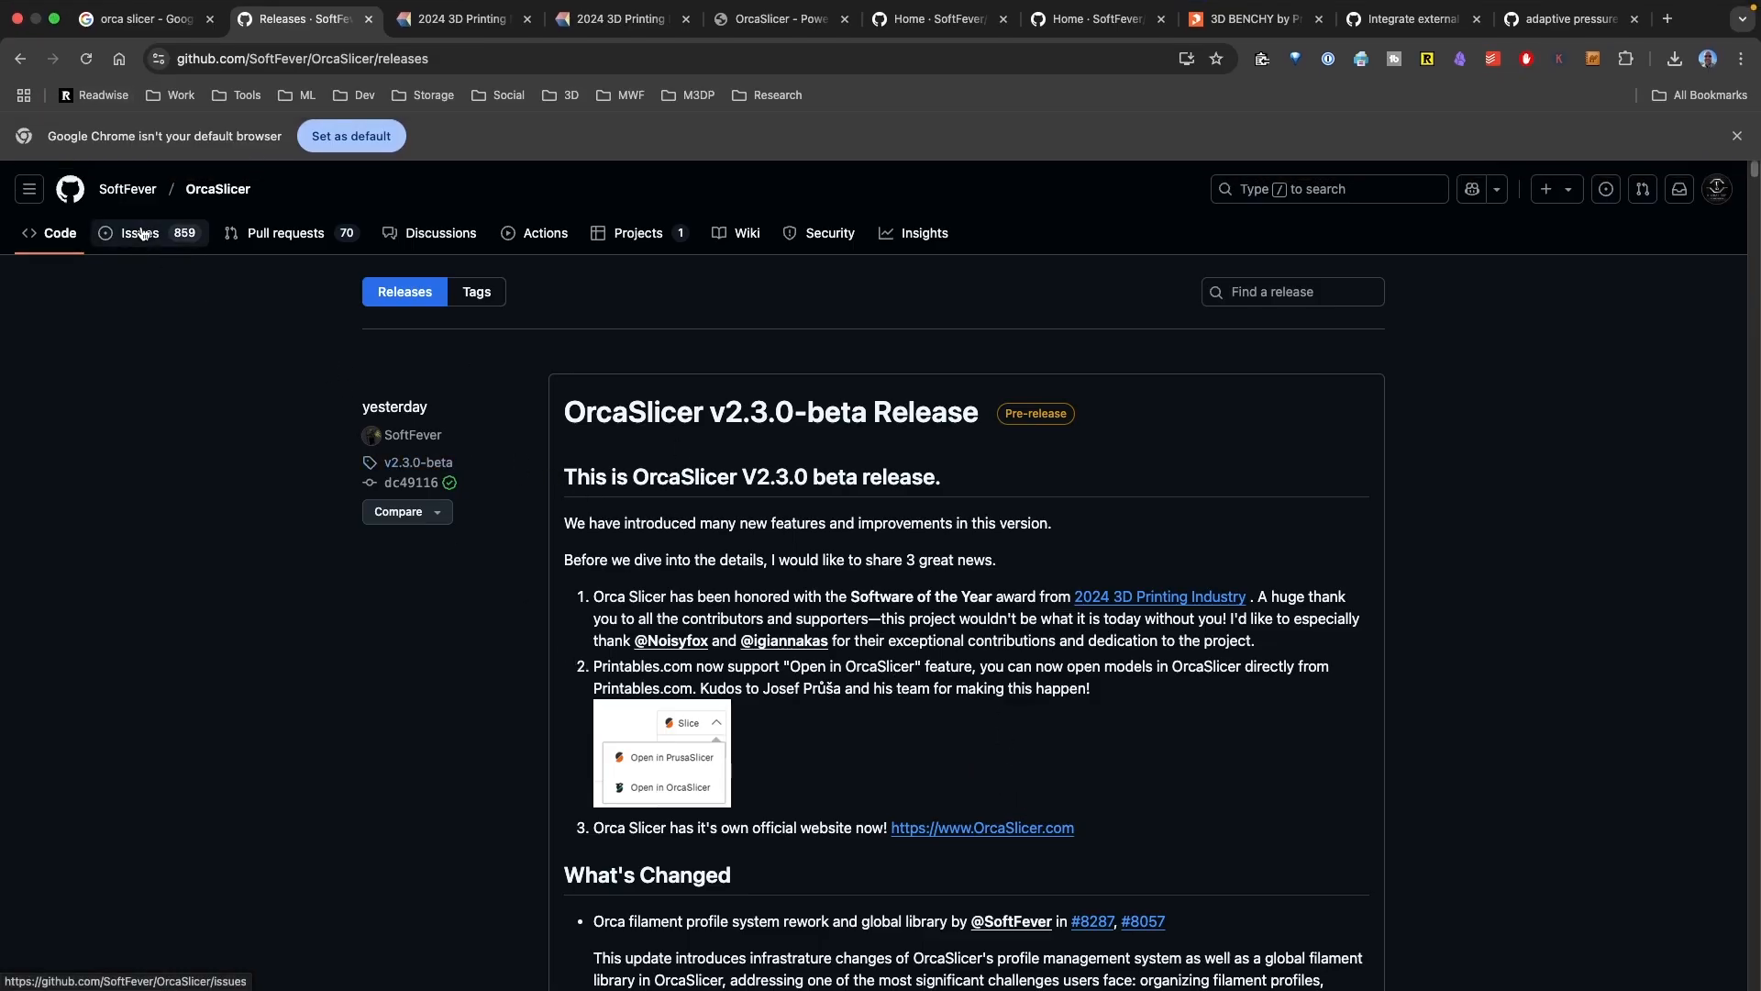
# Show the OrcaSlicer repository's open Issues list (859 open).
pyautogui.click(139, 233)
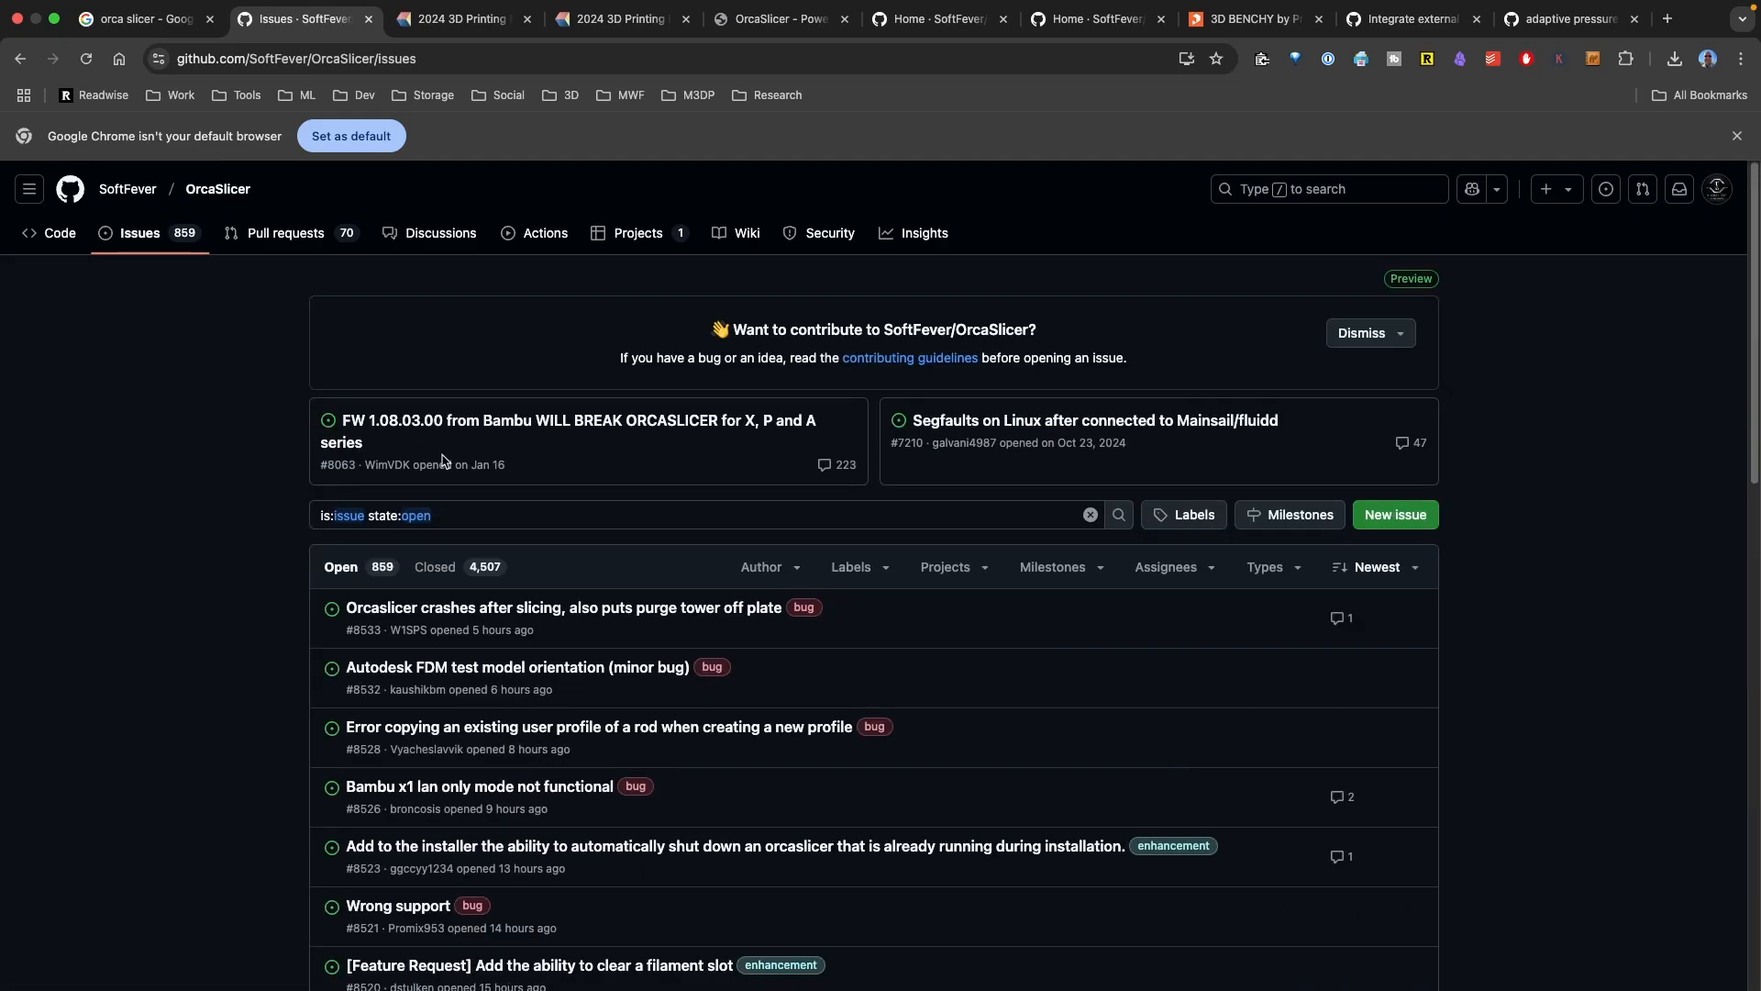
pyautogui.moveTo(418, 382)
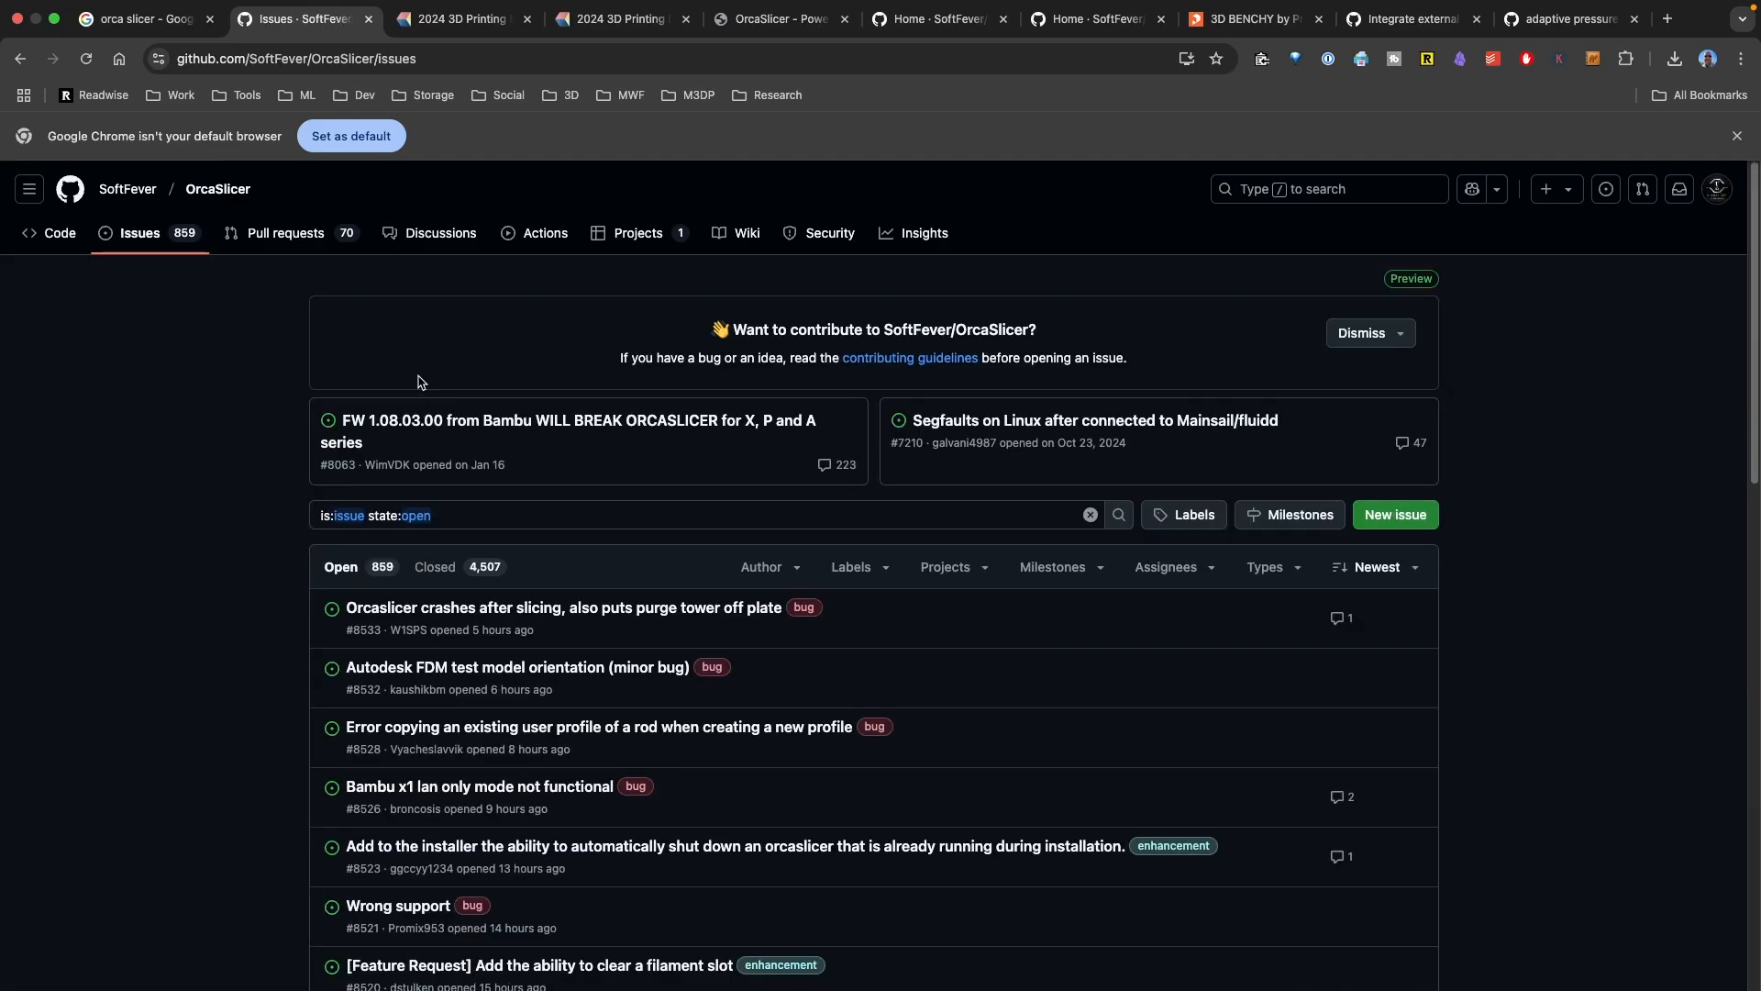